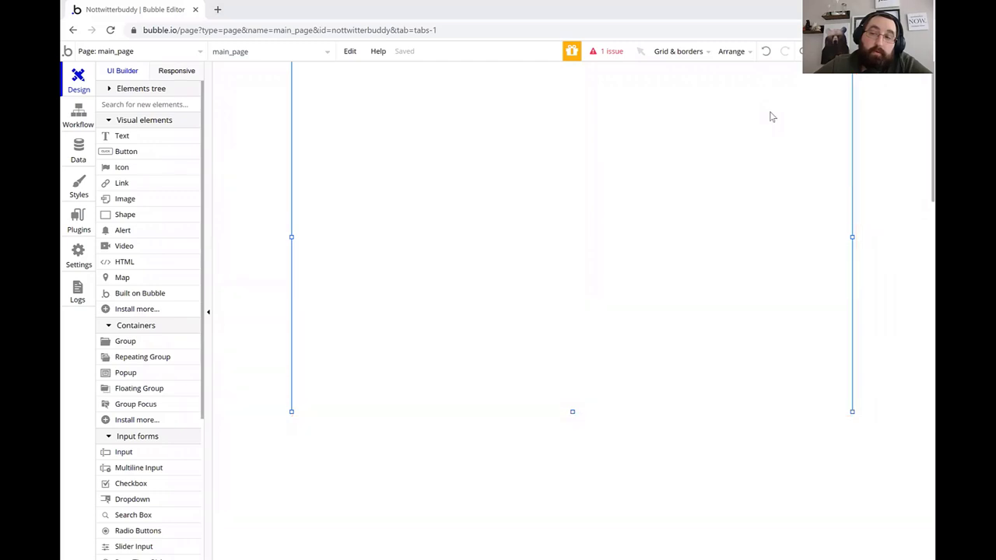
mouse_move(691, 225)
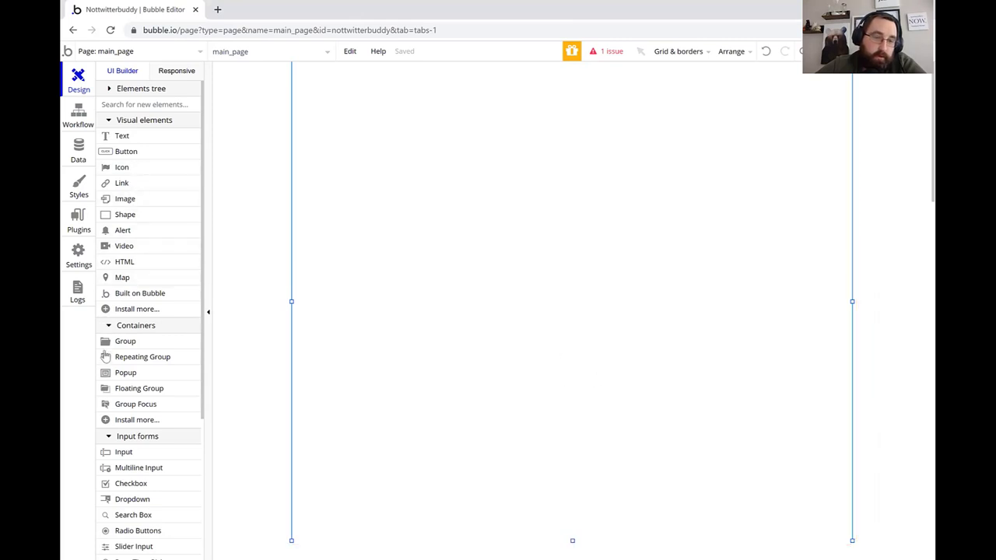
mouse_move(143, 356)
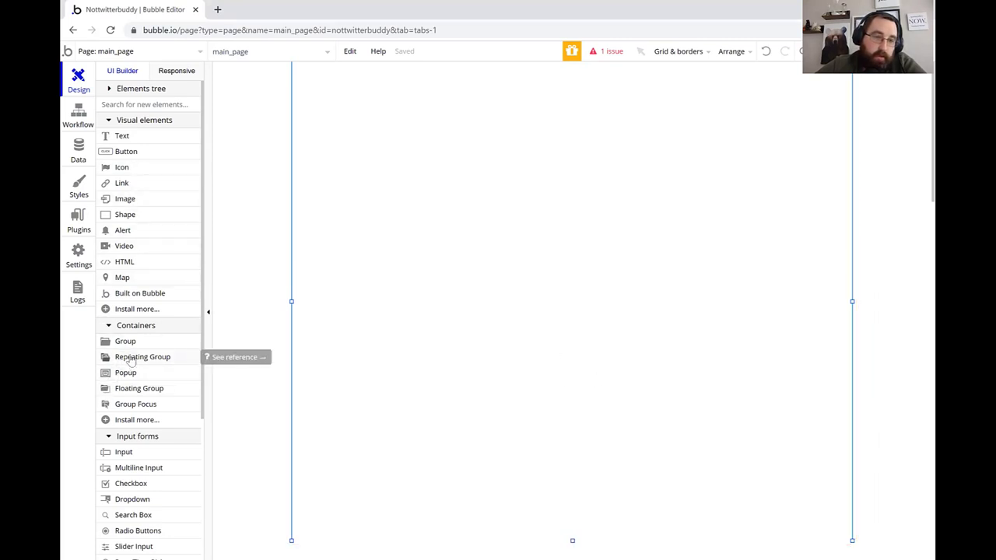
mouse_move(134, 386)
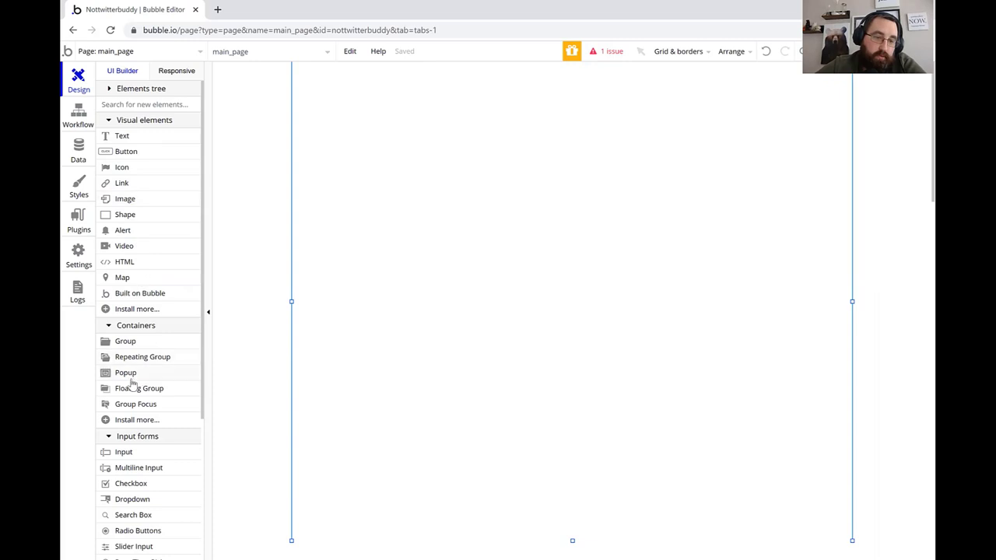
Place Group A near the bottom of the main page with the Group - Border style
click(125, 340)
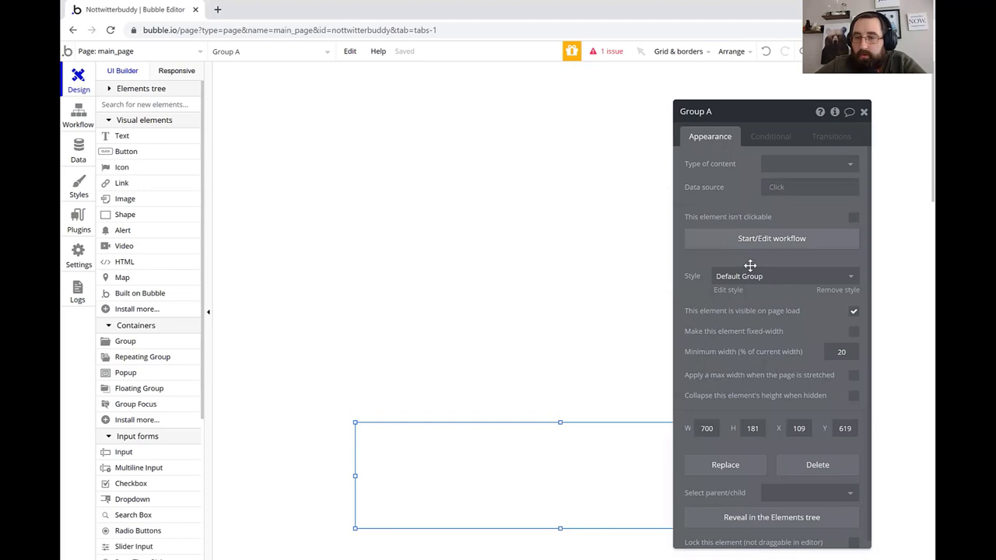
mouse_move(831, 302)
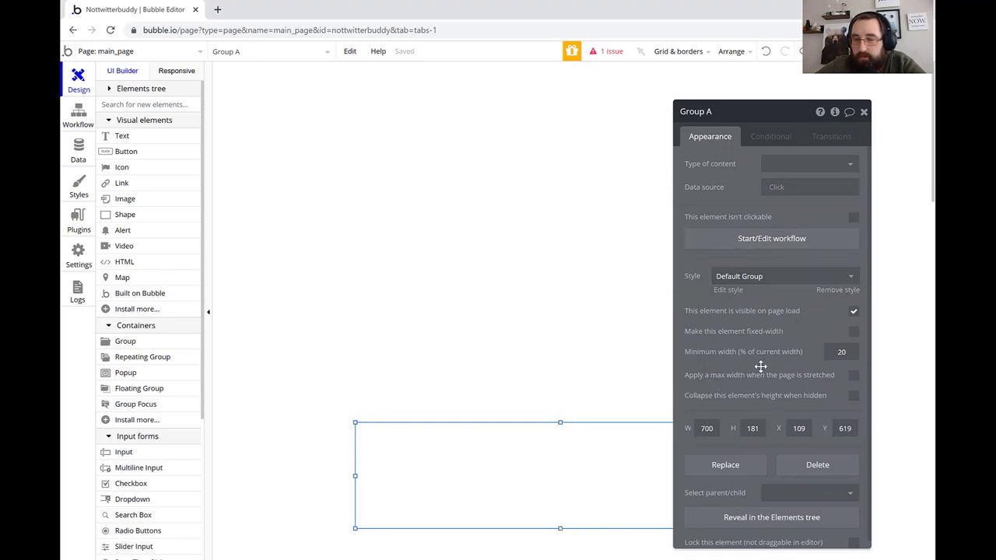
click(784, 275)
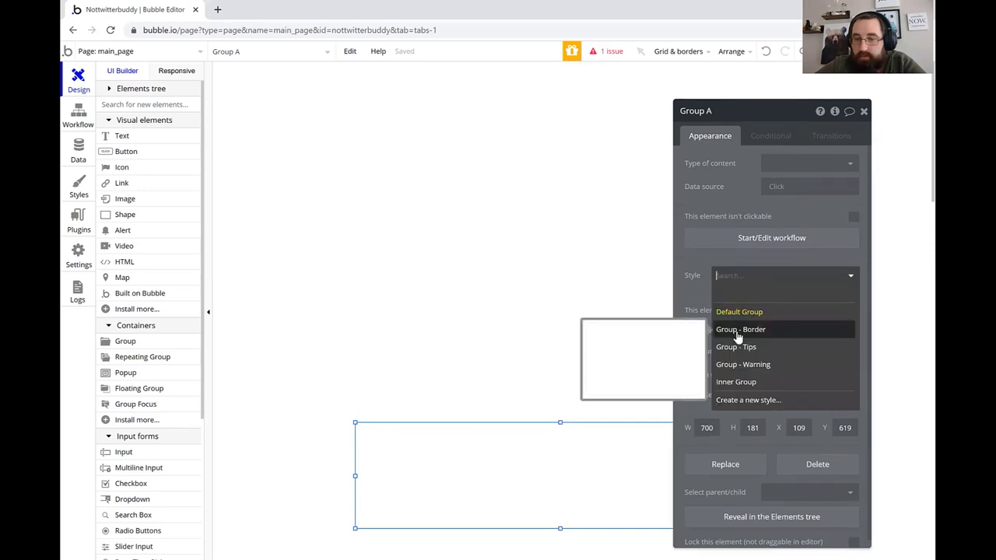
click(741, 330)
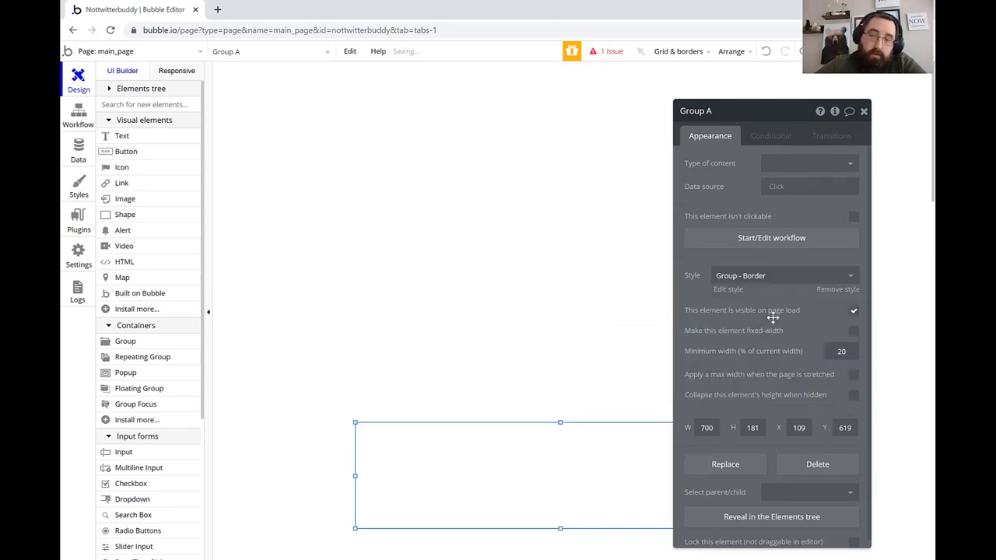
click(429, 480)
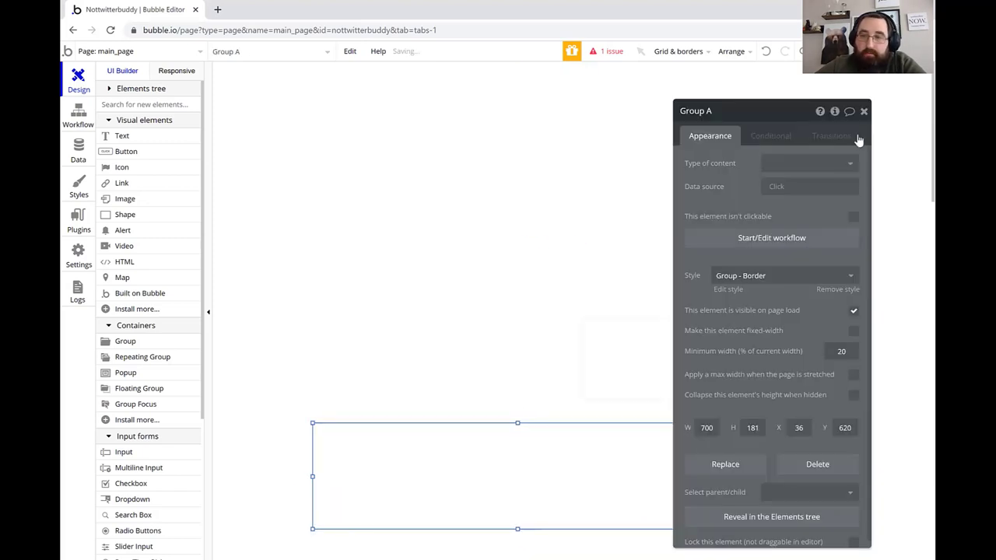
click(864, 110)
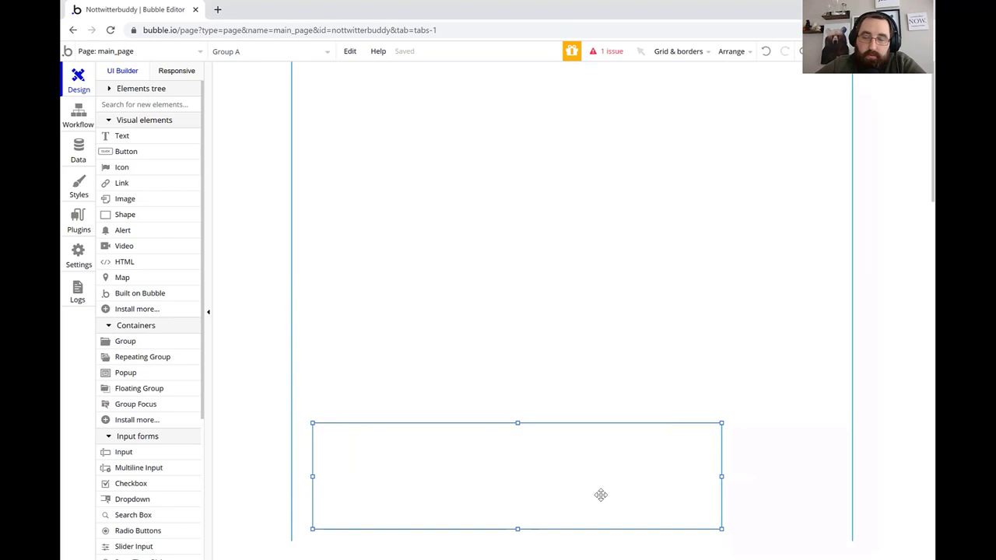
mouse_move(153, 240)
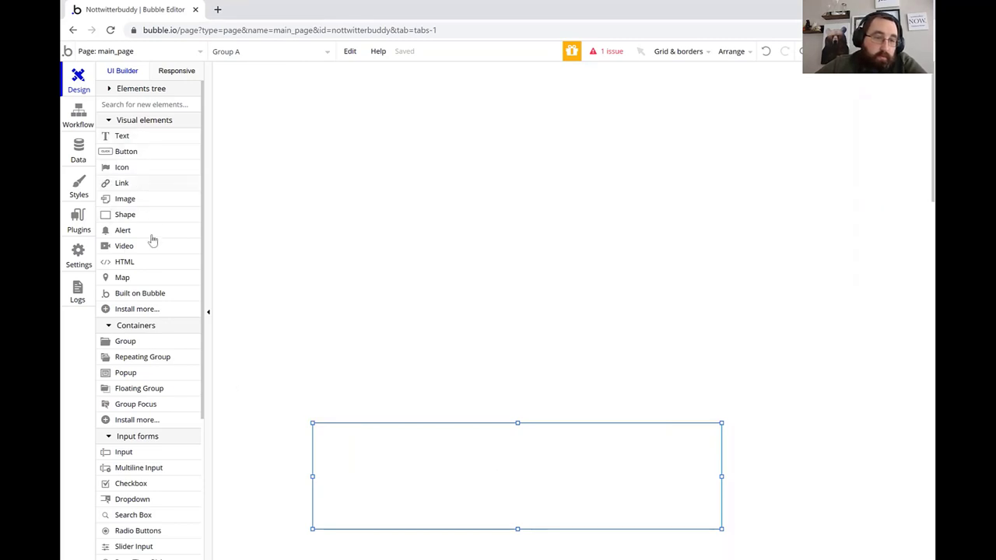
Draw MultilineInput A inside Group A with a 200-character limit and stretch-to-fit-content enabled
scroll(down, 3)
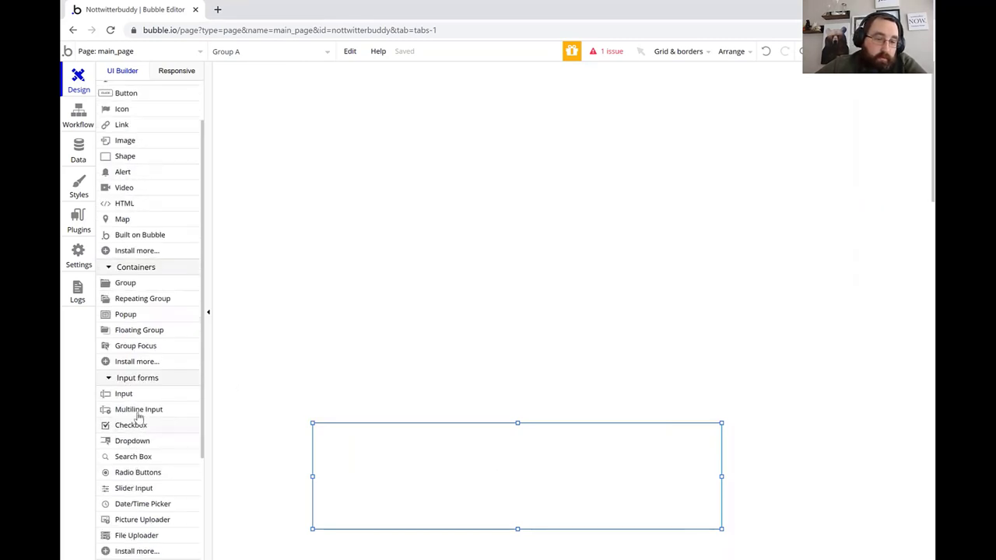
click(138, 410)
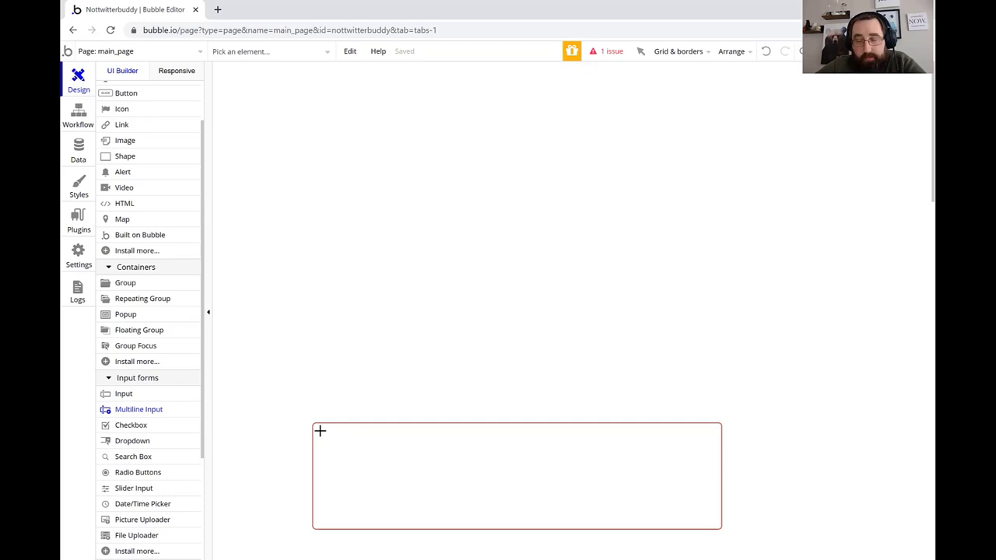
drag(319, 430, 629, 504)
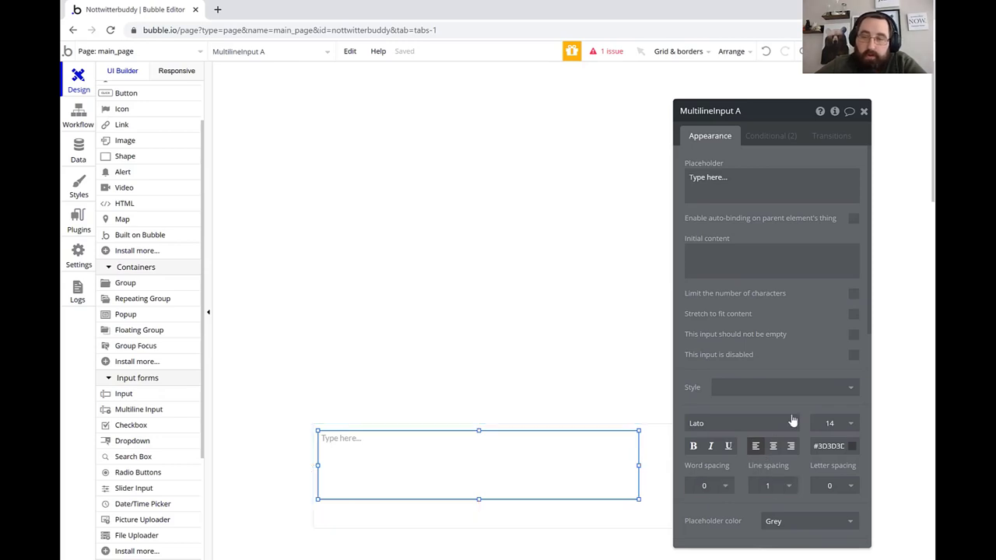
click(853, 293)
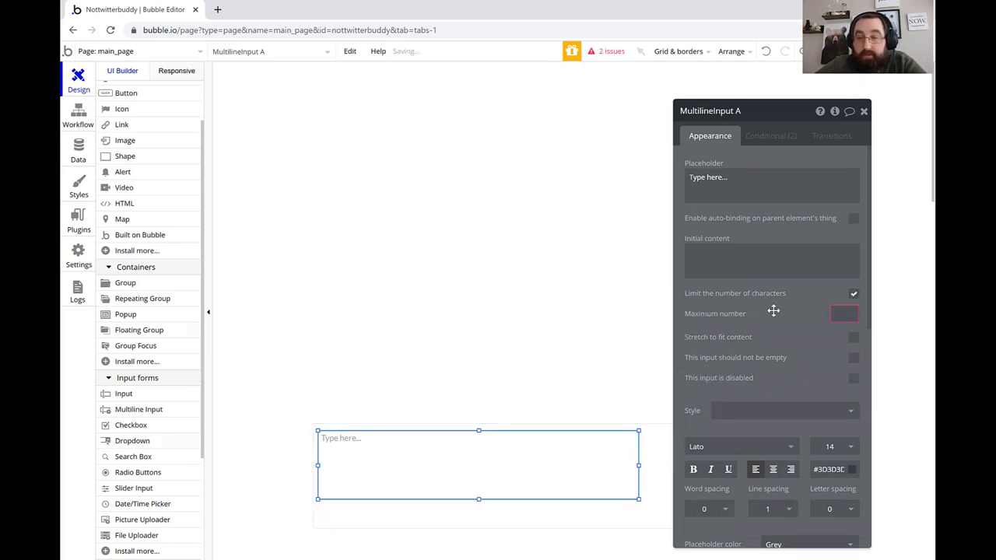
click(844, 315)
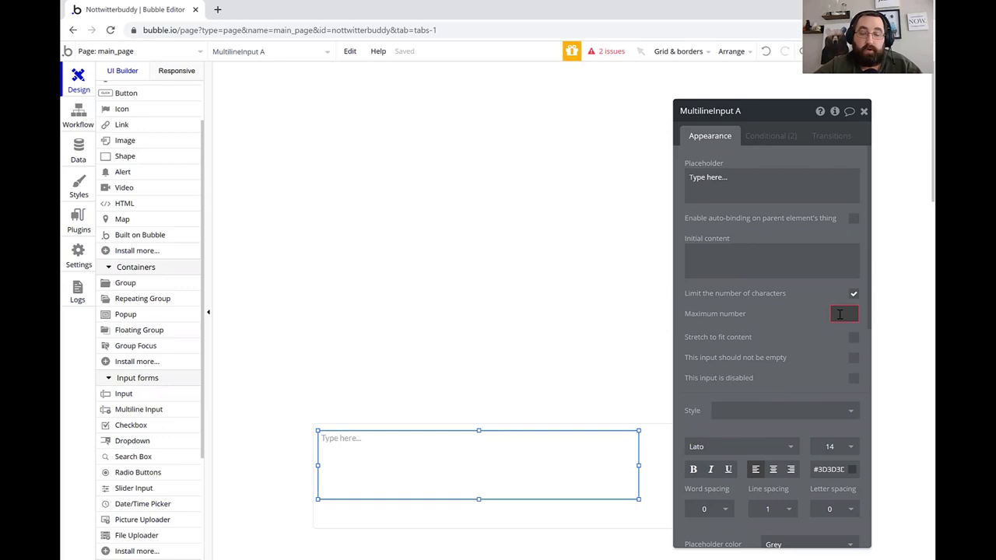
text(200)
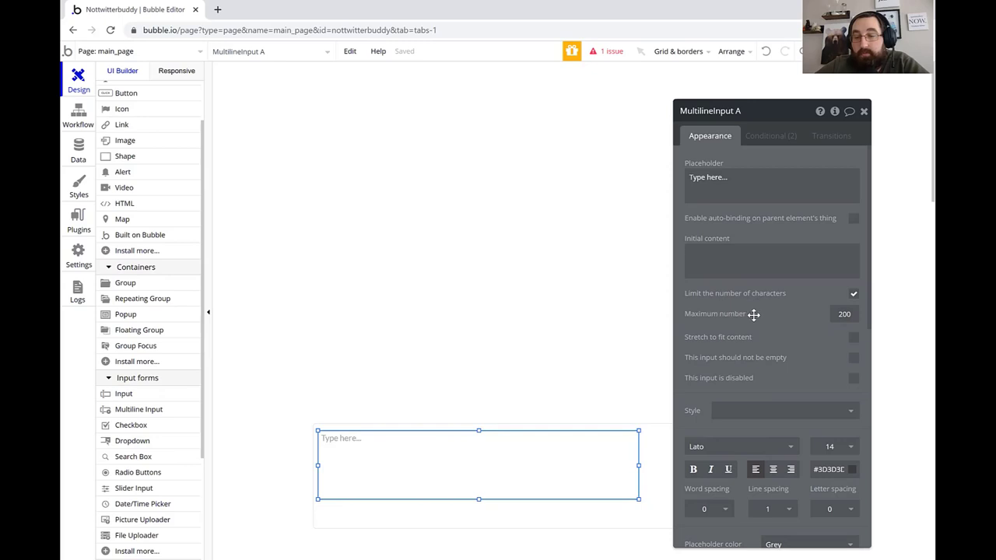
mouse_move(733, 336)
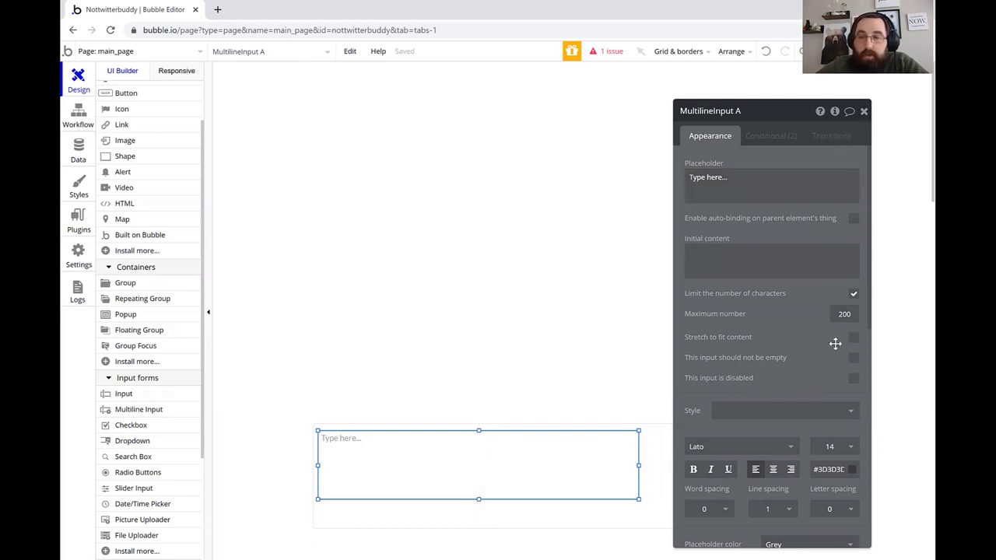
click(852, 336)
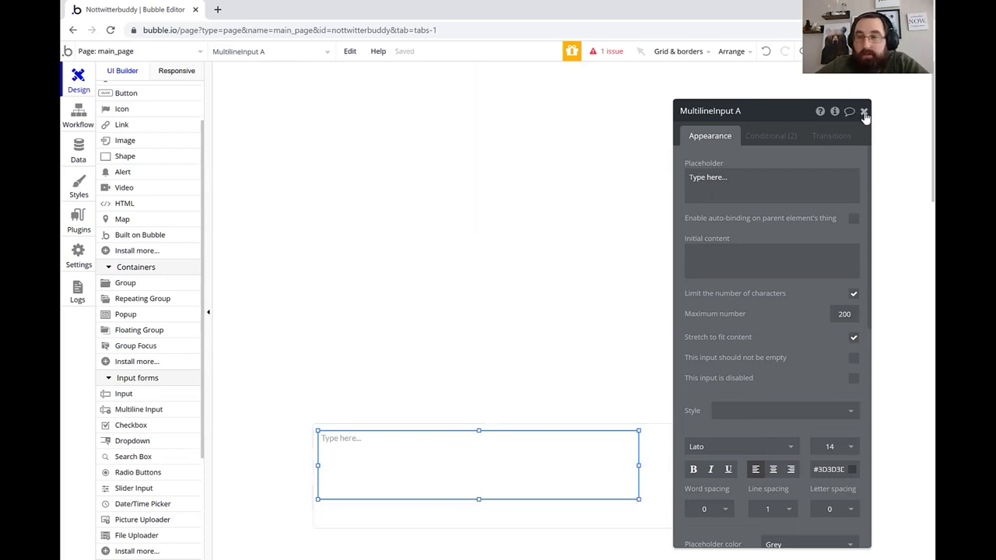
click(864, 111)
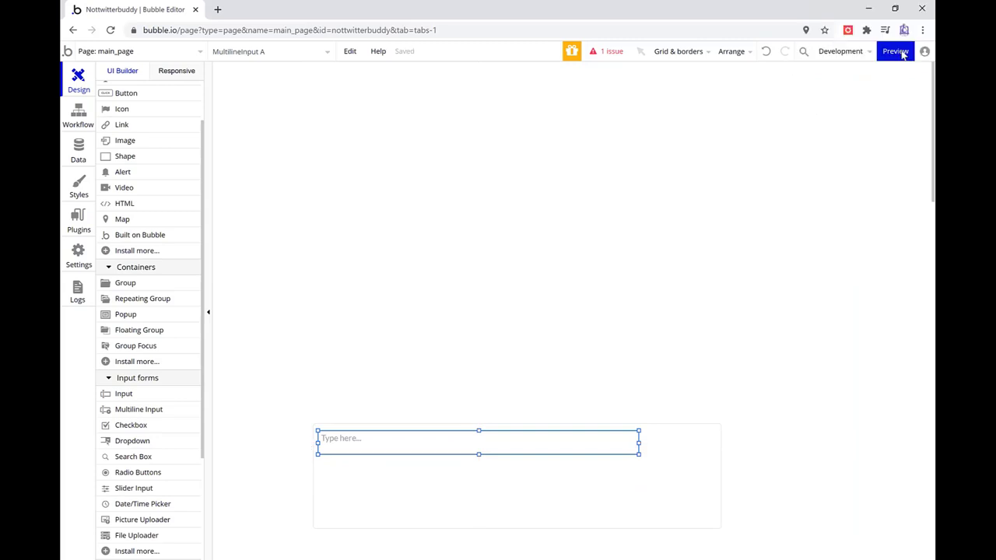
Preview the app, enter text in the multiline input to watch it grow, then return to the editor
click(896, 52)
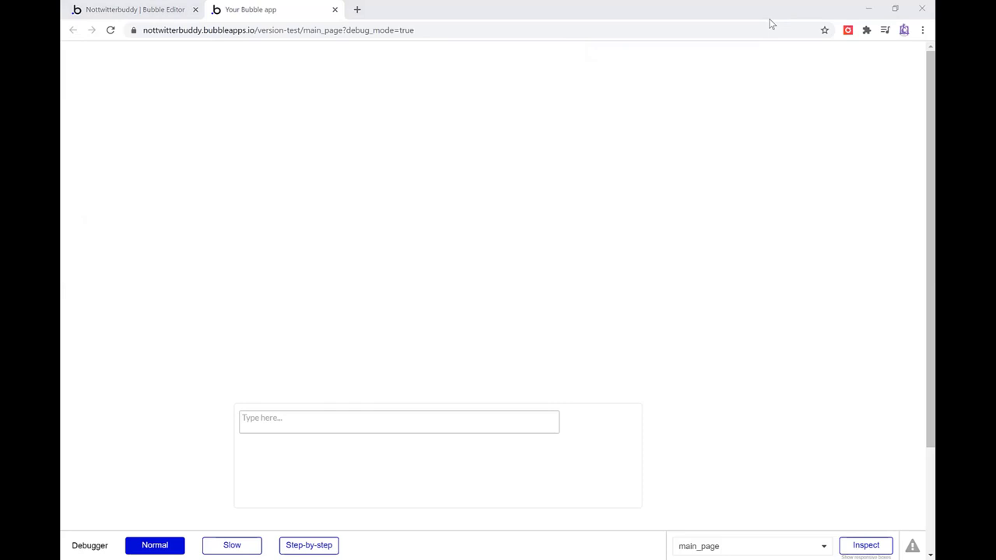
mouse_move(734, 429)
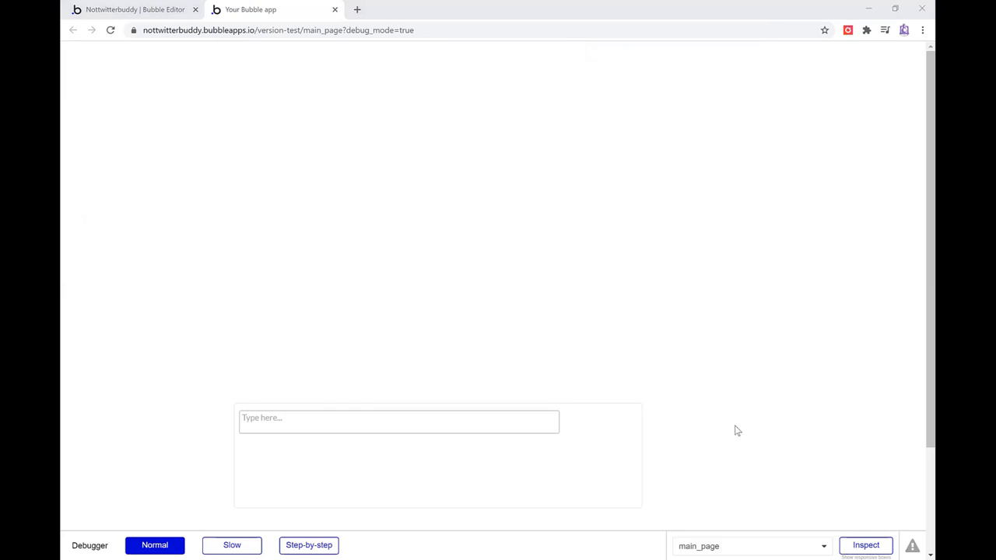
click(355, 422)
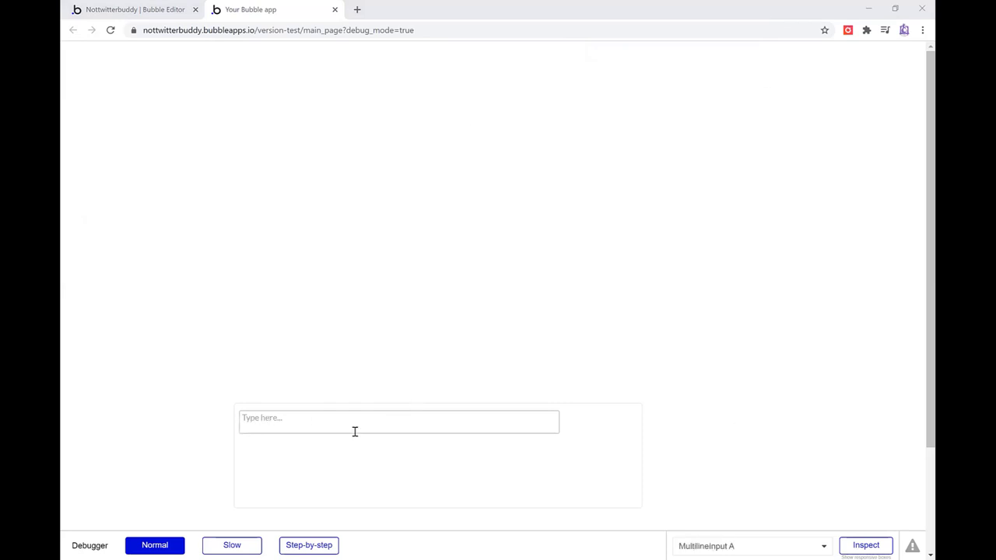
text(f)
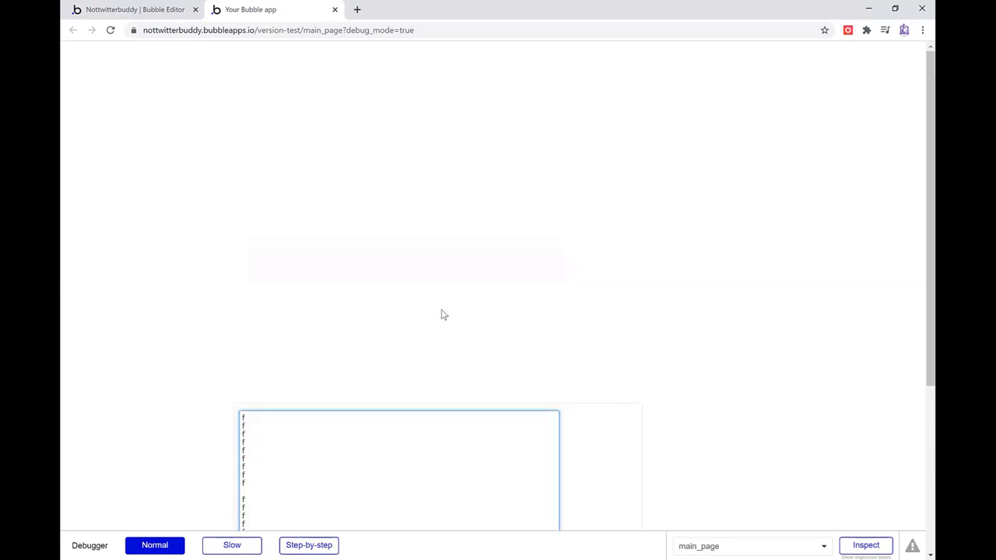
click(132, 10)
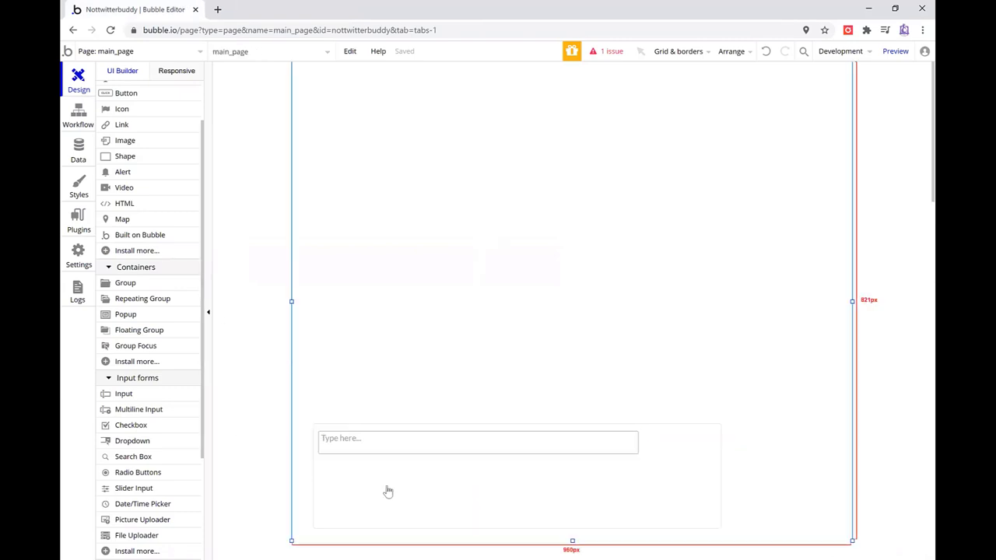
Resize Group A shorter and narrower so it fits snugly around the multiline input
click(476, 442)
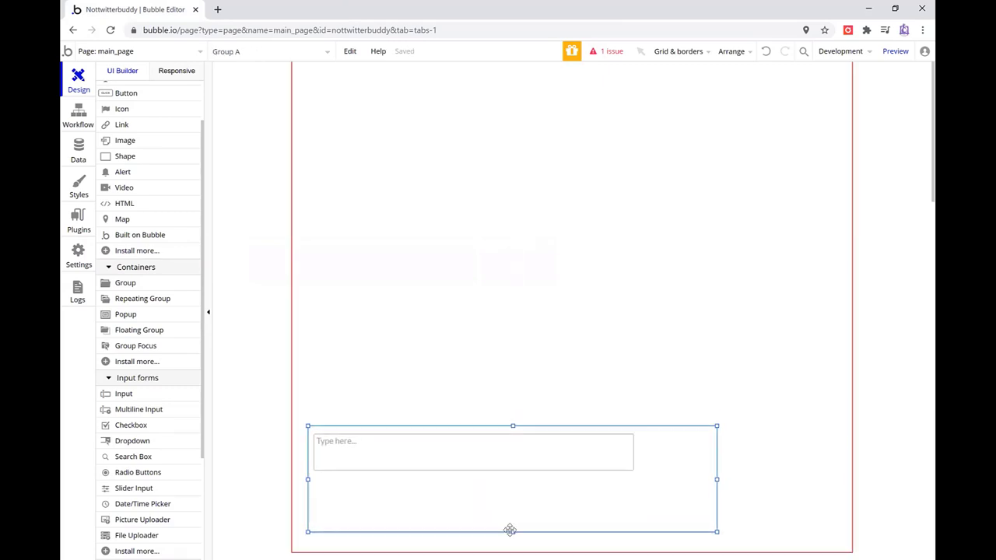
drag(512, 532, 511, 507)
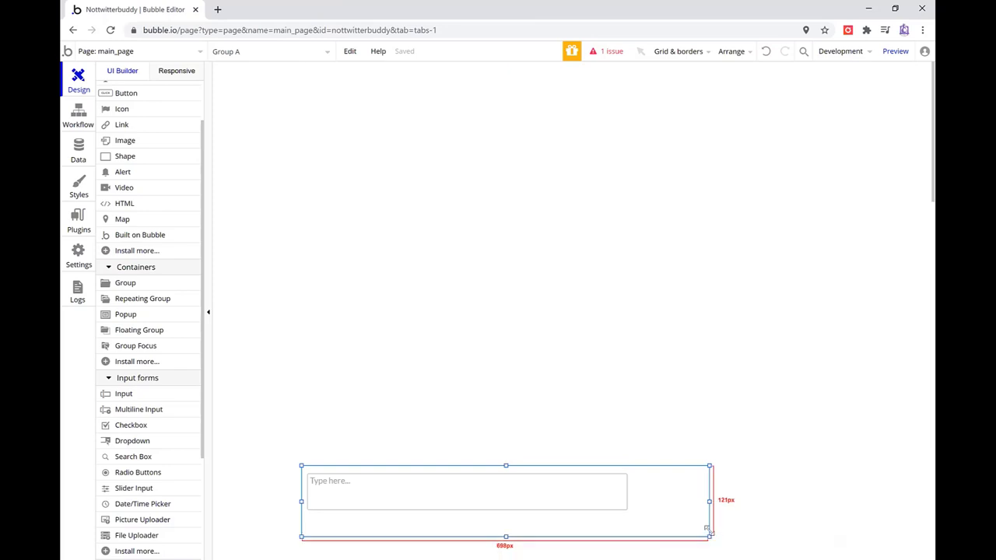
drag(709, 537, 636, 532)
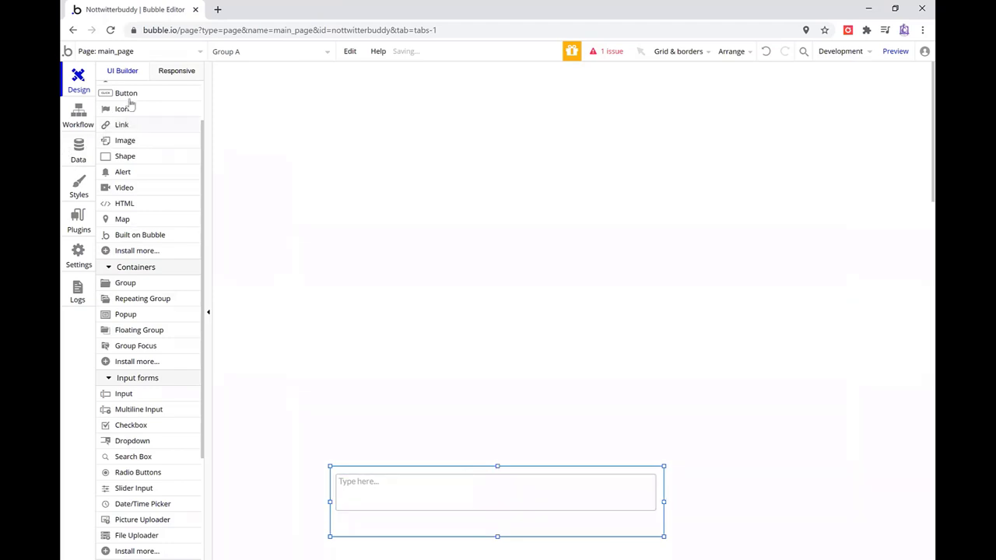
Add a button inside Group A below the input and label it Tweet
click(115, 93)
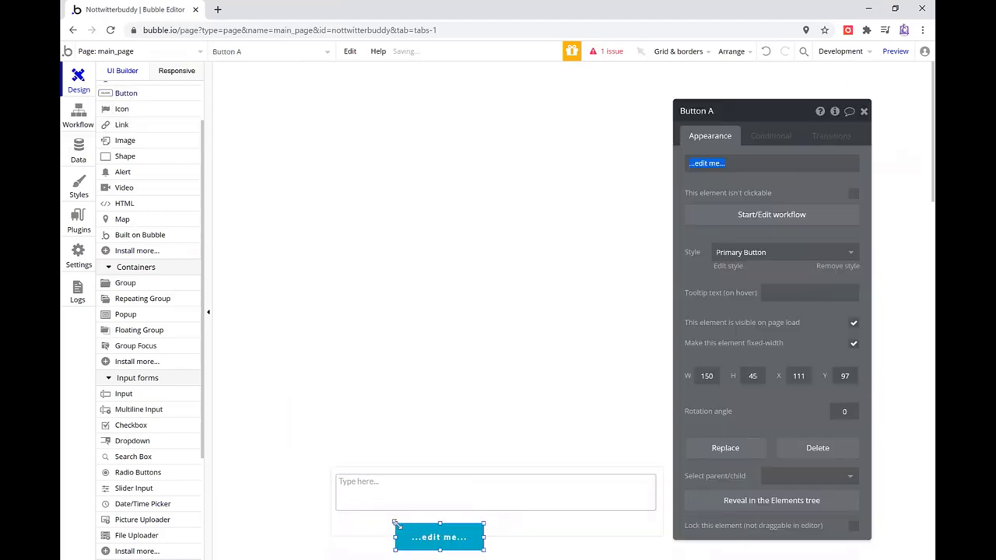
drag(439, 536, 455, 515)
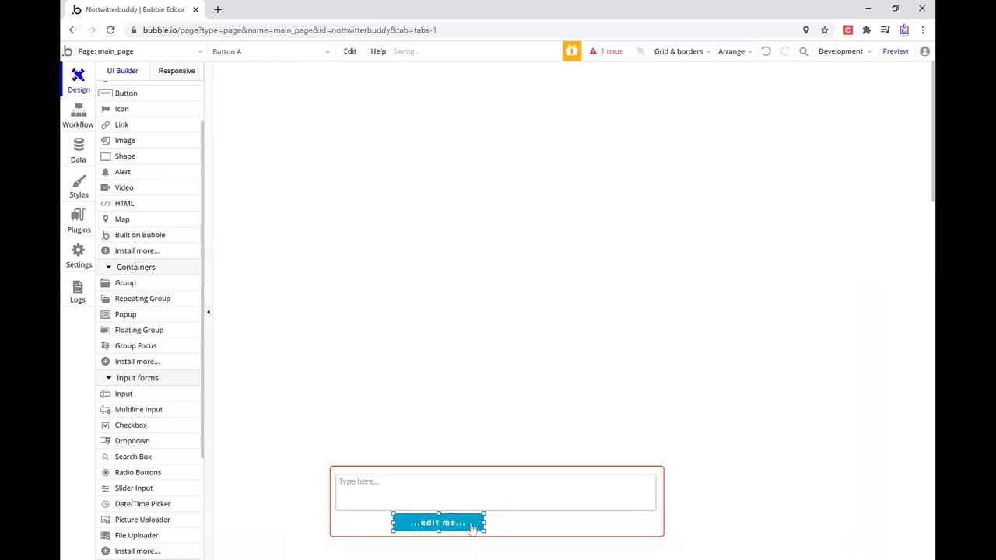
click(439, 523)
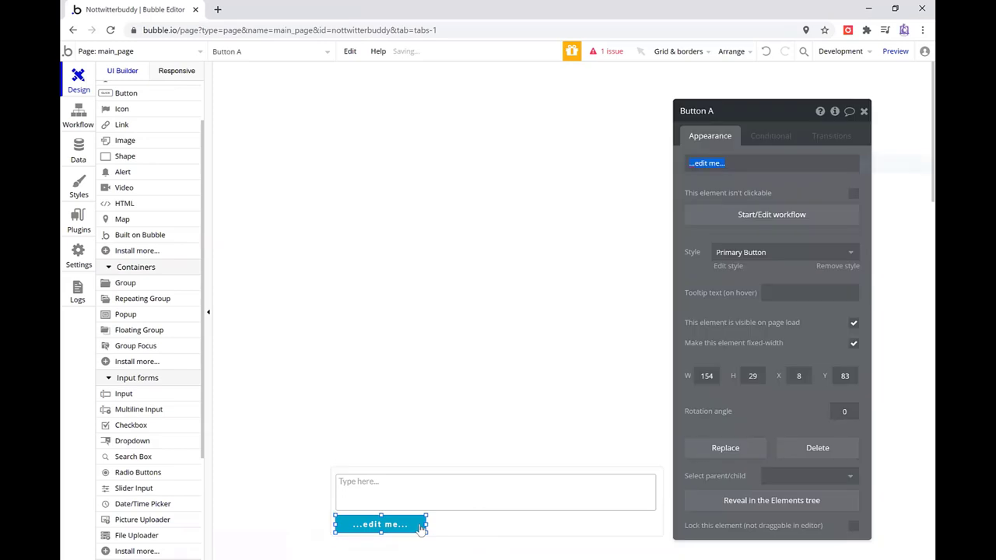
text(Tweet)
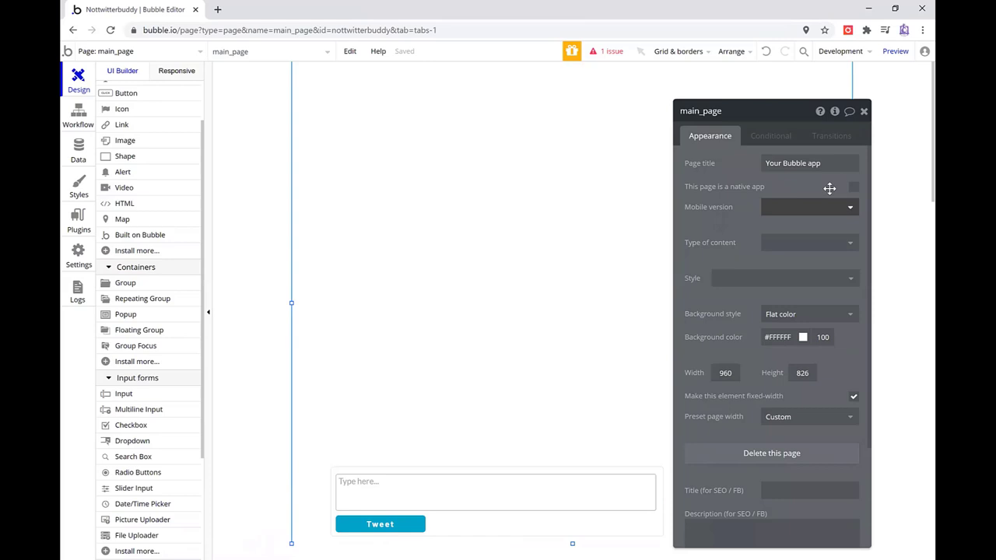
click(863, 110)
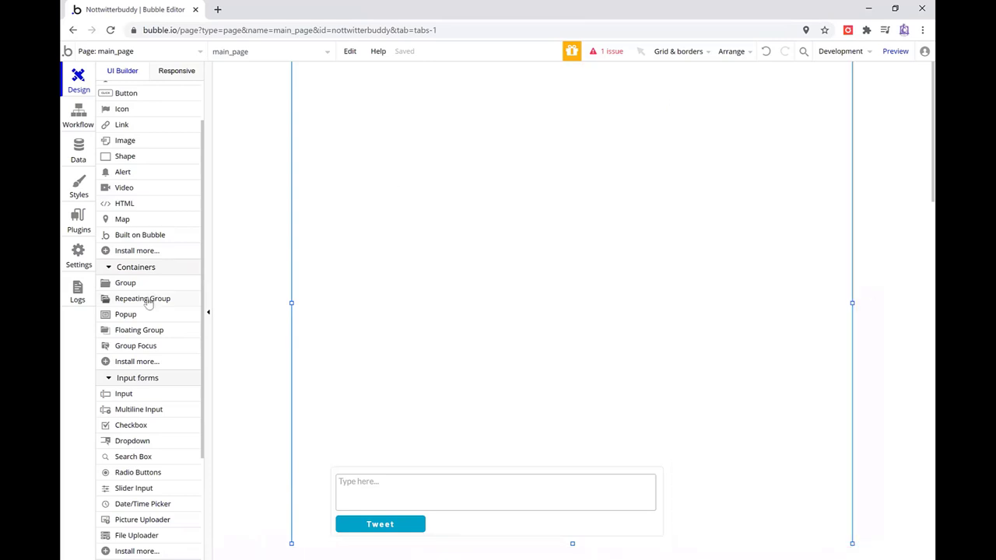
click(380, 523)
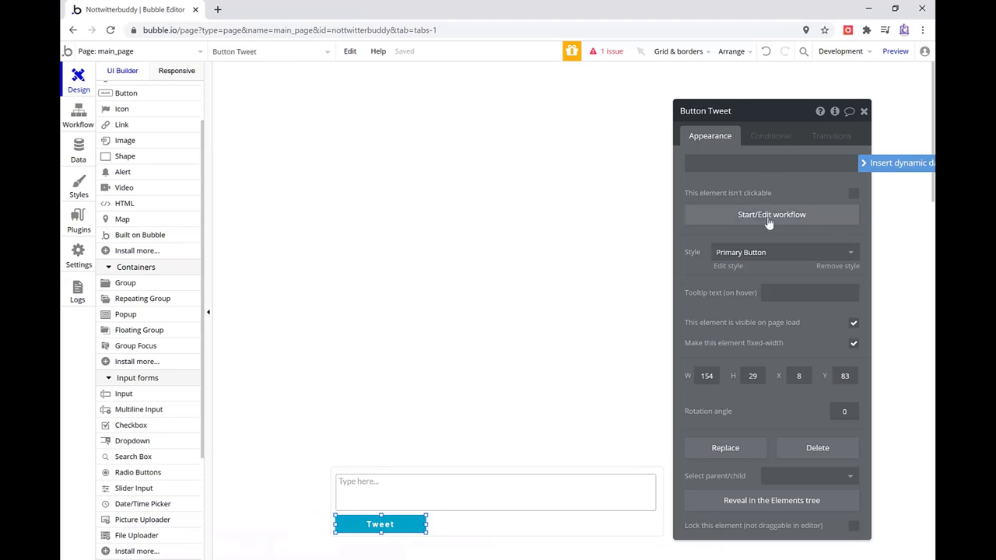
Start the Tweet button's workflow with a Create a new thing action for a new Tweet type
click(771, 214)
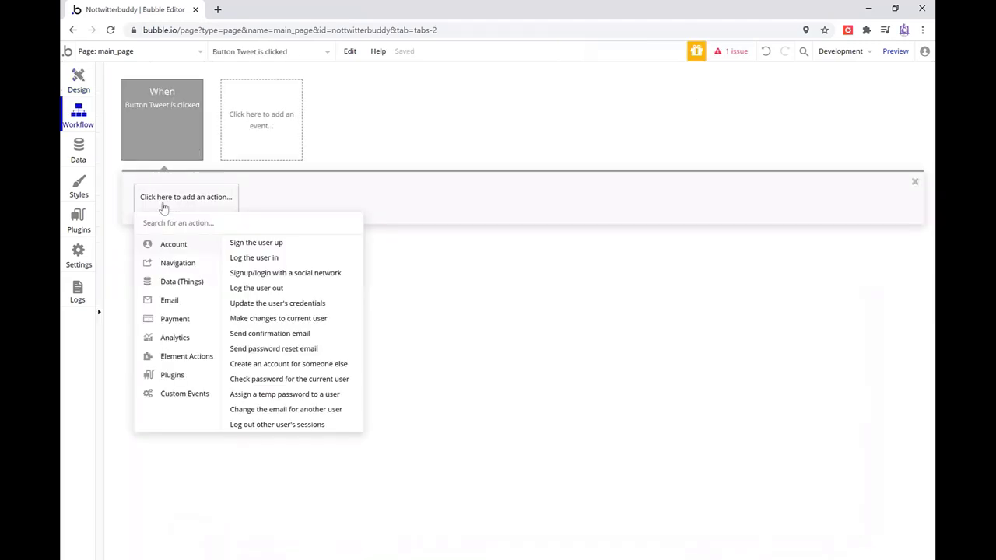
click(180, 280)
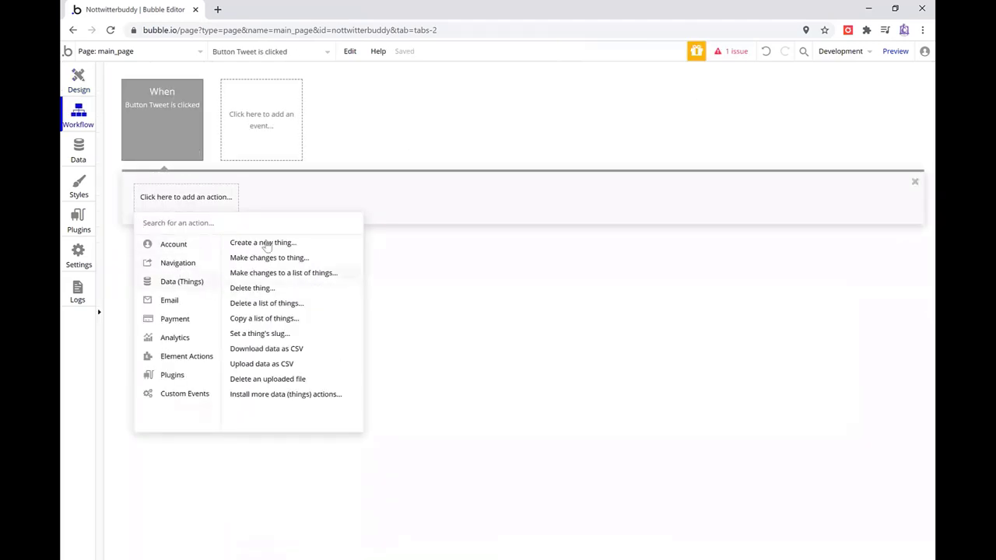
click(262, 242)
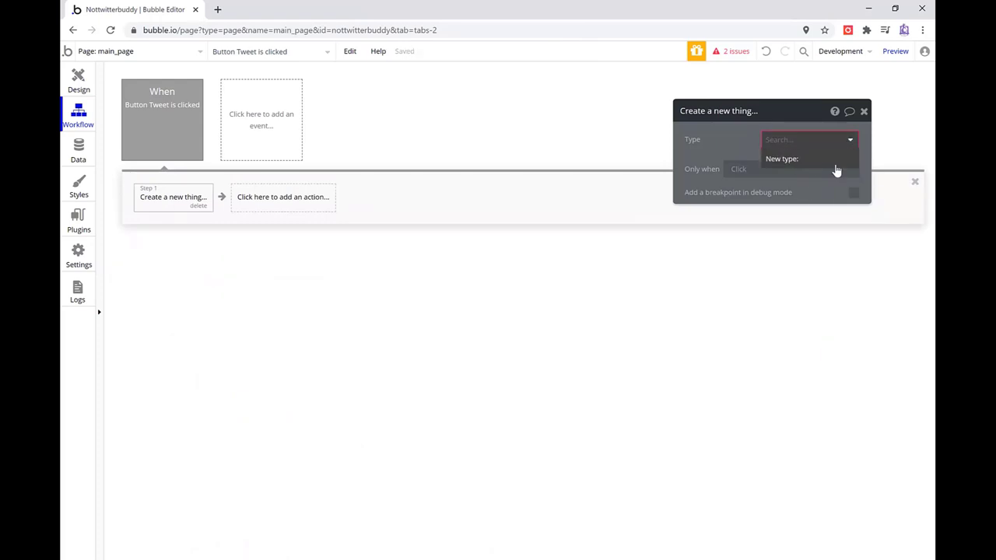
text(Tweet)
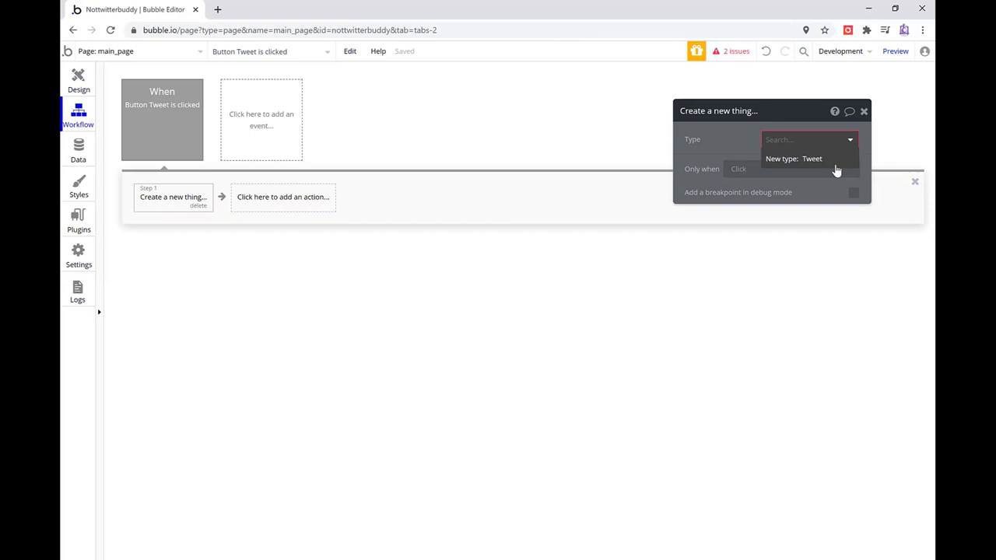
click(813, 159)
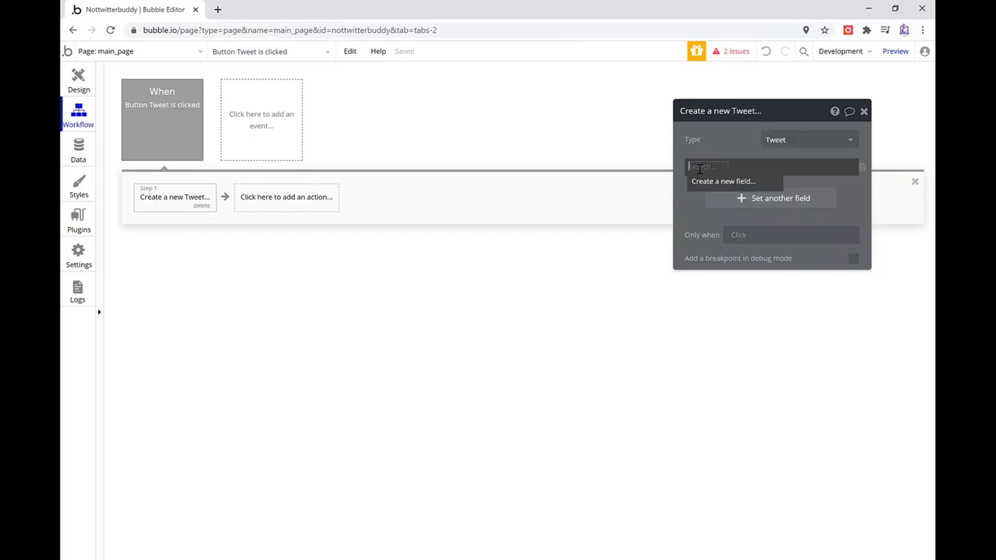
Add a text field Tweet Data set to MultilineInput A's value
click(722, 181)
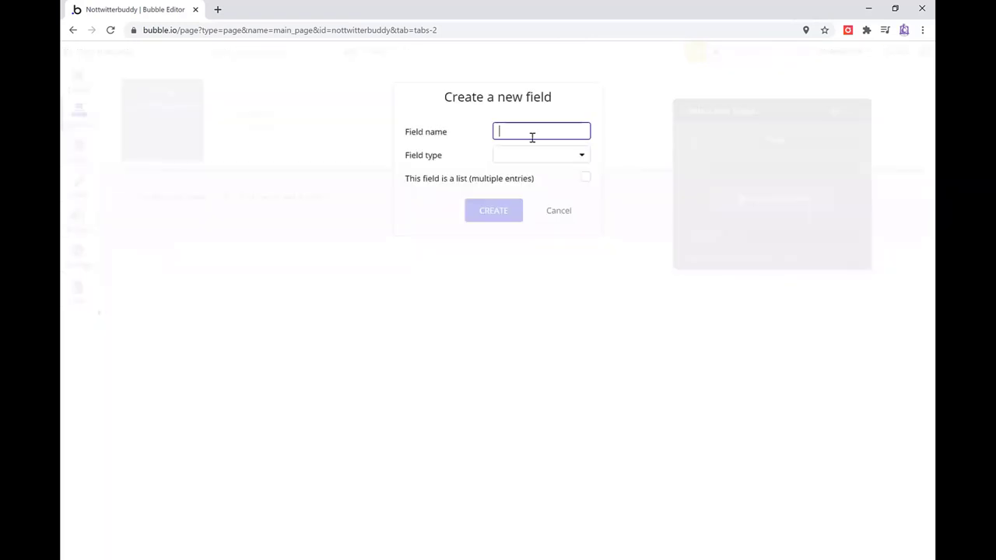
text(Tweet Data)
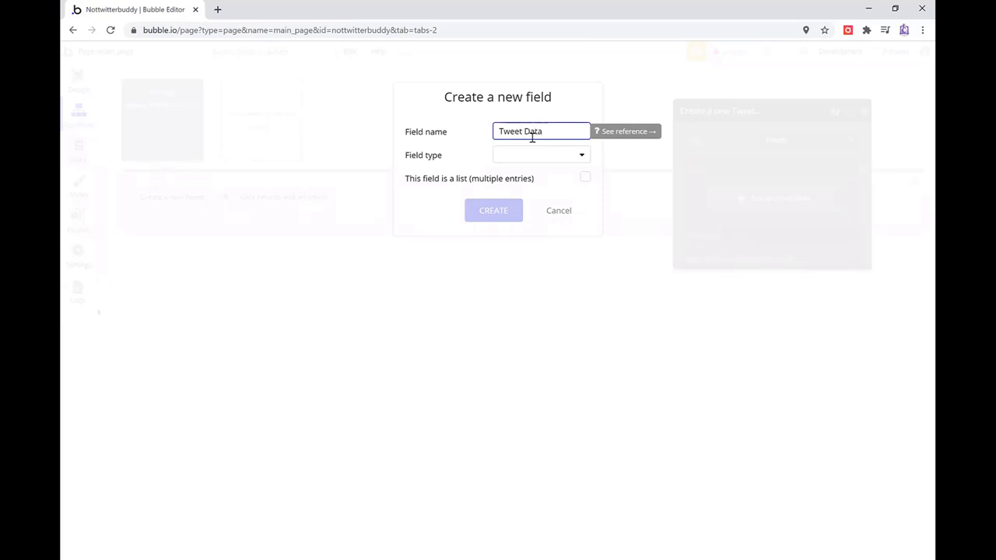
click(542, 156)
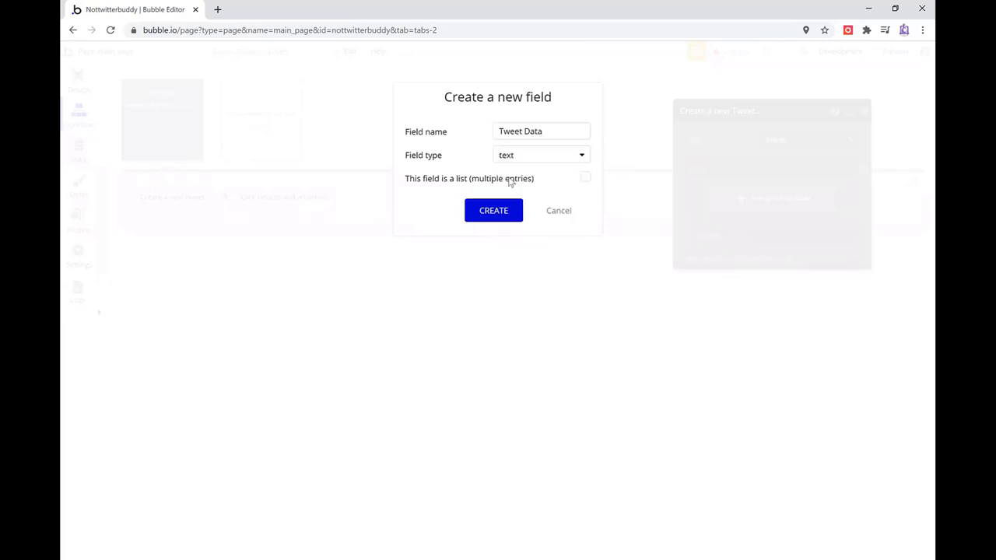
click(491, 210)
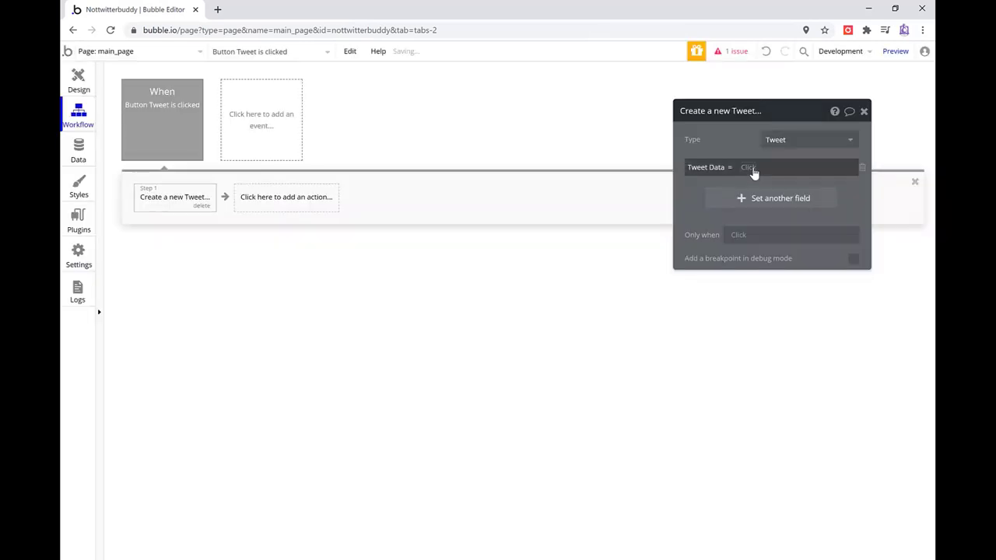
click(790, 167)
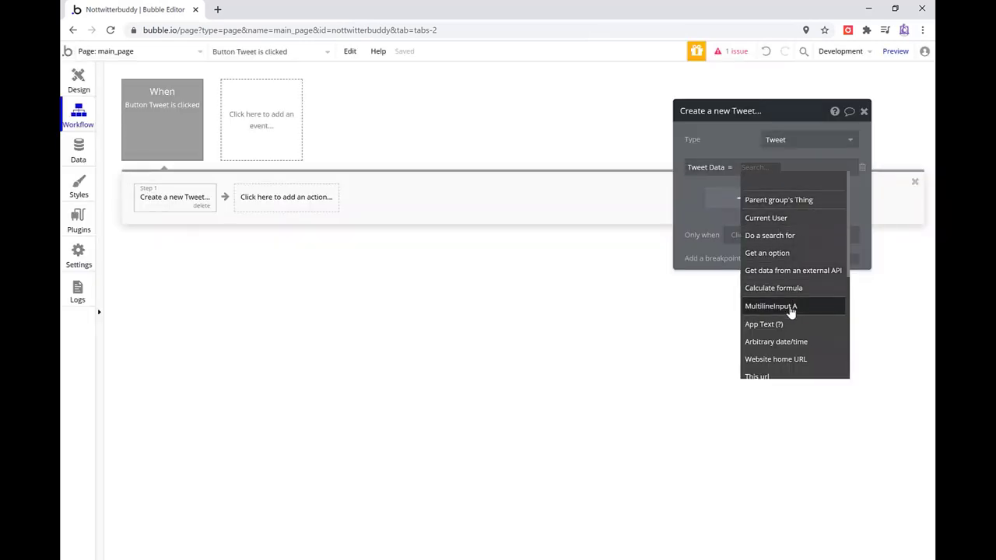
click(770, 305)
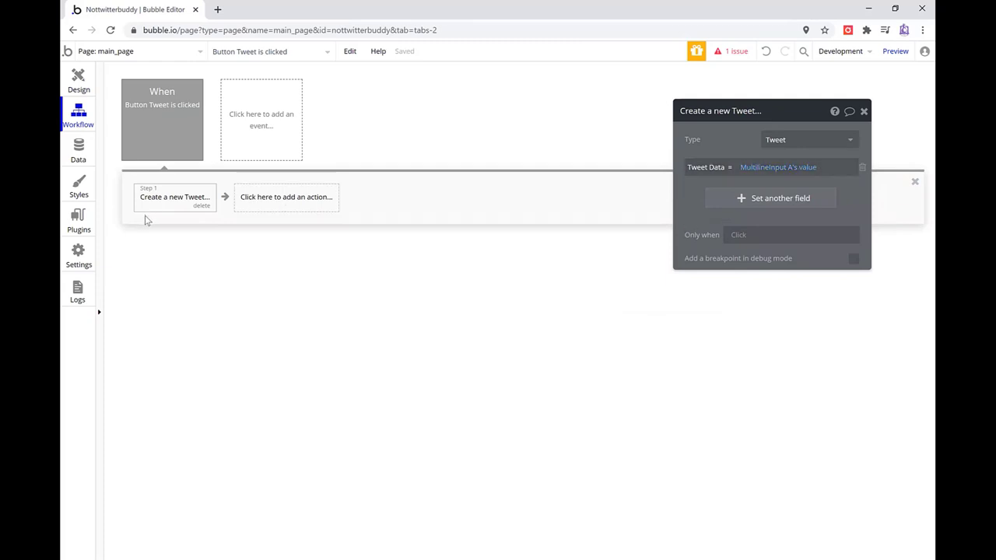
mouse_move(716, 197)
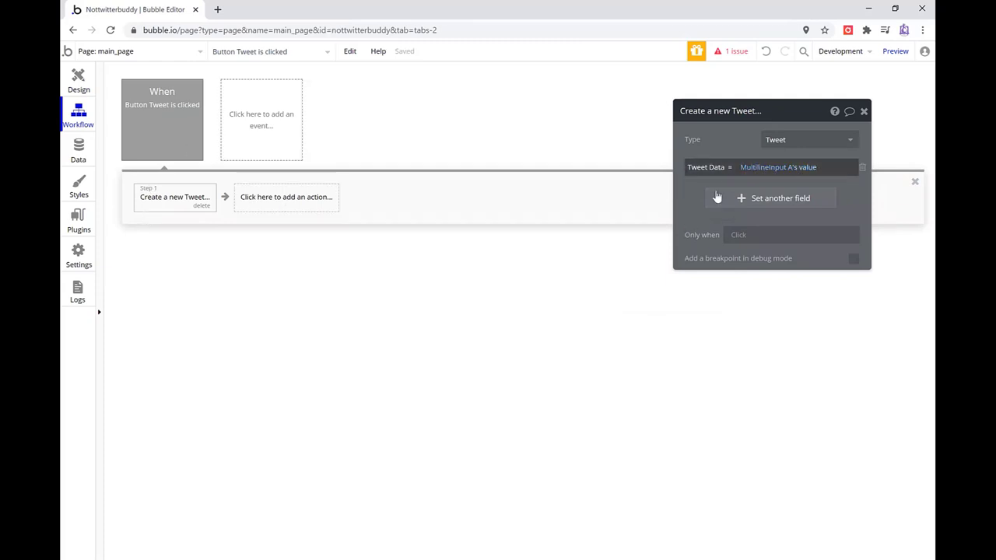
mouse_move(700, 218)
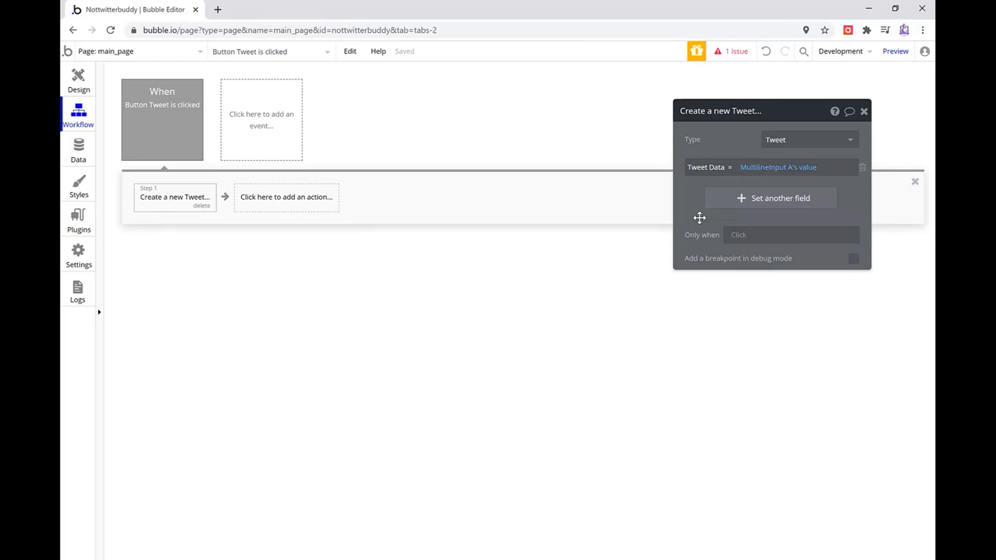
Add a number field Likes set to 0 on the new Tweet
click(769, 198)
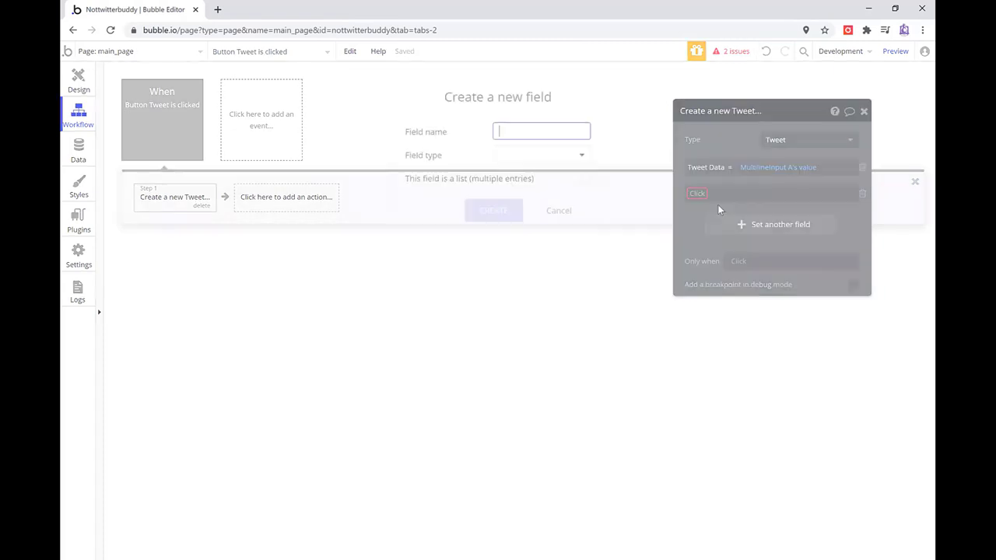
text(Likes)
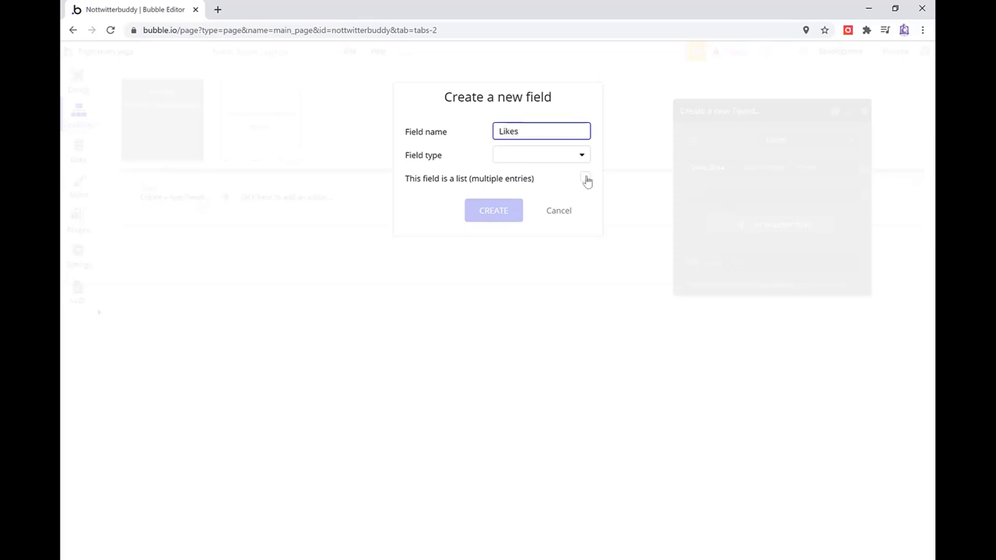
click(542, 156)
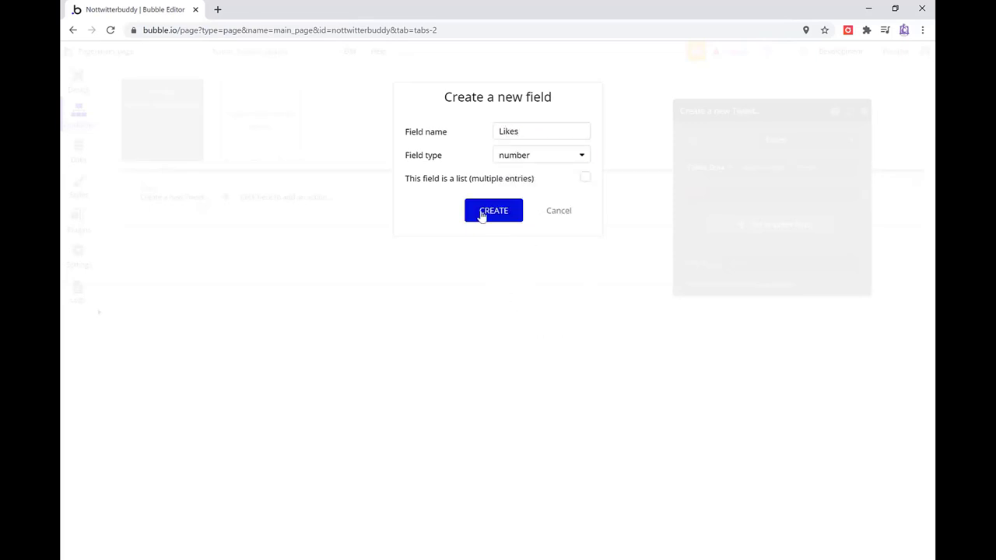
click(493, 210)
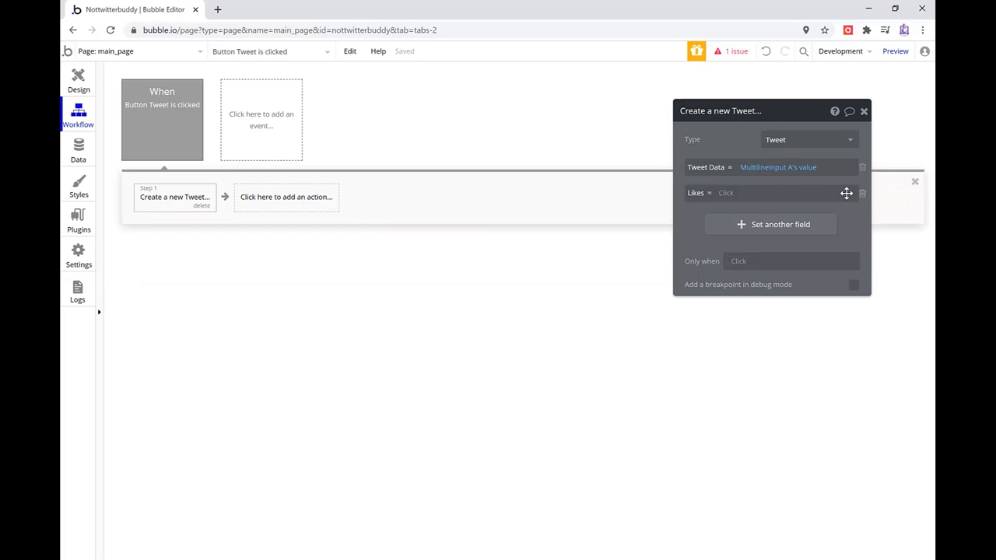
text(0)
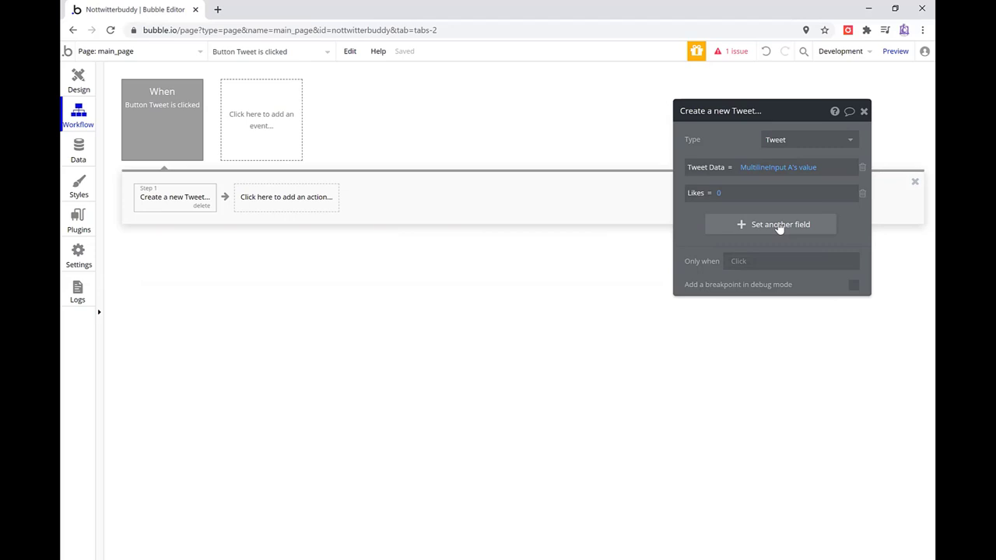
mouse_move(772, 246)
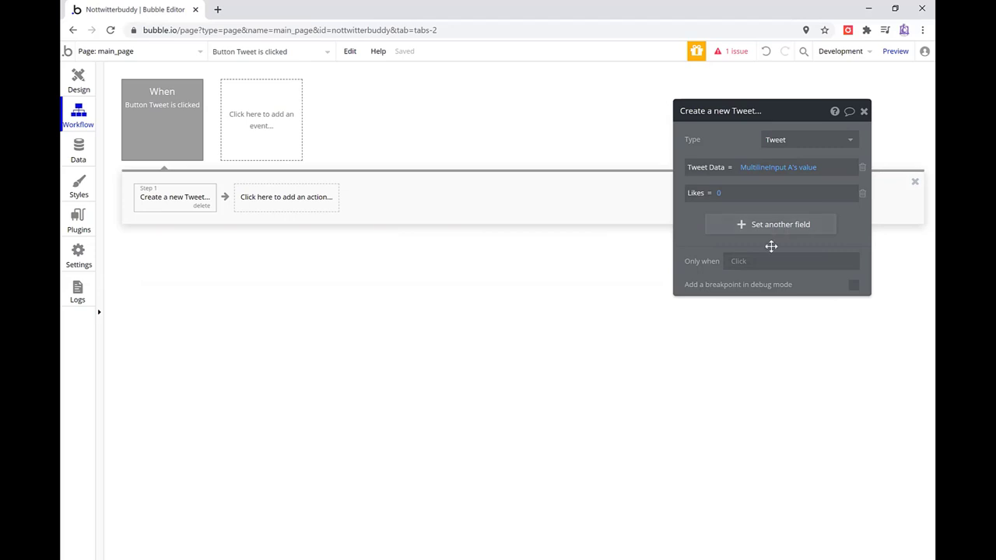
Add a Reset relevant inputs action after creating the Tweet and return to the Design view
click(864, 110)
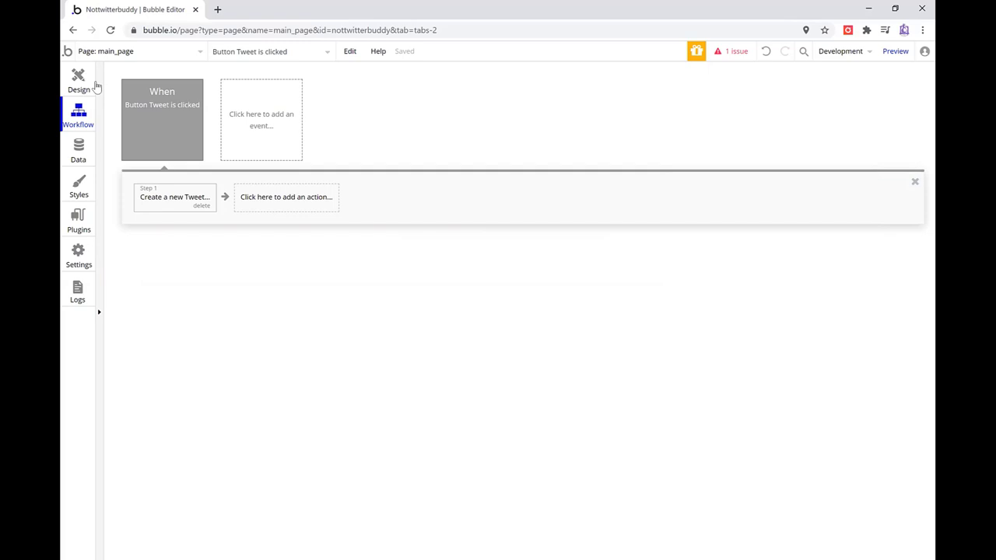
click(81, 84)
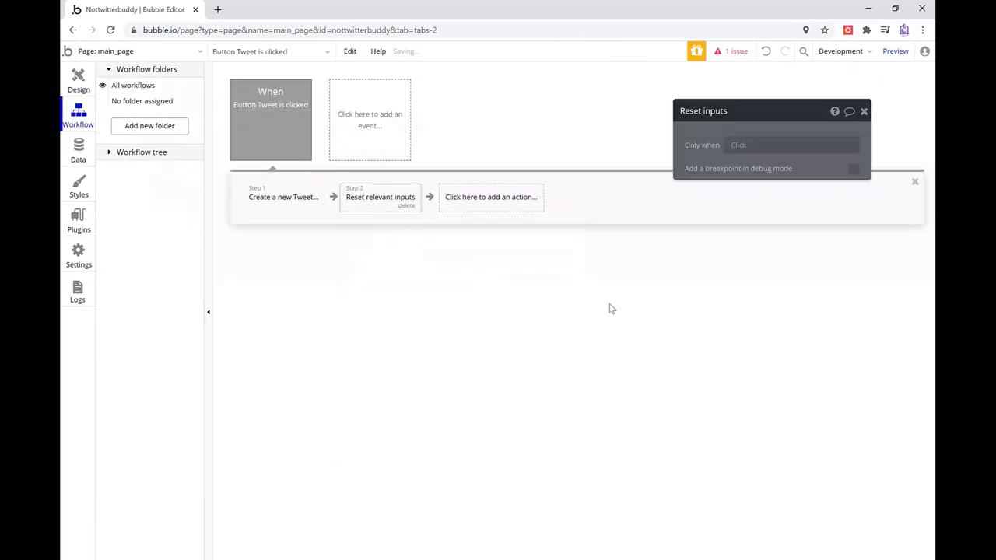
click(865, 110)
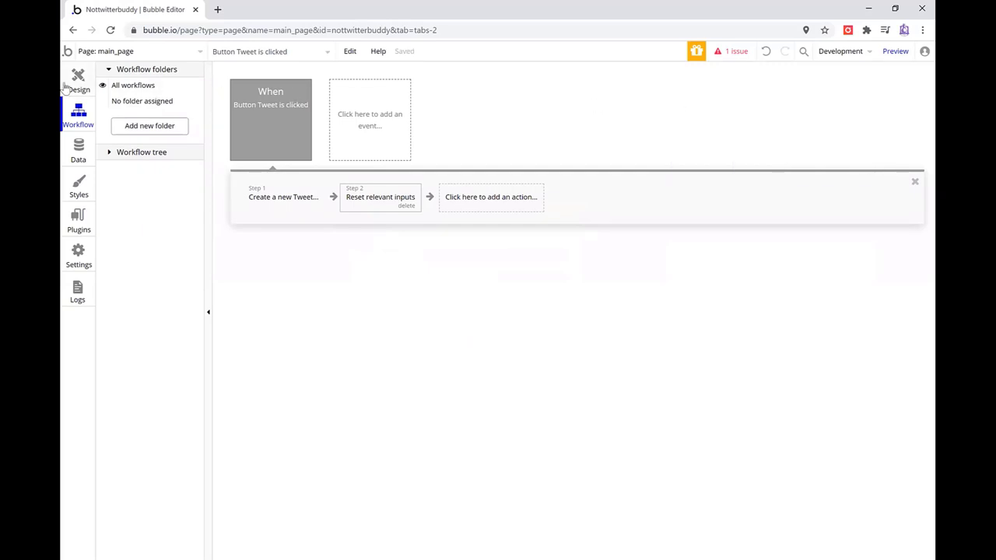
click(78, 75)
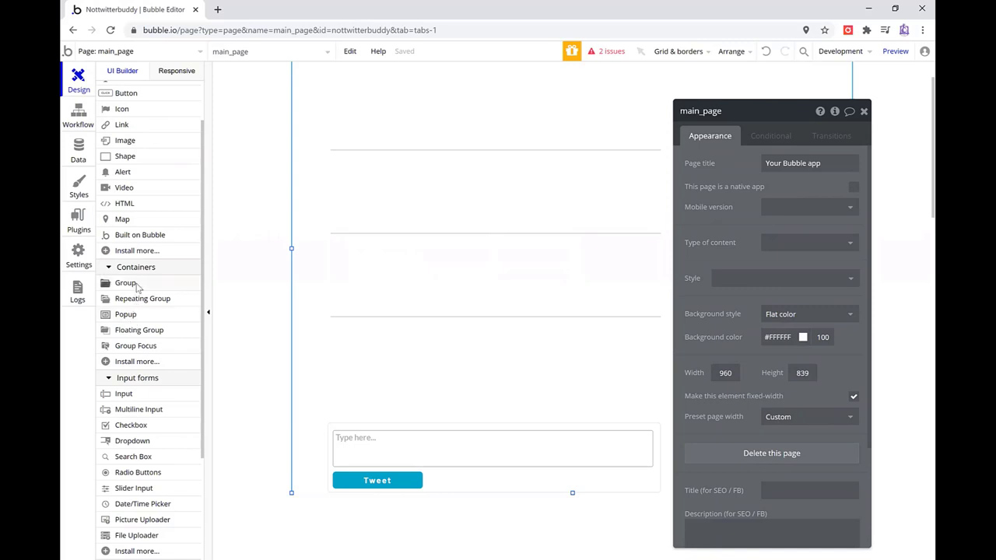
Place RepeatingGroup A near the top of the page and choose how many rows it shows
click(125, 283)
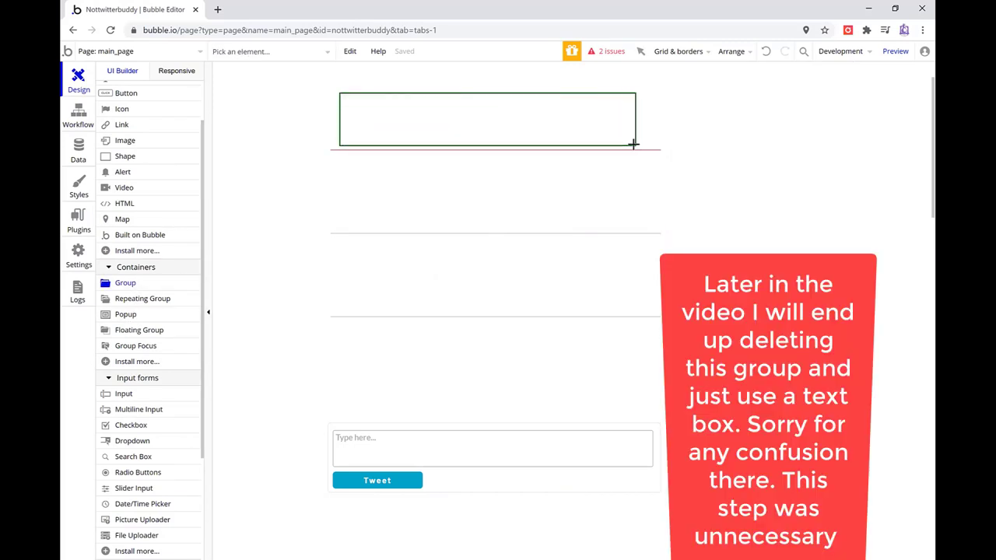
click(485, 116)
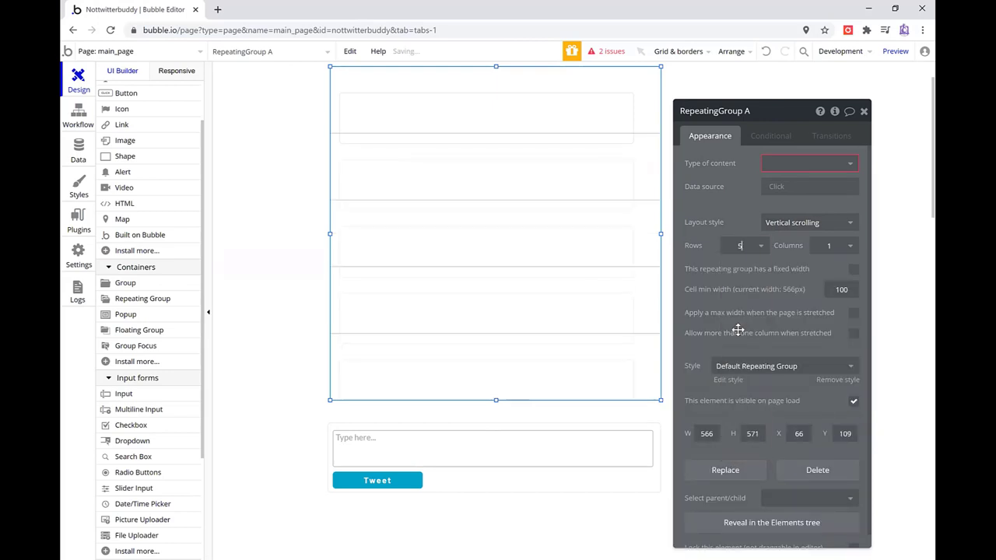
click(759, 246)
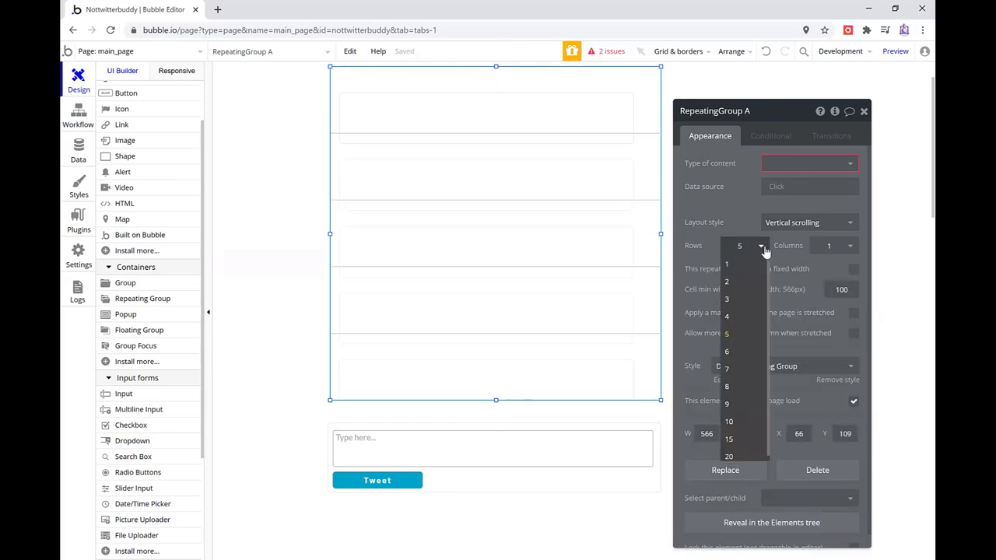
click(726, 316)
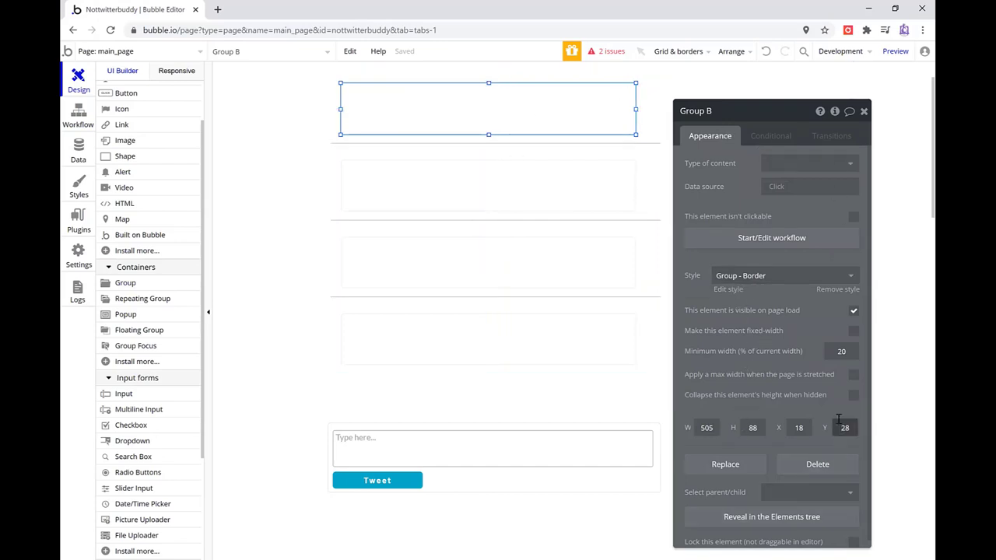
mouse_move(850, 140)
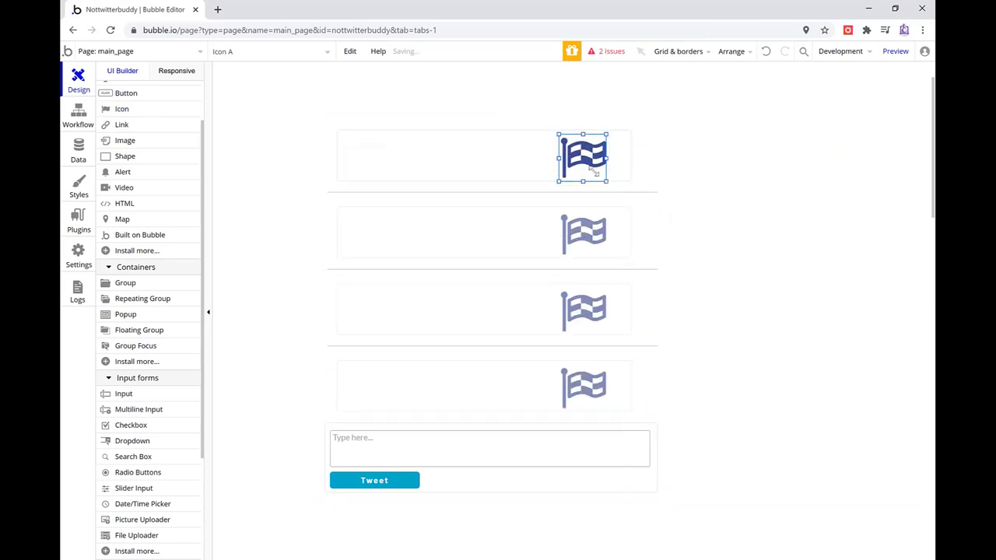
Set the icon in each tweet cell to the fa-hand-paper-o hand icon
click(582, 156)
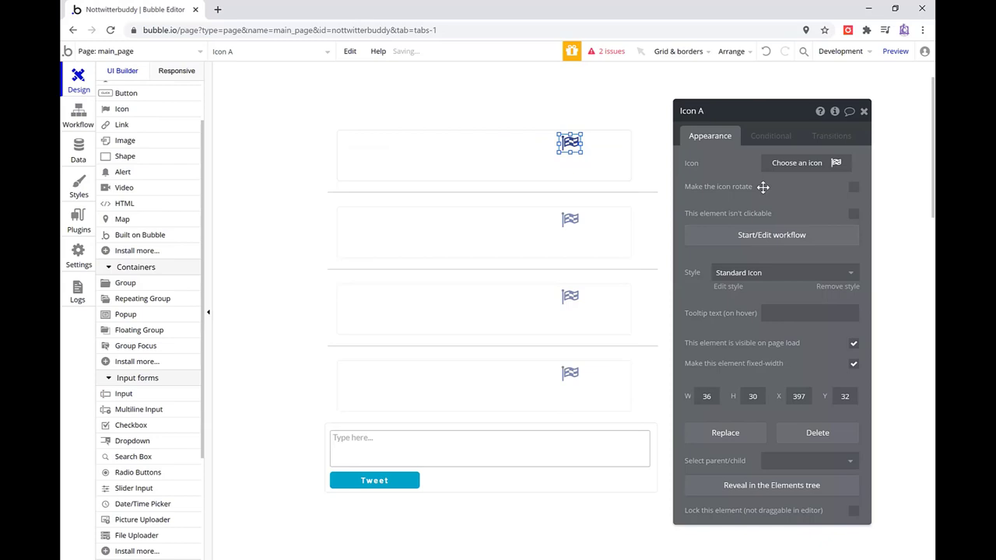
click(806, 164)
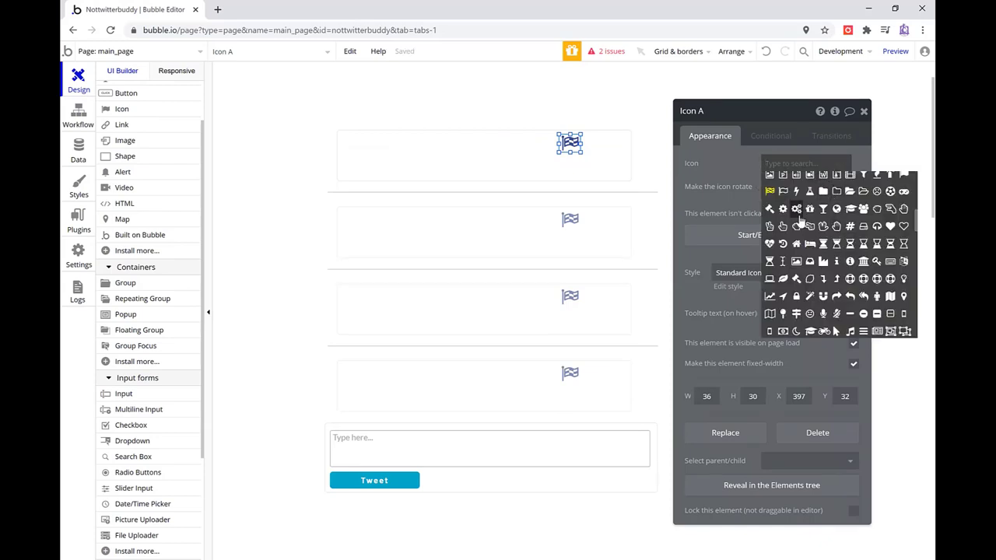
mouse_move(864, 235)
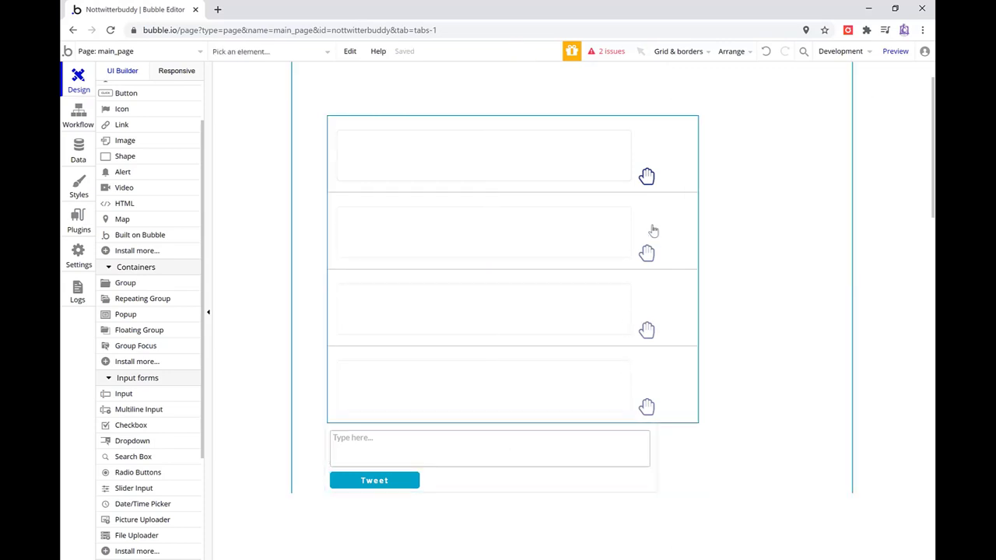
click(645, 176)
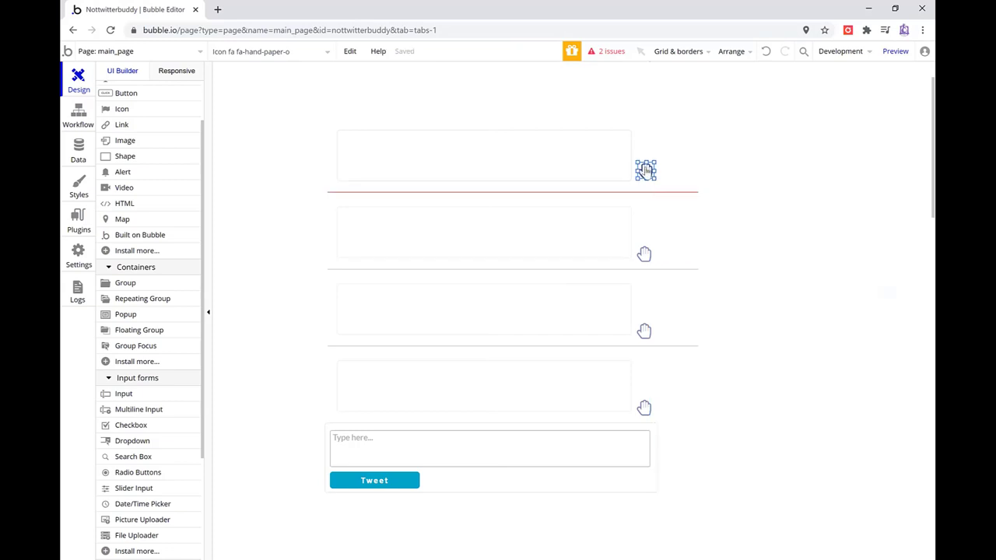
click(644, 170)
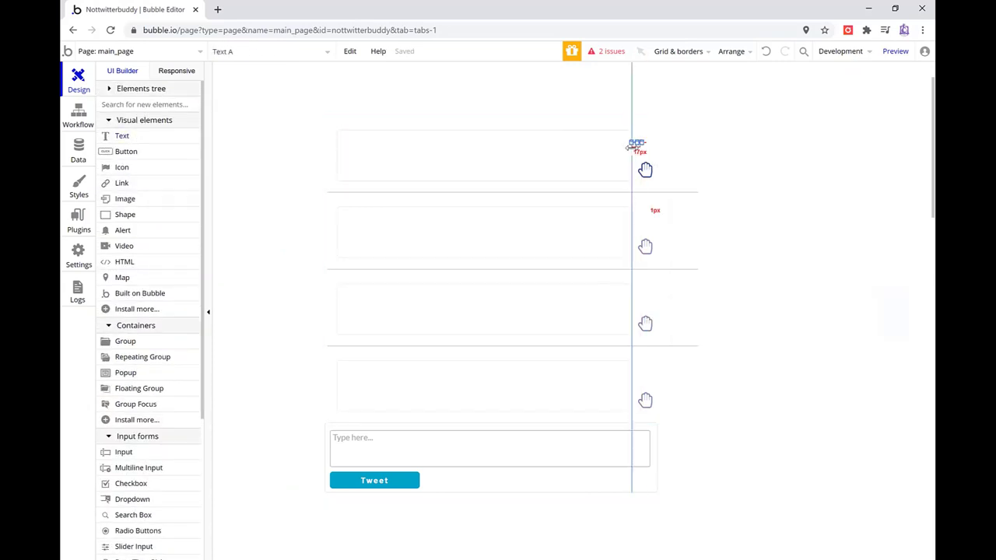
Add a text beside the hand icon showing Current cell's Thing and go to set the parent's thing type
click(634, 145)
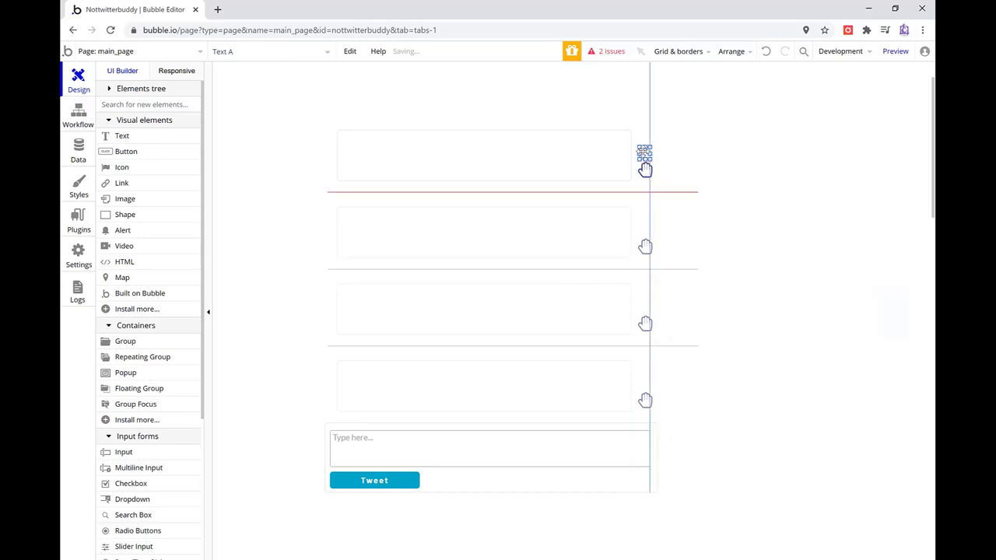
click(644, 154)
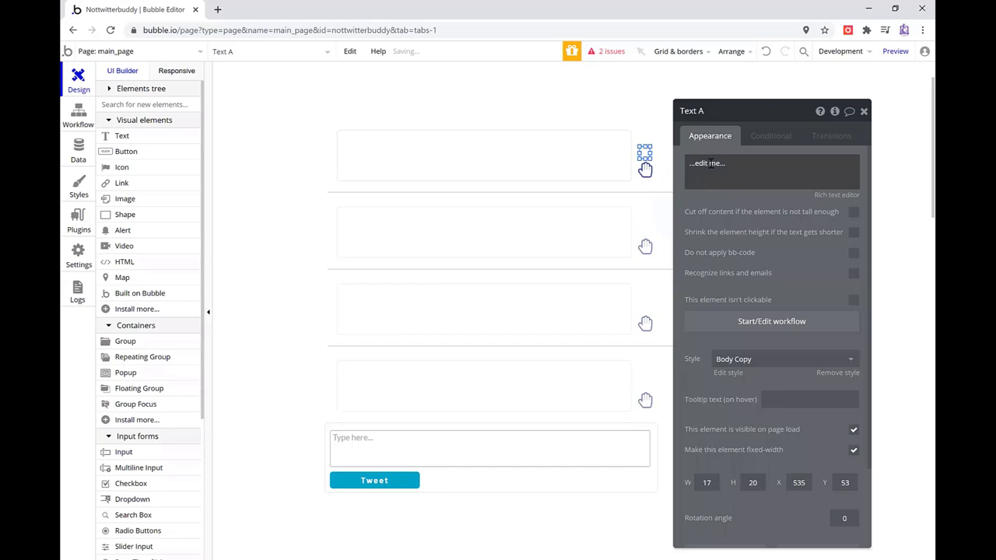
click(707, 163)
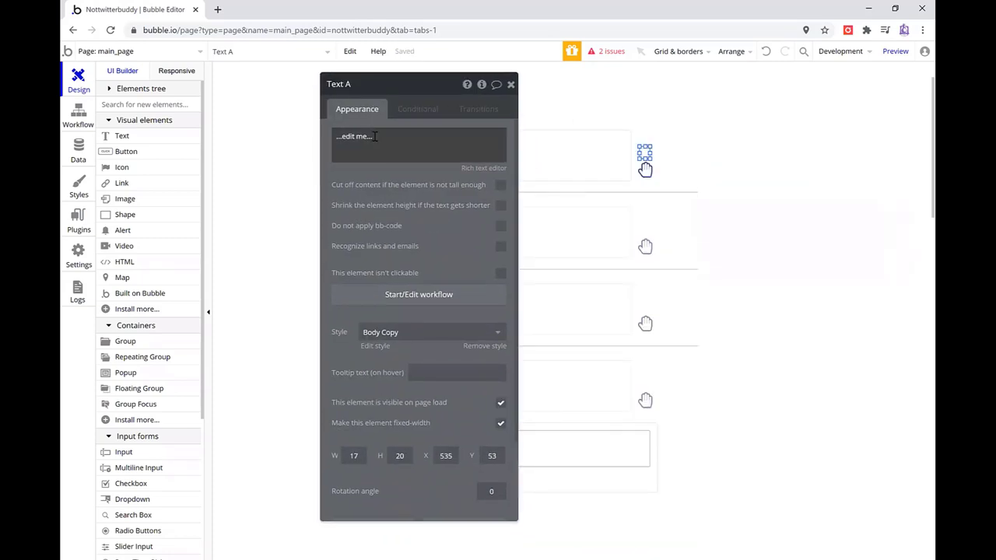
click(419, 137)
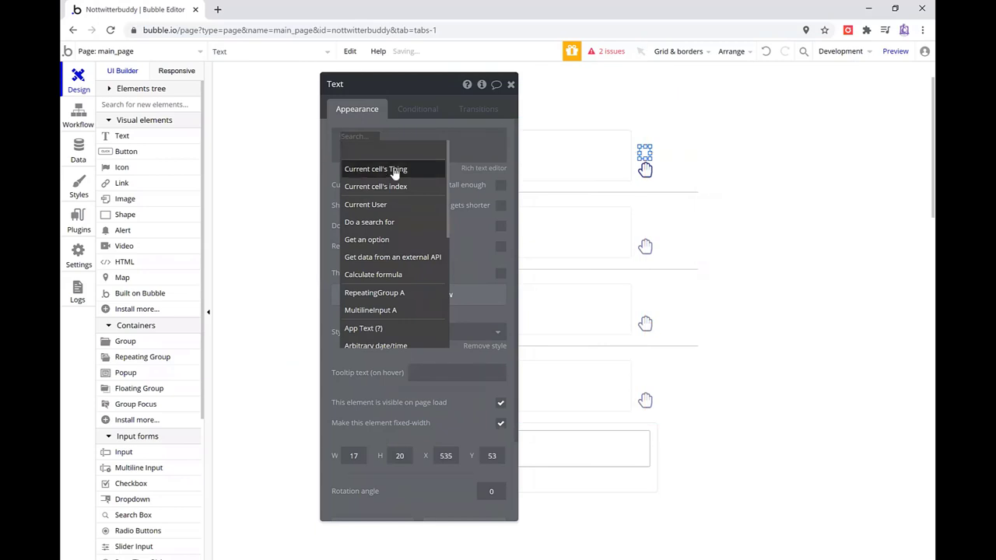
click(376, 168)
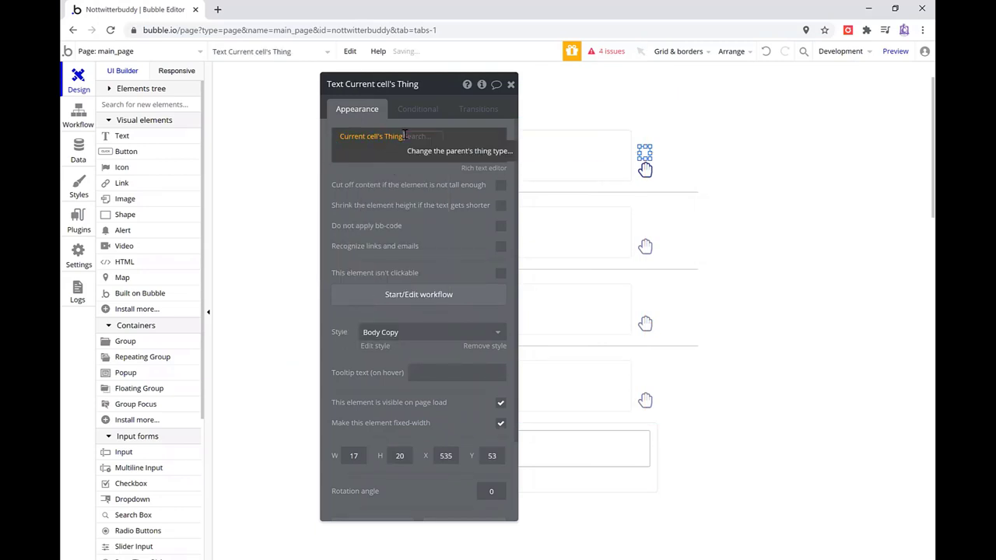
mouse_move(423, 156)
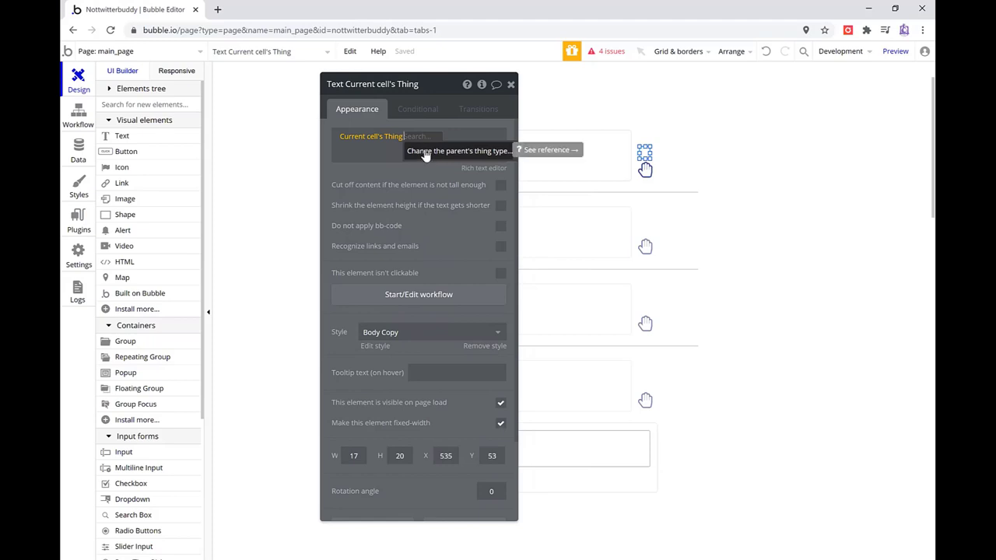
click(511, 84)
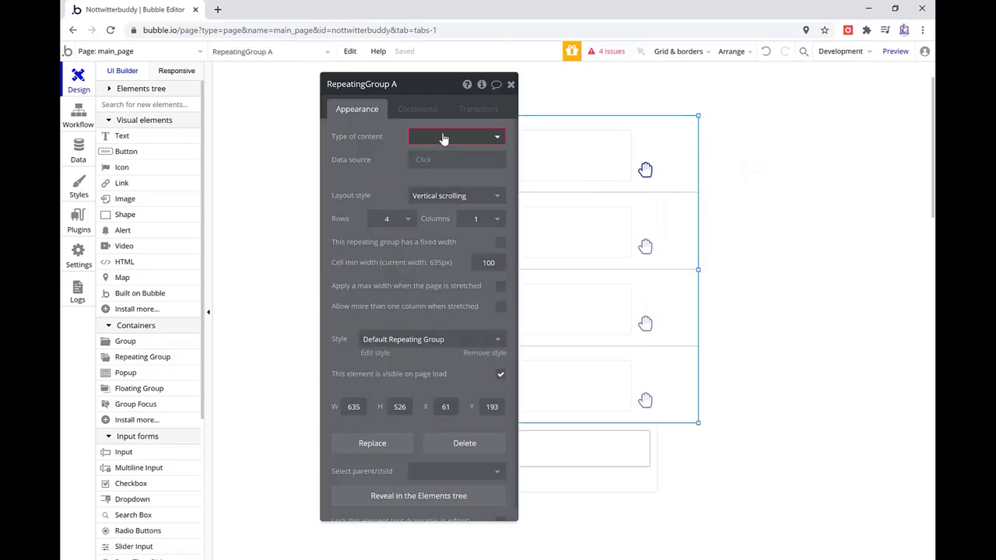
Give RepeatingGroup A content type Tweet with a search for Tweets as its data source
click(454, 137)
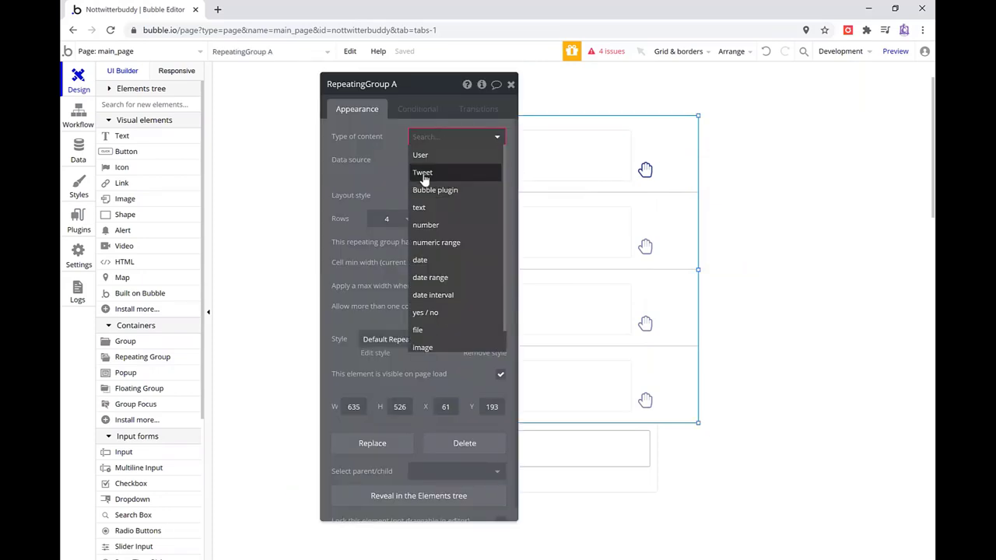
click(422, 171)
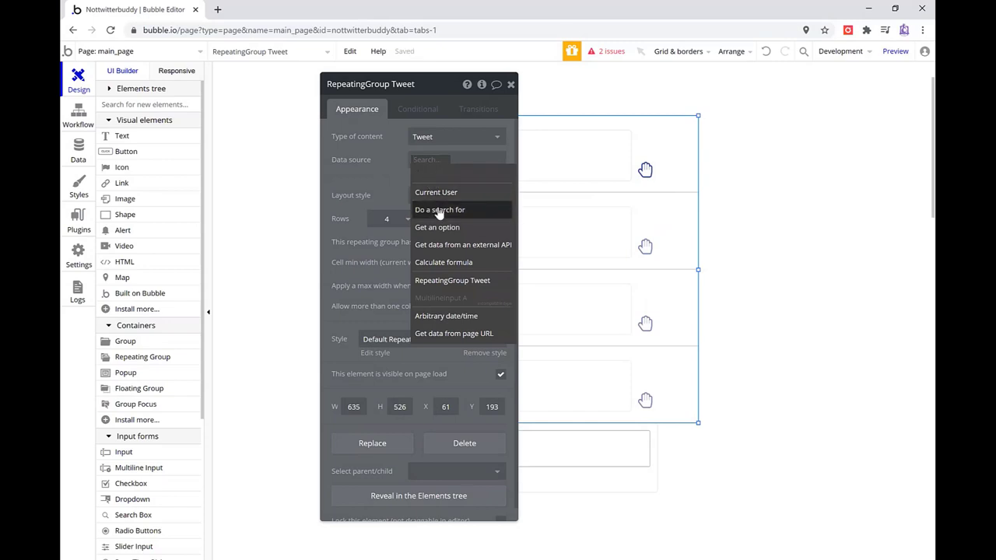
click(442, 209)
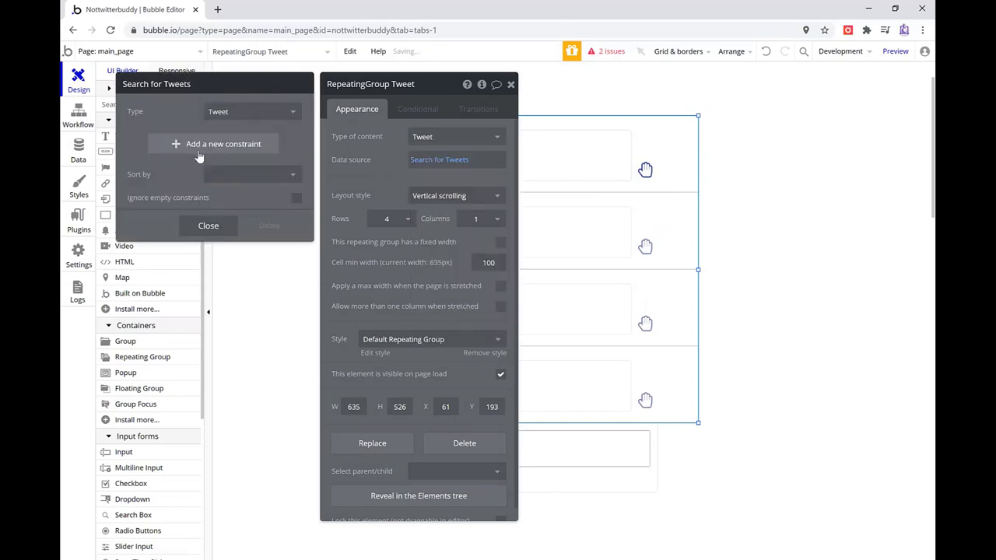
click(209, 225)
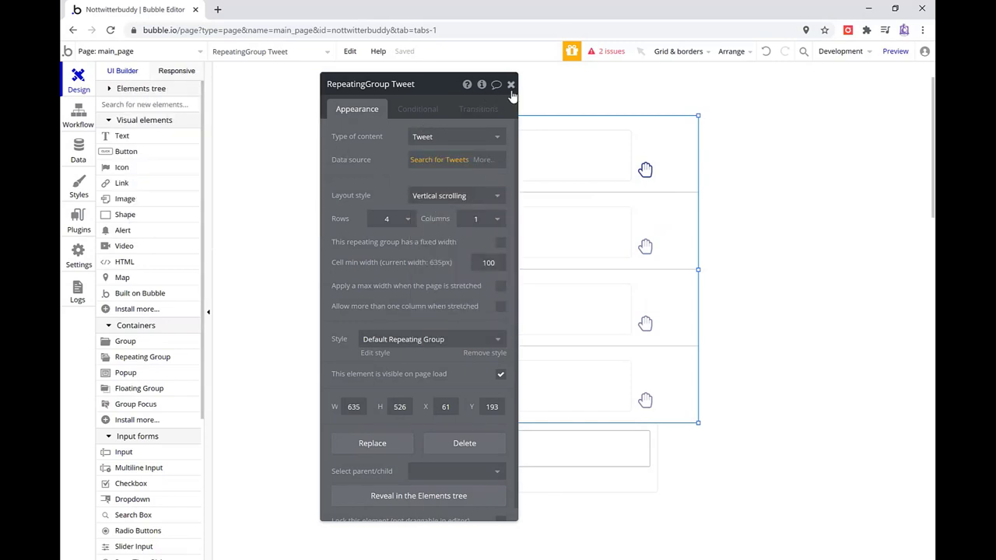
click(508, 84)
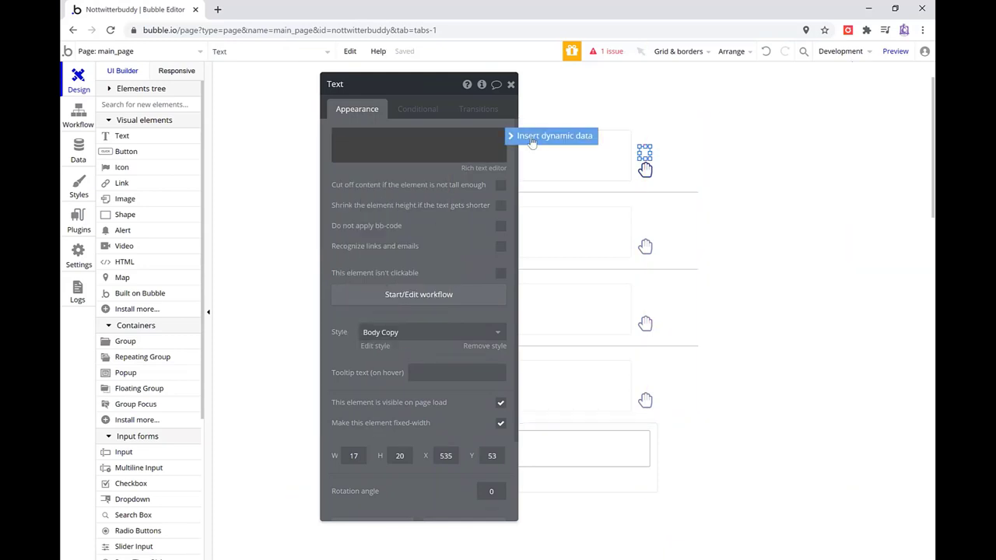
Show Current cell's Tweet's Likes in the cell text, then select the hand icon
click(554, 135)
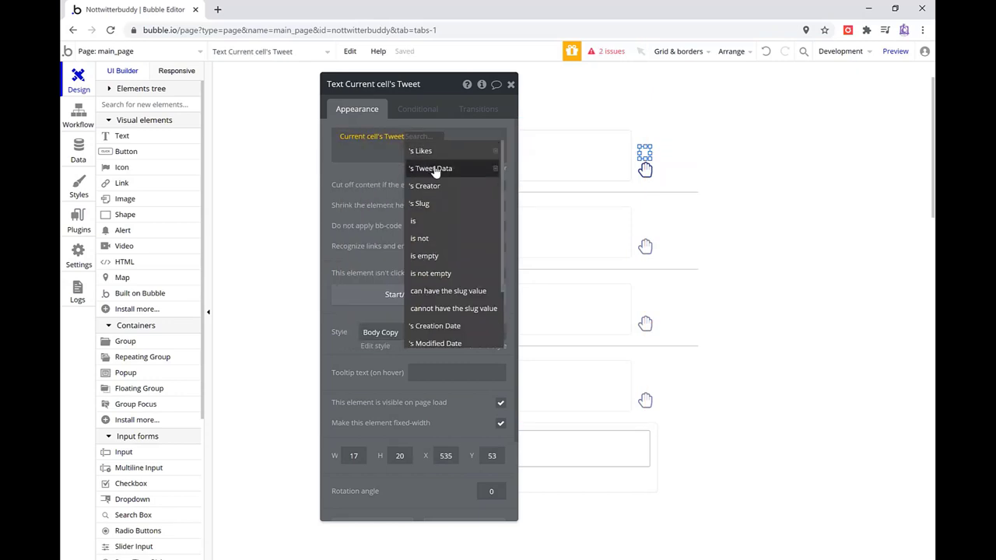
mouse_move(433, 151)
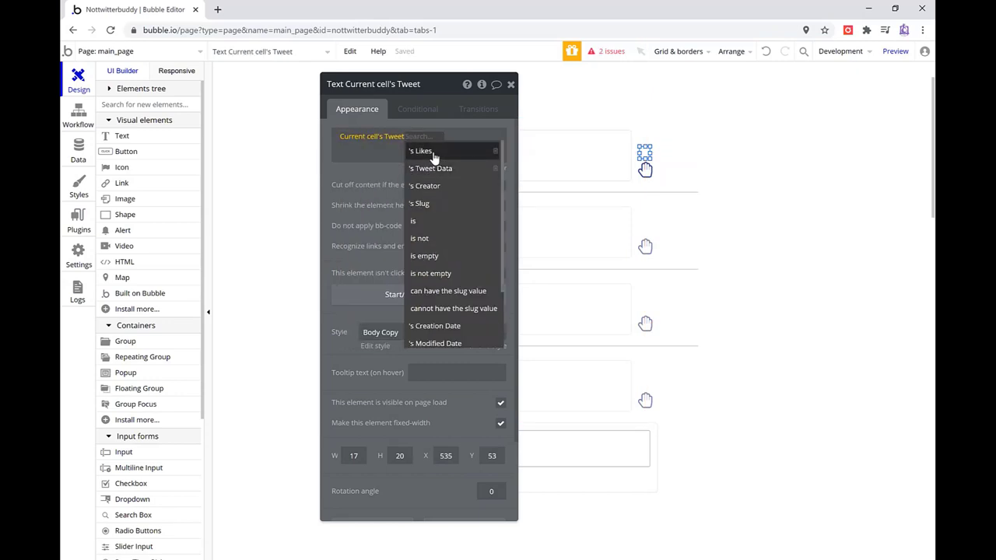
click(420, 149)
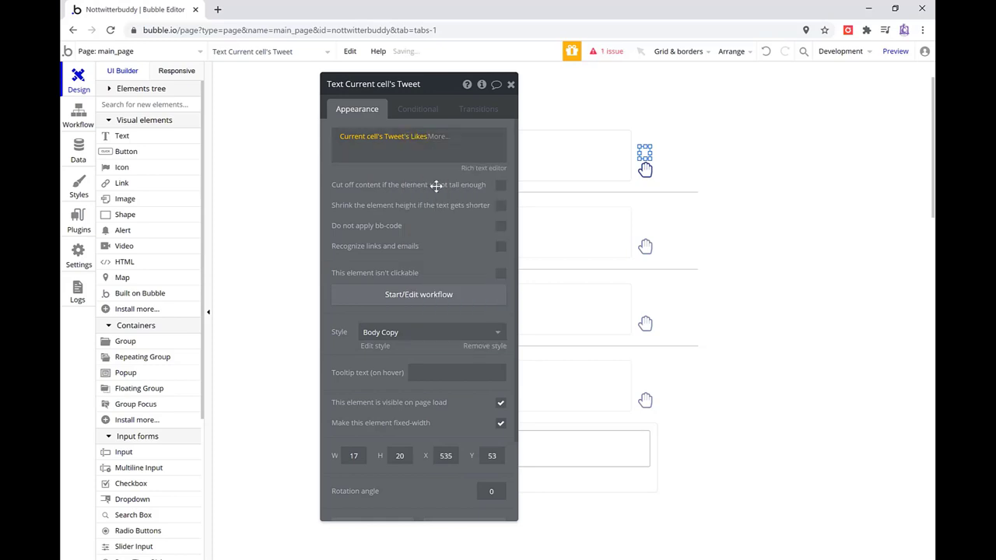
click(510, 93)
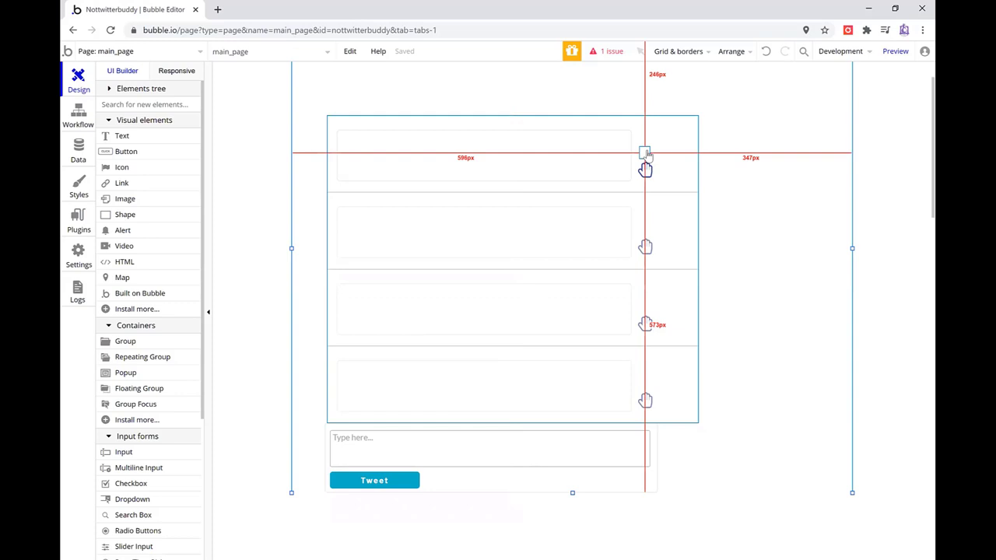
click(644, 152)
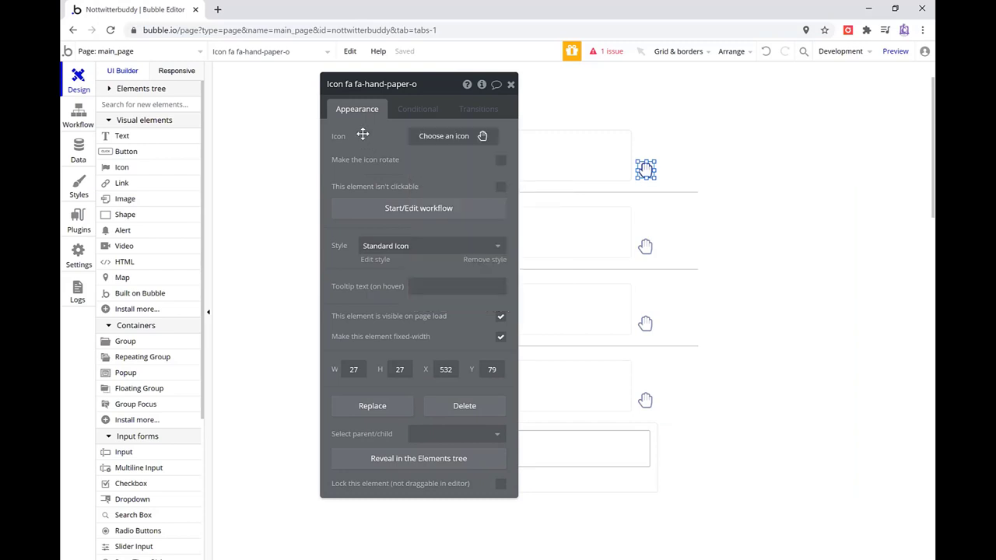
Start a click workflow on the hand icon that makes changes to the current cell's Tweet
click(78, 117)
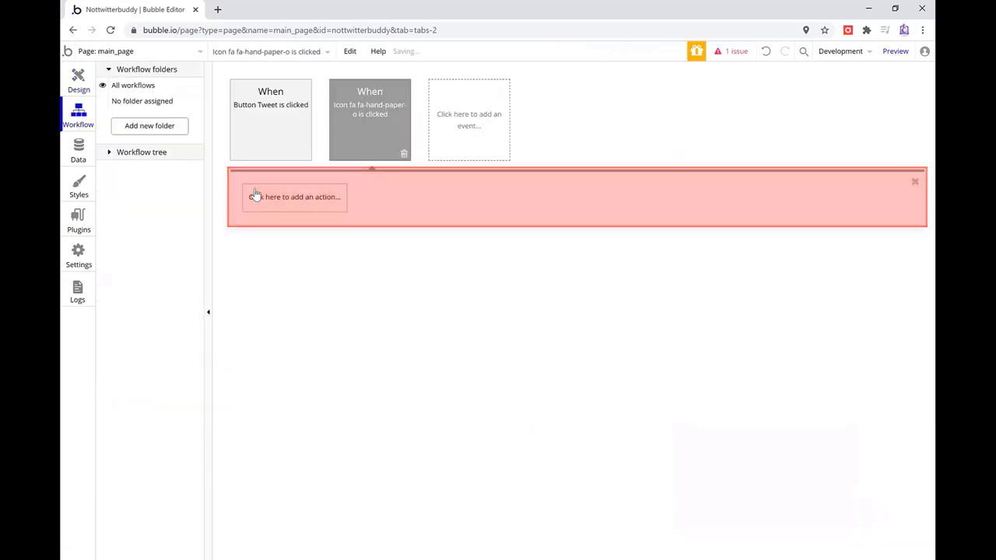
click(294, 196)
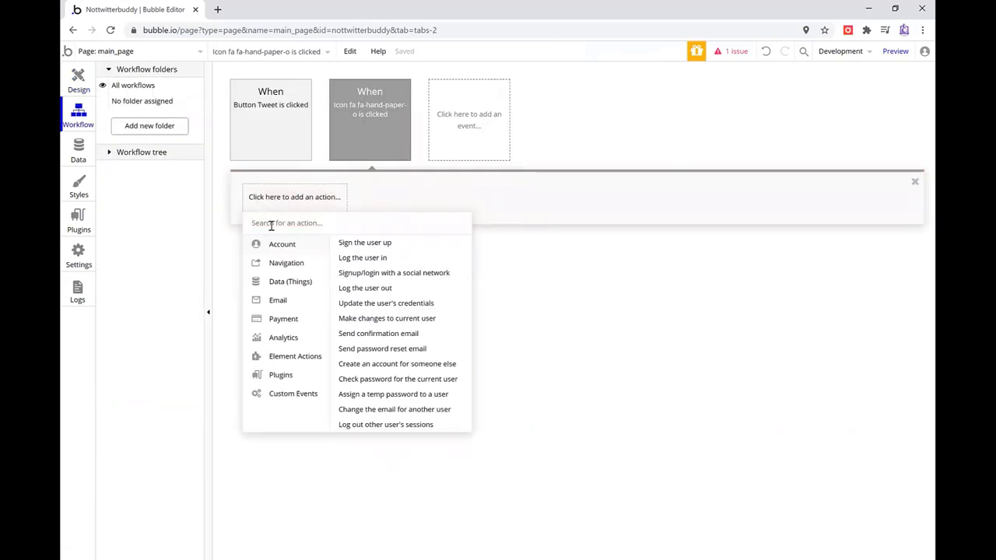
click(289, 280)
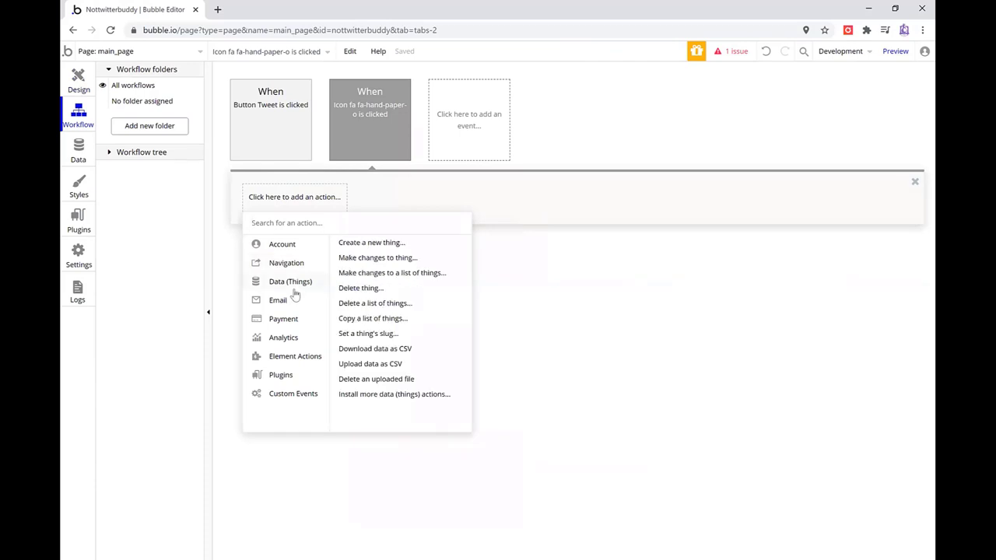
click(377, 258)
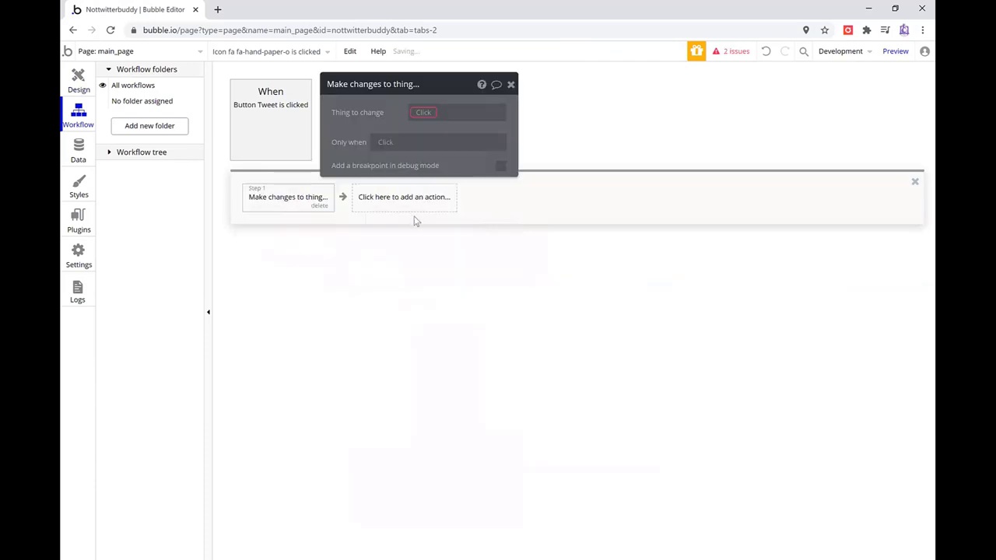
click(439, 112)
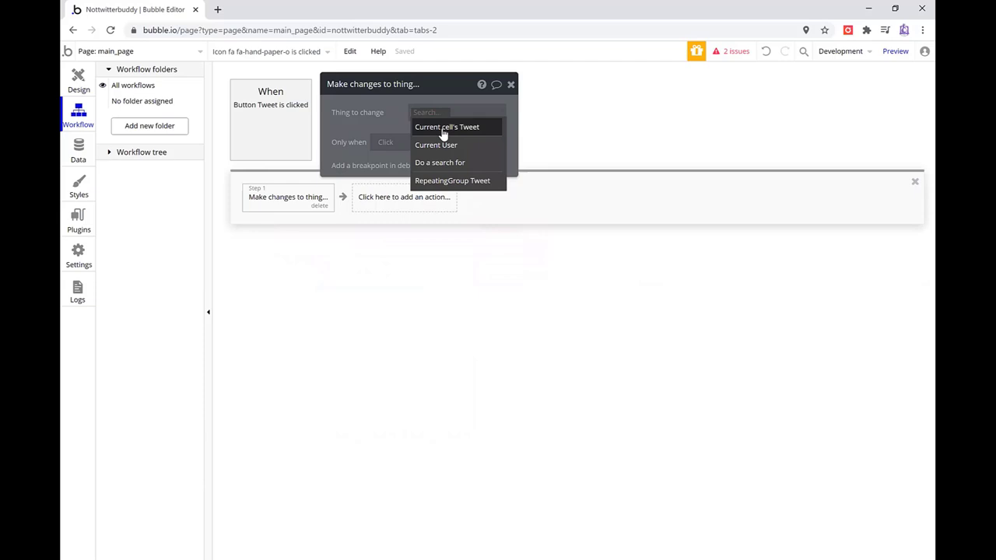
click(445, 128)
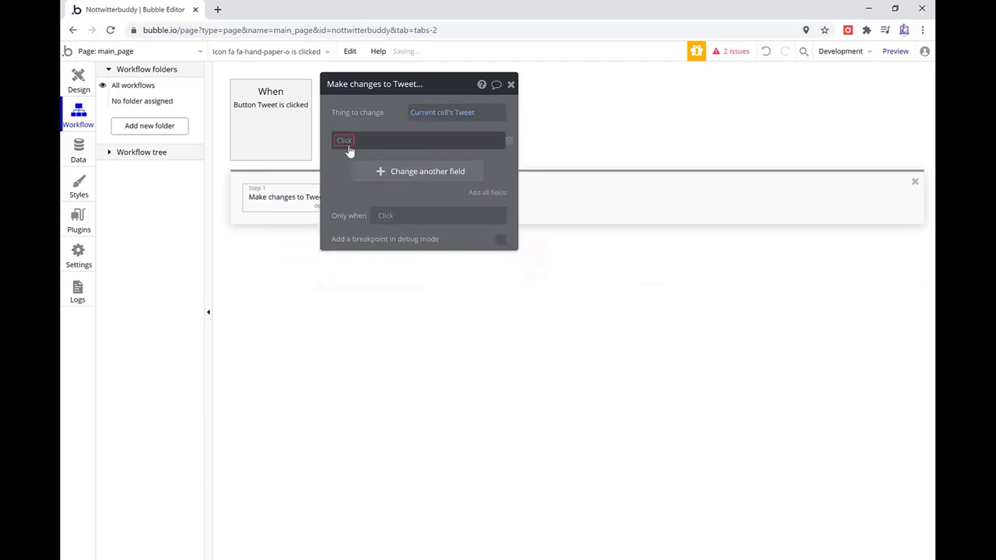
Have the change set the Likes field from a field of the current cell's Tweet
click(344, 140)
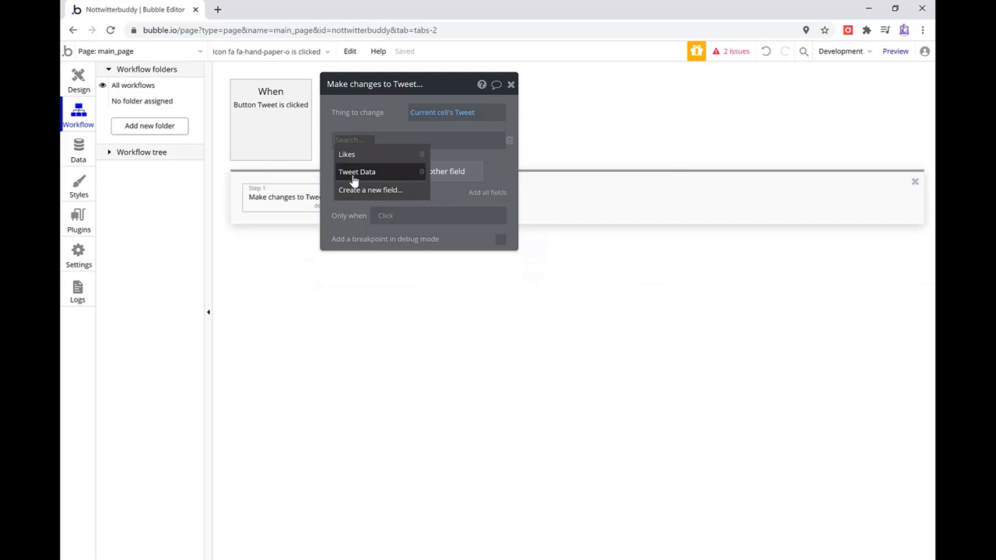
click(346, 154)
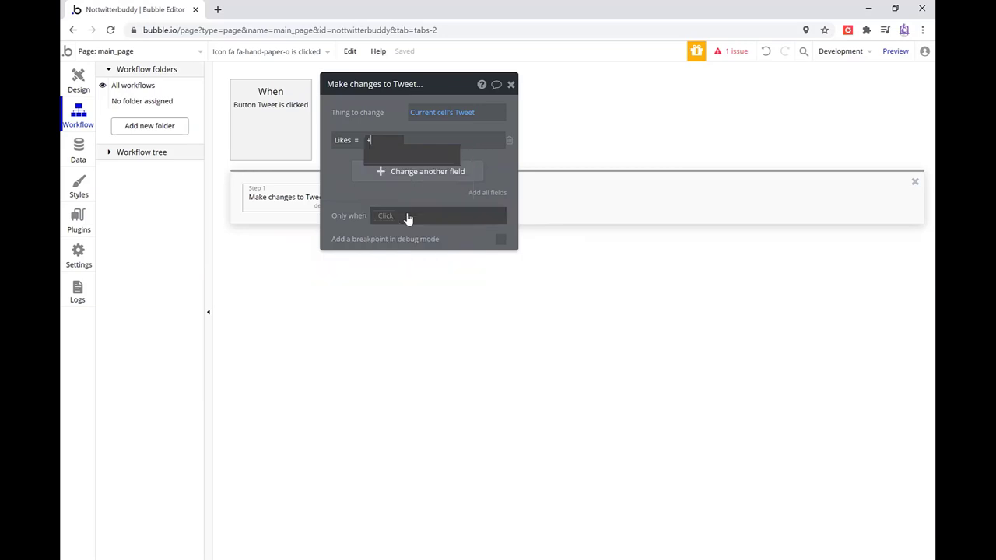
text(1)
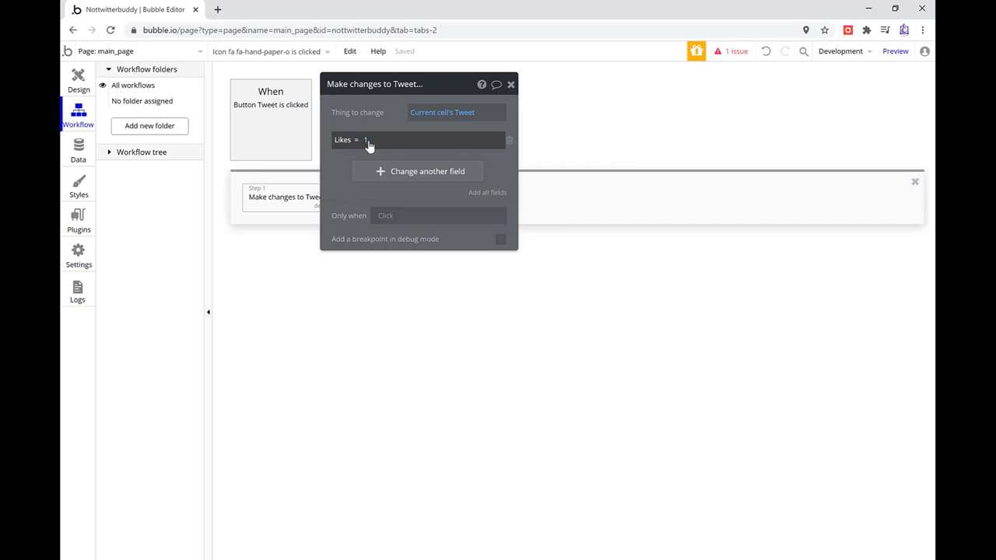
click(389, 140)
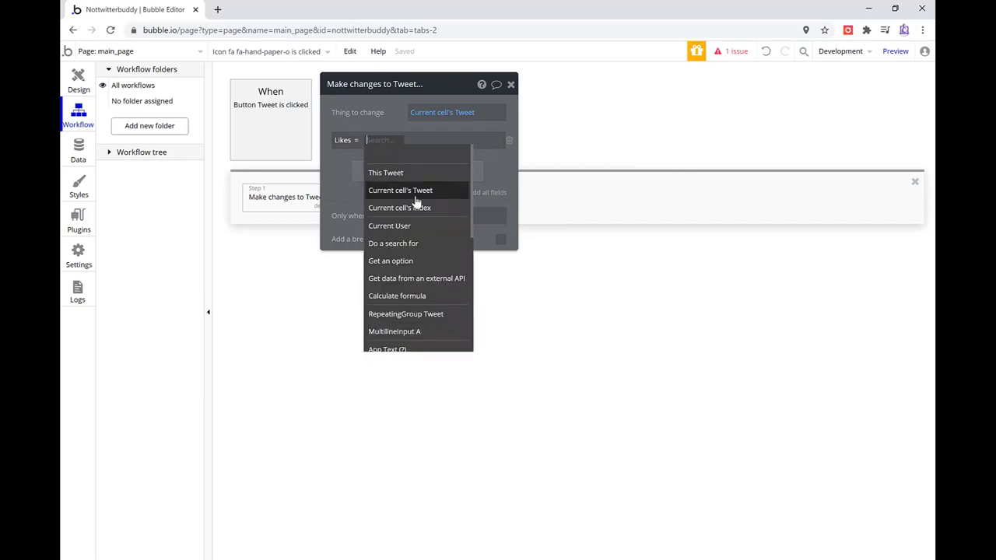
click(402, 190)
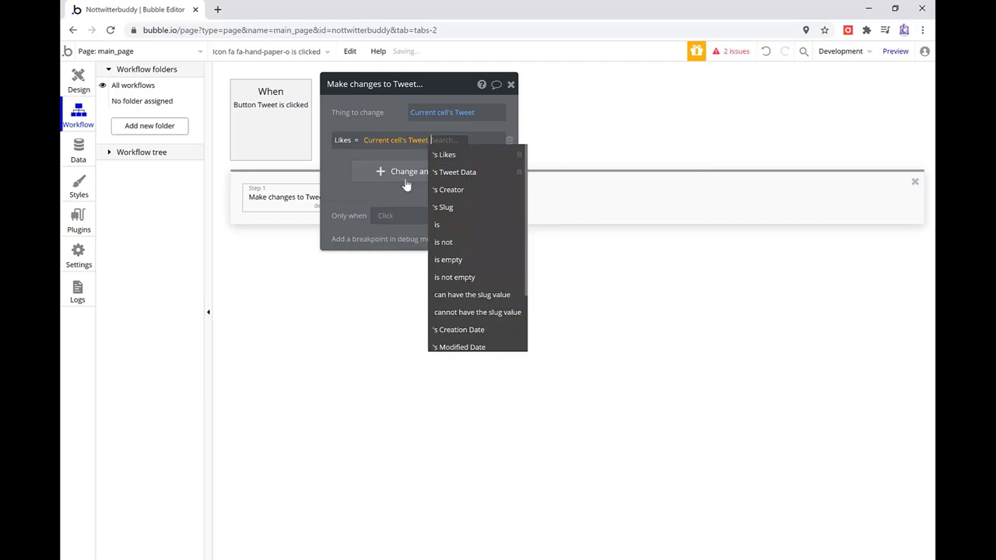
click(442, 154)
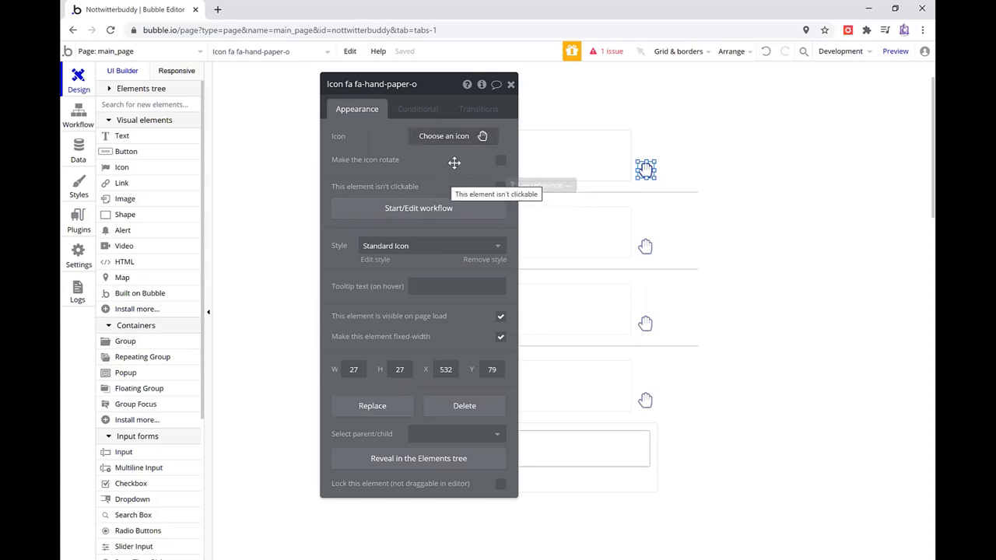
mouse_move(454, 163)
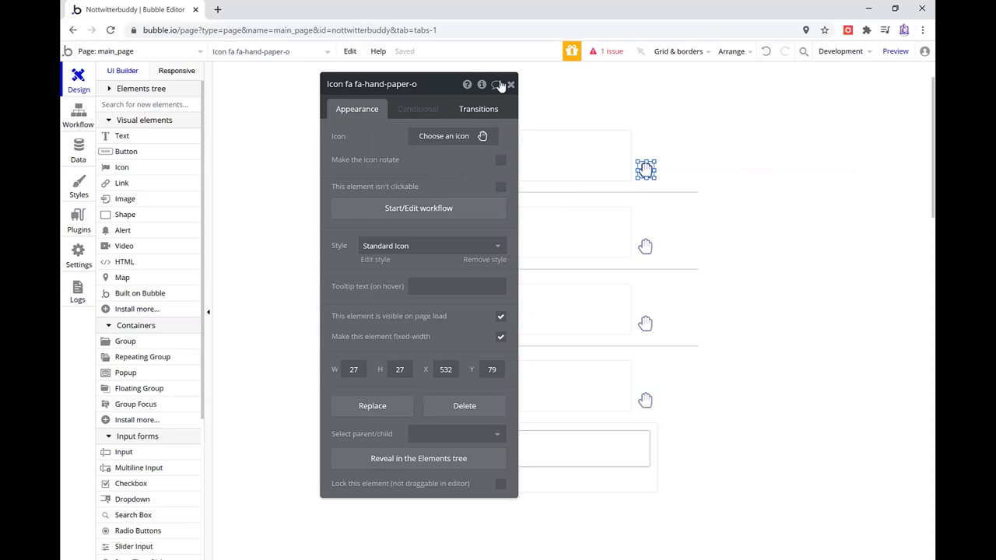
Try Current cell's index as the cell text's dynamic content, then remove it
click(417, 109)
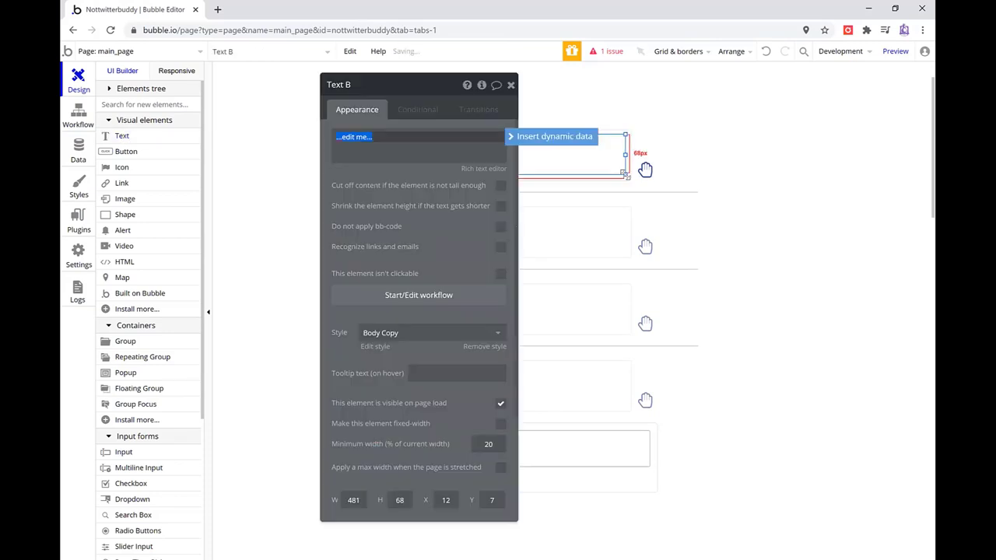
click(550, 137)
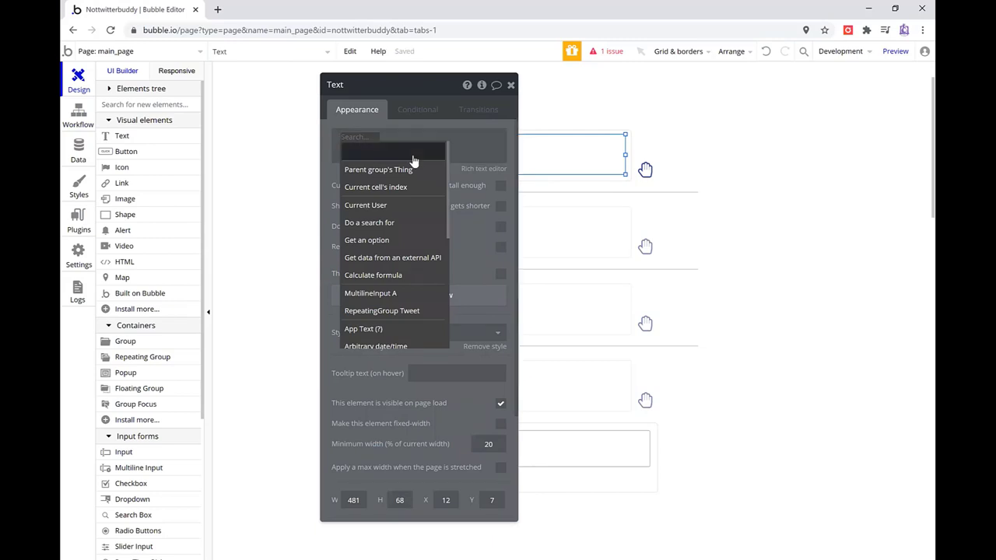
click(376, 187)
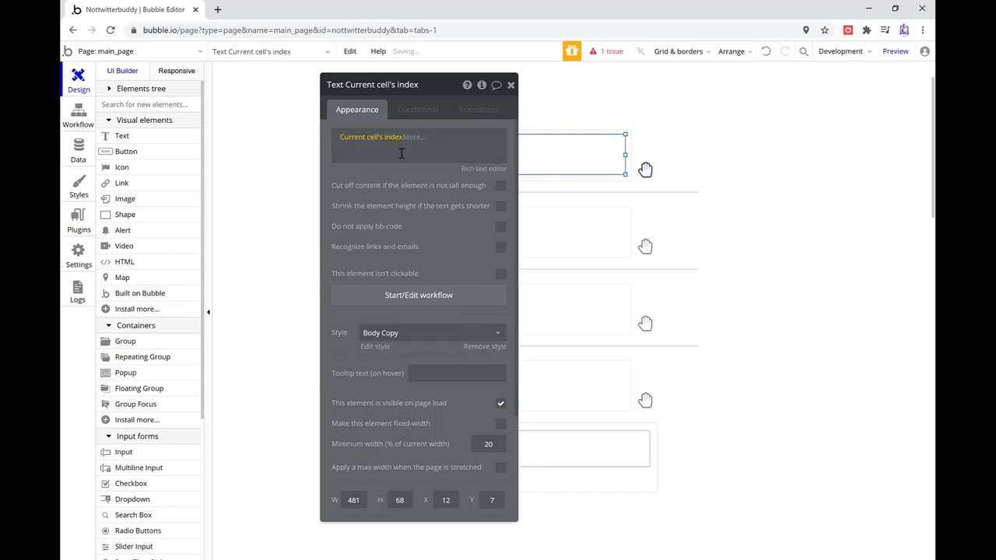
click(392, 137)
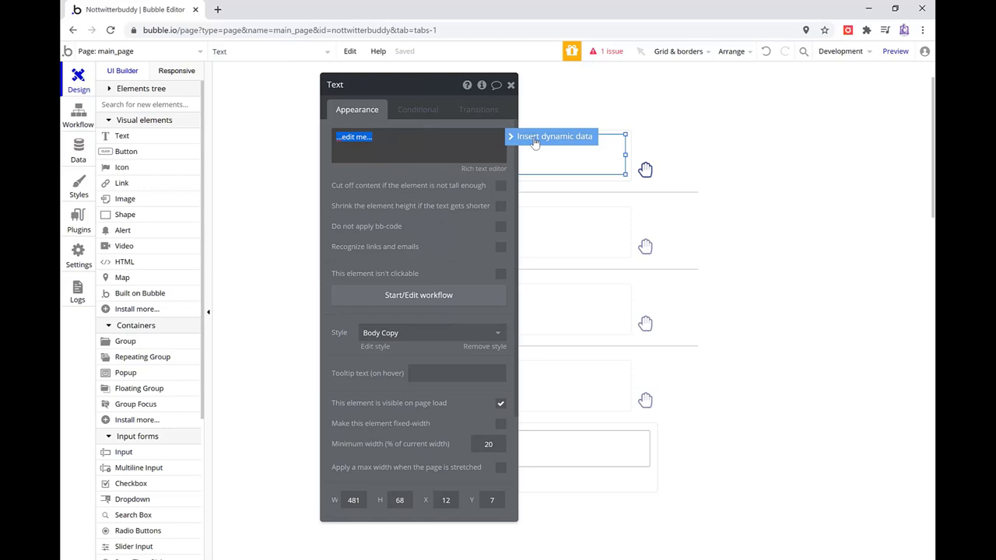
Try RepeatingGroup Tweet's Tweet as the text's source, then leave the text without dynamic content
click(551, 137)
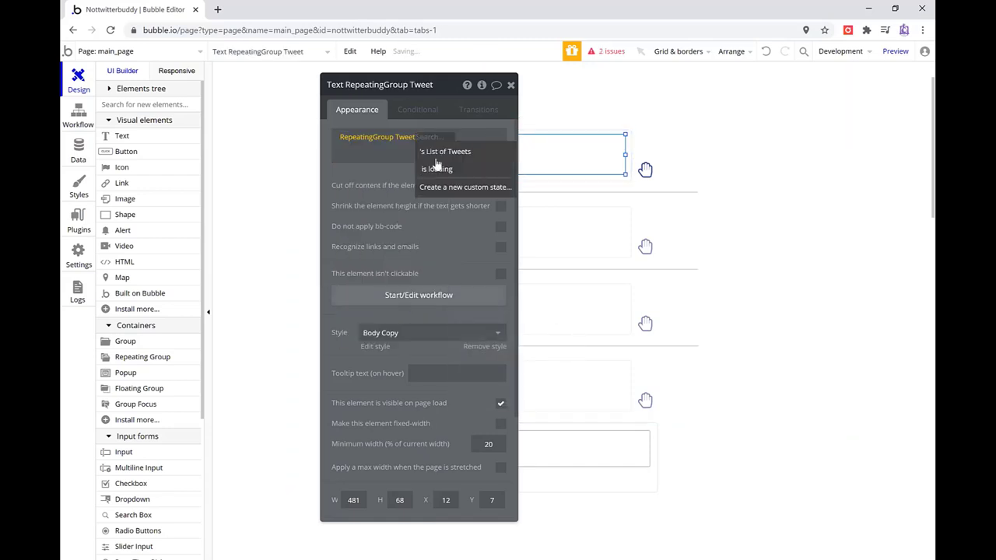
click(445, 151)
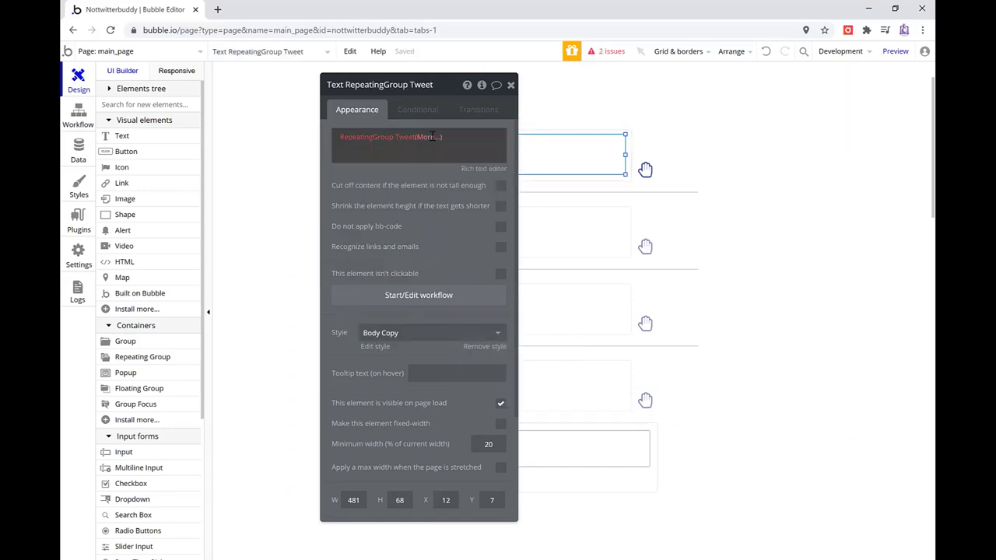
click(389, 146)
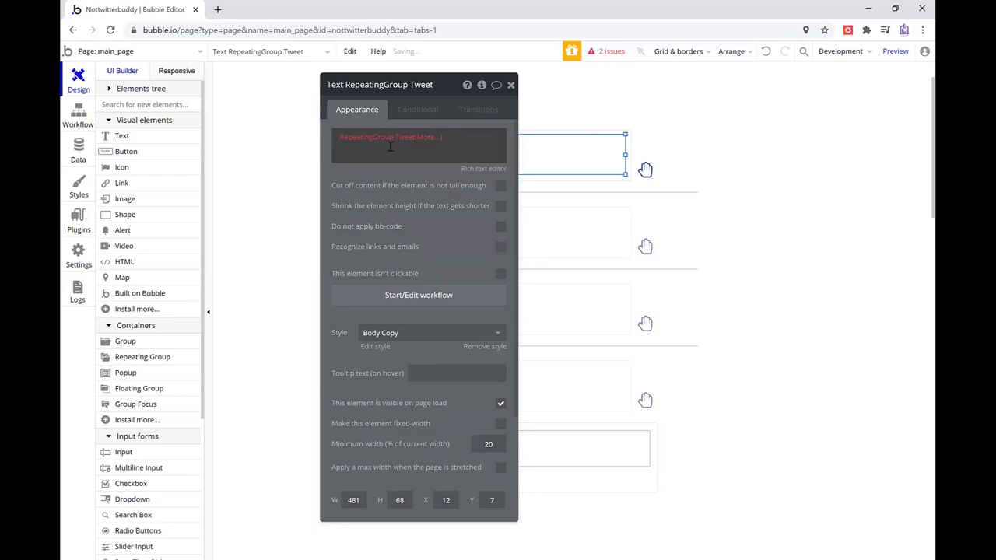
click(390, 148)
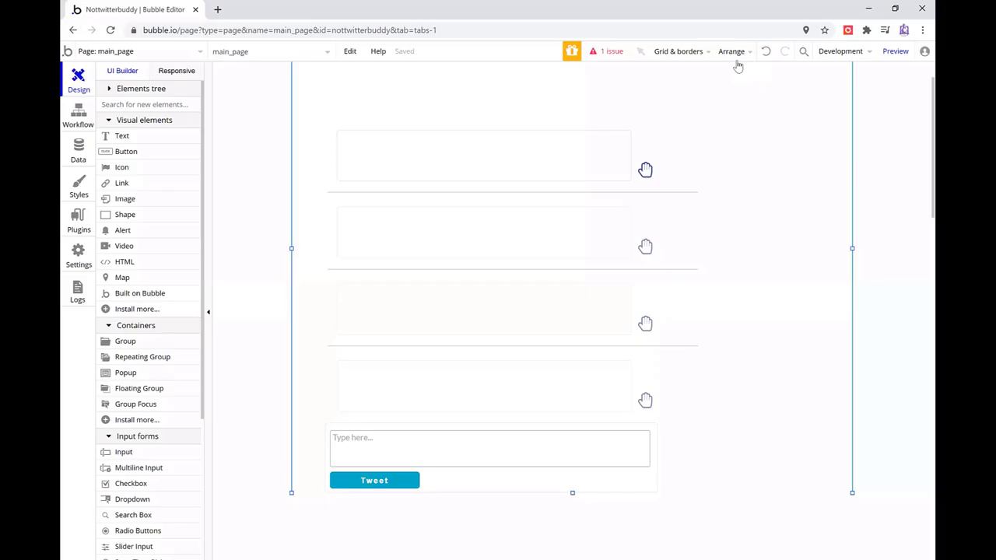
mouse_move(623, 131)
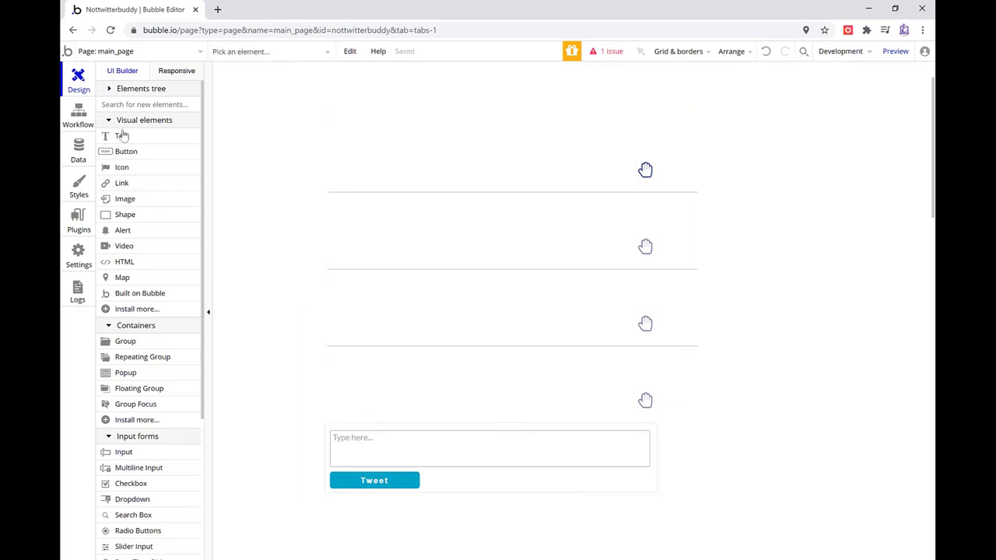
Add a text to the tweet cell showing Current cell's Tweet's Tweet Data
click(122, 135)
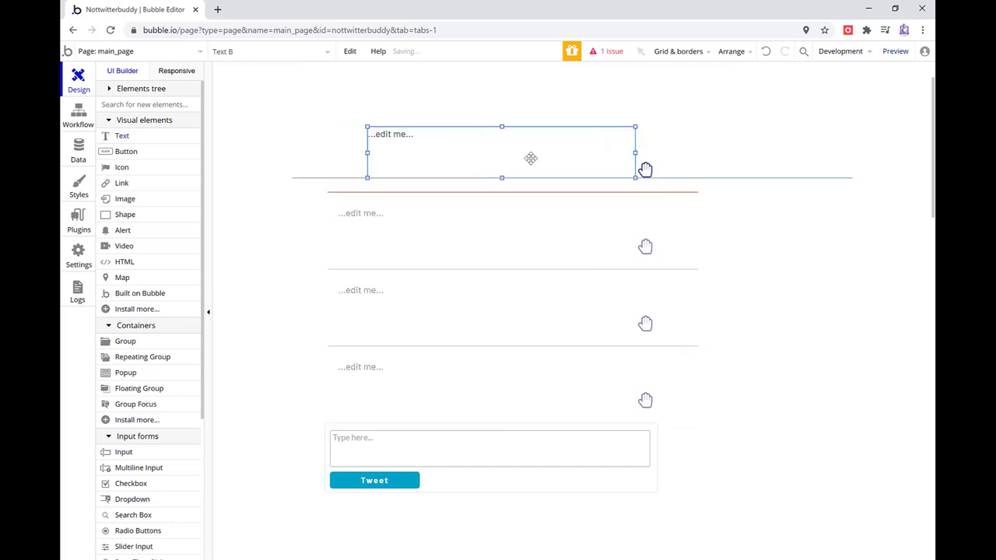
drag(501, 153, 501, 164)
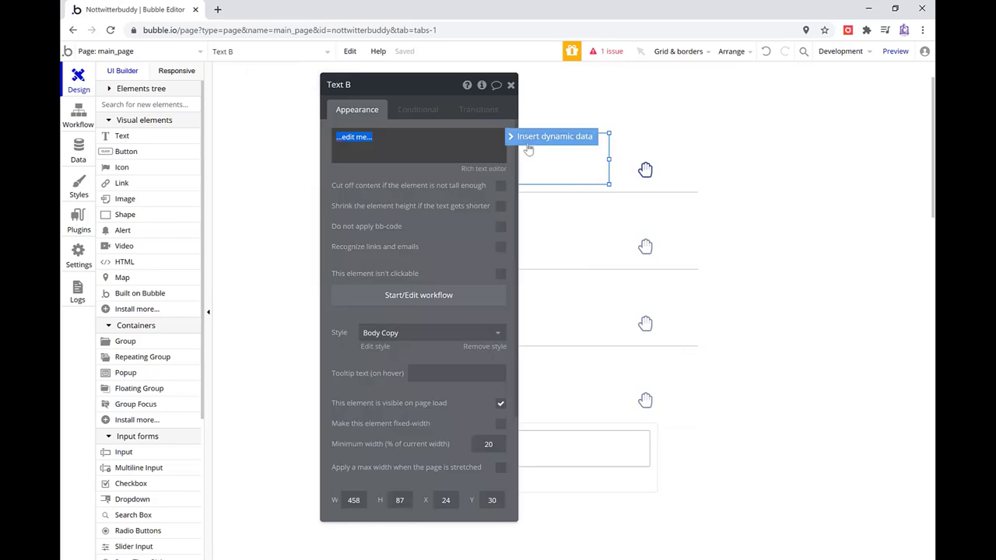
click(554, 137)
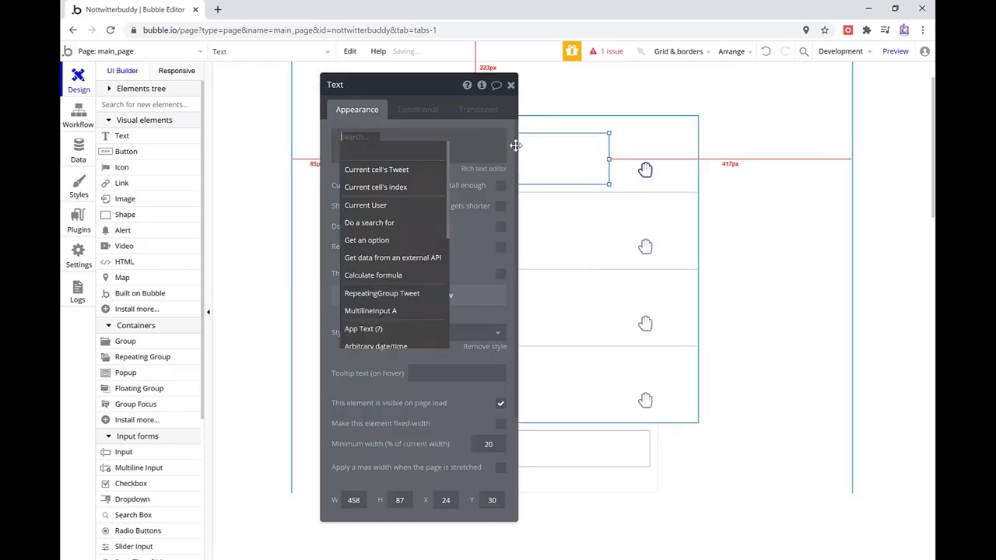
click(377, 169)
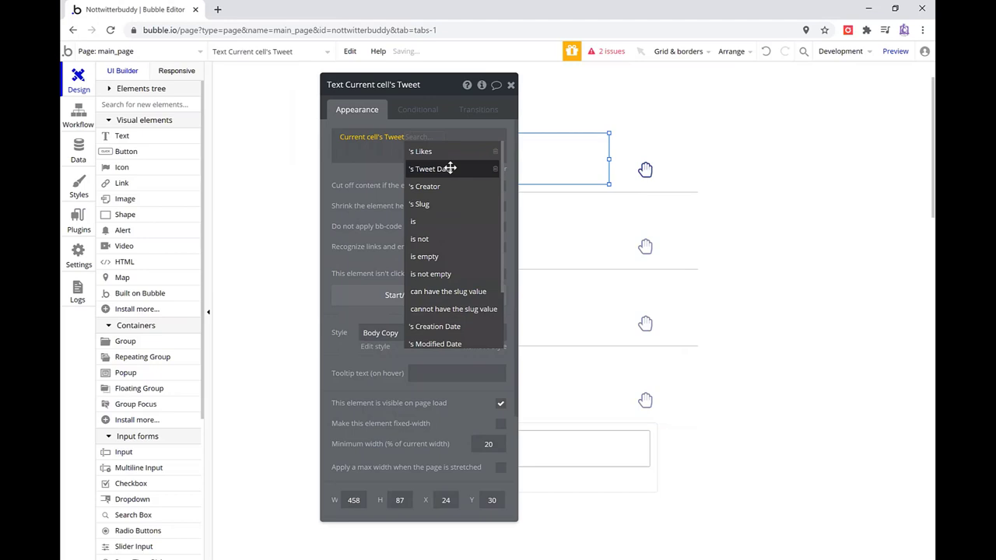
click(433, 168)
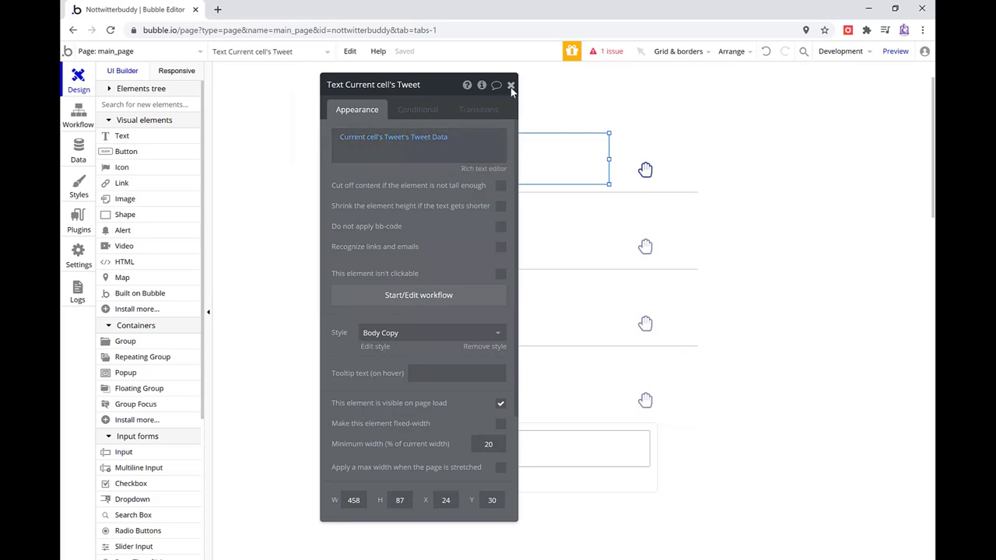
click(507, 84)
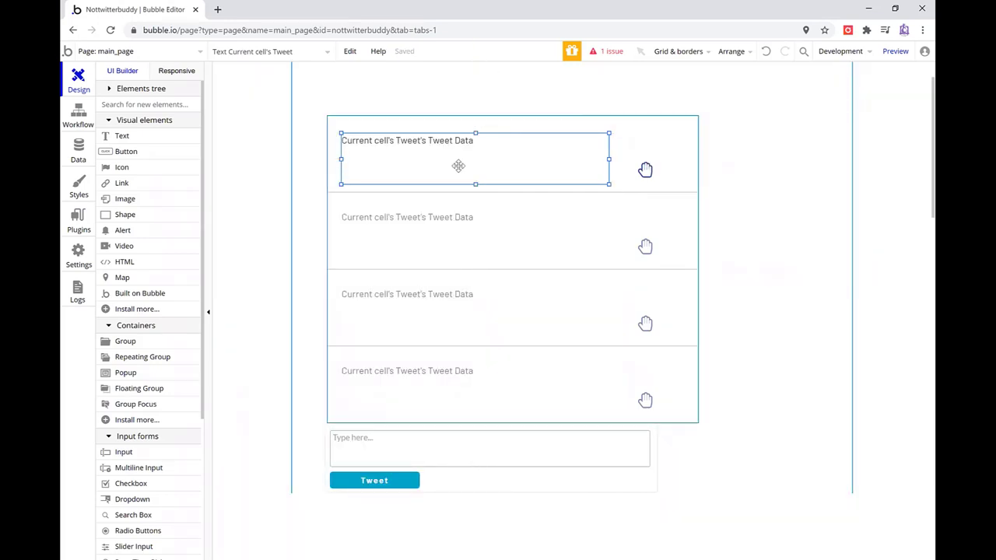
Let Text B shrink when short and recognize links and emails
double_click(458, 165)
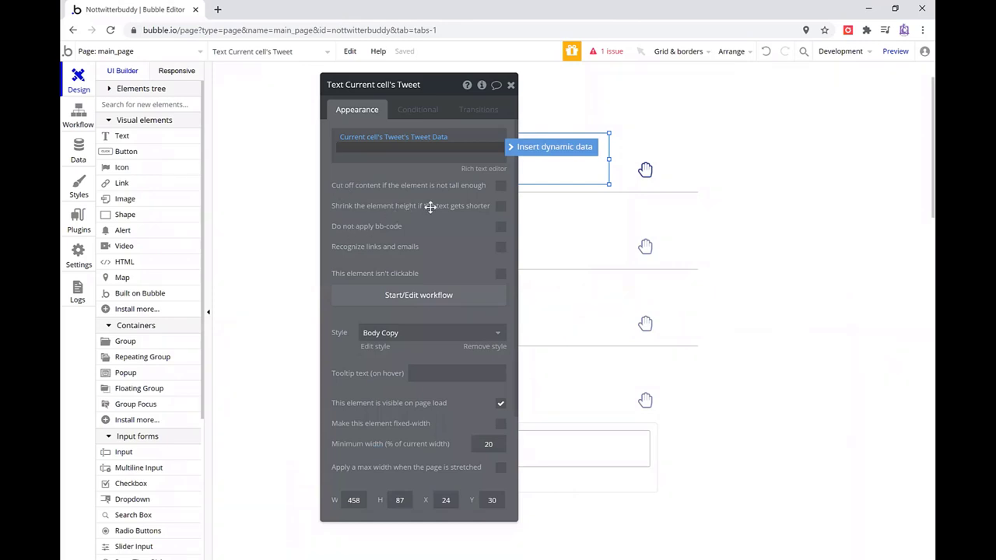
click(502, 205)
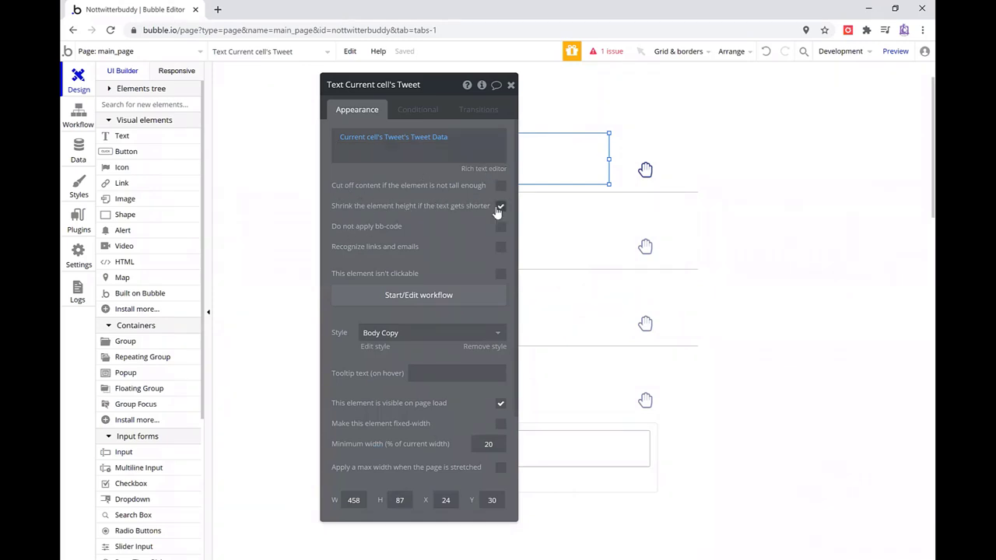
mouse_move(498, 209)
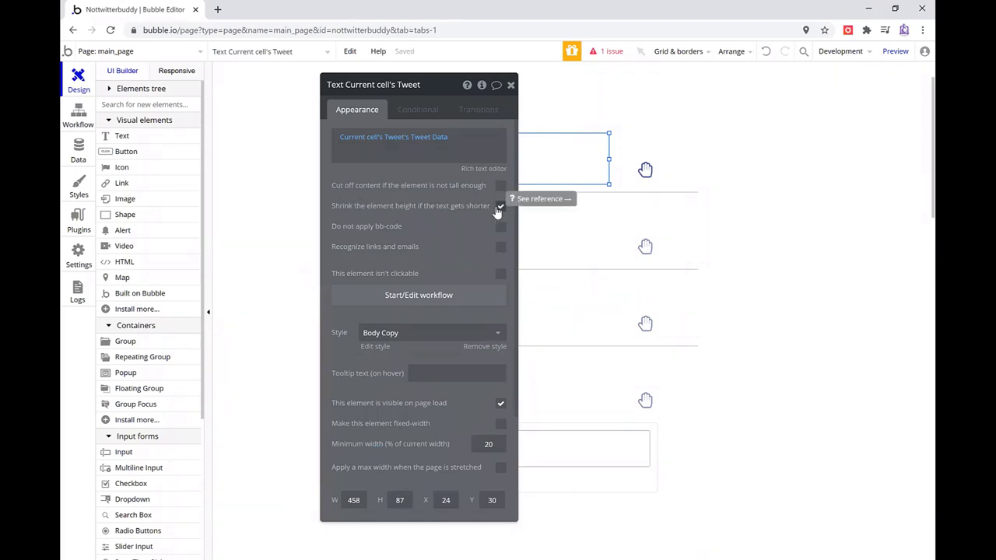
scroll(down, 3)
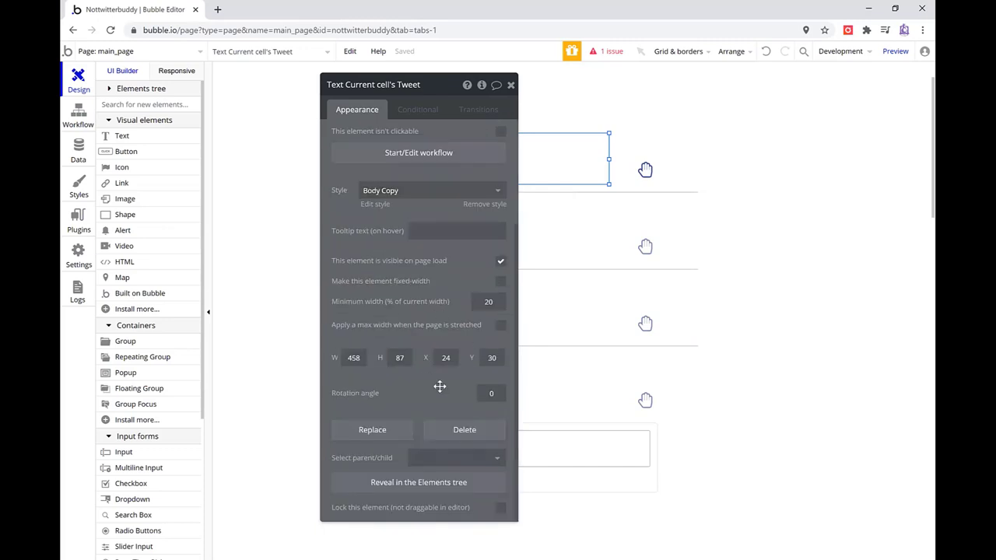
mouse_move(408, 295)
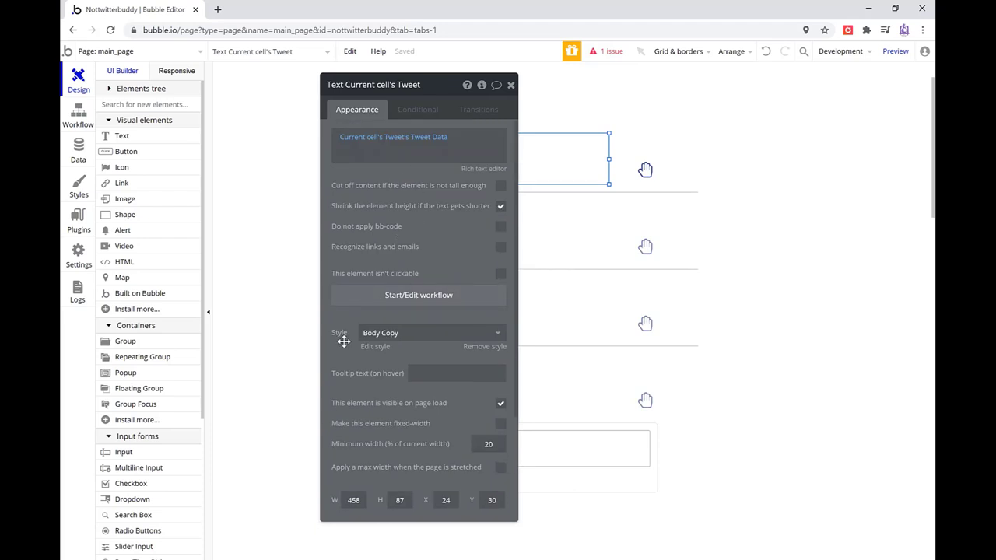
mouse_move(377, 246)
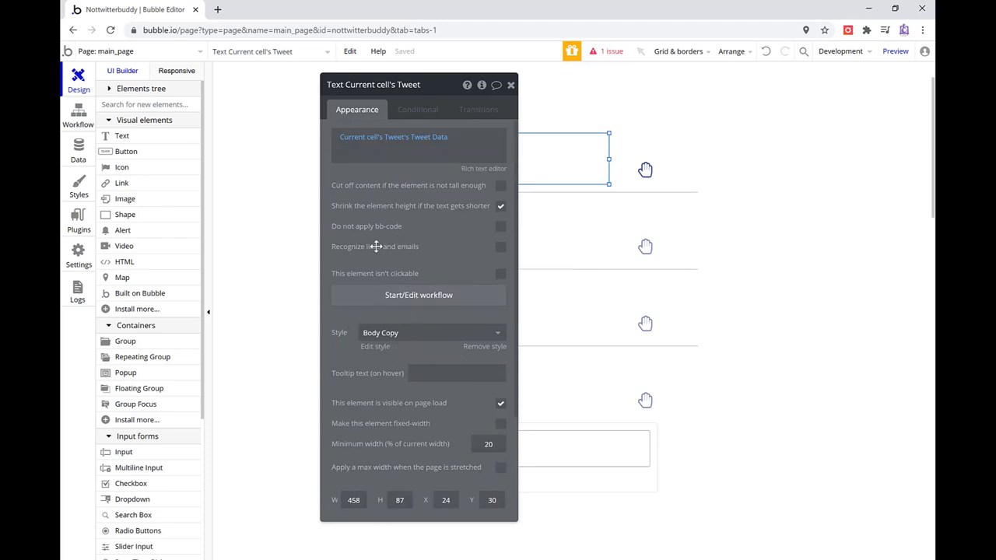
click(501, 246)
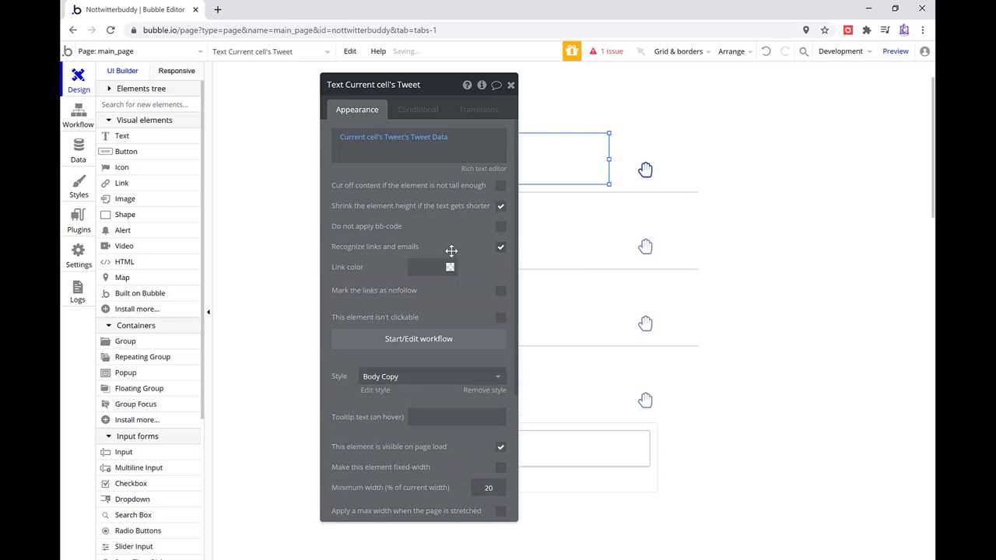
Pick a blue link colour for Text B, close its settings and launch the preview
click(430, 268)
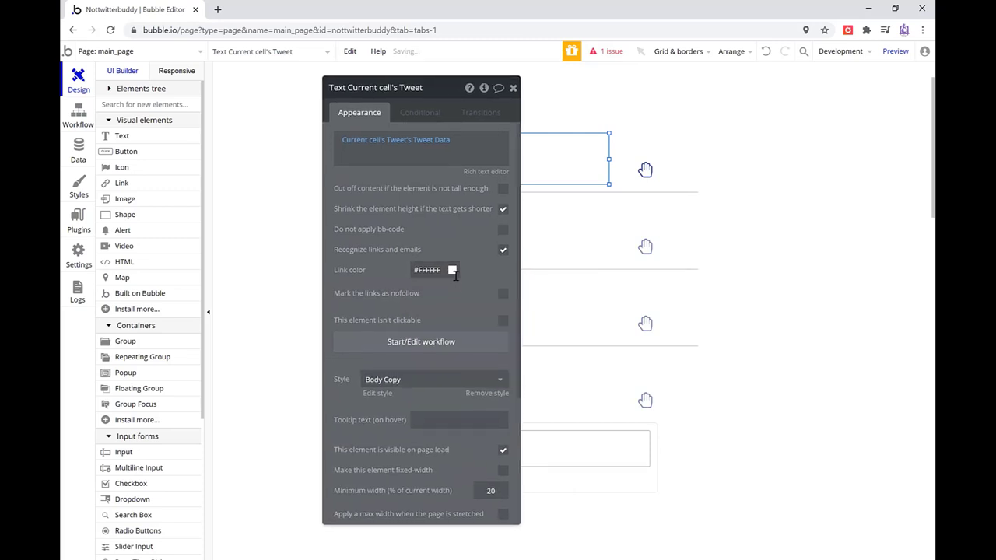
click(453, 271)
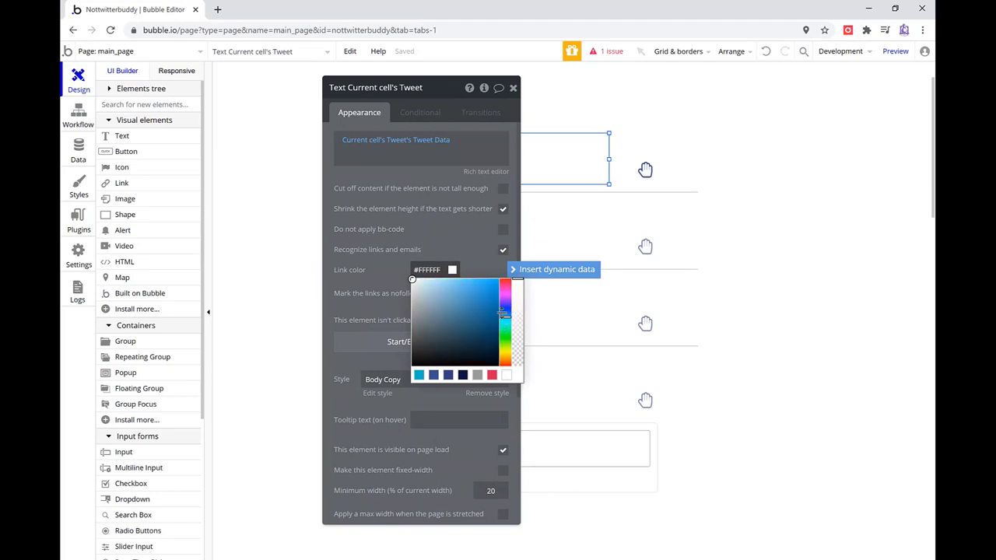
click(470, 287)
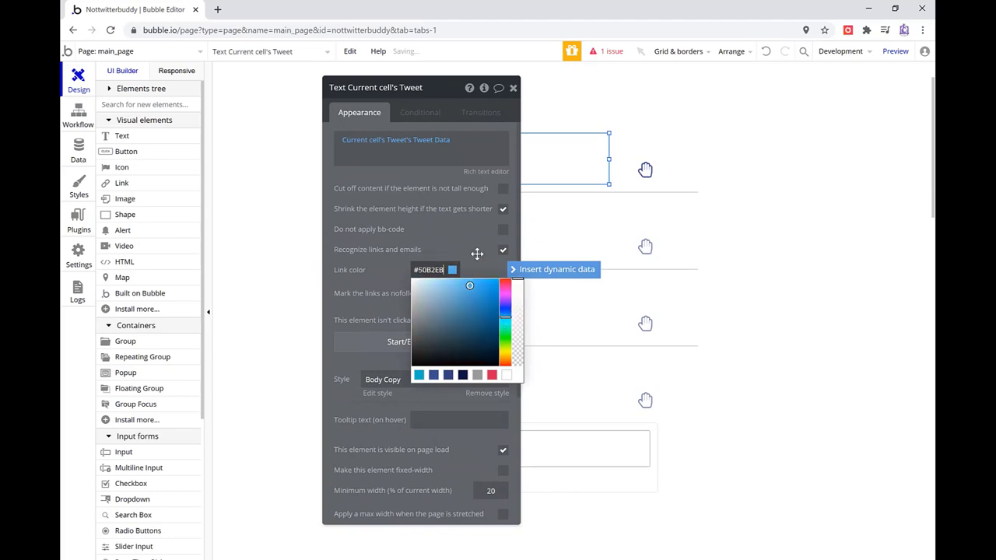
click(440, 174)
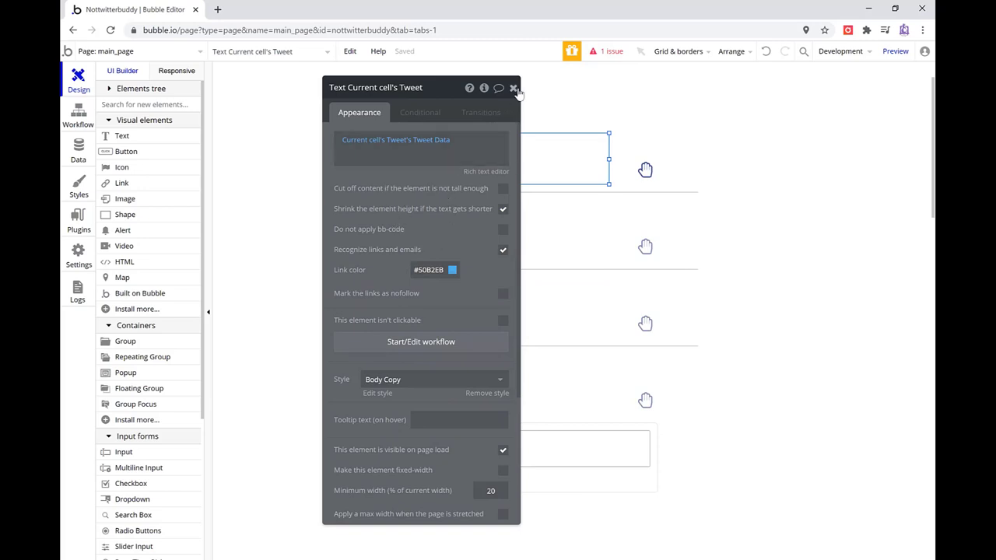
click(514, 87)
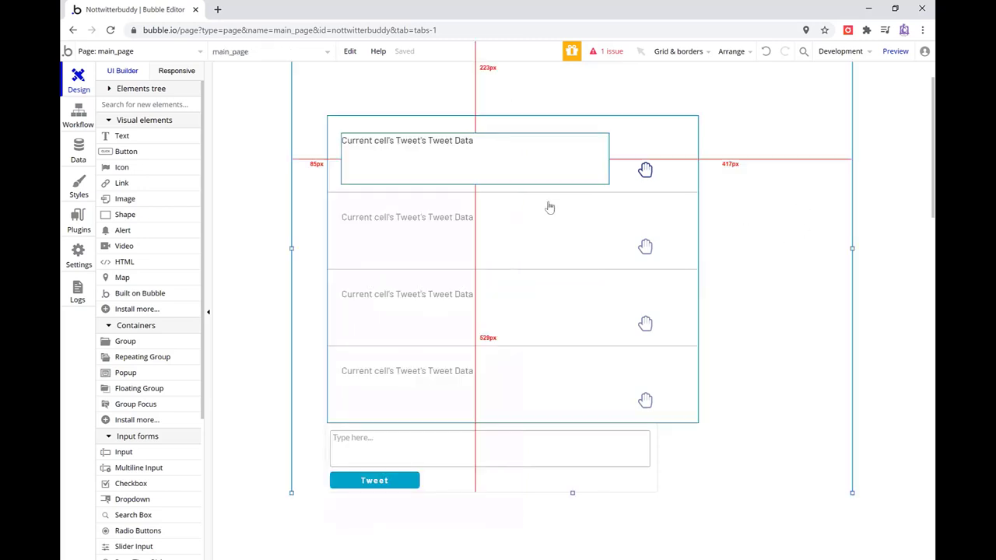
click(895, 50)
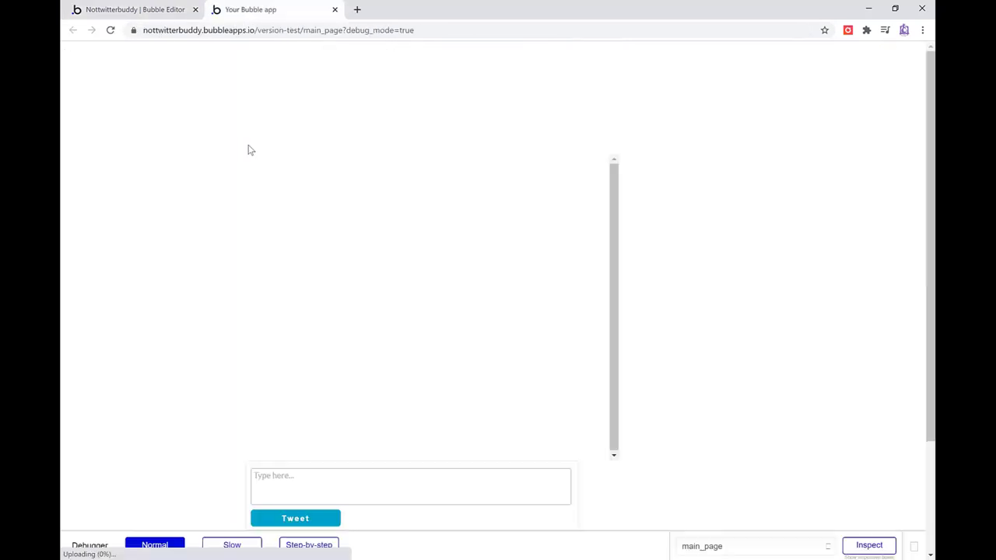
Like the hi tweet, post a new 'asdfsadf' tweet, then return to the editor
click(296, 516)
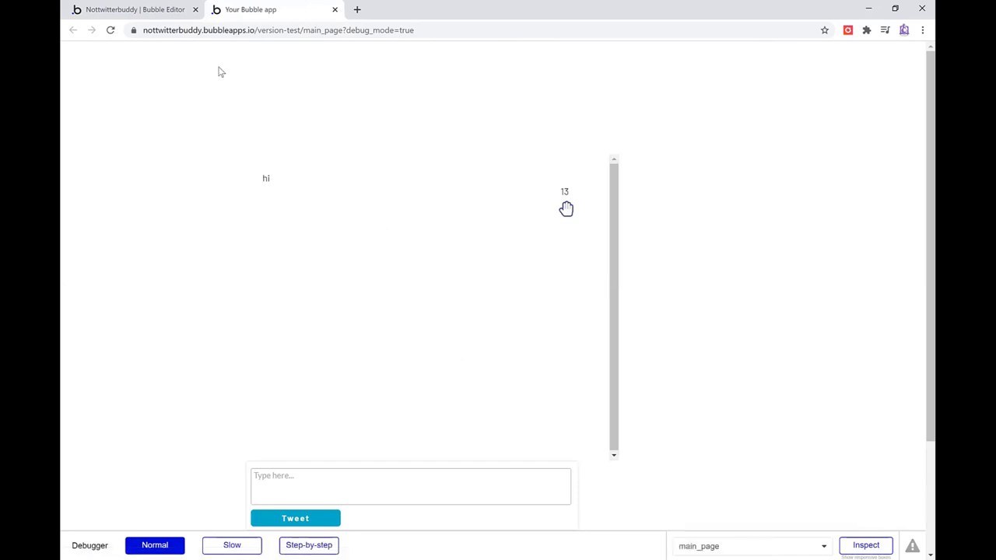
mouse_move(566, 210)
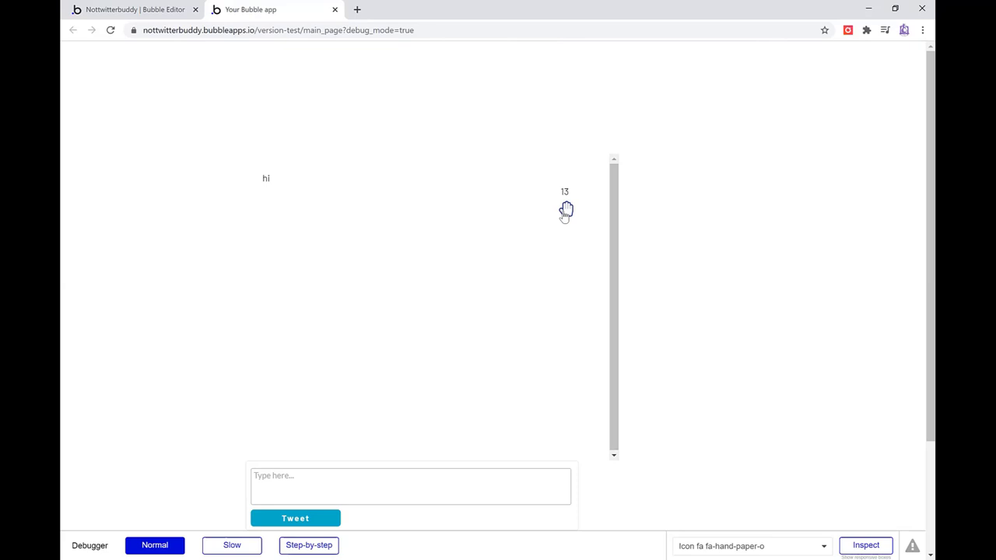
click(411, 488)
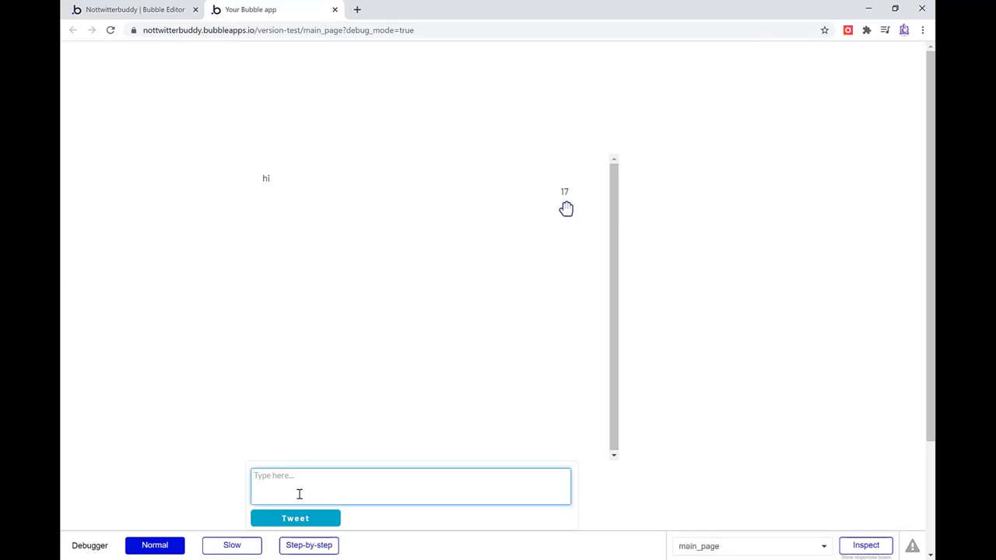
click(295, 518)
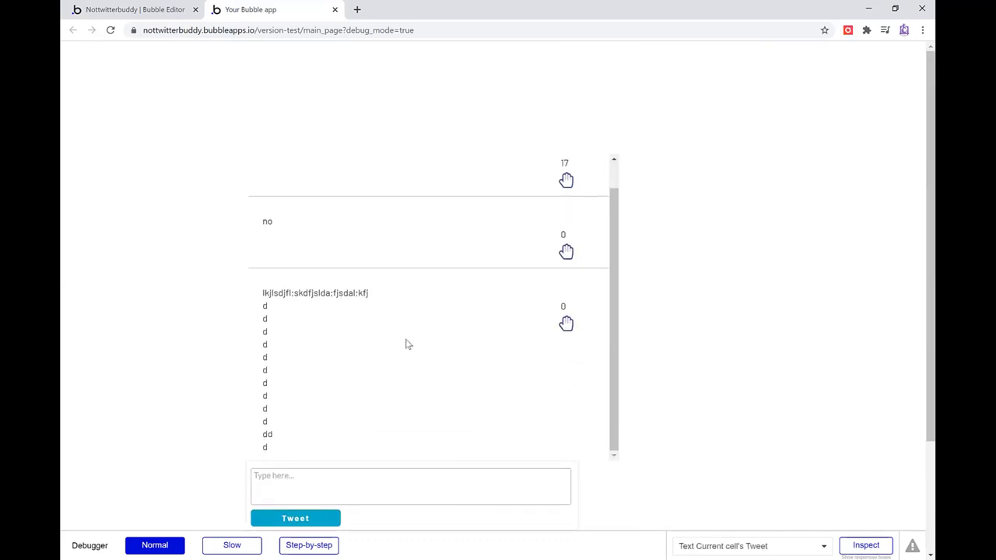
text(asdfsadf)
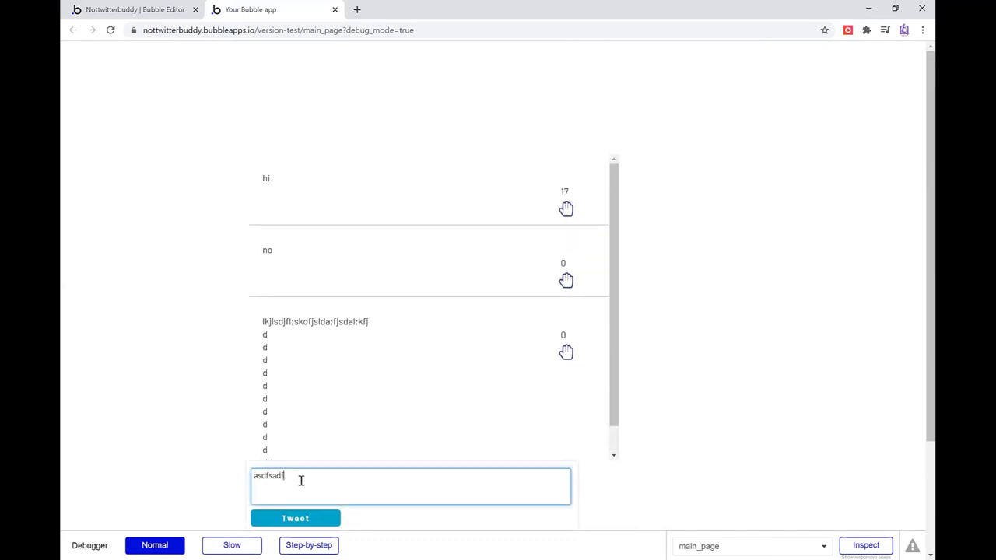
click(296, 518)
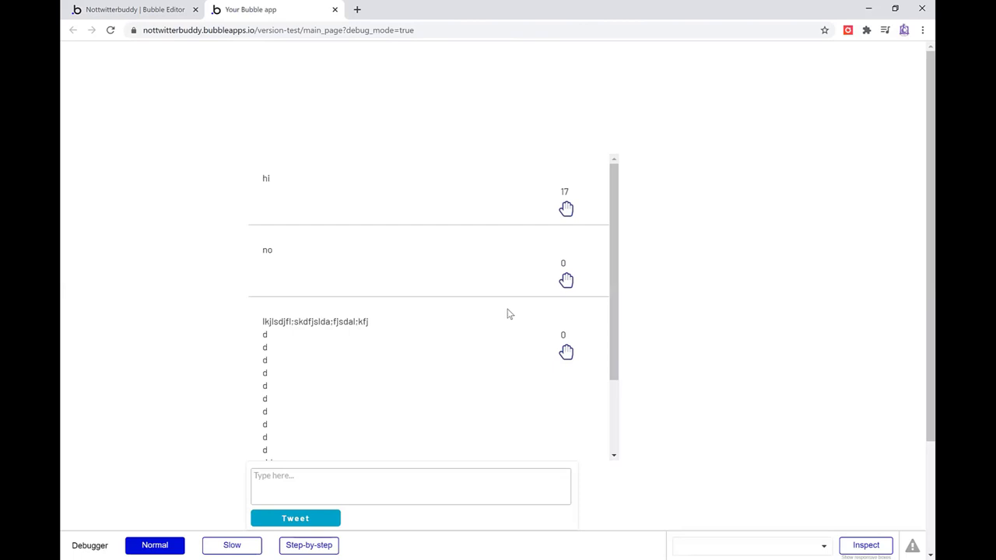
scroll(down, 3)
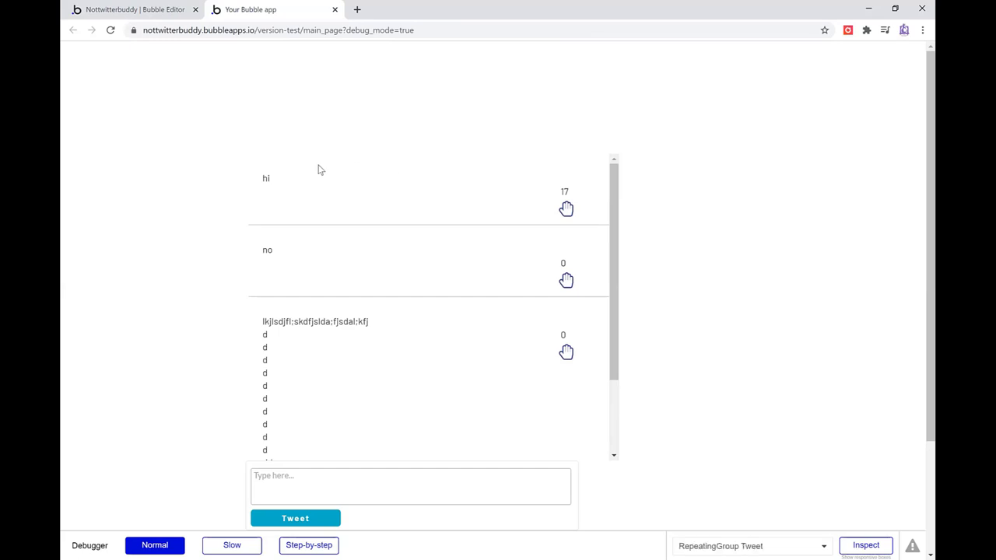
click(125, 9)
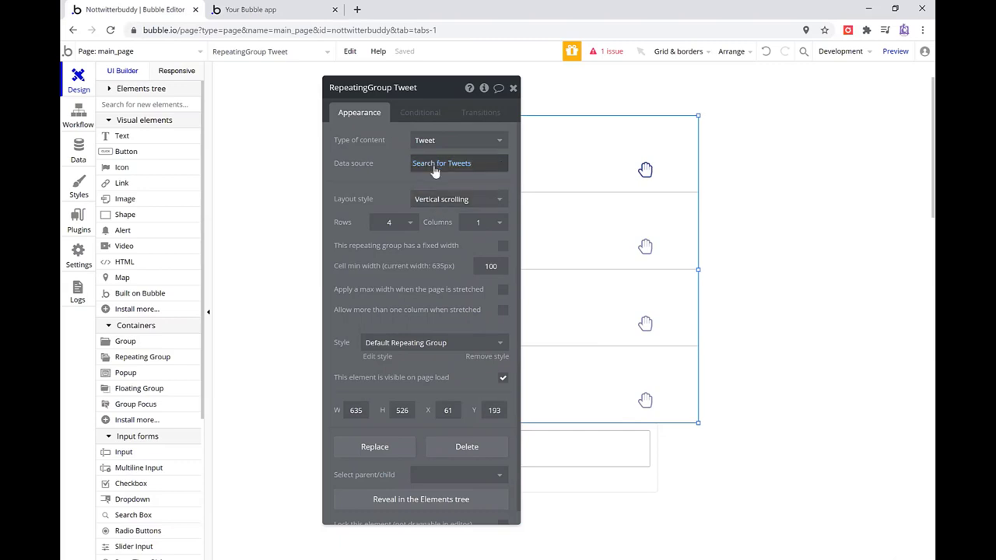
Sort the Search for Tweets data source by Created Date
click(441, 164)
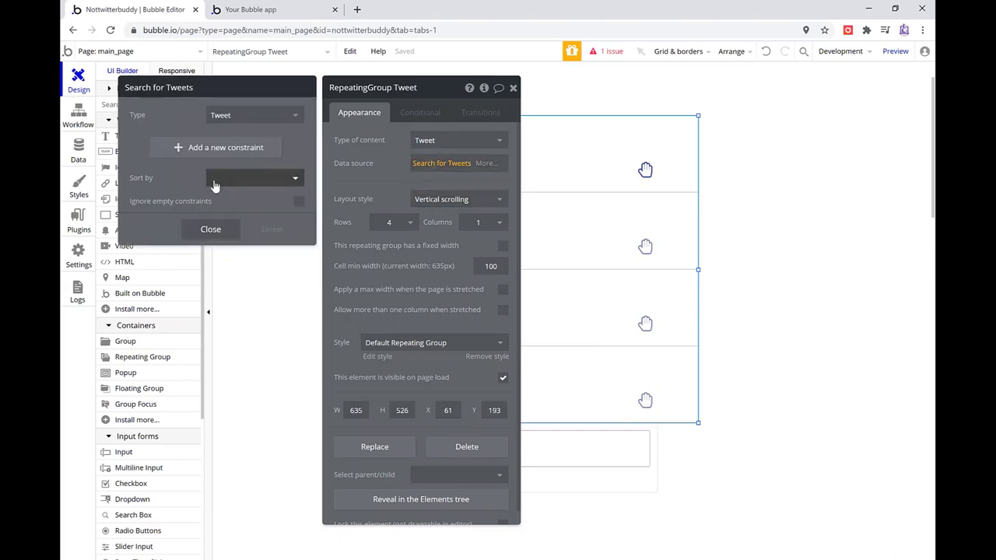
click(252, 178)
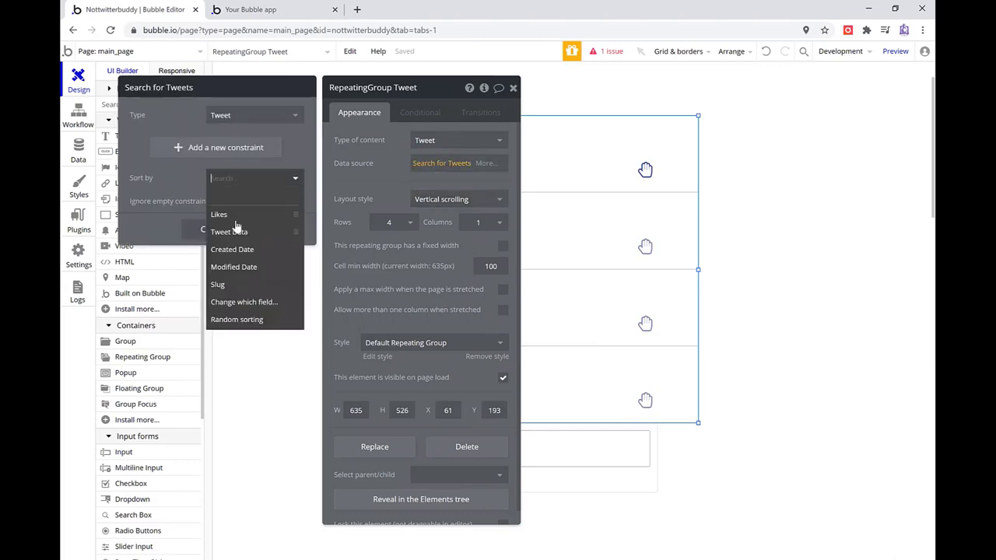
click(232, 249)
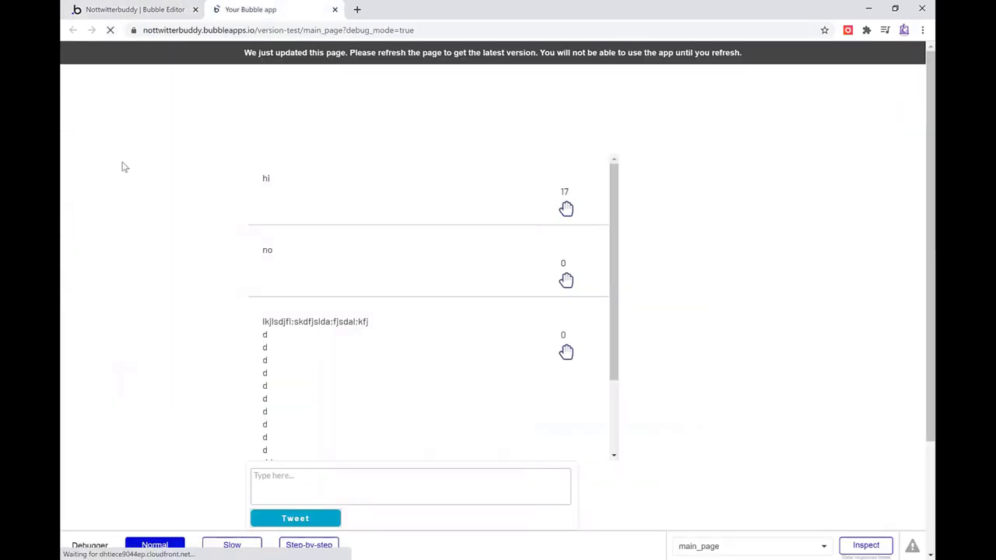
Refresh the preview and toggle the like on the top asdfsadf tweet
key(F5)
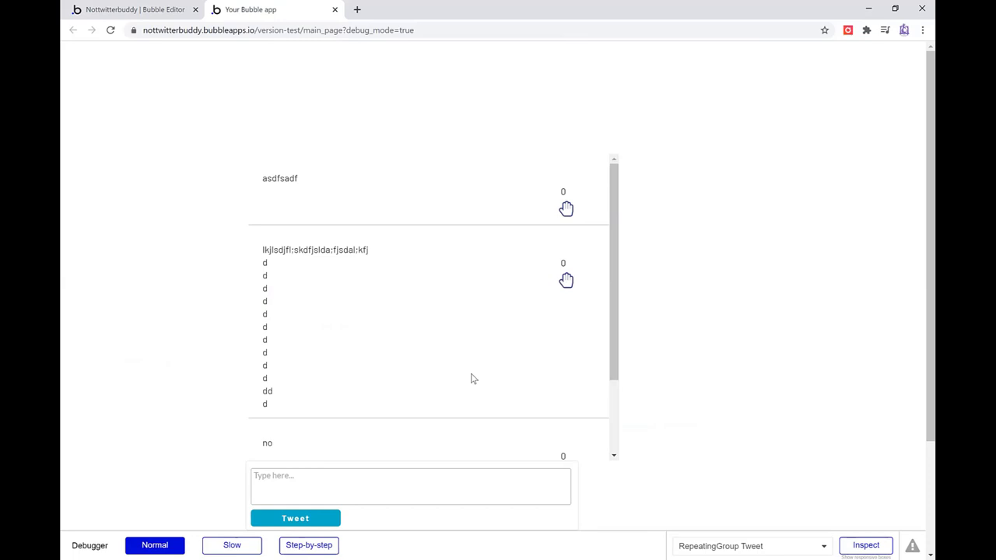
click(565, 209)
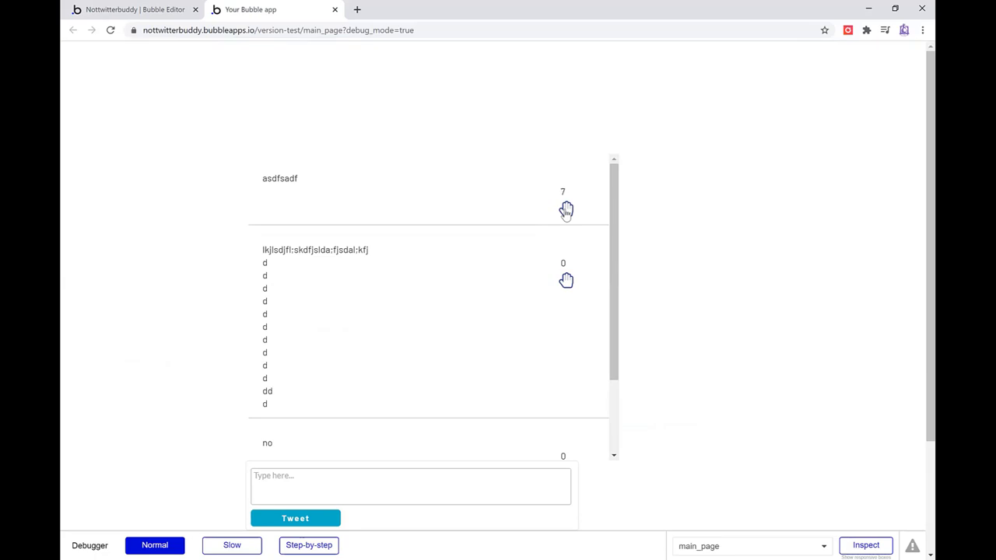
click(567, 210)
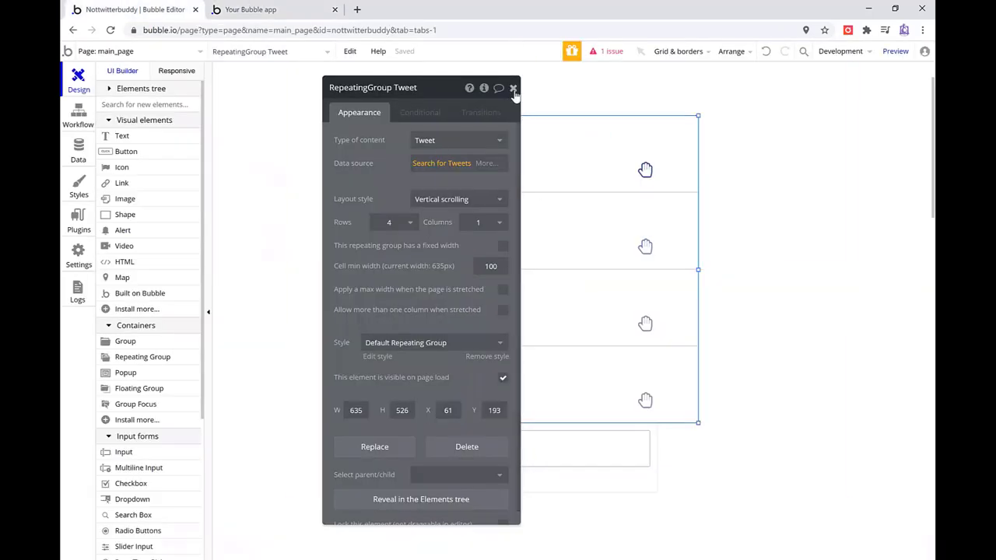
Close RepeatingGroup Tweet's settings and select the first cell's hand icon, dismissing its context menu
click(514, 89)
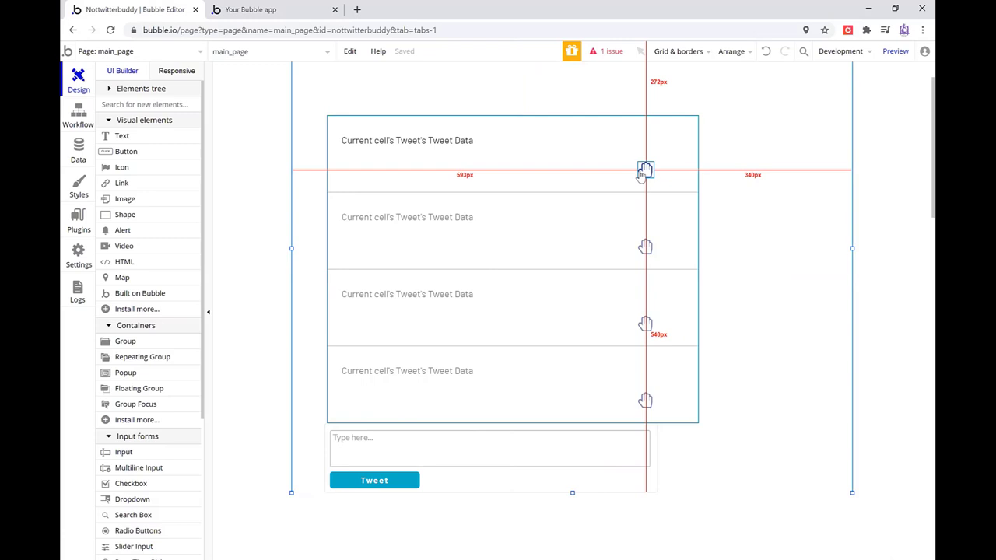
click(644, 170)
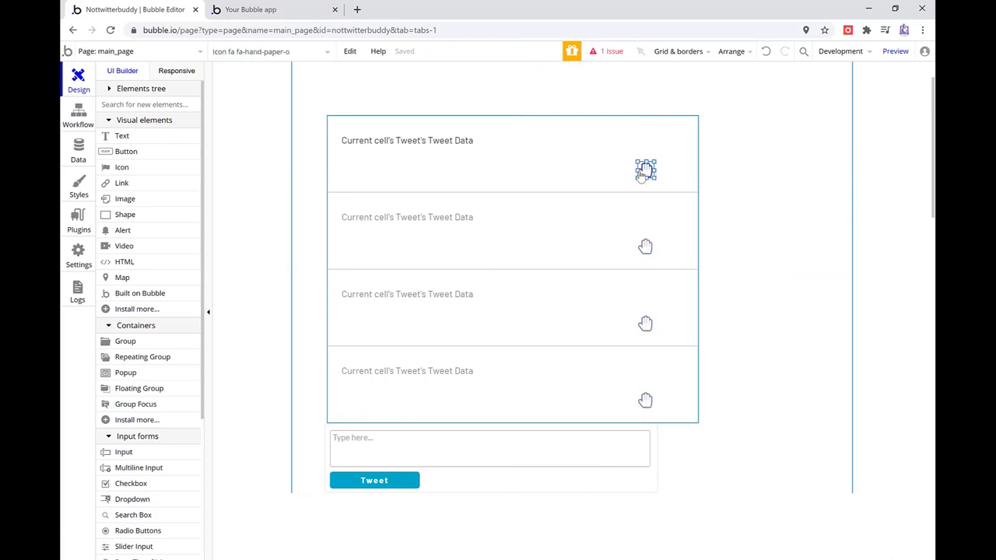
right_click(644, 169)
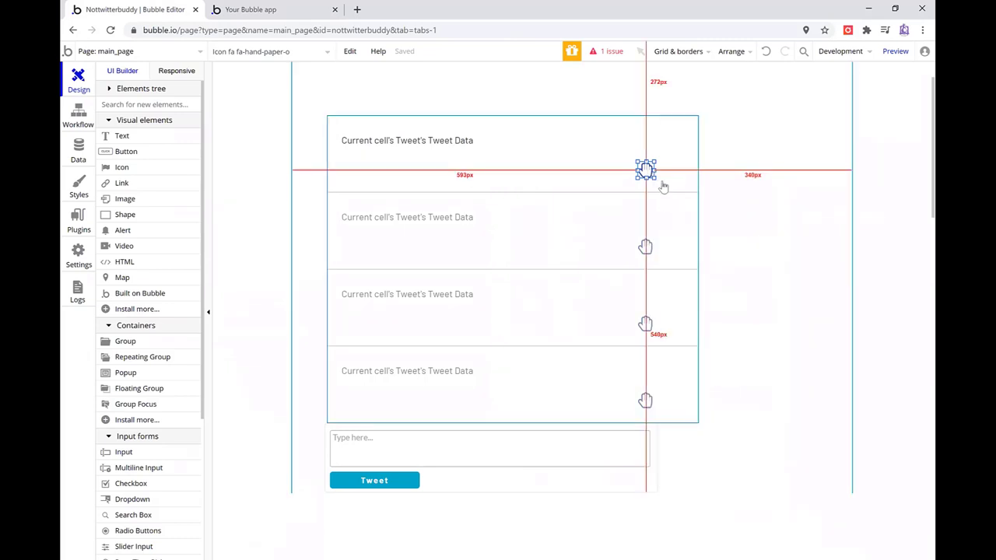
right_click(644, 168)
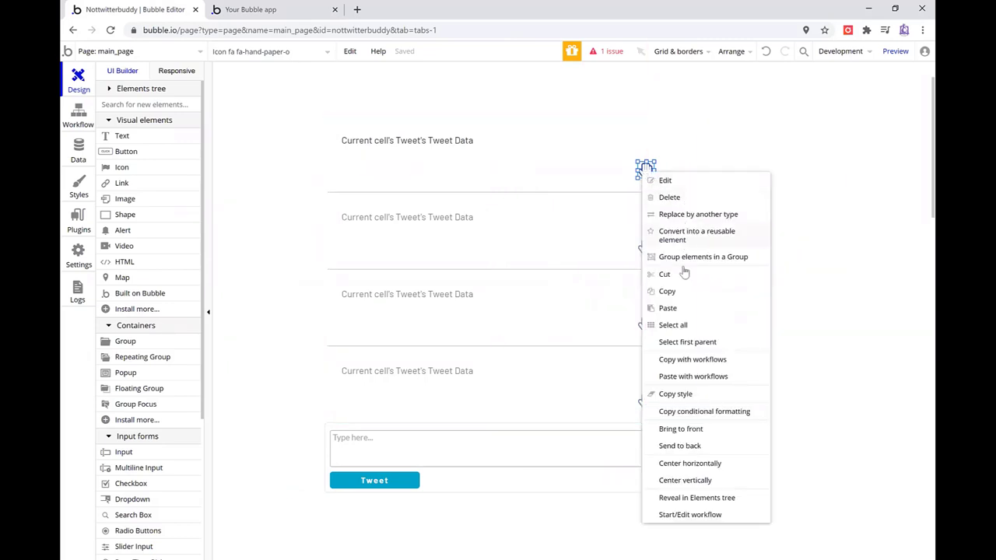
mouse_move(694, 389)
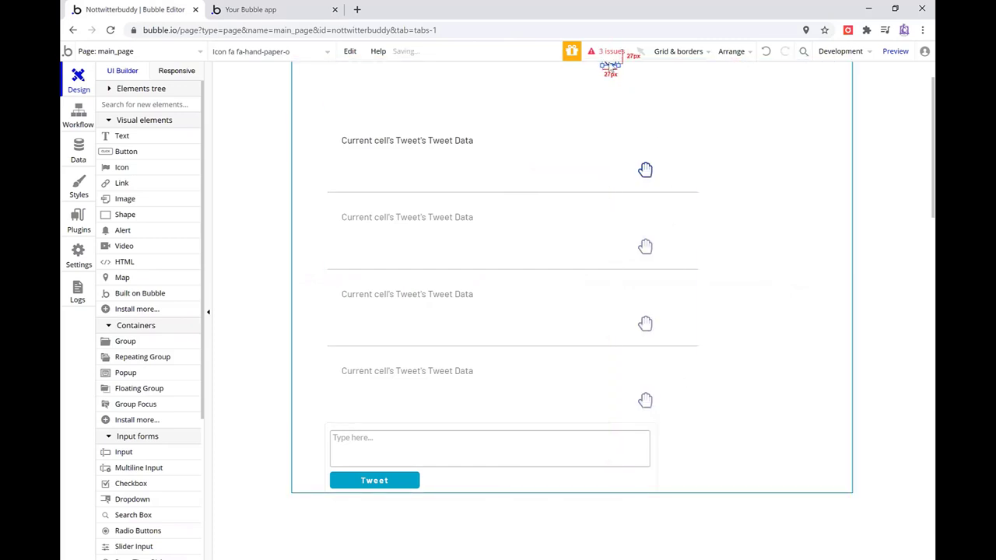
click(644, 170)
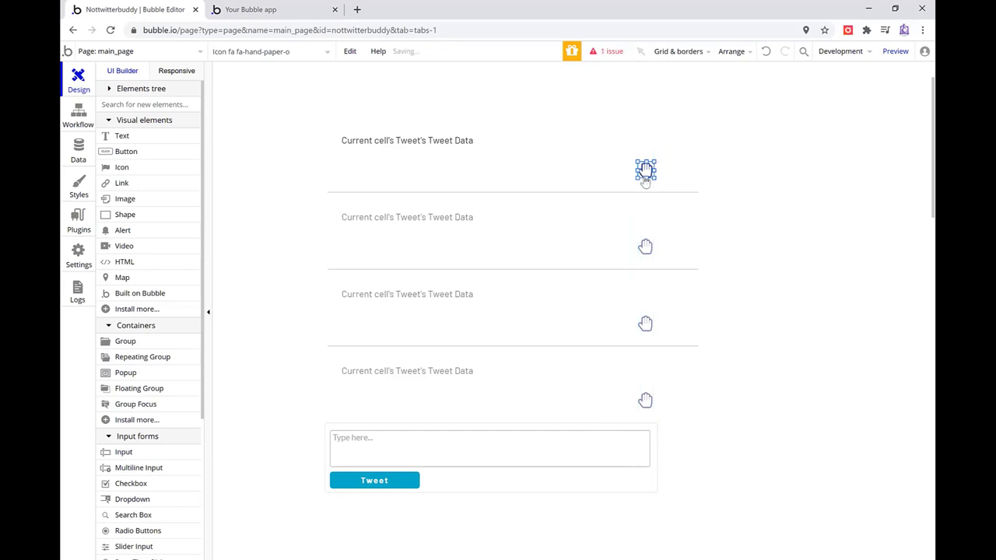
Swap the copied hand icon for fa-thumbs-o-down and untick 'This element is visible on page load'
click(644, 169)
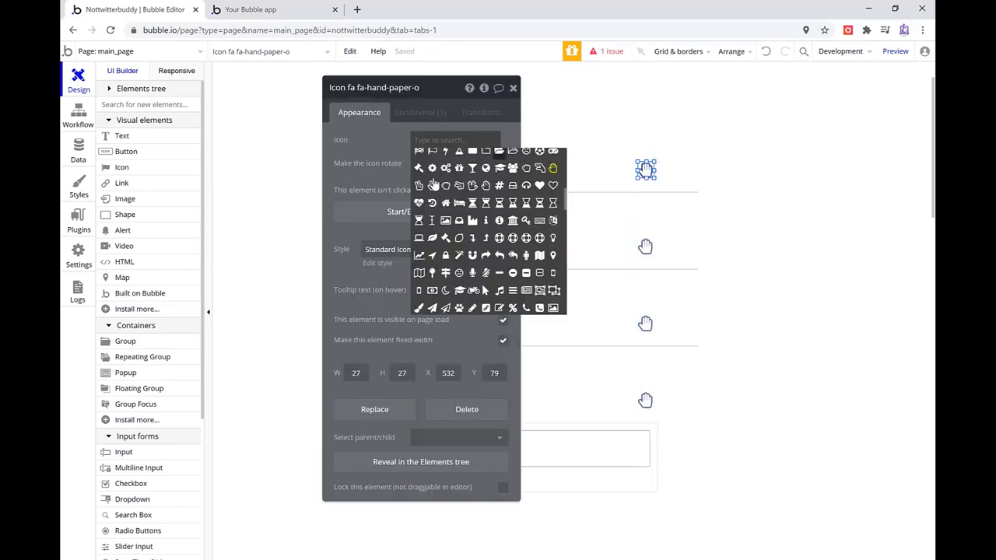
click(473, 184)
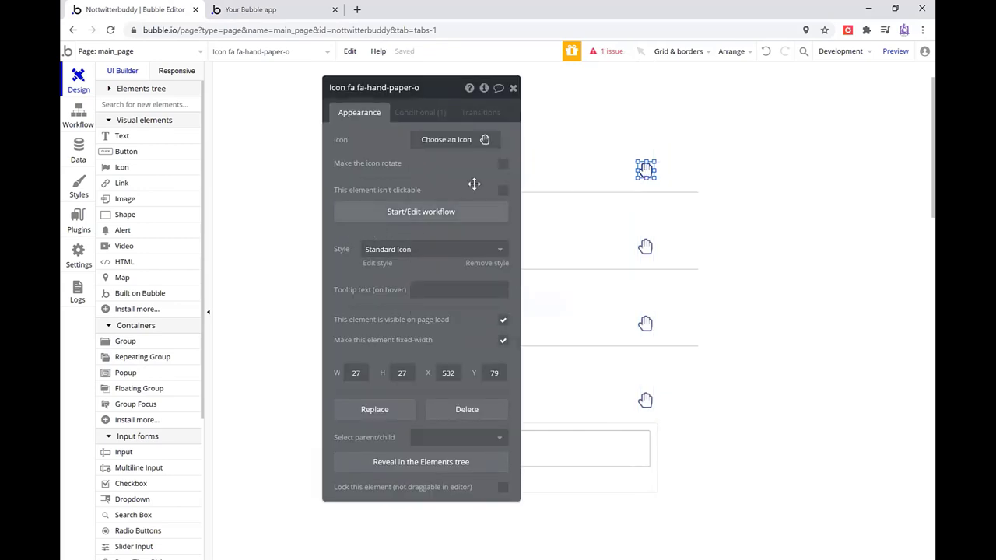
mouse_move(470, 140)
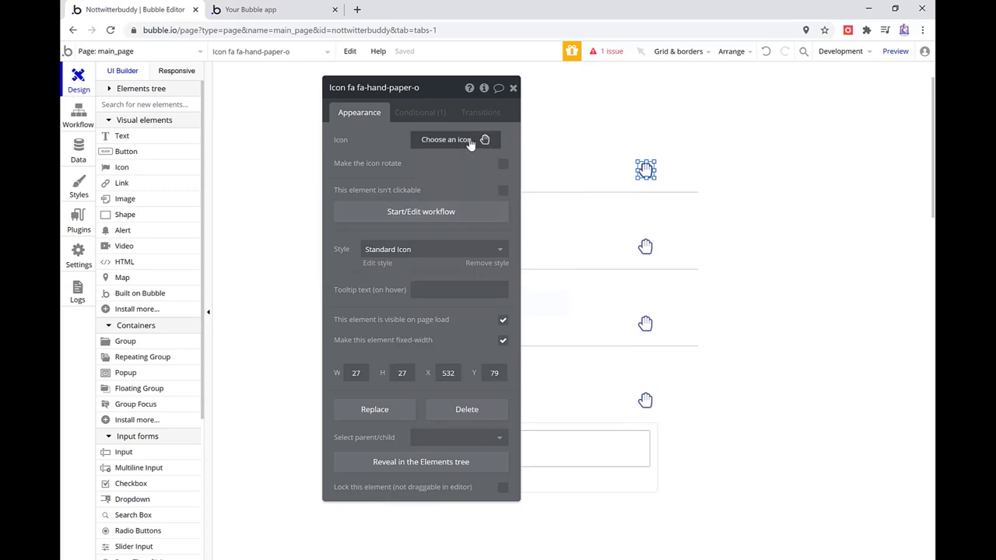
mouse_move(470, 218)
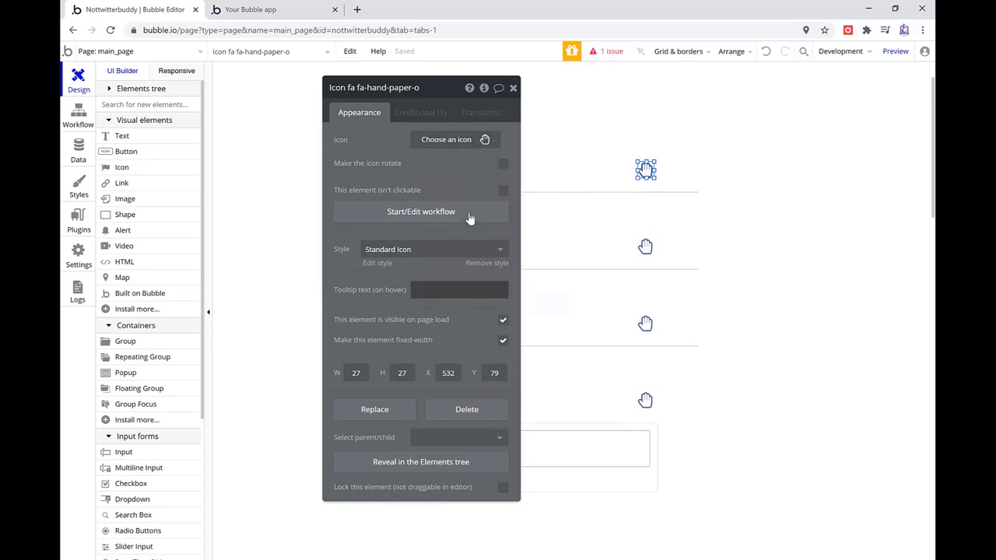
click(454, 140)
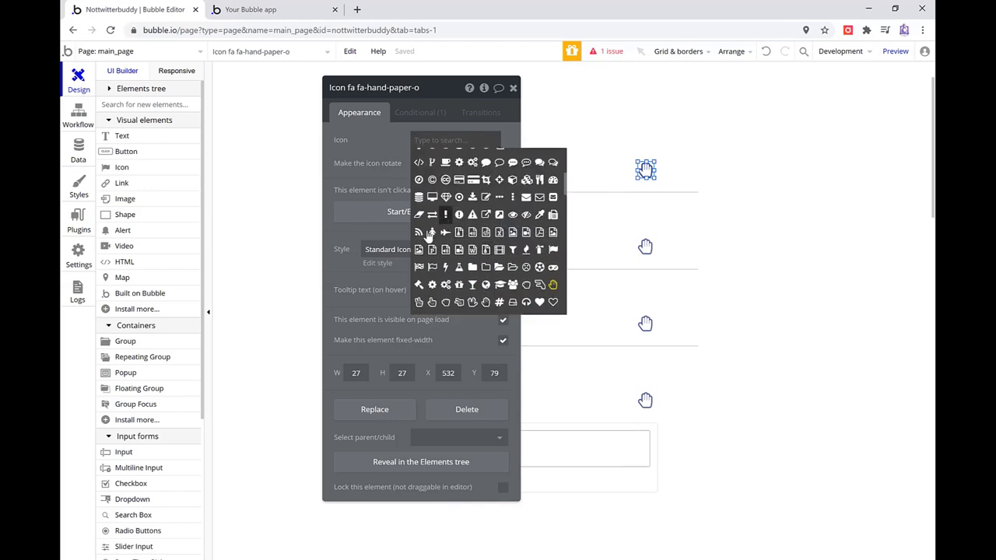
mouse_move(453, 308)
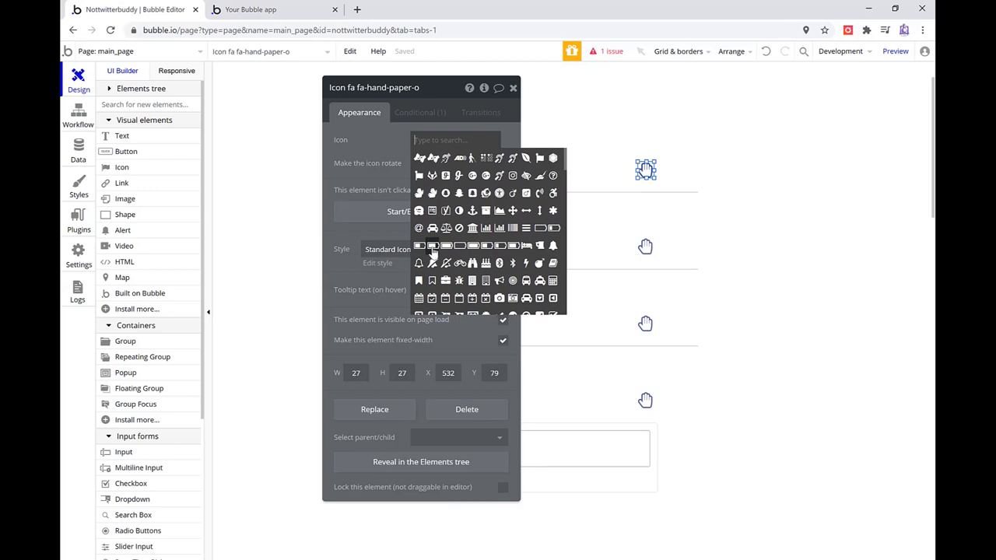
scroll(down, 3)
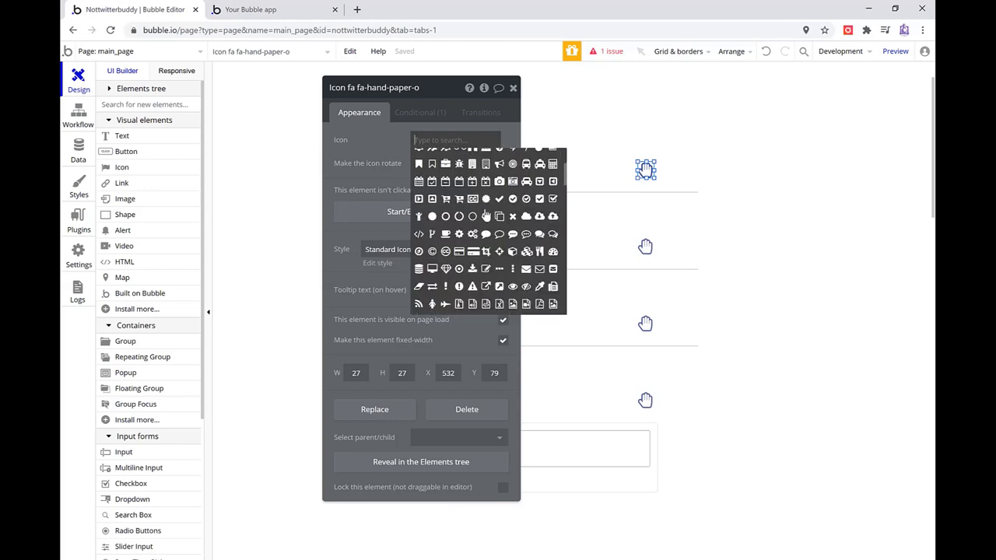
scroll(down, 3)
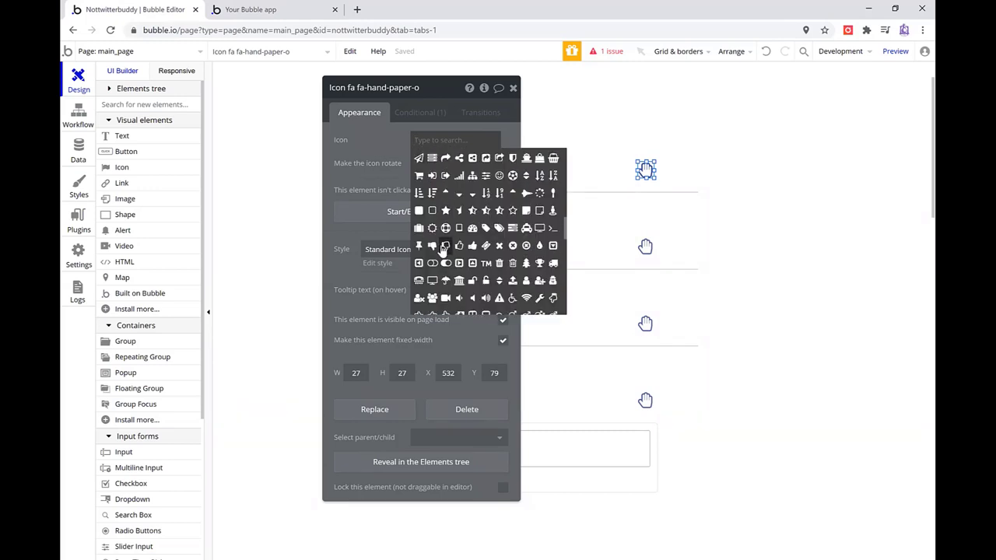
click(433, 246)
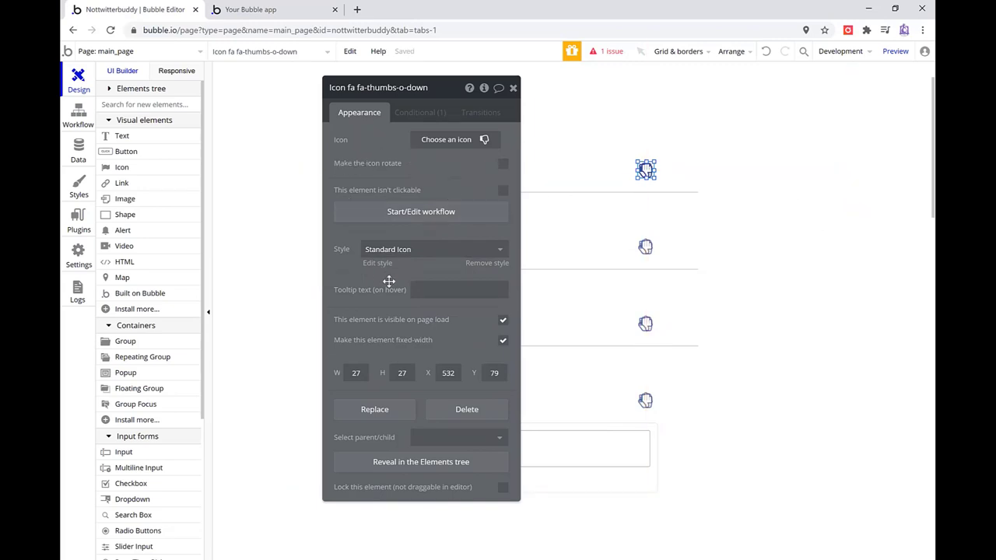
mouse_move(464, 333)
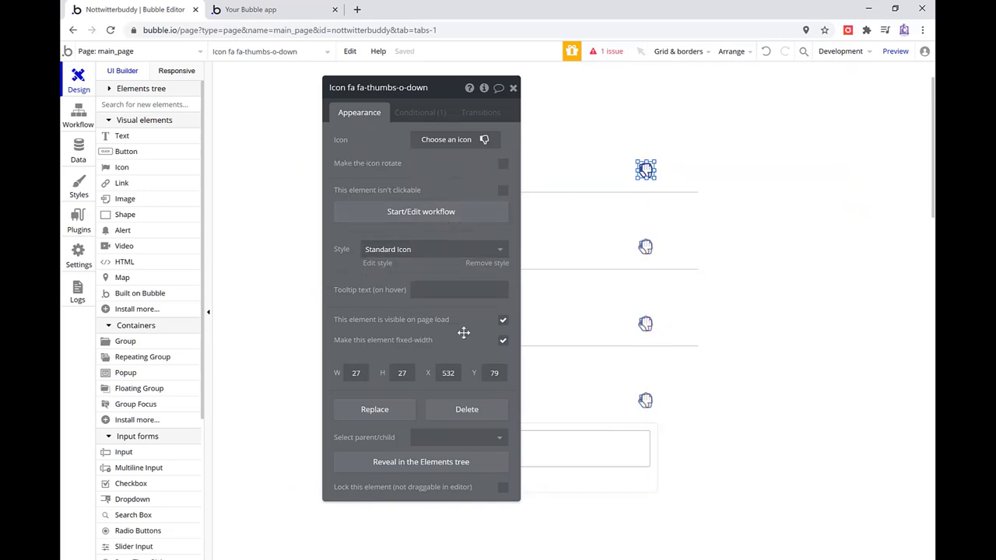
click(501, 319)
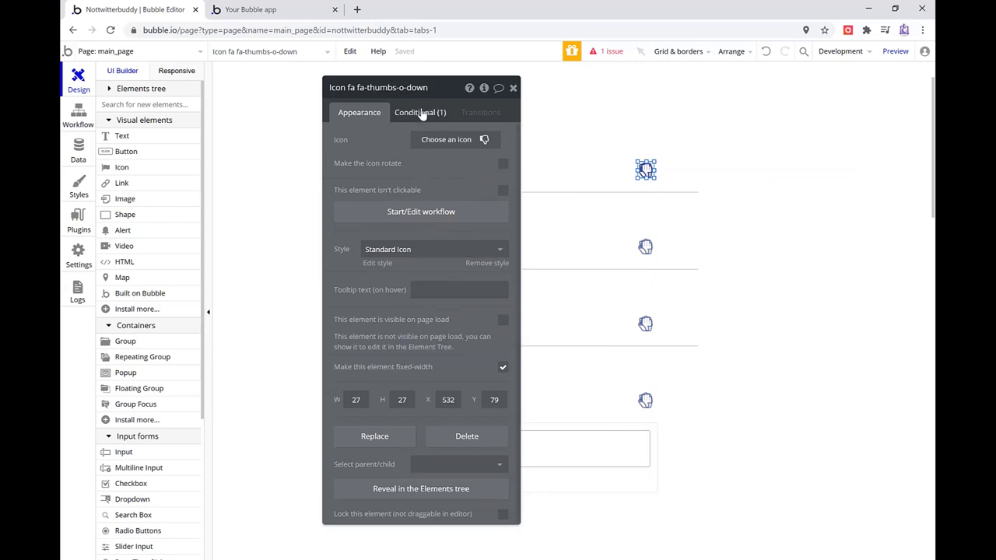
In the thumbs-down click workflow, change the Likes expression operator from '+' to '-'
click(420, 112)
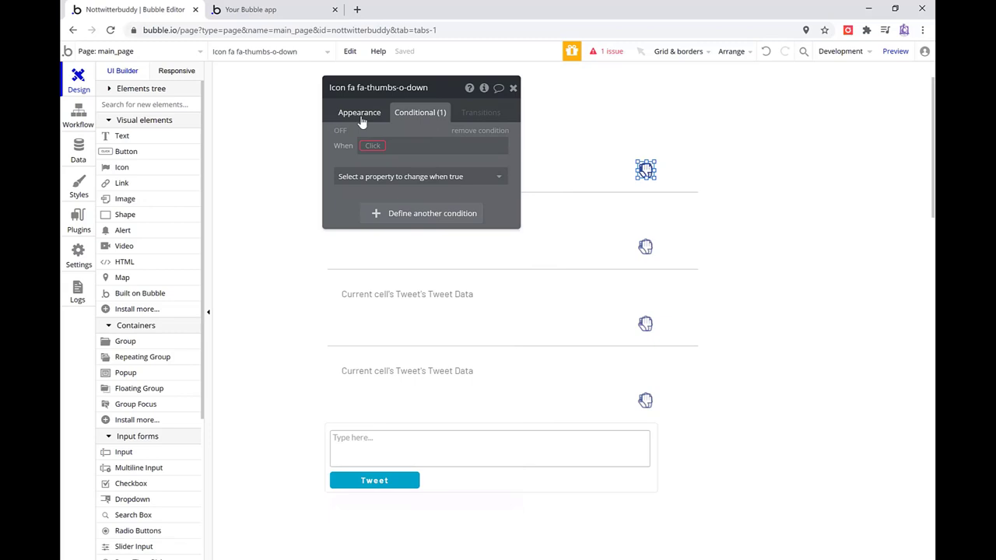
click(78, 112)
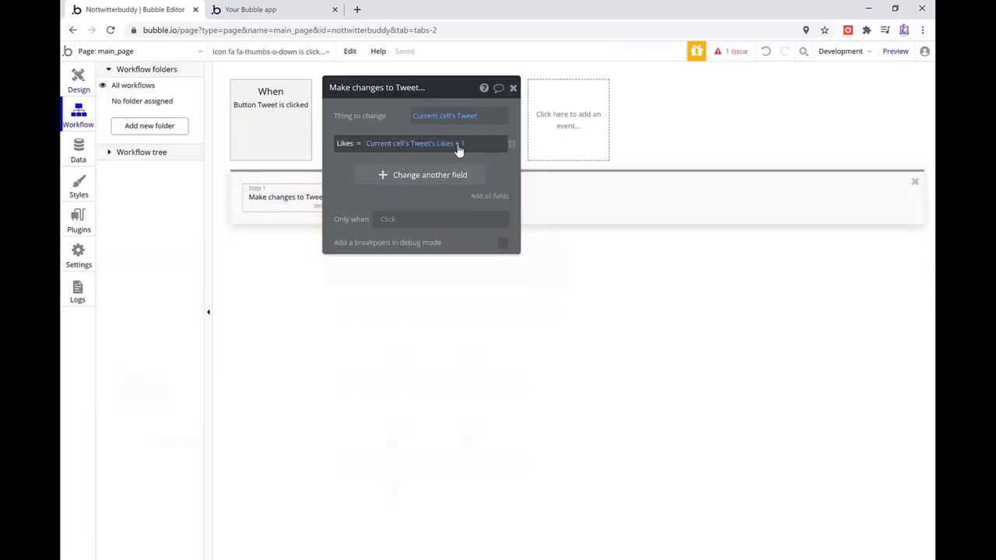
click(458, 143)
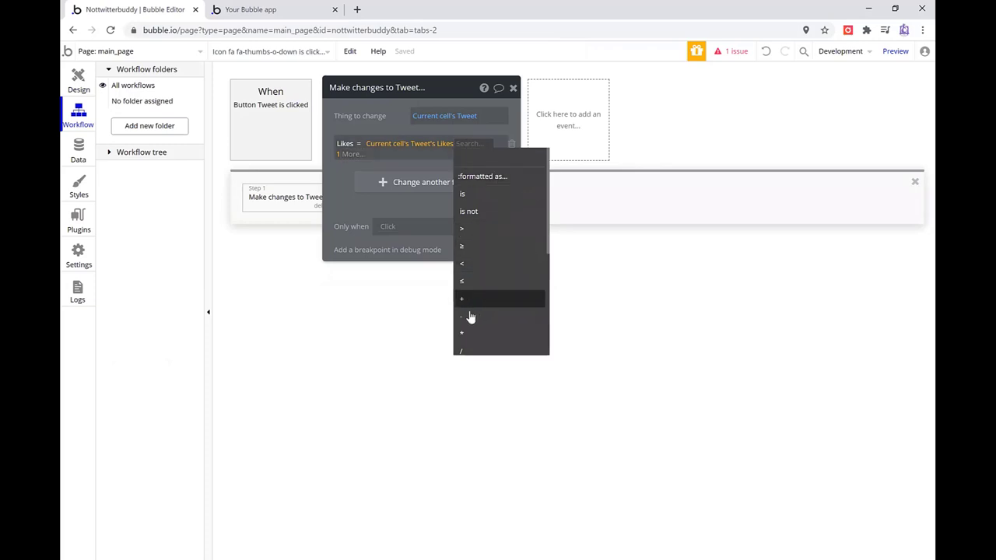
click(461, 316)
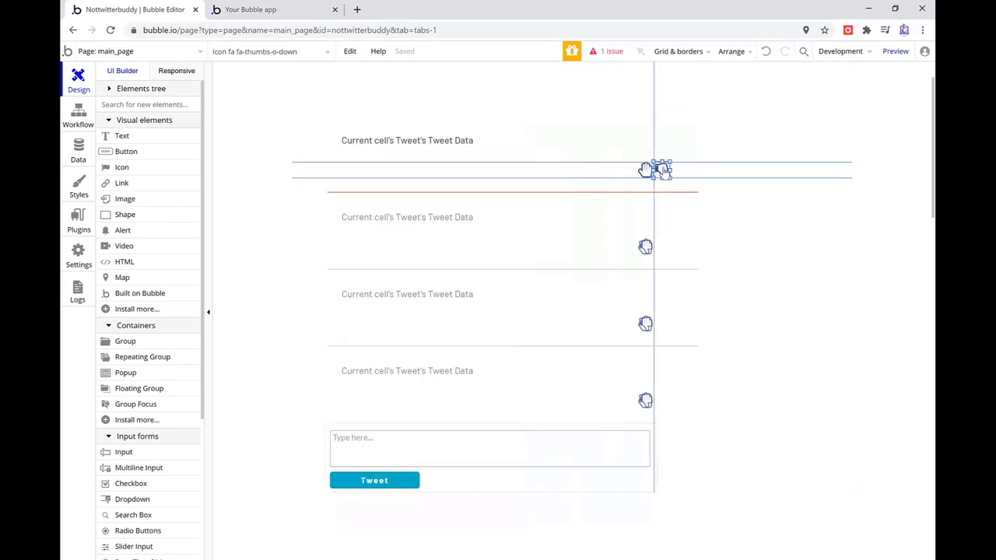
Position the thumbs-down icon next to the hand icon, then review the hand icon's conditions and workflow
click(666, 170)
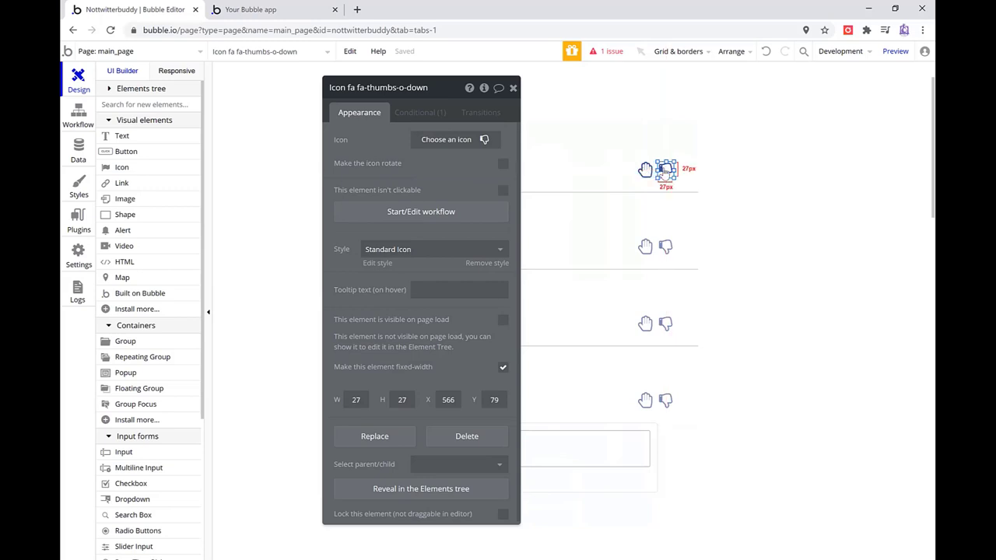
click(455, 140)
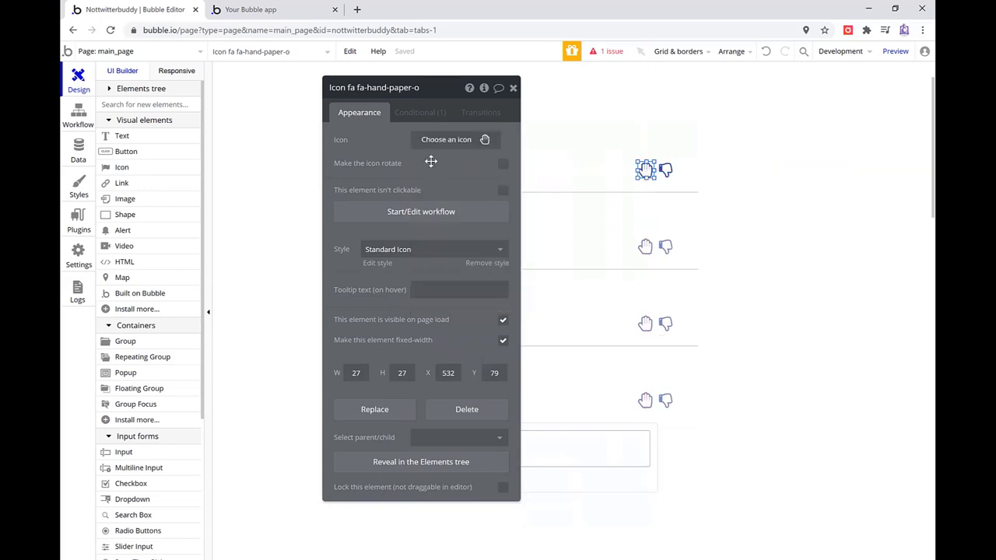
click(420, 112)
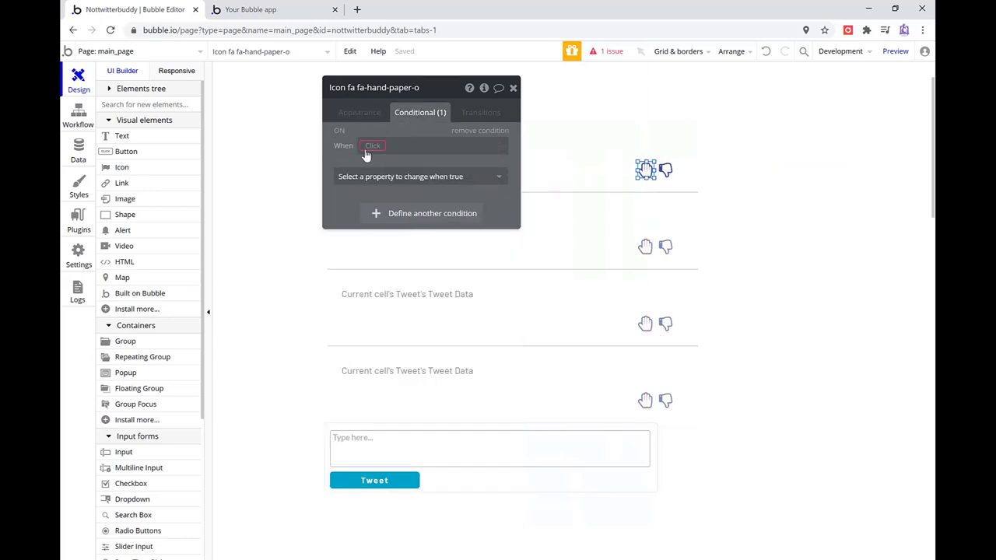
click(373, 146)
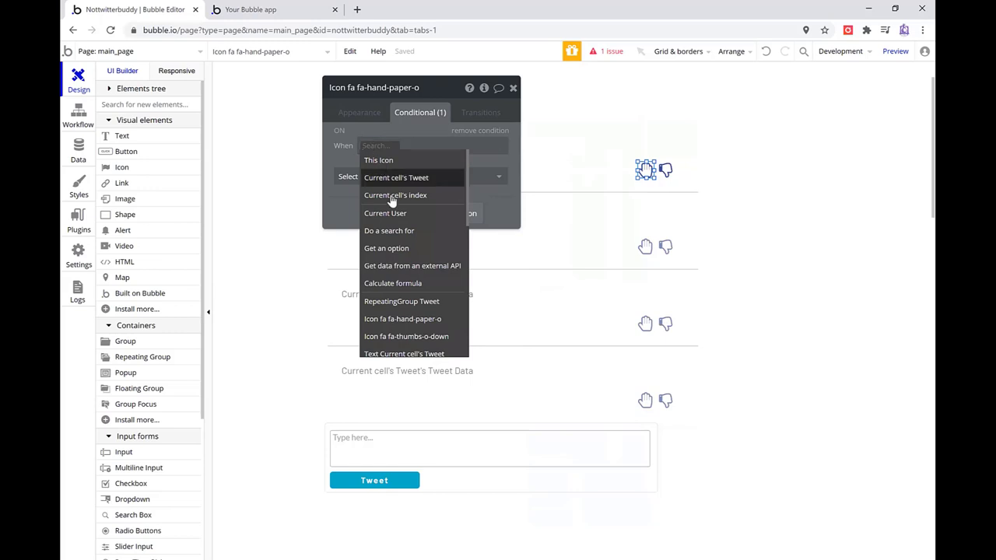
mouse_move(430, 265)
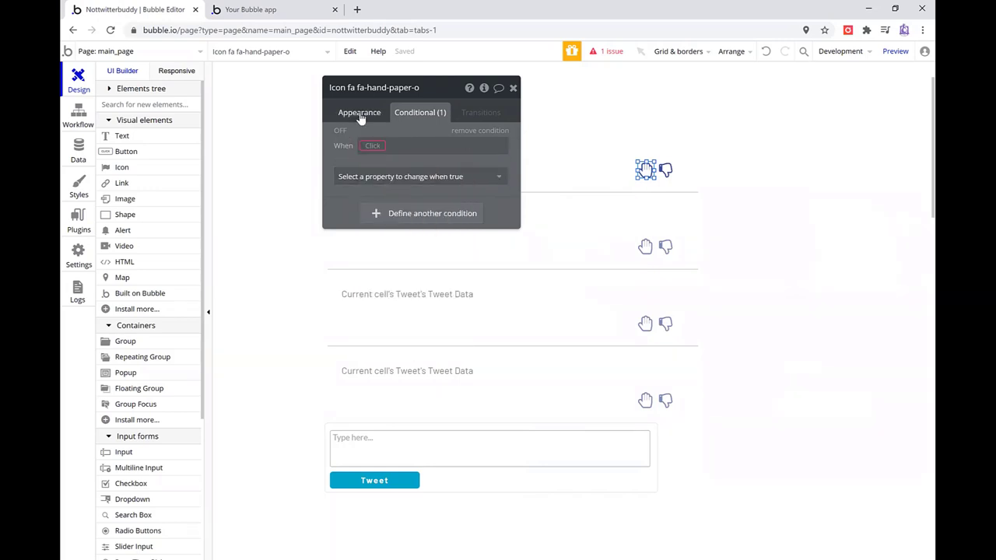
click(78, 116)
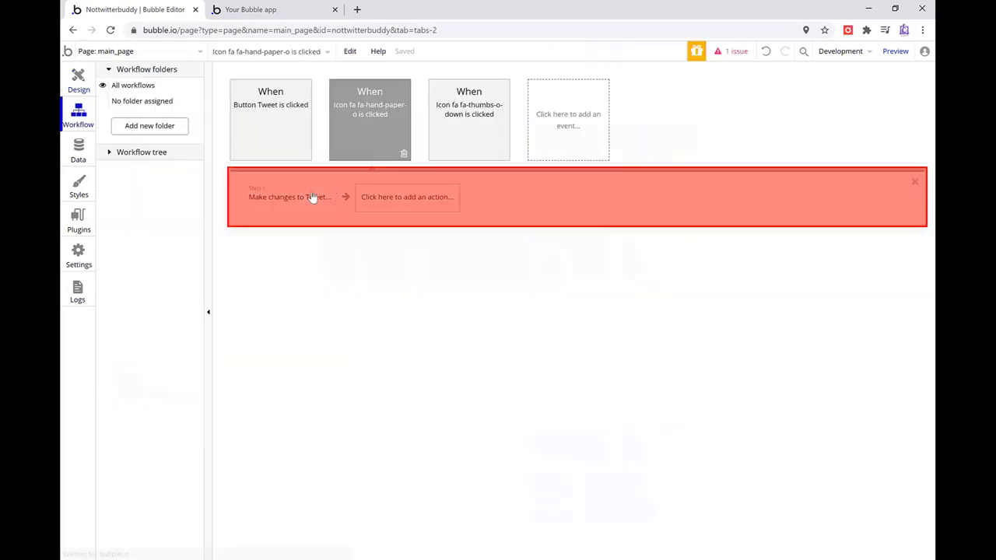
Add a Toggle action affecting Icon fa fa-hand-paper-o to the hand icon's click workflow
click(407, 196)
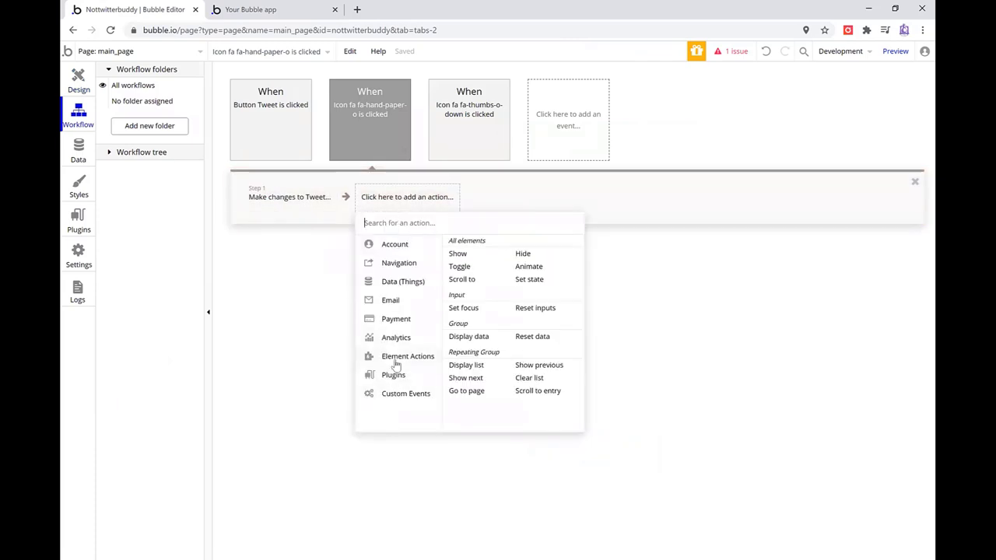
mouse_move(463, 308)
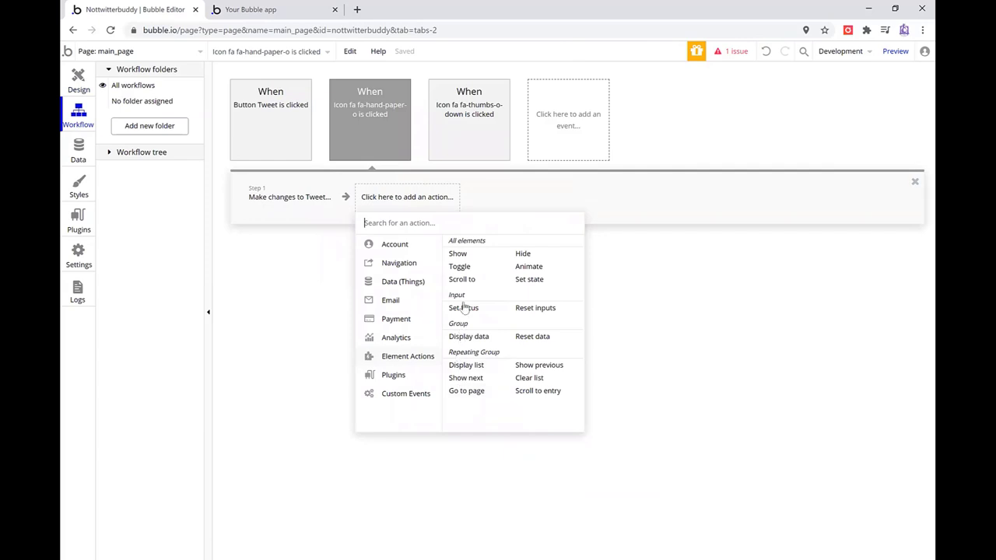
click(459, 266)
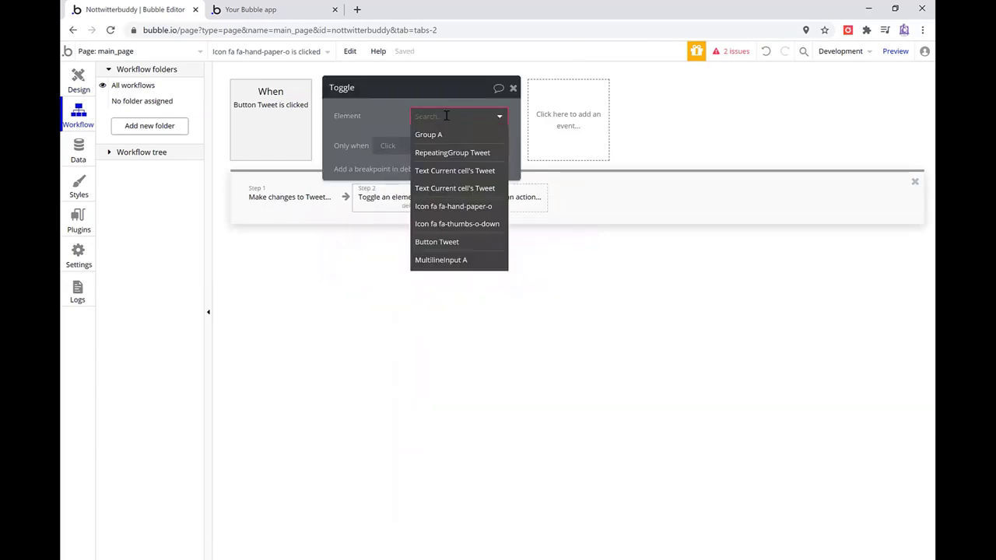
click(453, 206)
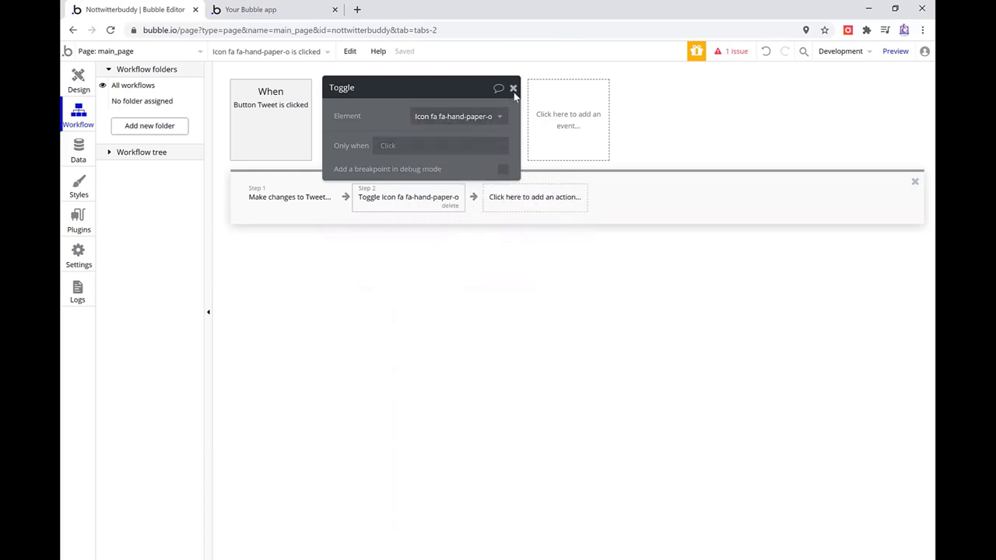
click(514, 87)
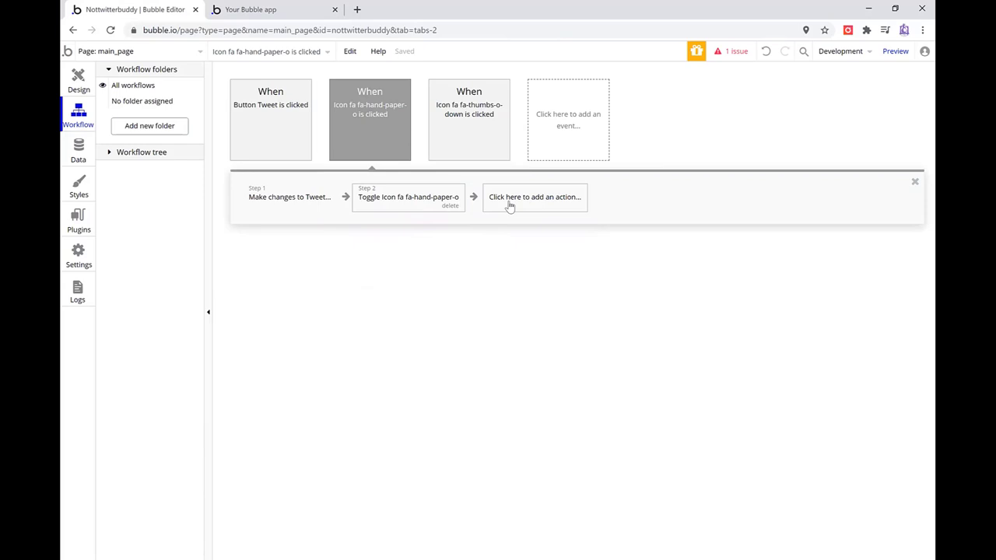
Add a second Toggle action from Element Actions and choose the element it affects
click(536, 196)
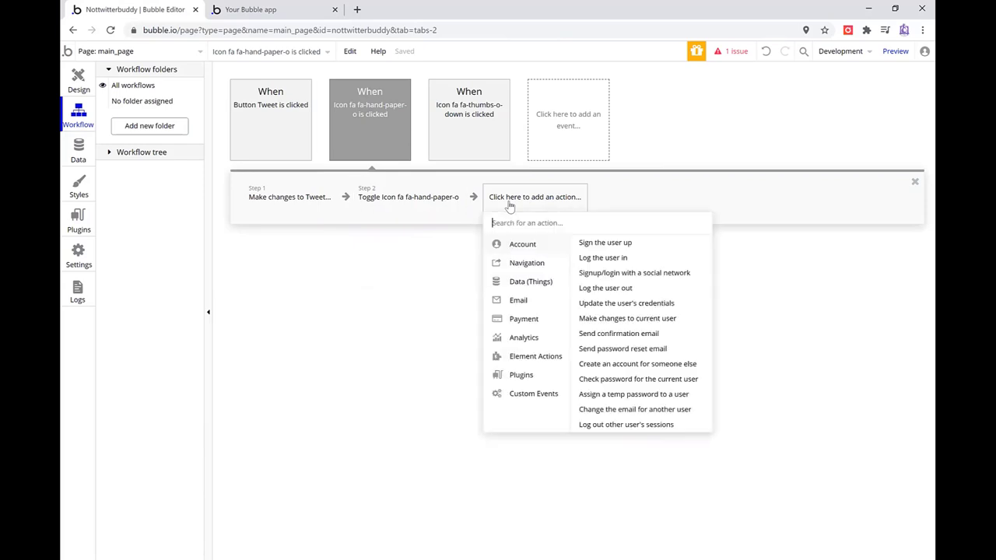
click(532, 355)
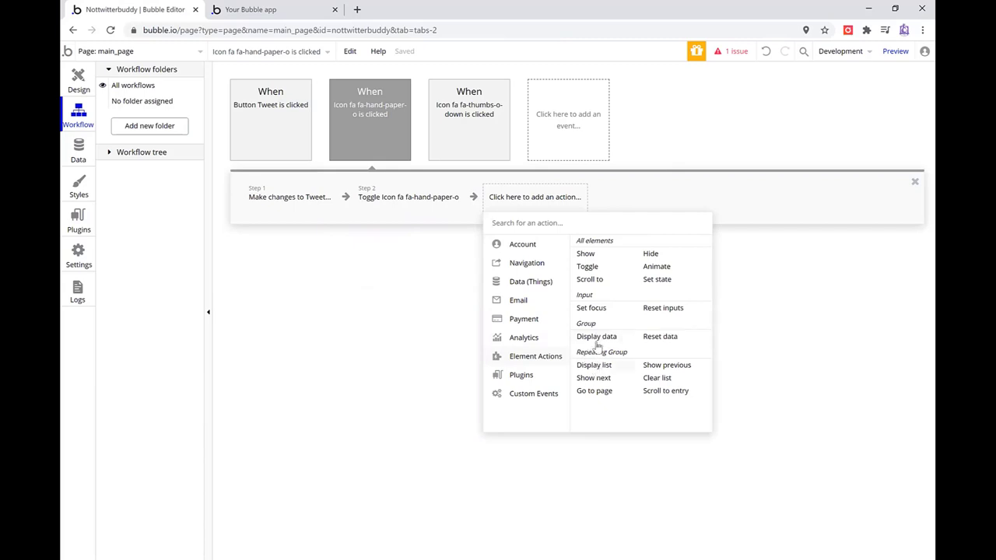
mouse_move(625, 392)
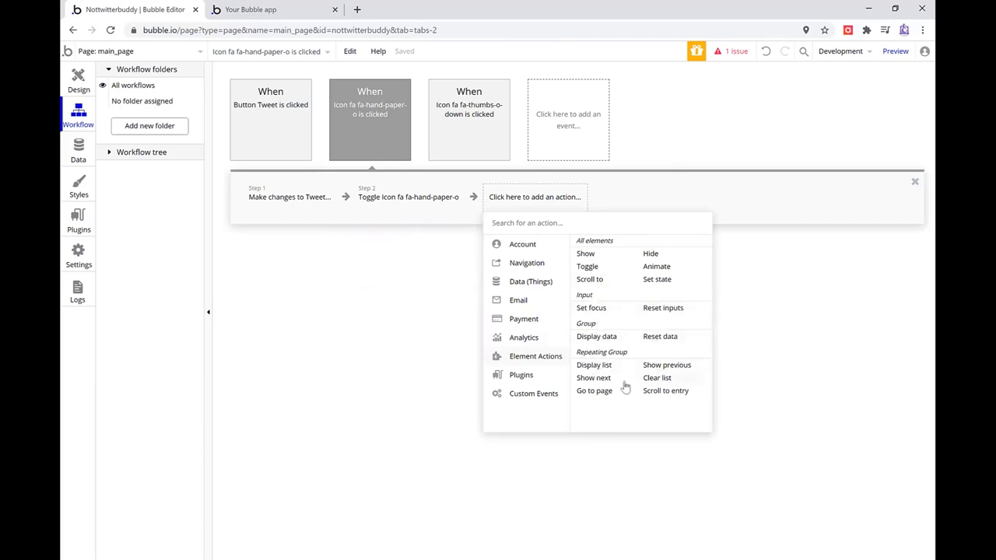
mouse_move(594, 325)
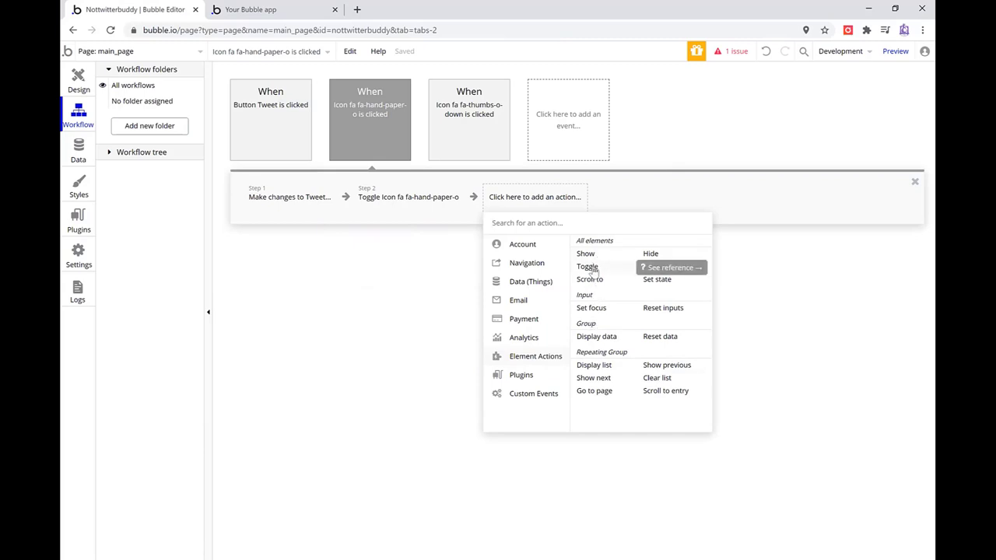
click(585, 266)
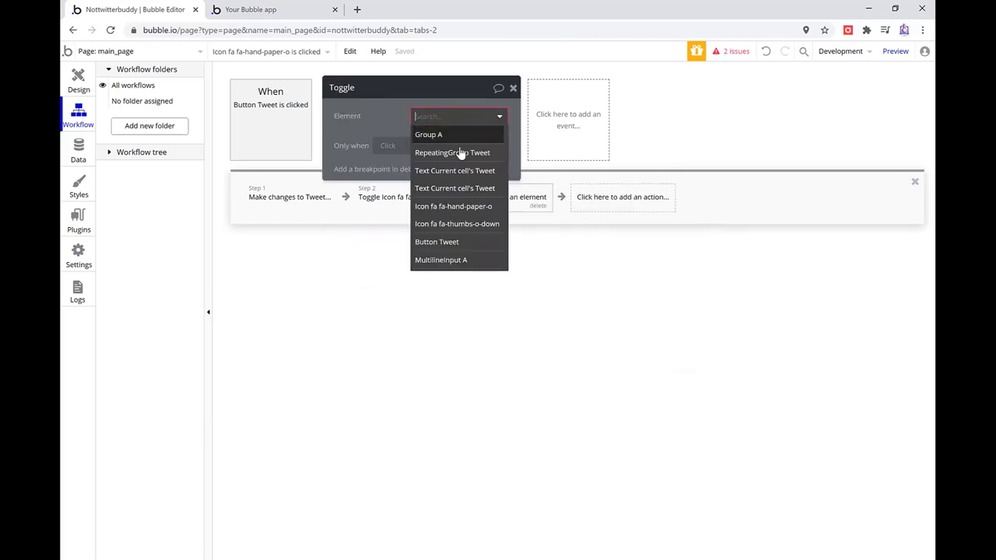
click(458, 224)
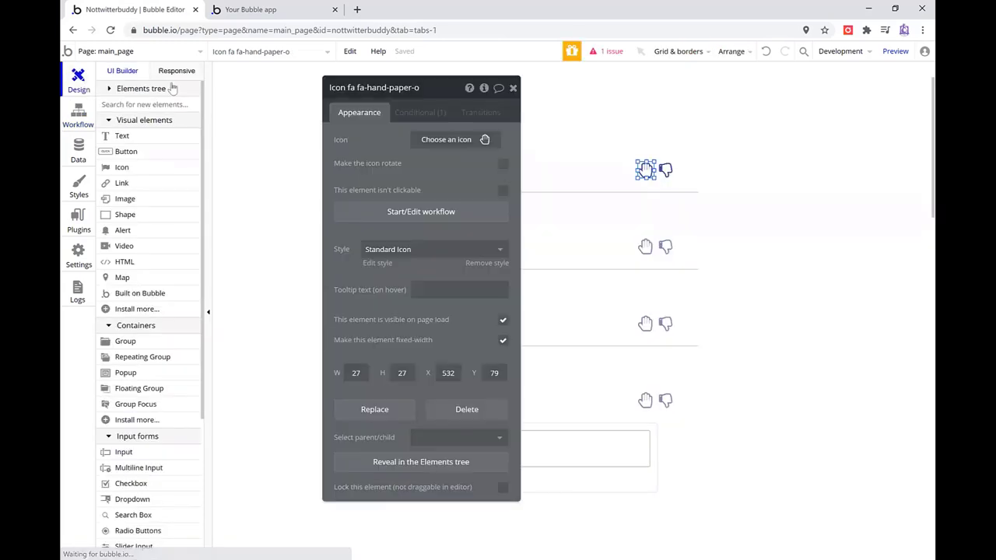
click(514, 87)
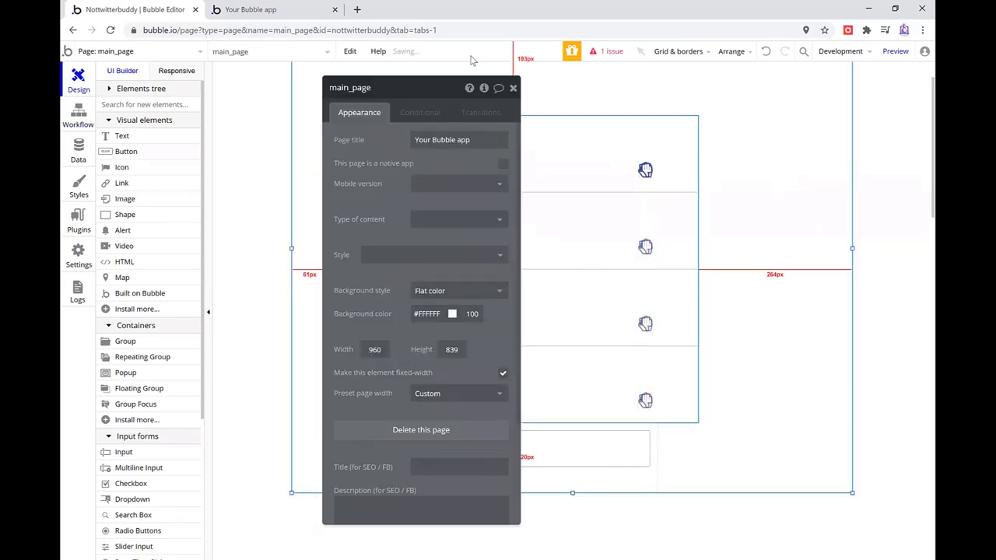
Reload the preview, test the second tweet's like icon swapping to thumbs-down, and return to the editor
click(251, 9)
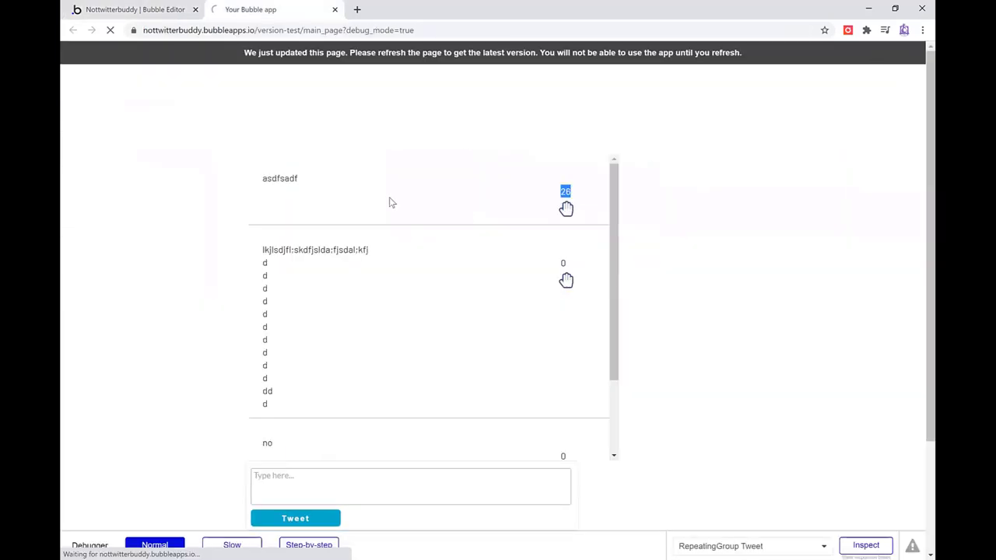
key(F5)
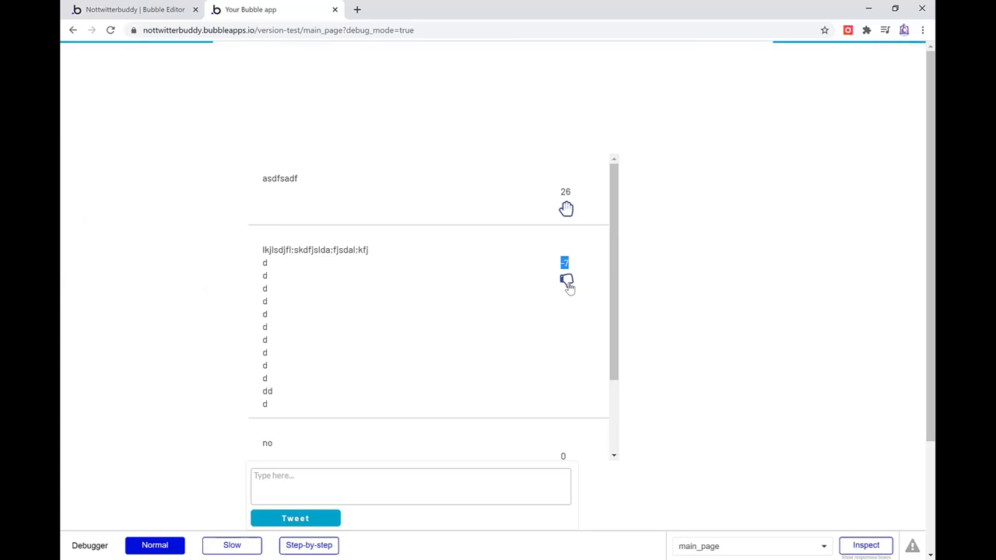
click(566, 280)
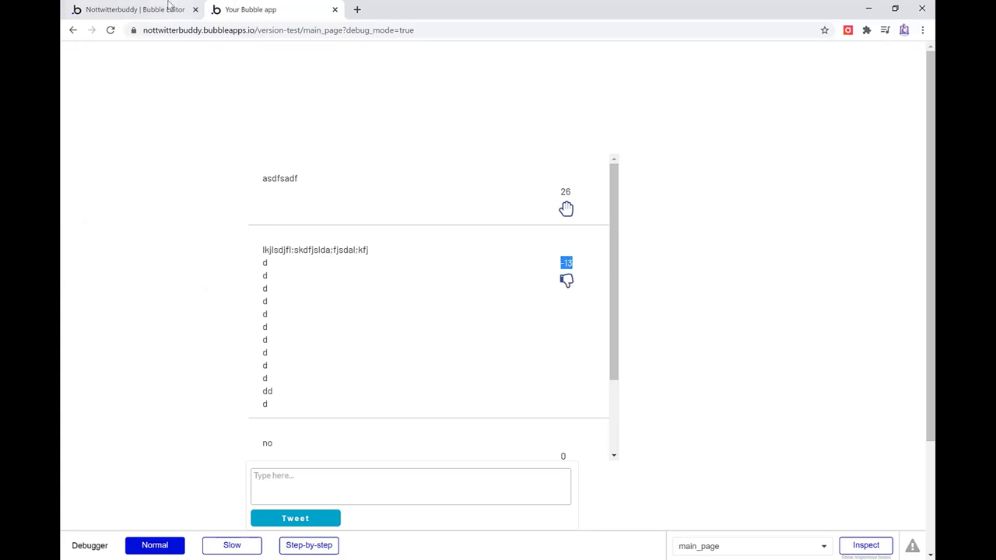
click(137, 9)
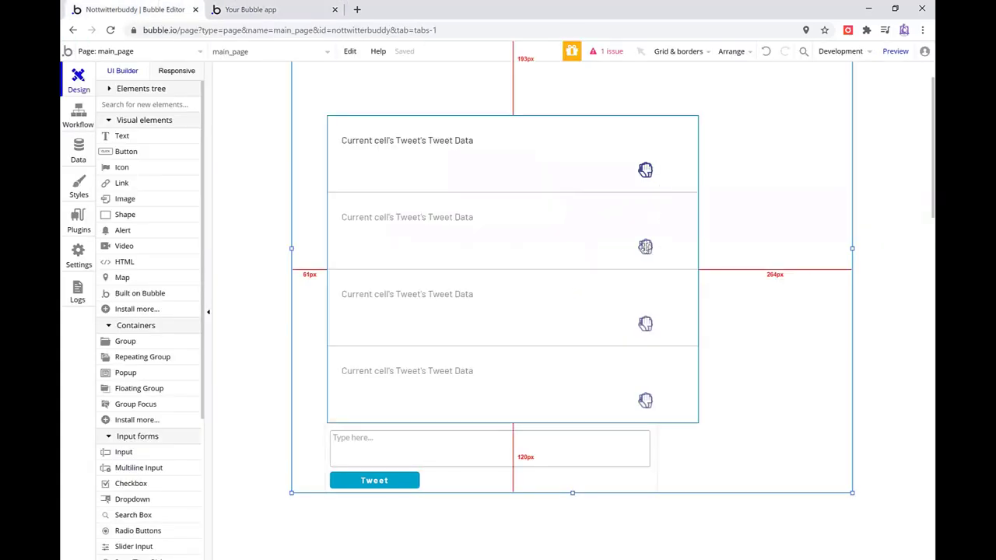
In the thumbs-down icon's click workflow, add a Toggle action for the thumbs-down icon itself
click(645, 170)
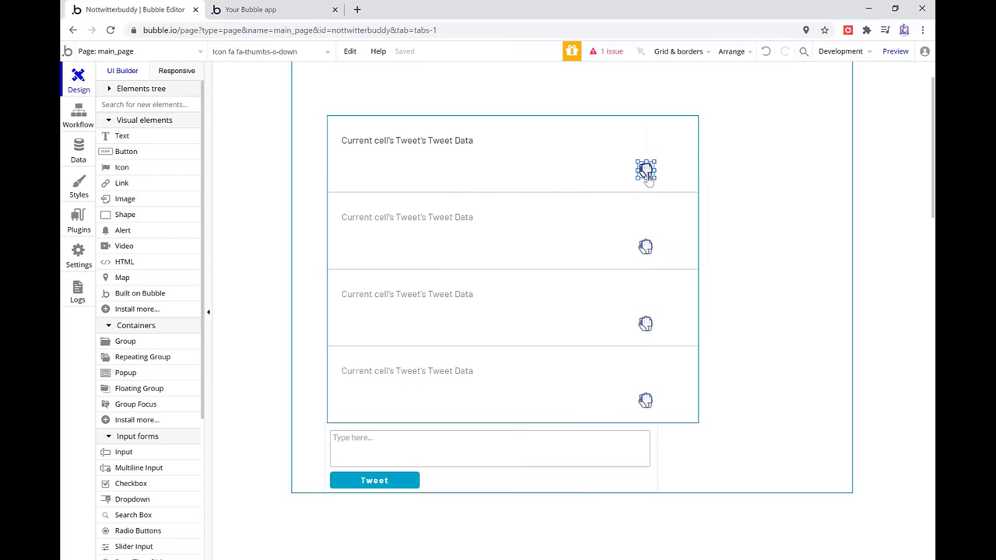
click(644, 169)
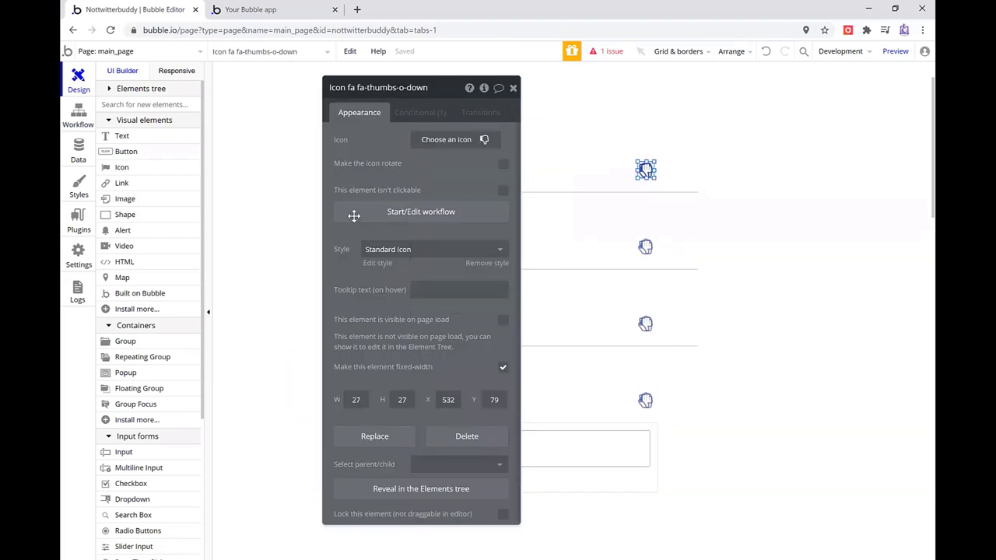
click(420, 112)
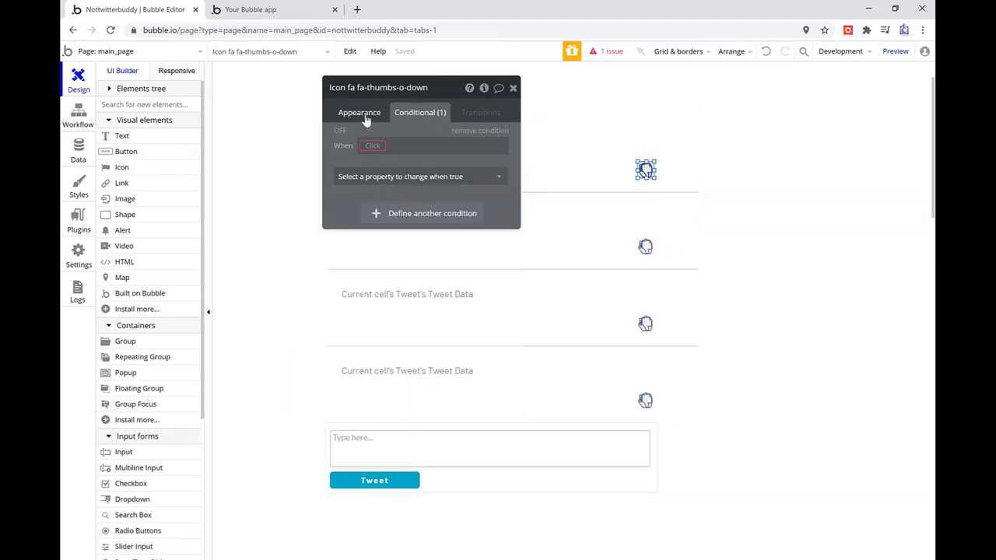
click(78, 112)
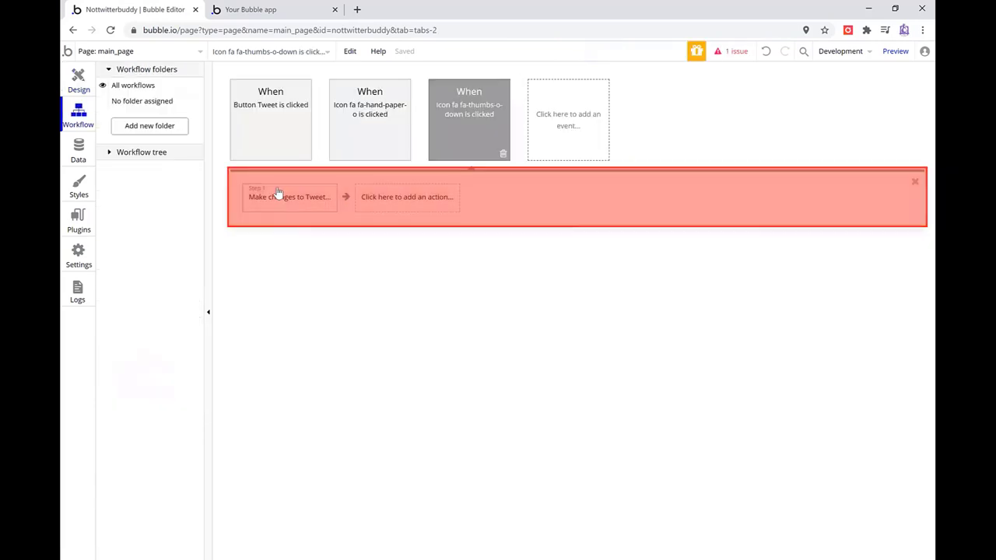
click(406, 197)
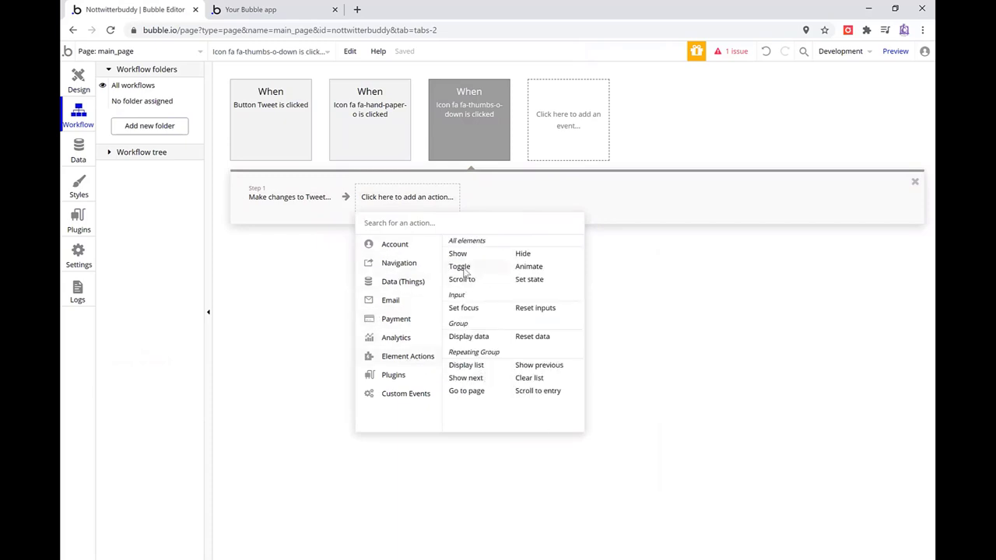
click(459, 266)
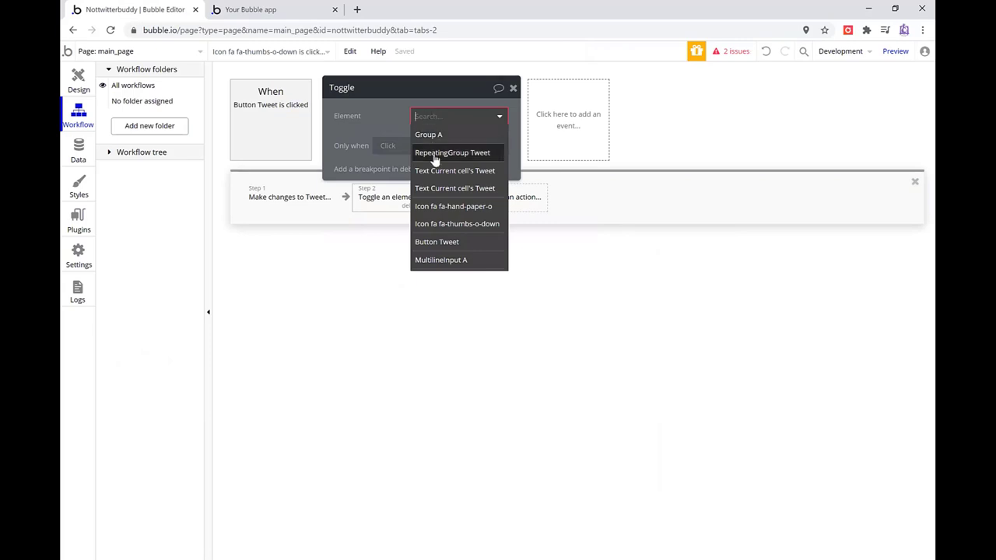
mouse_move(455, 169)
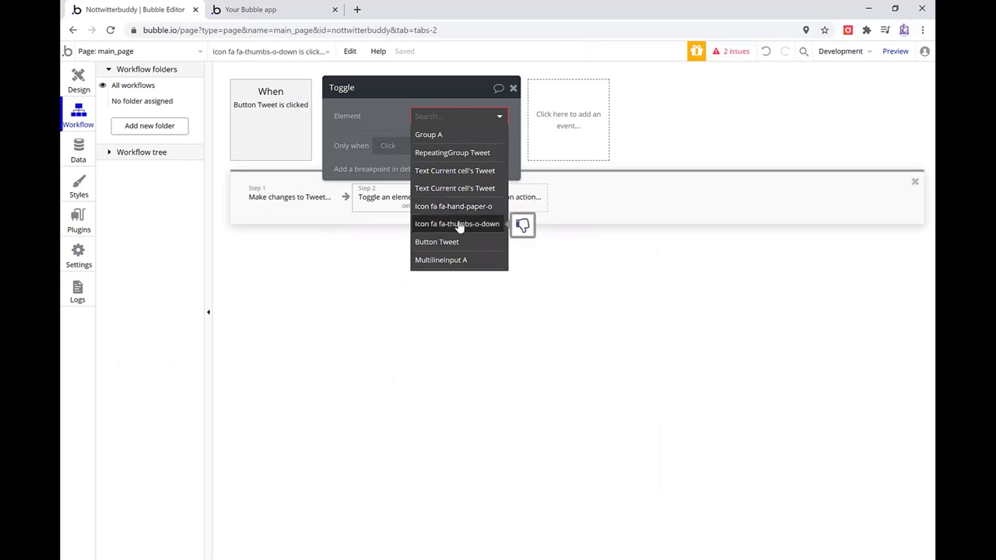
click(457, 224)
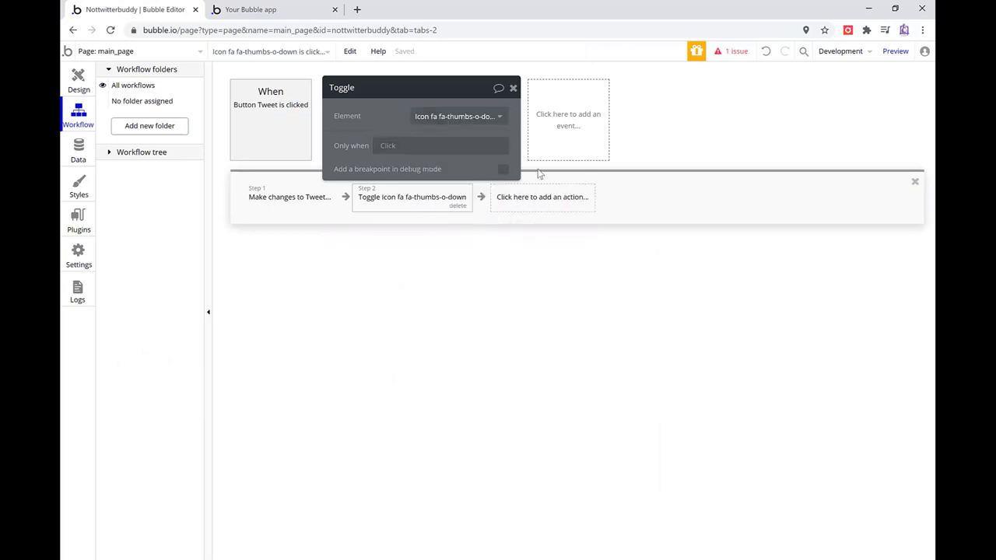
Add a second Toggle action for the hand-paper icon and return to the page design
click(541, 196)
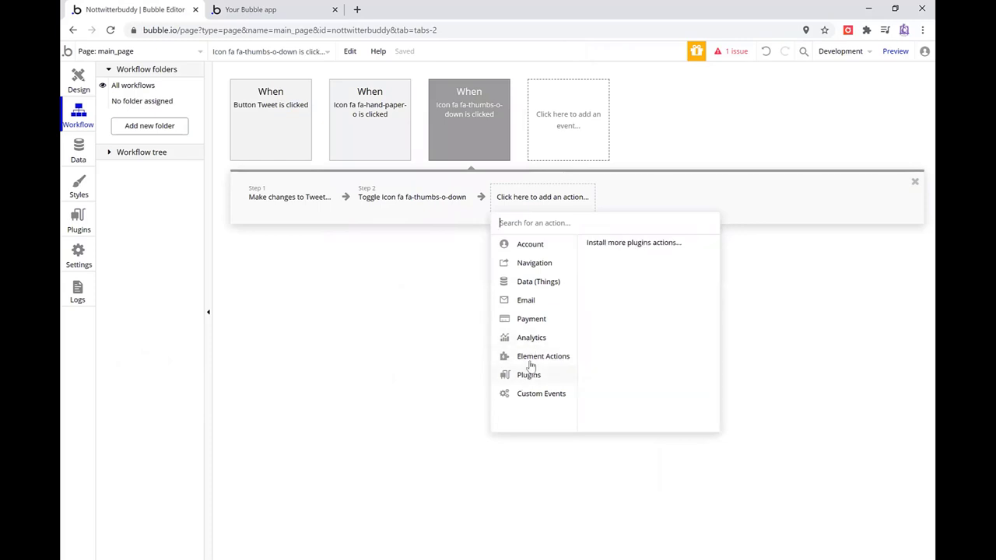
click(541, 355)
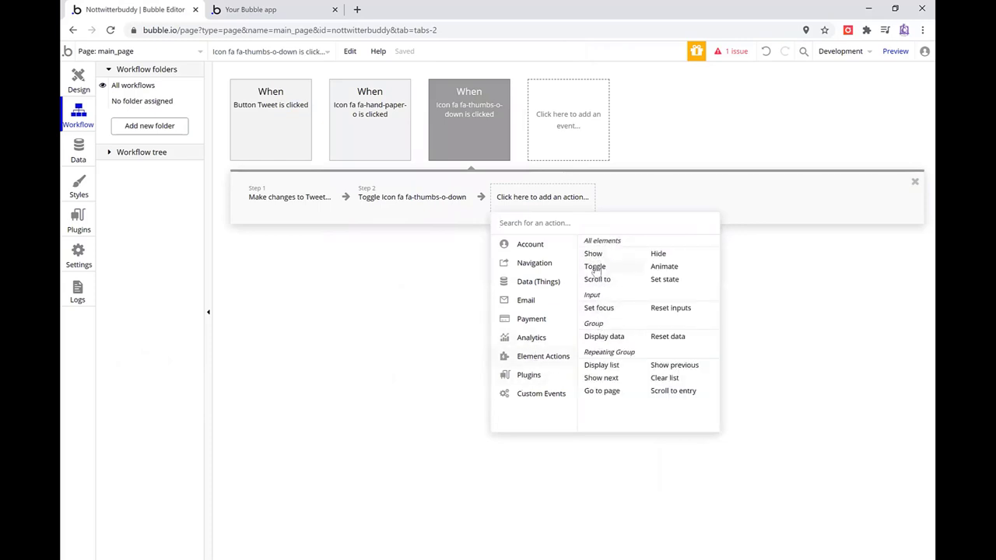
click(595, 266)
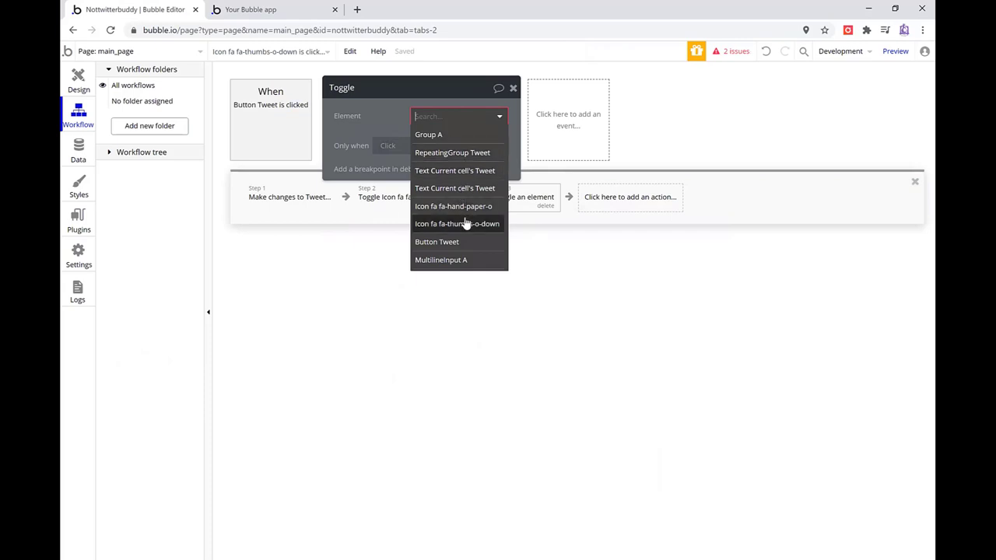
click(454, 206)
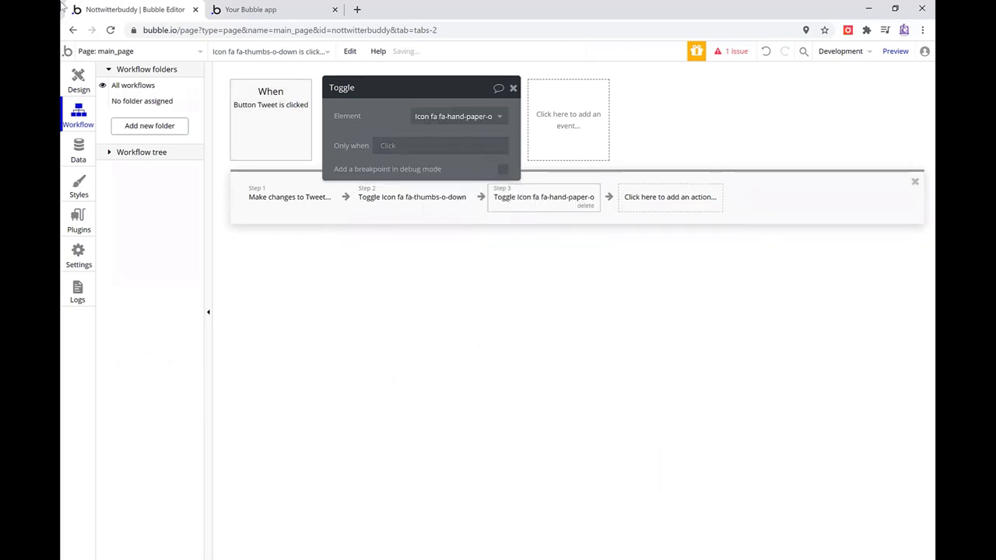
click(77, 88)
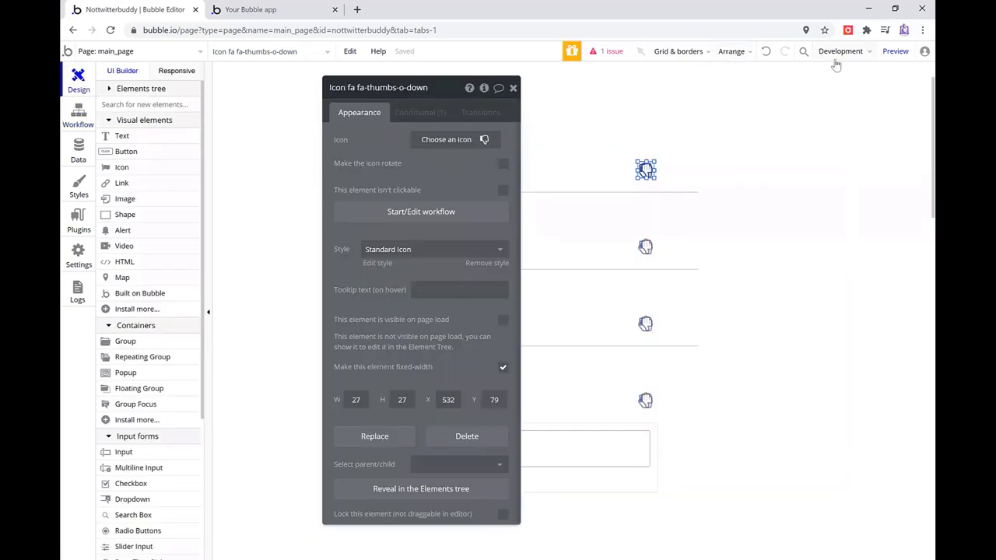
In preview, like the second tweet and the 'no' tweet, raising counts (-13 to -12, 0 to 1) and swapping icons
click(897, 50)
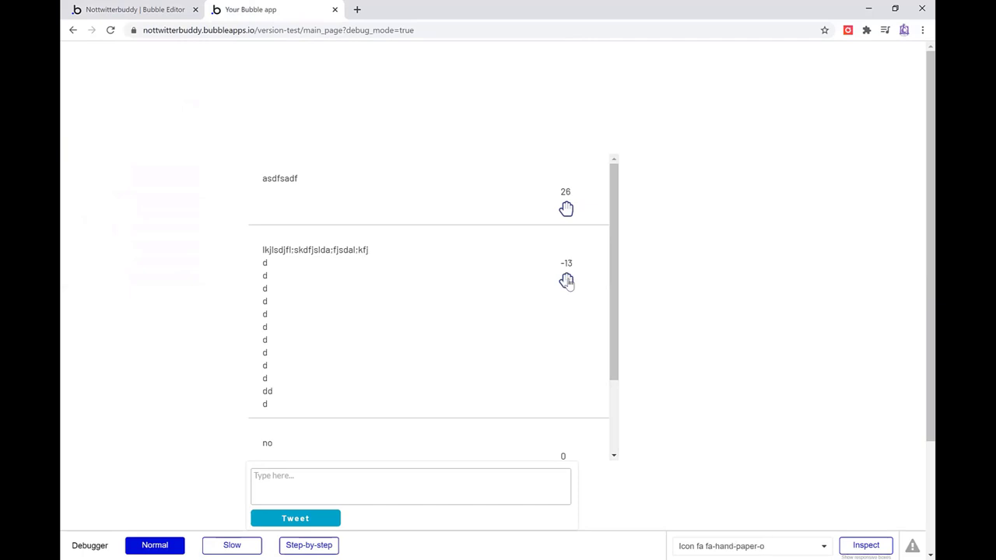
click(566, 281)
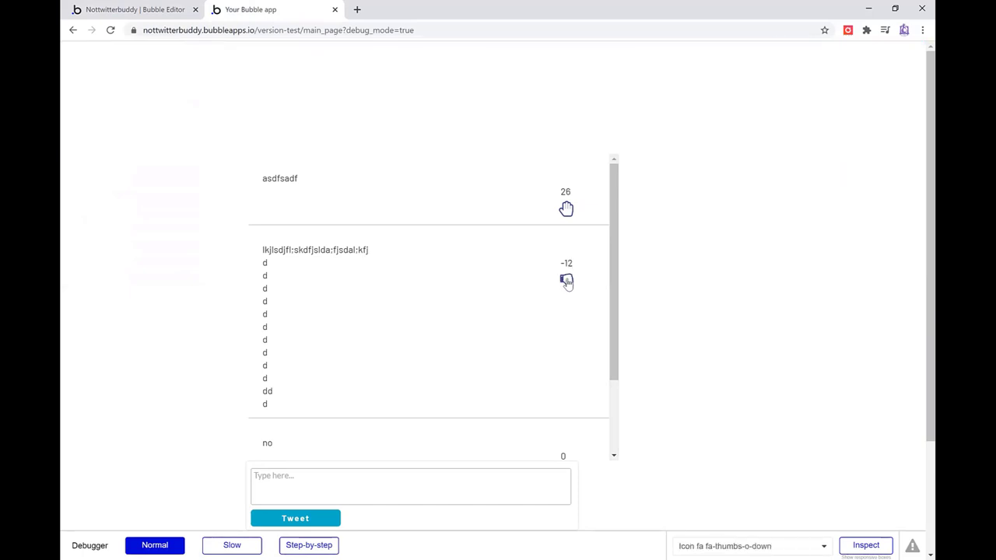
click(566, 208)
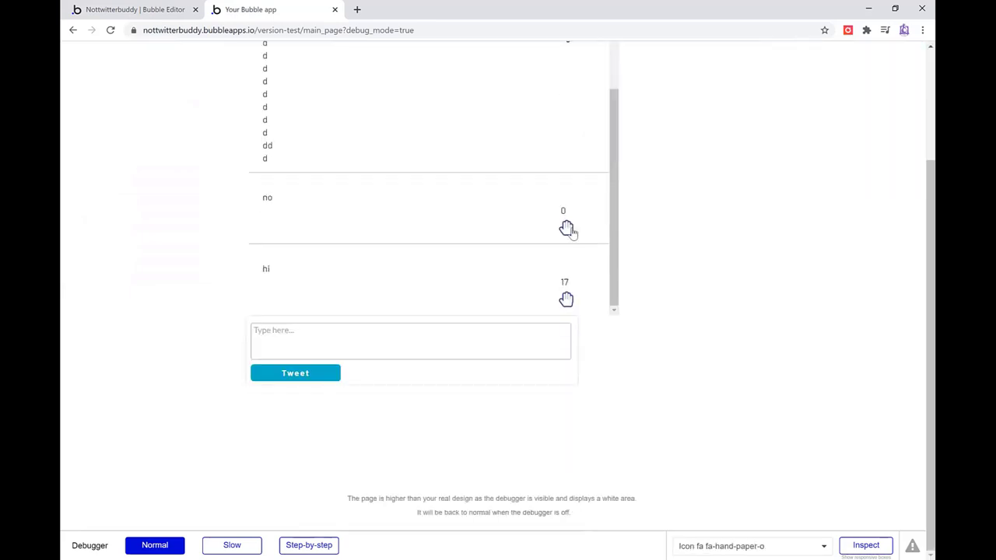
click(563, 227)
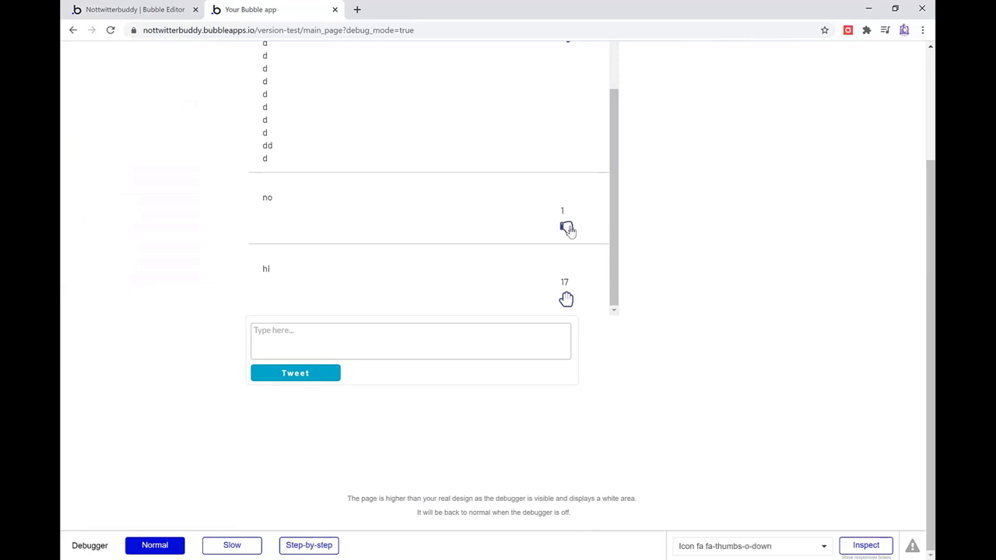
click(566, 227)
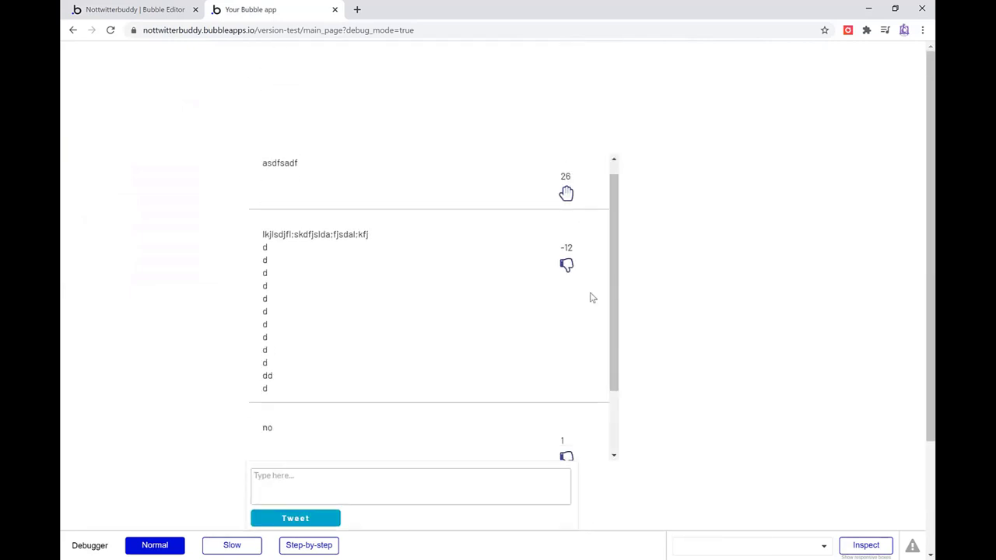
scroll(down, 3)
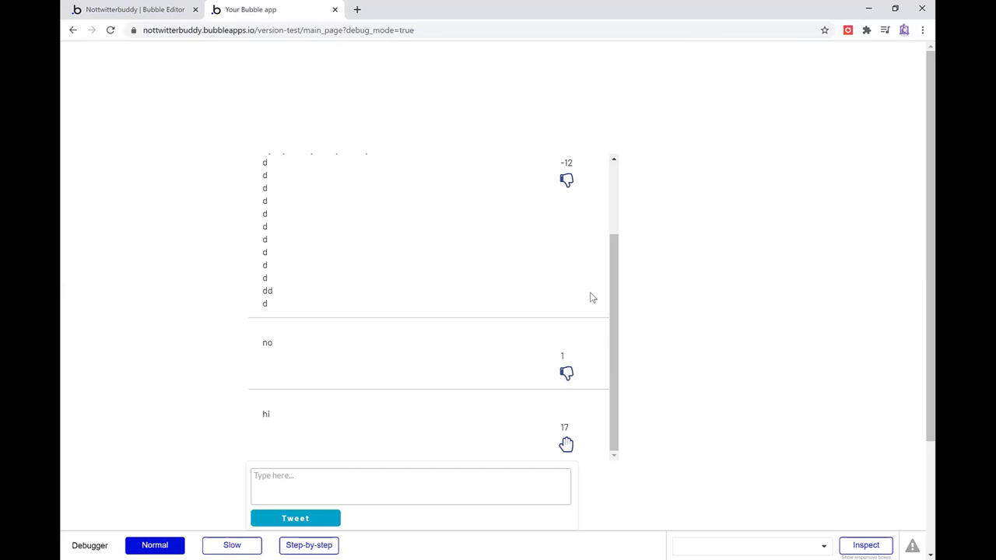
mouse_move(323, 166)
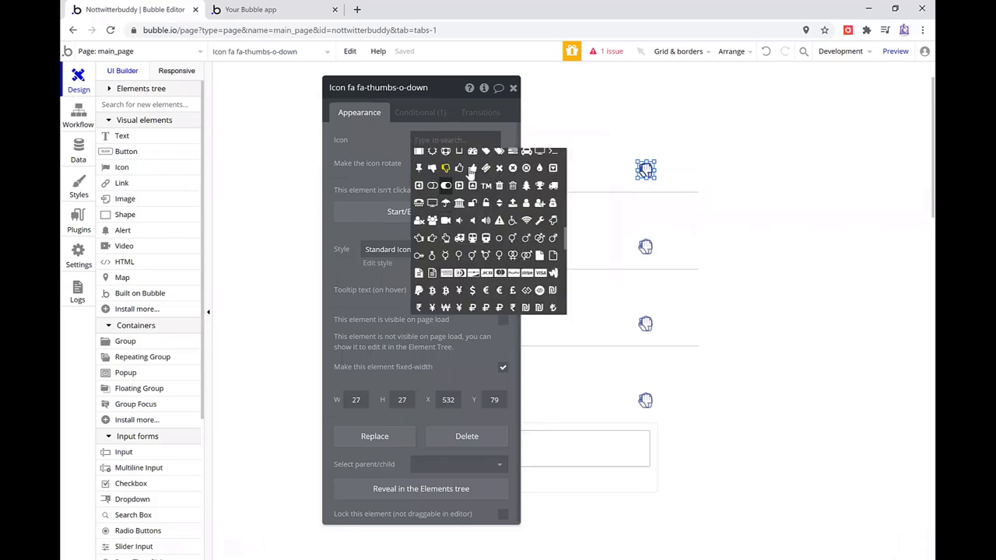
Choose the thumbs-up image for the cell's like icon and close its property editor
click(445, 168)
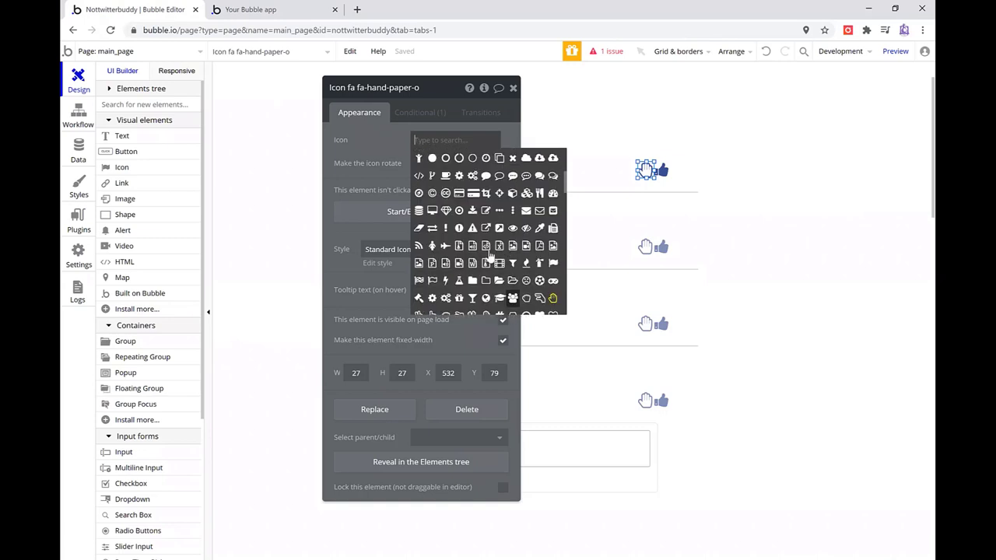
scroll(down, 3)
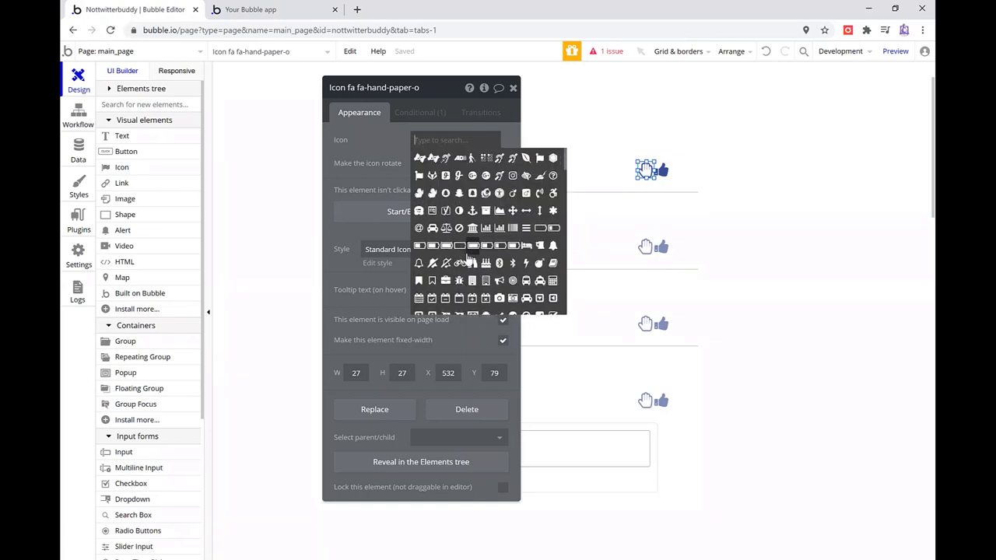
scroll(down, 3)
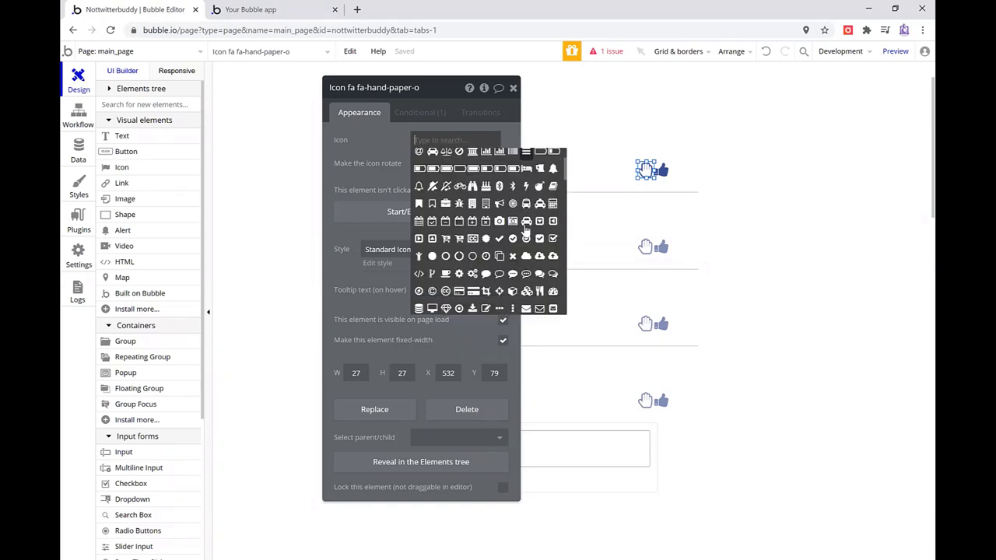
scroll(down, 3)
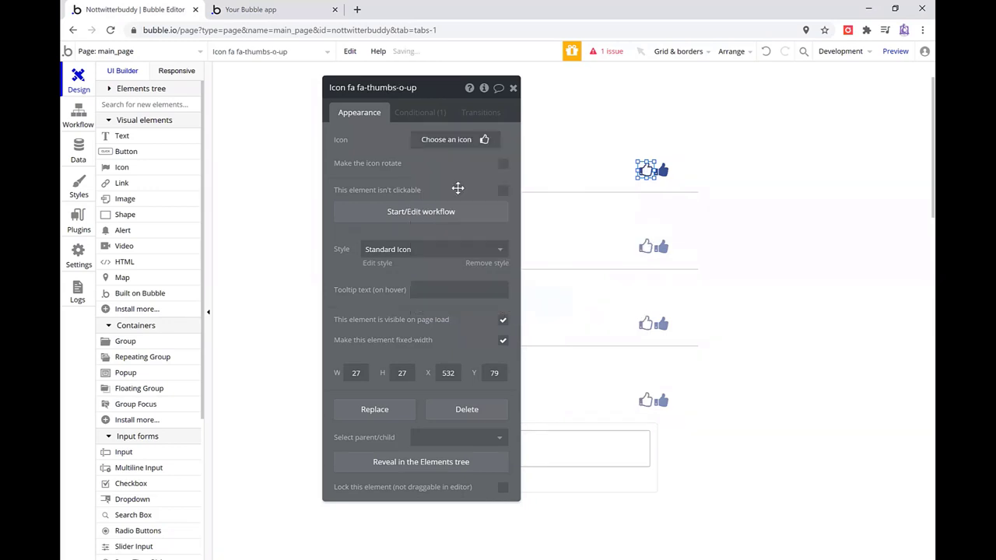
click(513, 87)
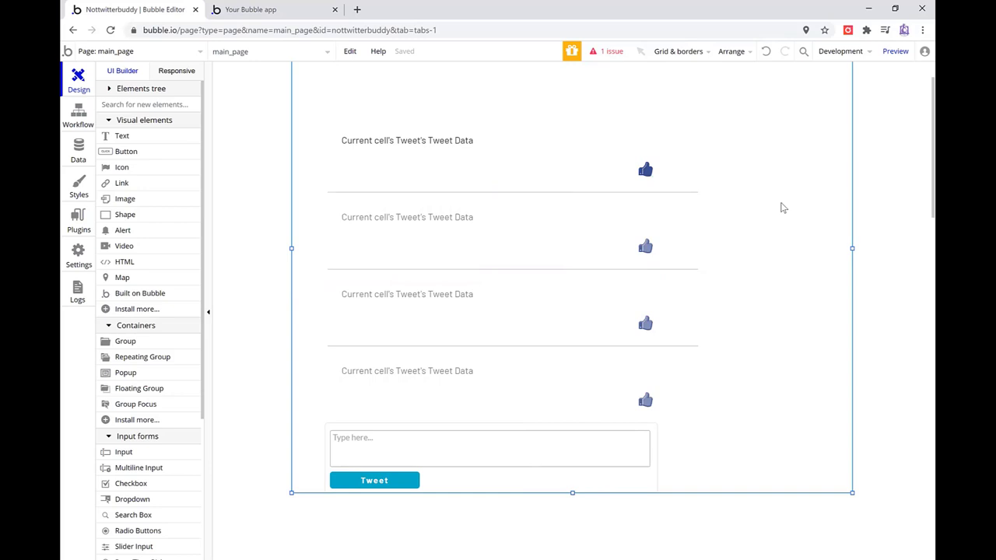
mouse_move(734, 246)
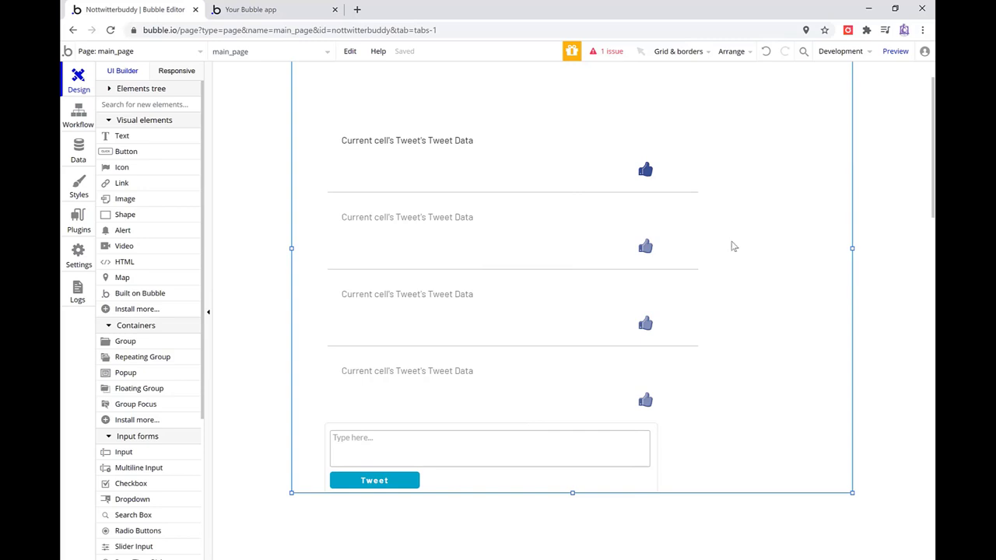
Move the tweet input and Tweet button group up to sit directly under the tweet list
click(523, 237)
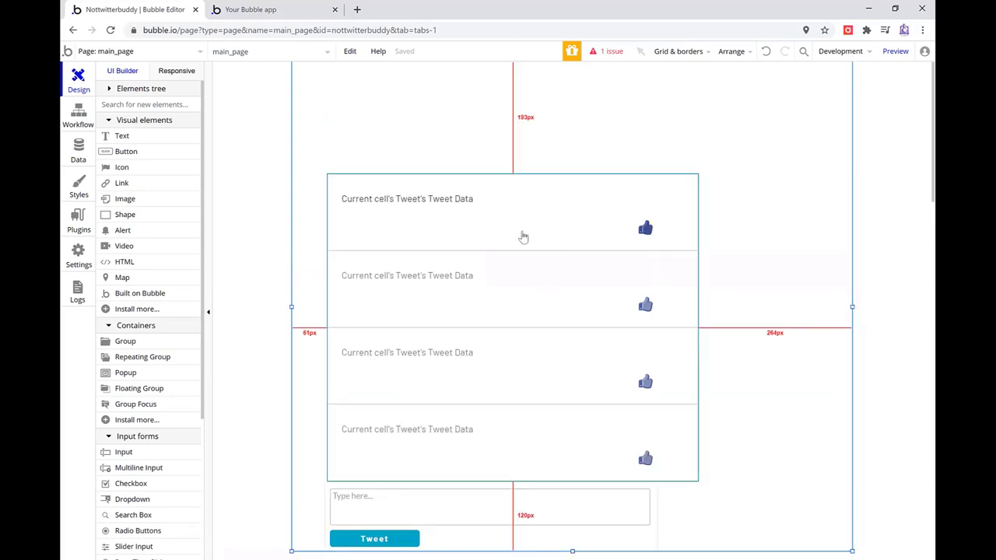
click(523, 236)
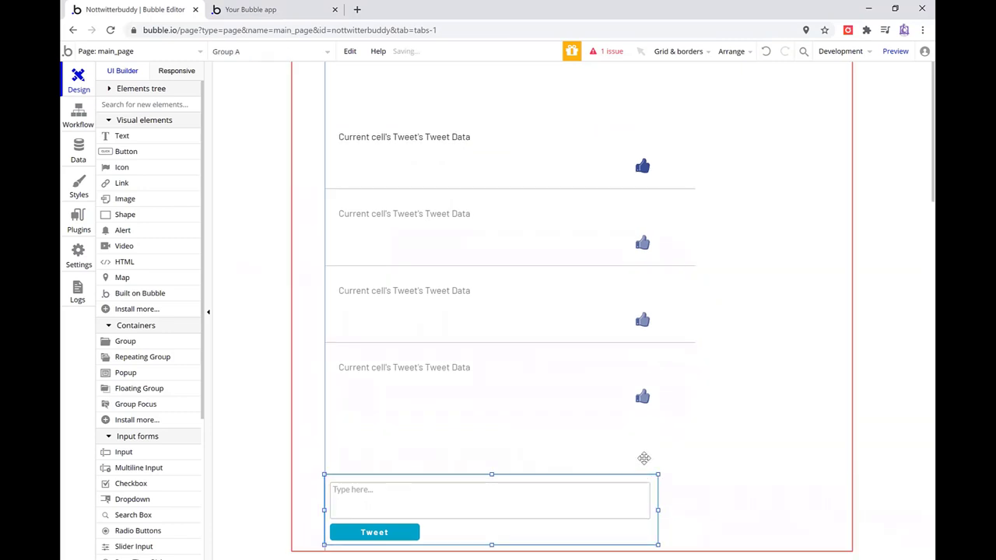
drag(644, 457, 633, 426)
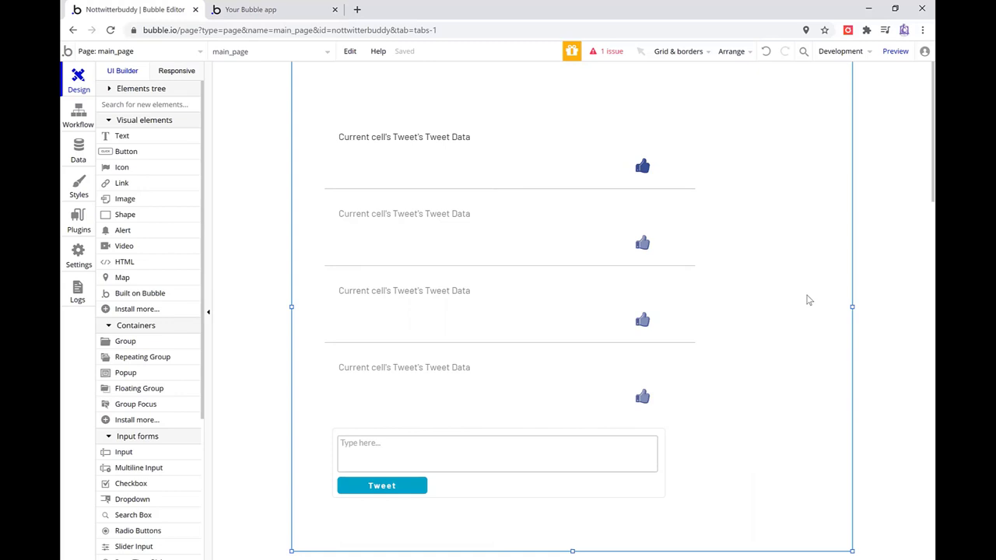
Drop a Text element (Text C) into the tweet cell above Tweet Data, widen it, and view its properties
click(404, 137)
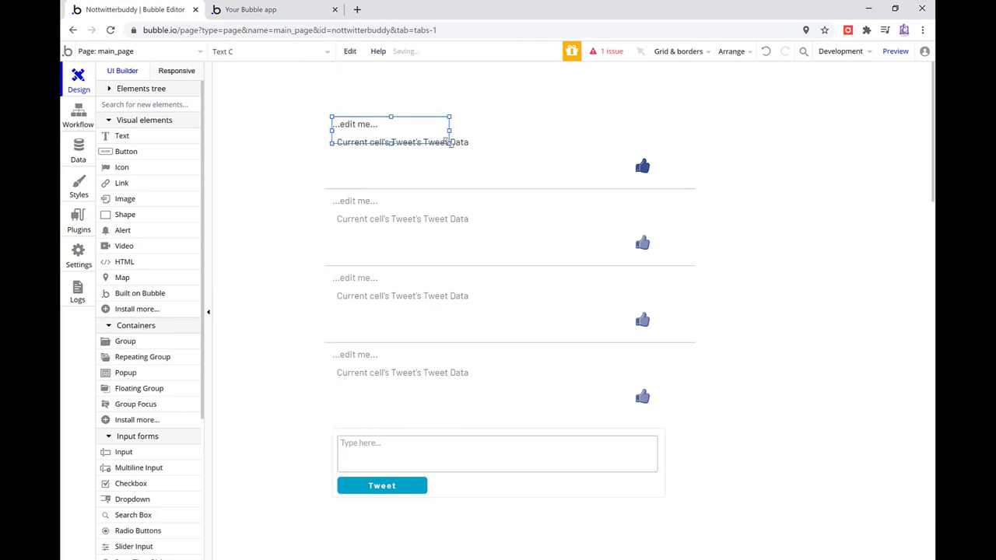
drag(450, 124, 526, 125)
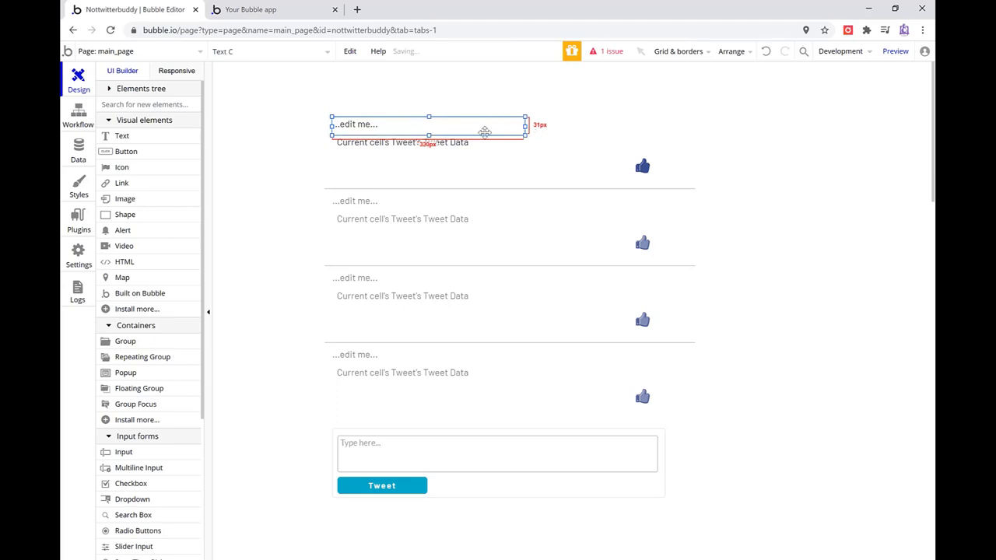
double_click(358, 124)
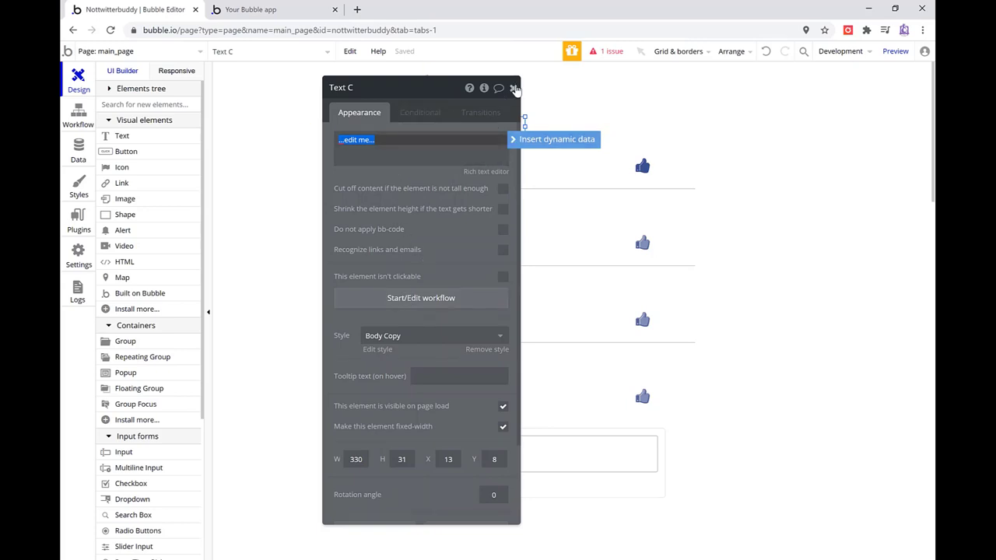
click(514, 87)
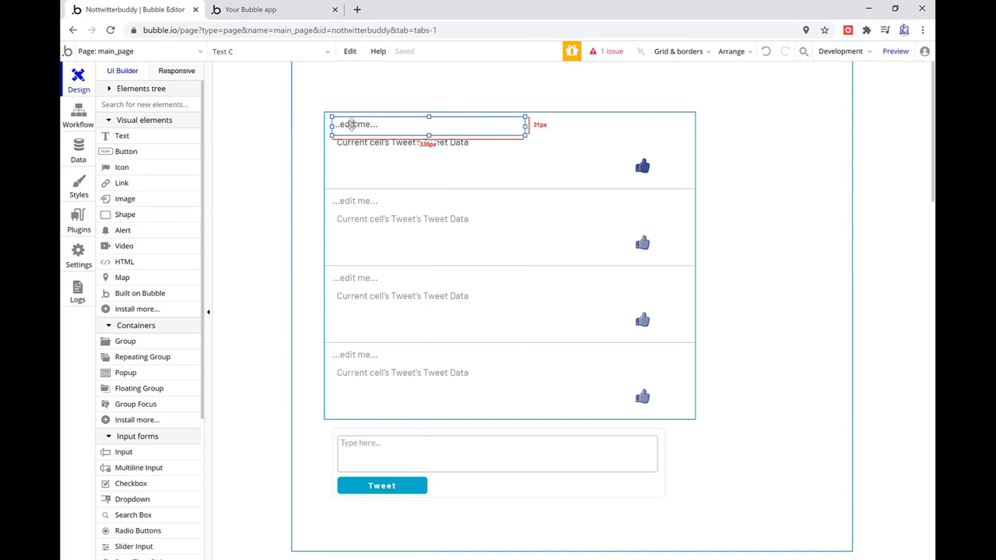
double_click(355, 124)
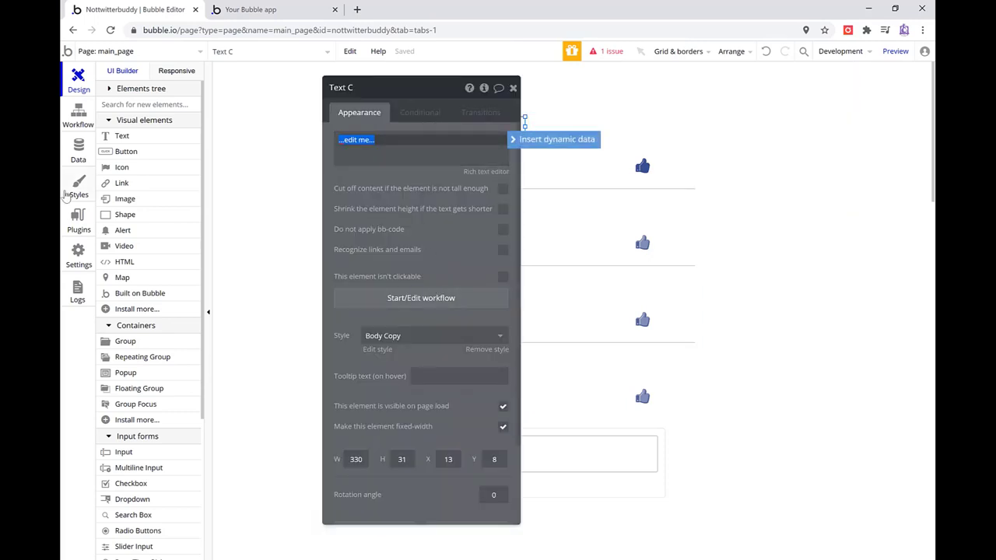
View the Tweet data type's fields, then the User data type's fields
click(78, 148)
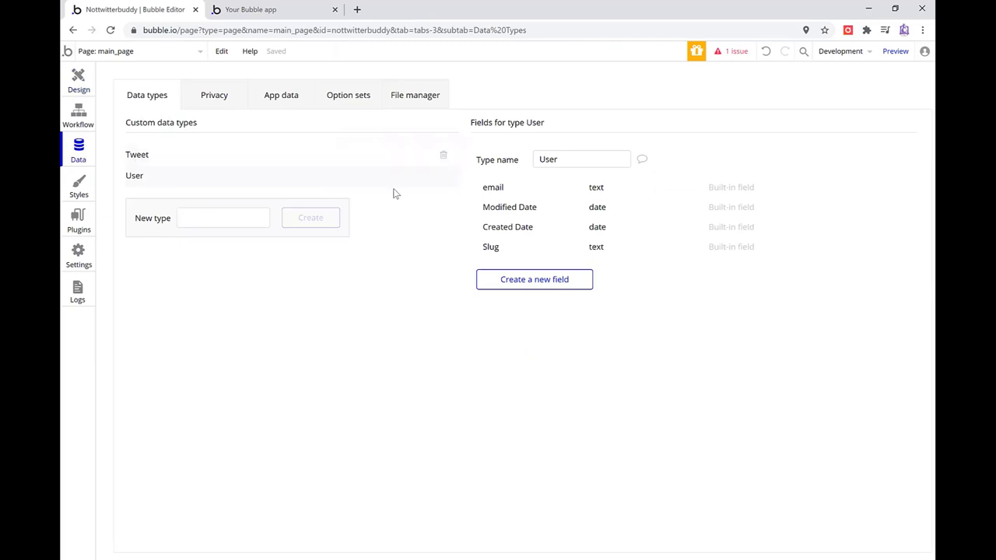
click(137, 154)
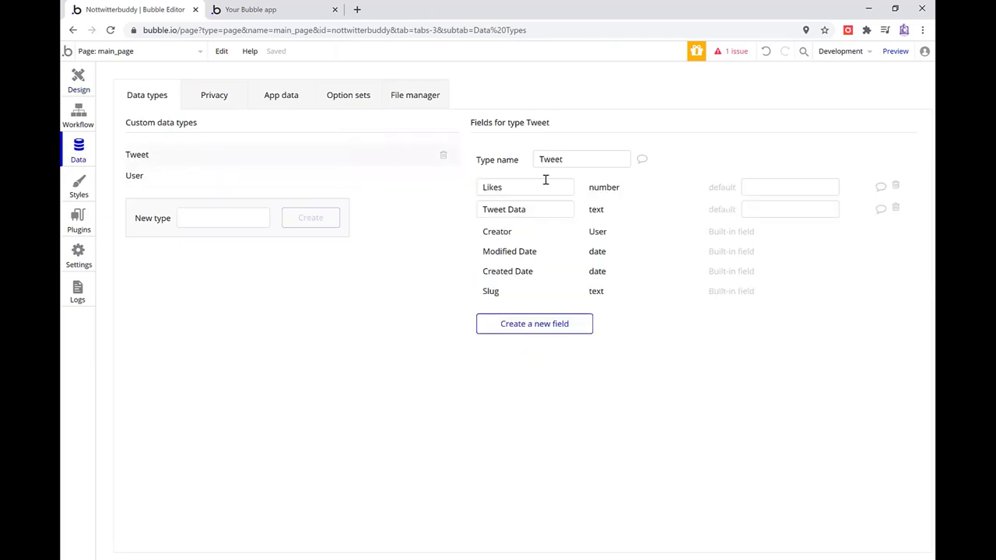
mouse_move(548, 187)
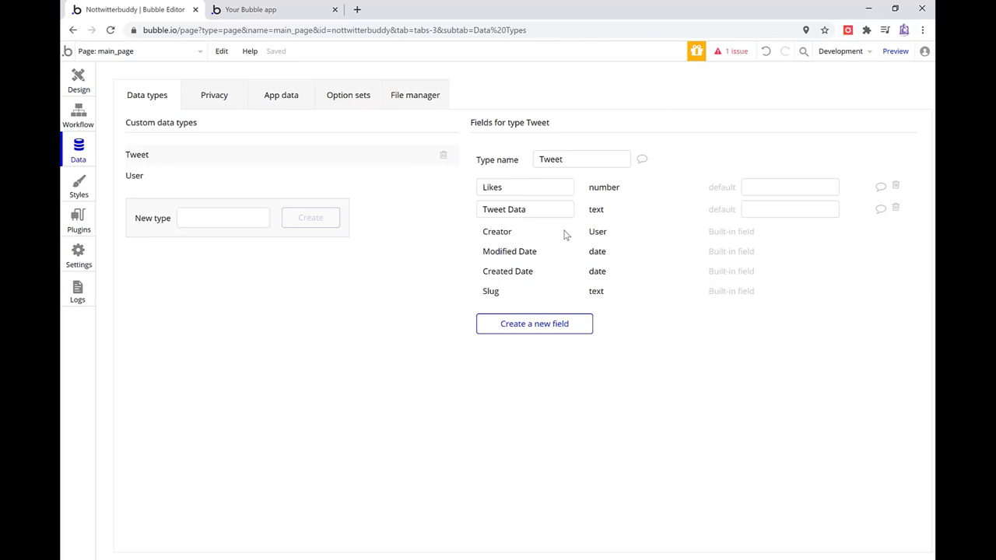
mouse_move(566, 233)
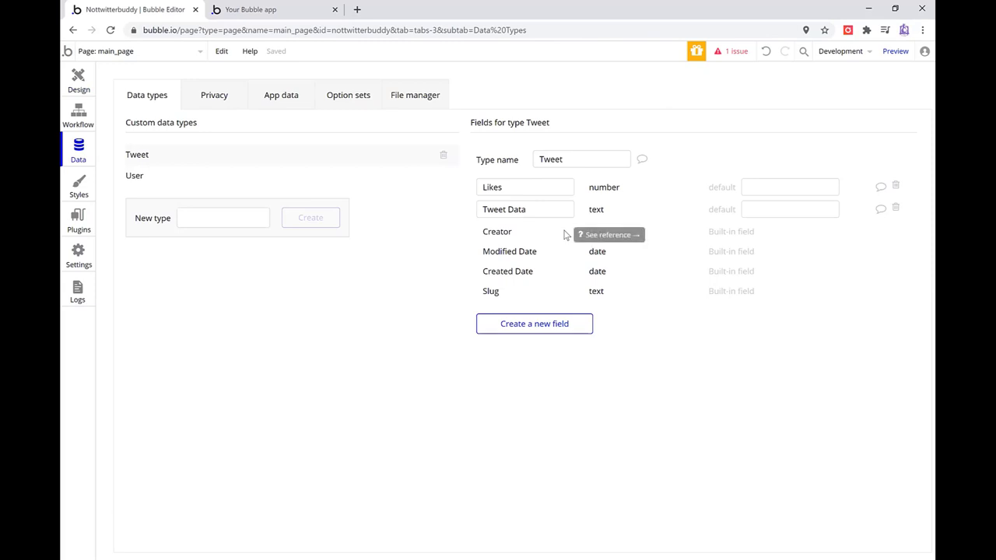
click(134, 175)
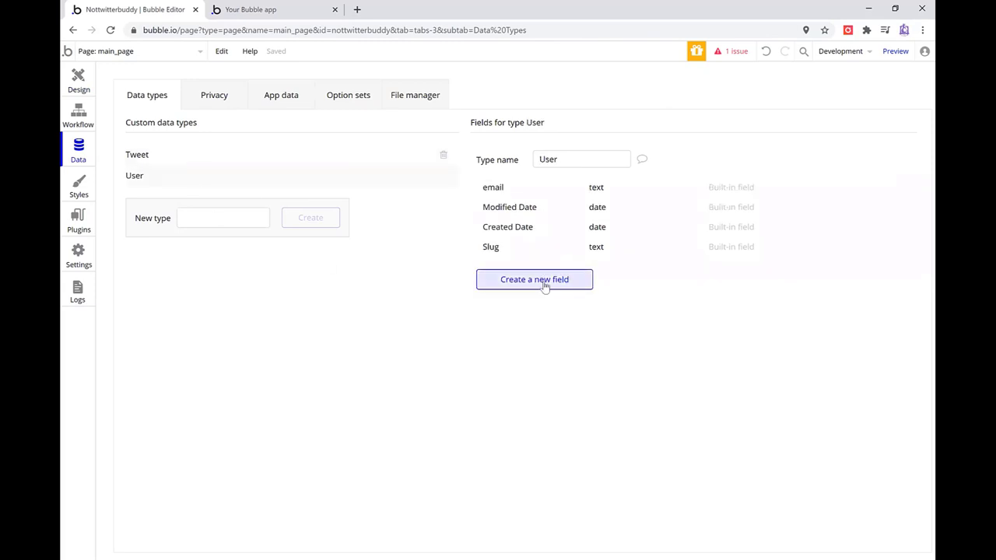
Add a text field named User name to the User data type
click(534, 280)
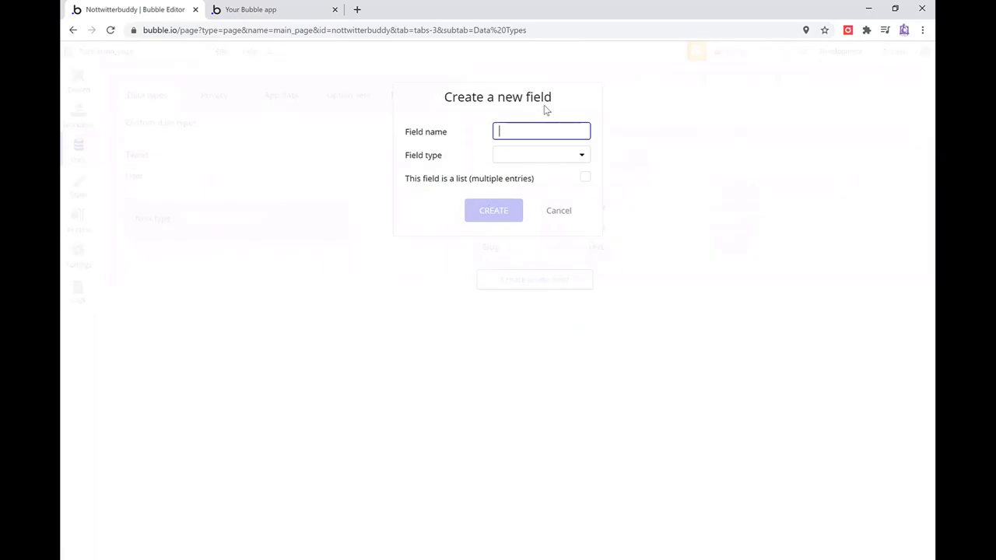
text(User nam)
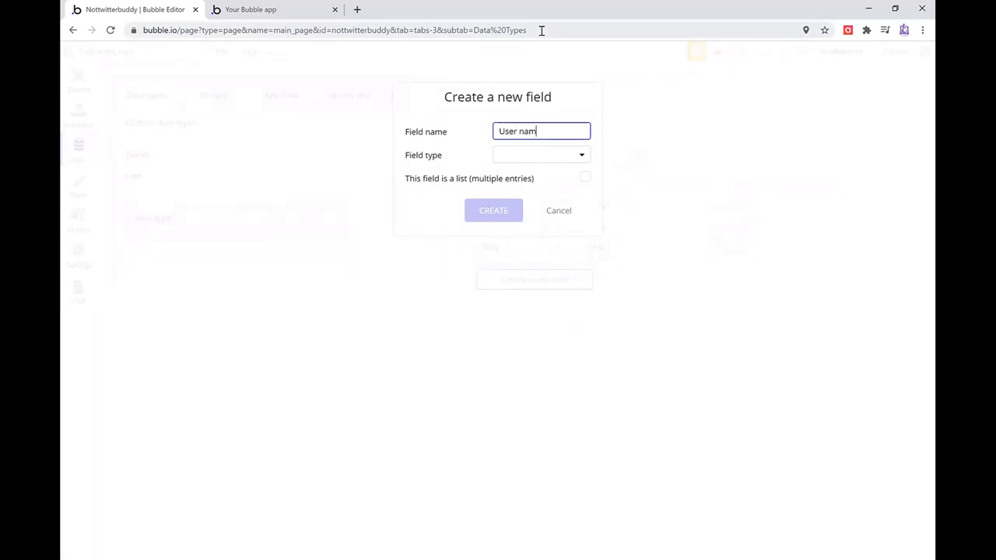
click(542, 154)
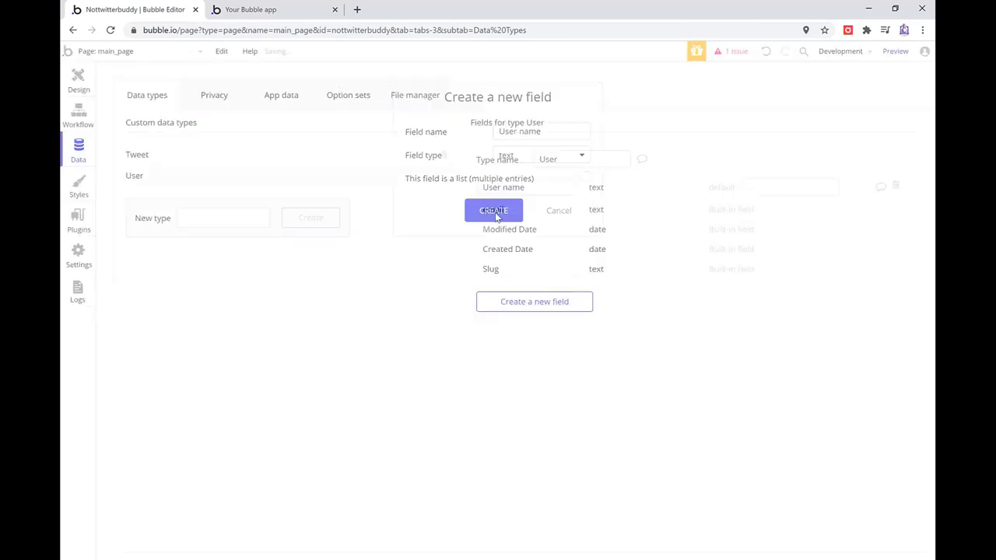
click(493, 210)
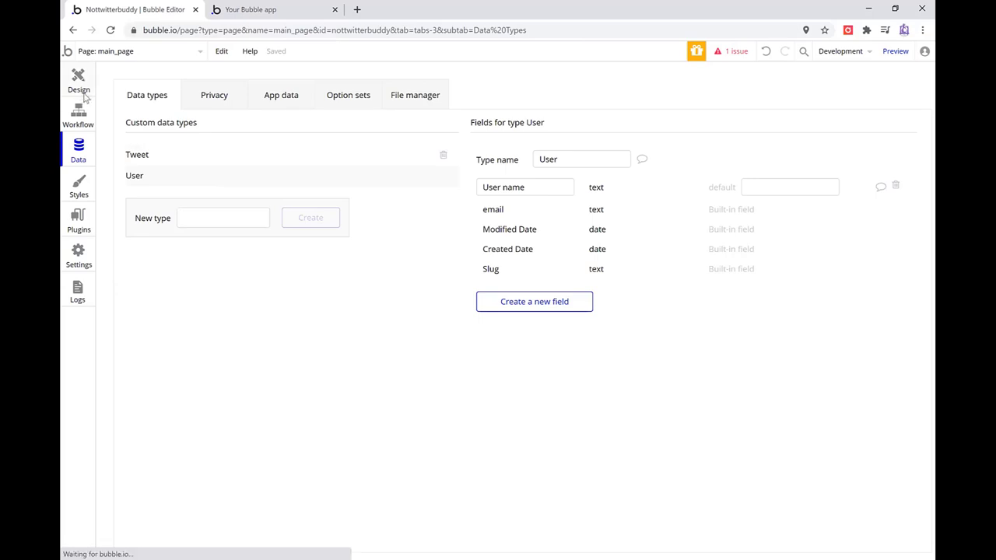
Return to the data types and inspect the new User name field and its notes
click(75, 92)
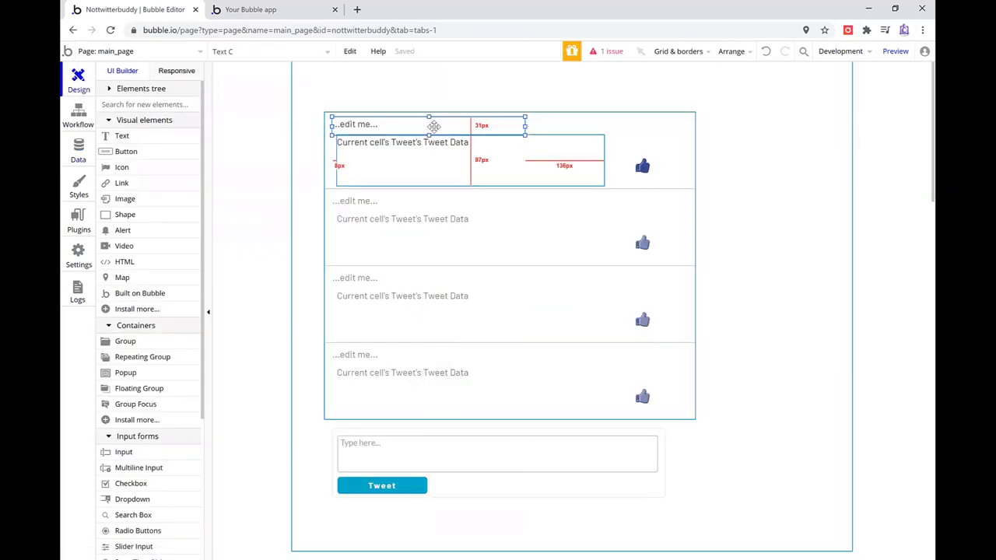
click(77, 185)
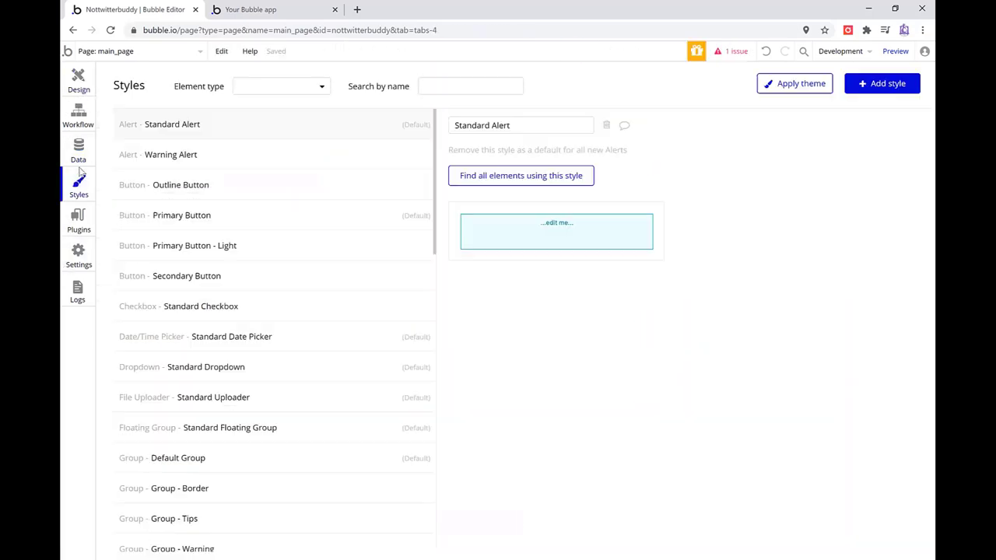
click(78, 148)
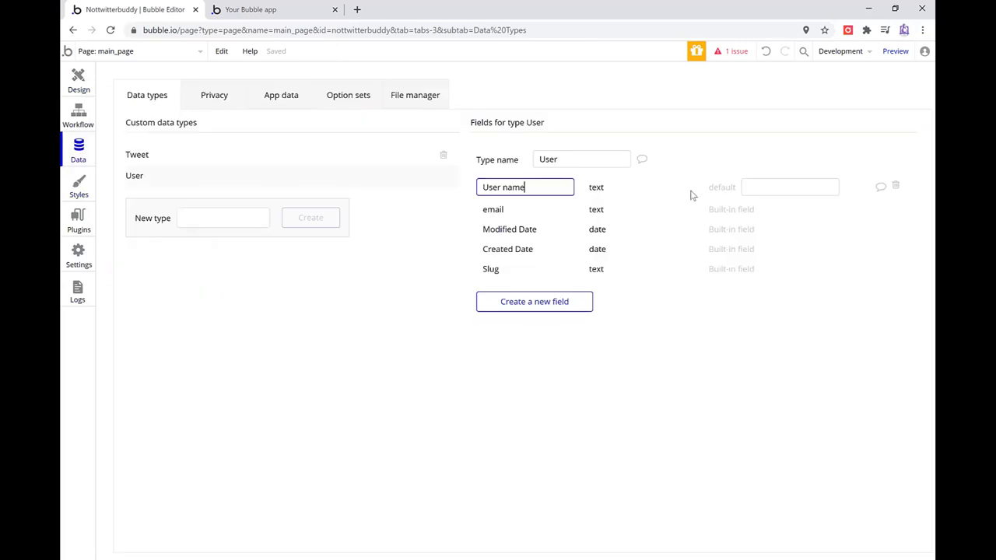
click(791, 187)
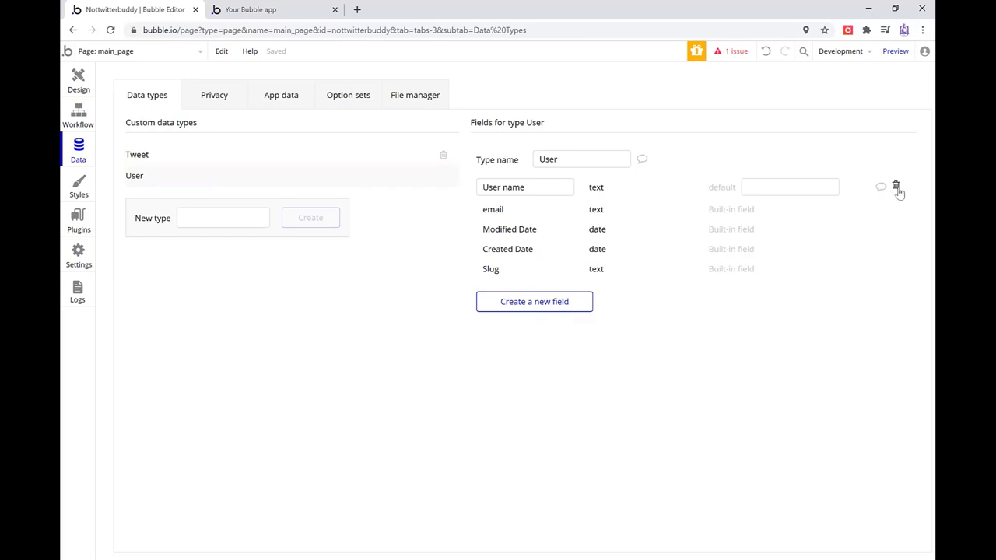
click(881, 187)
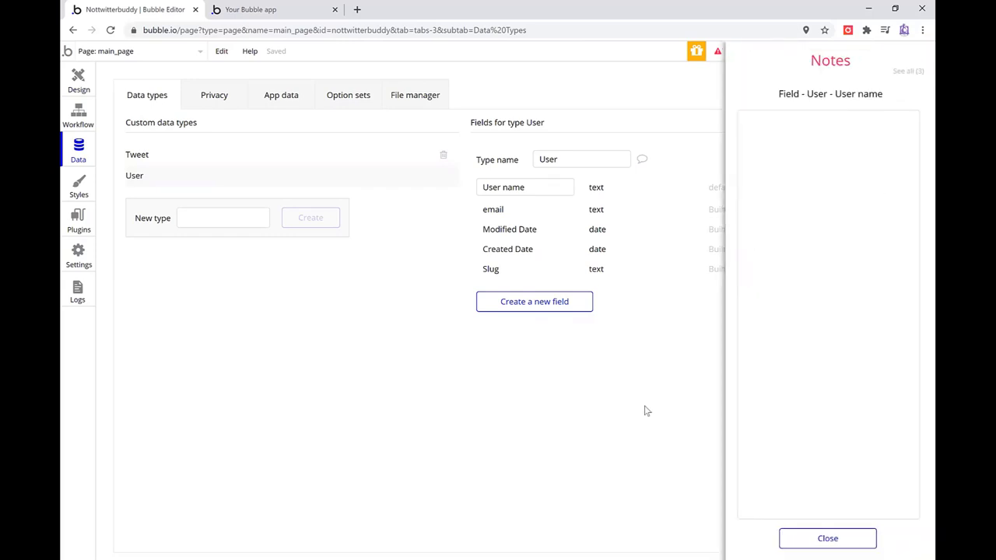
click(78, 81)
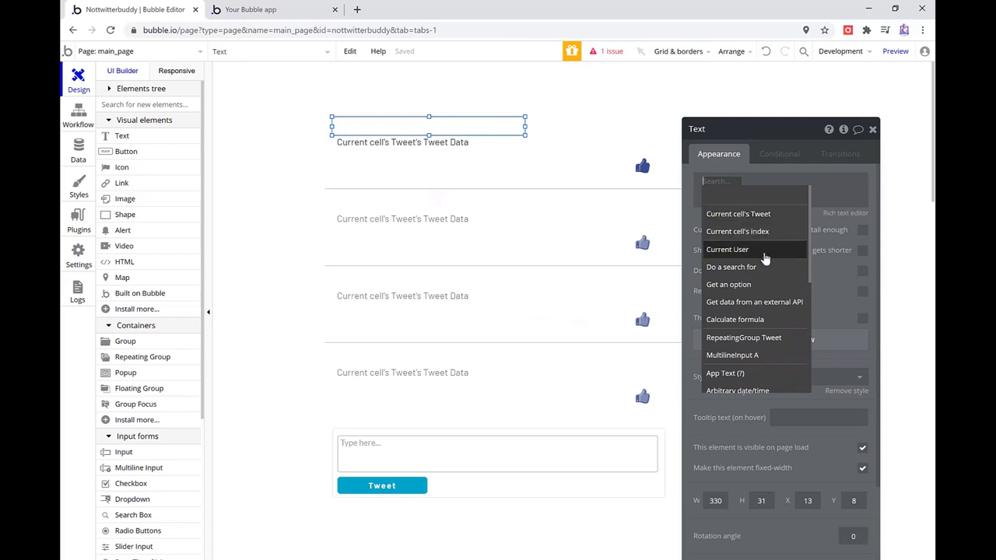
Make the text a Search for Users constrained by unique id = Current cell's Tweet's Creator's unique id
click(732, 268)
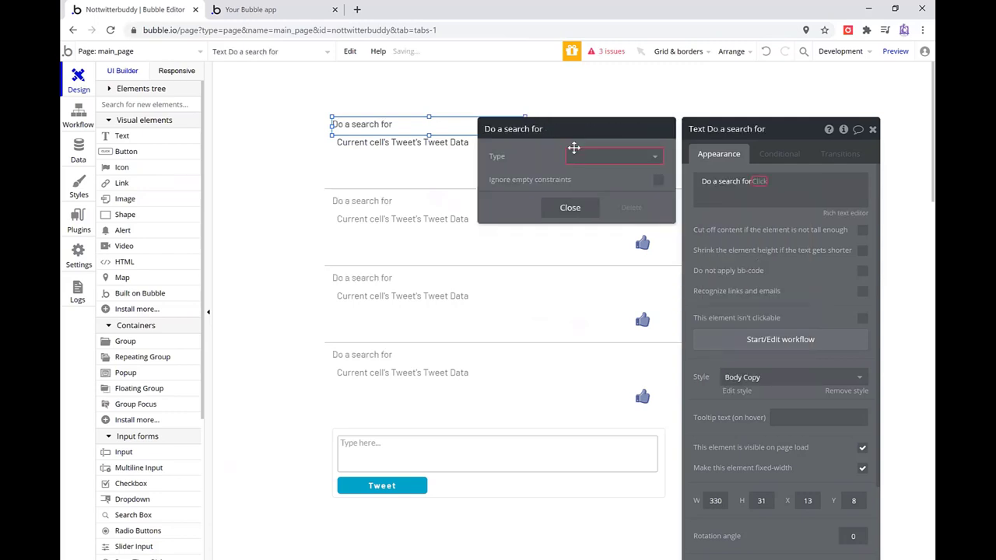
click(613, 156)
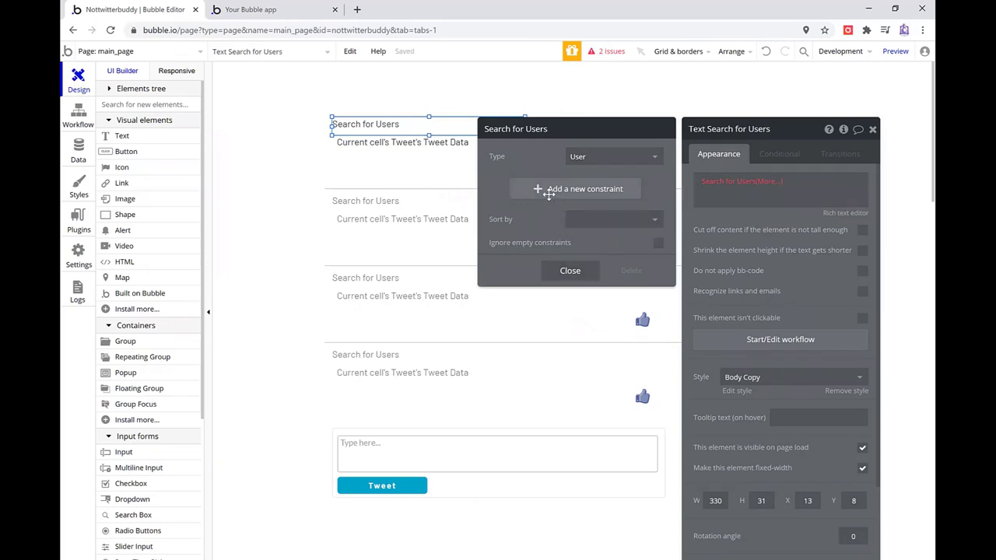
click(582, 188)
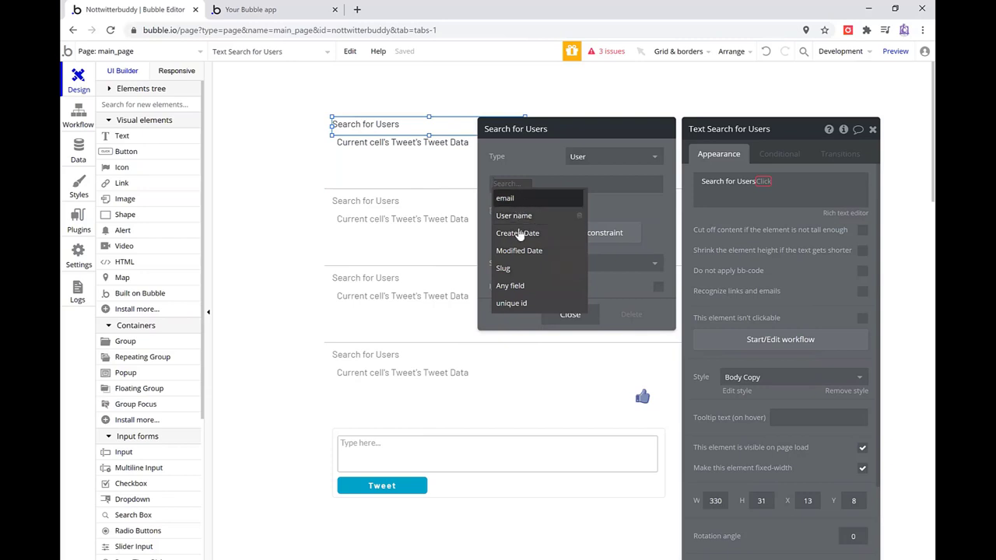
mouse_move(517, 304)
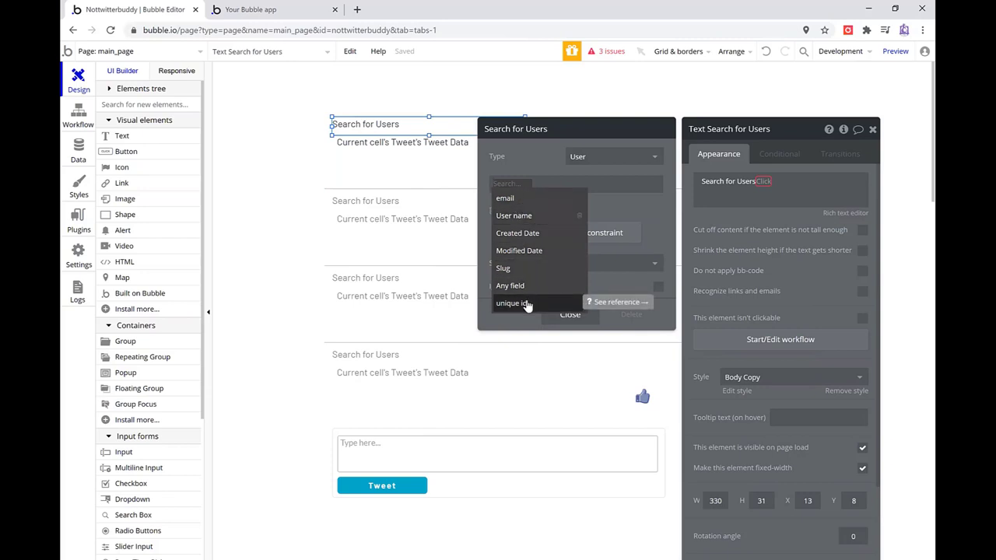
click(510, 302)
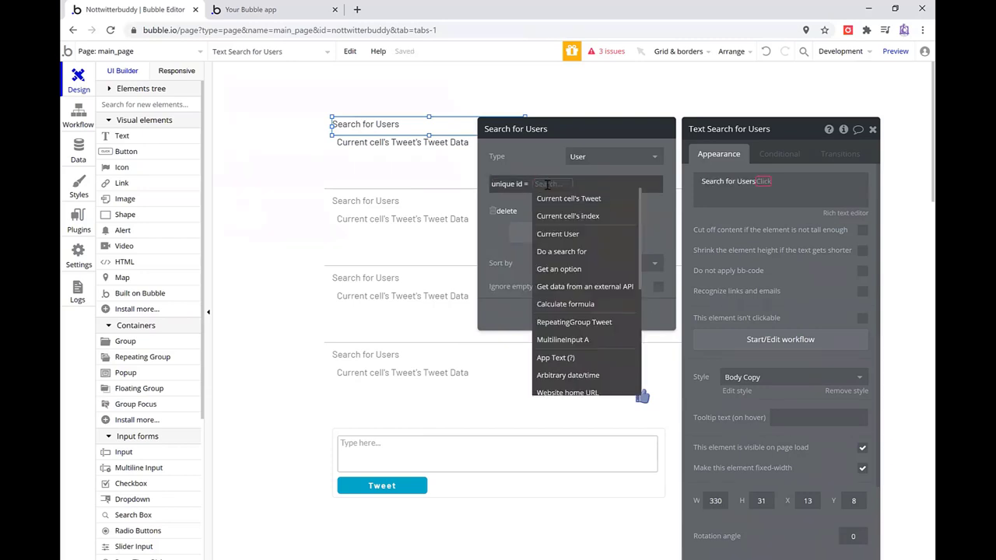
click(568, 198)
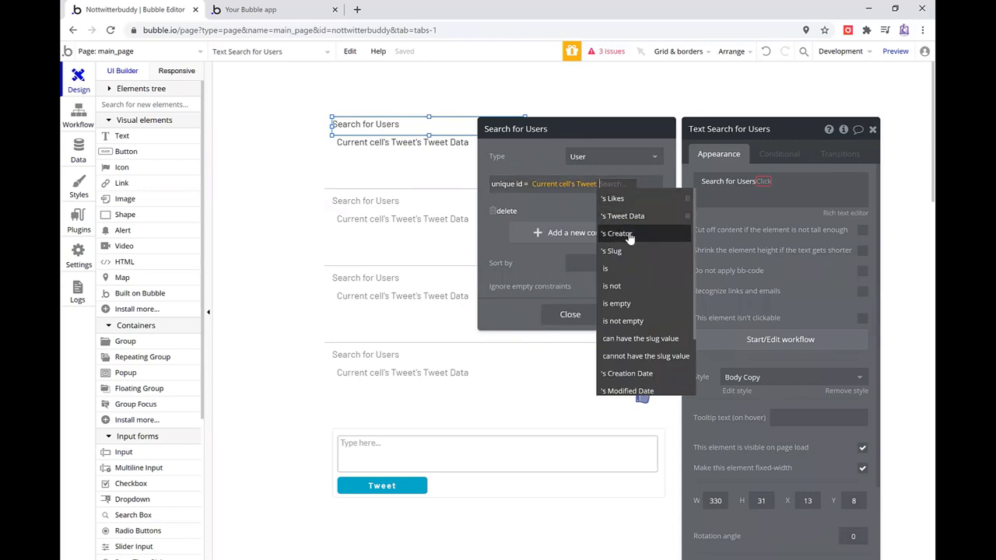
click(616, 233)
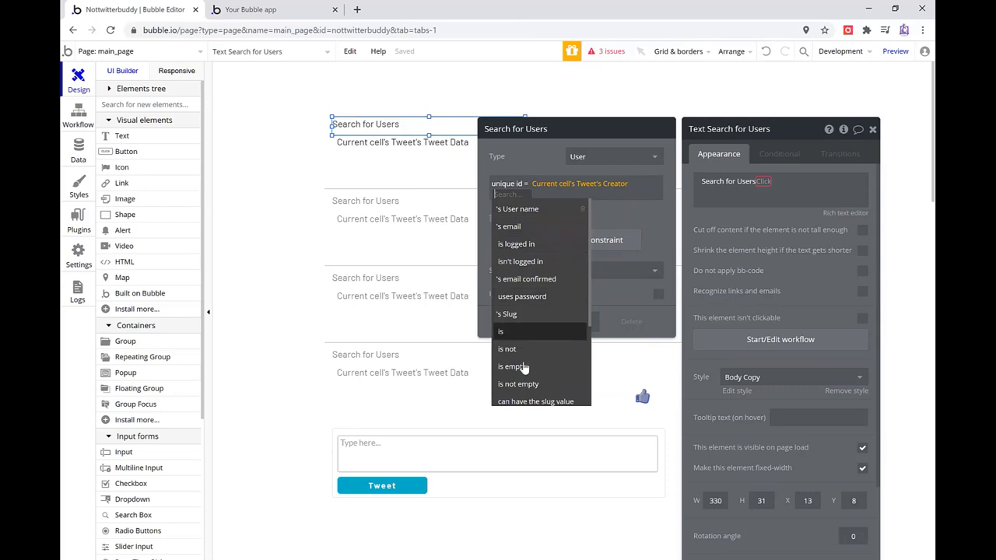
scroll(down, 3)
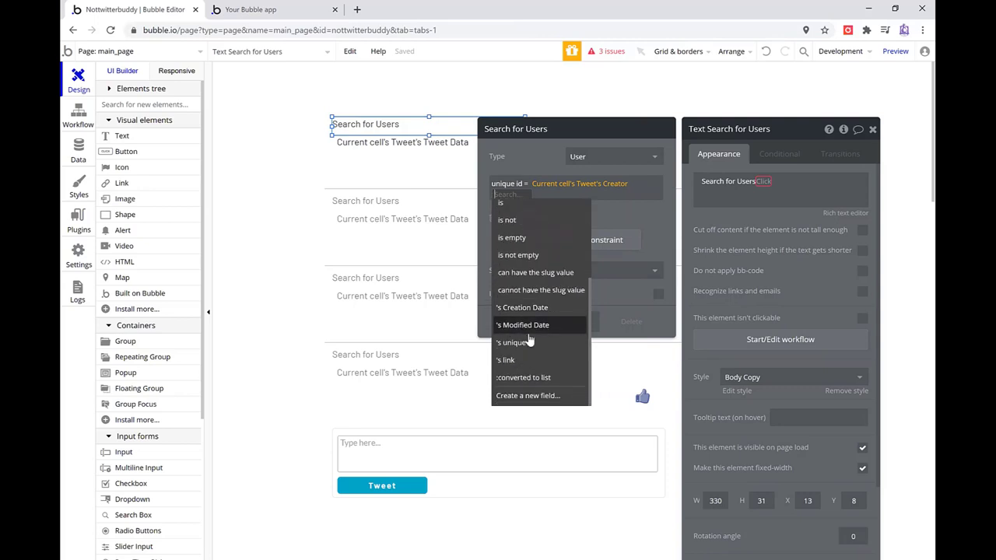
click(510, 342)
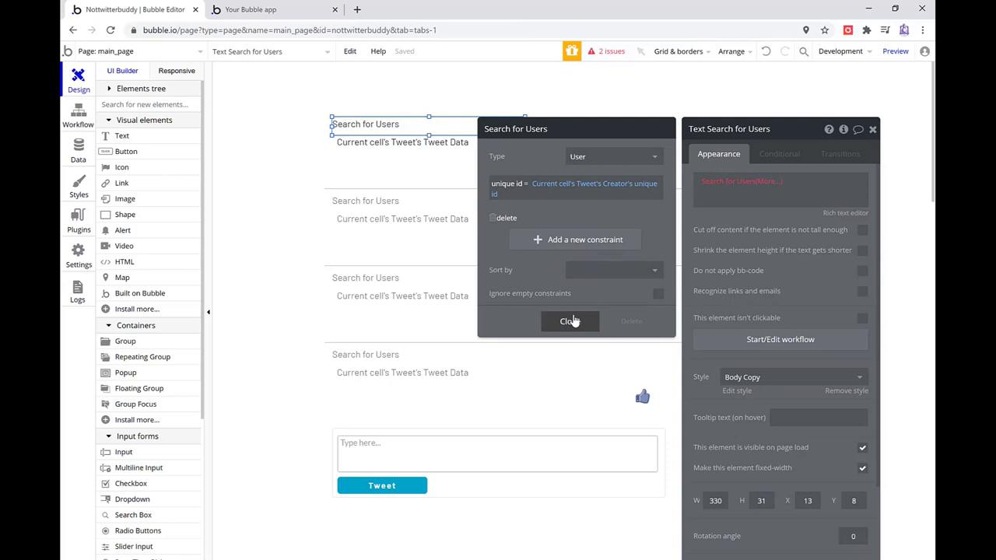
Show the found user's User name in the text, then go to the data types
click(569, 320)
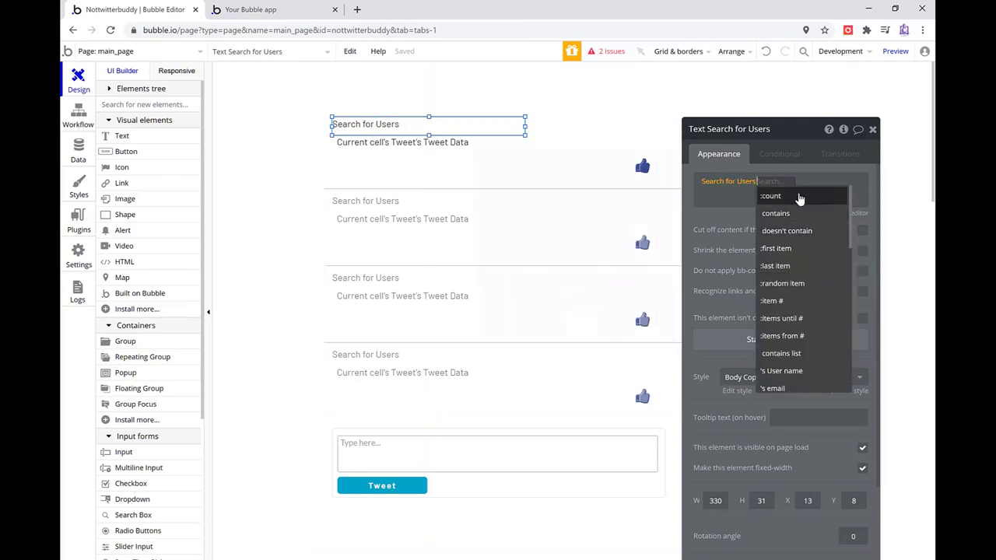
mouse_move(809, 371)
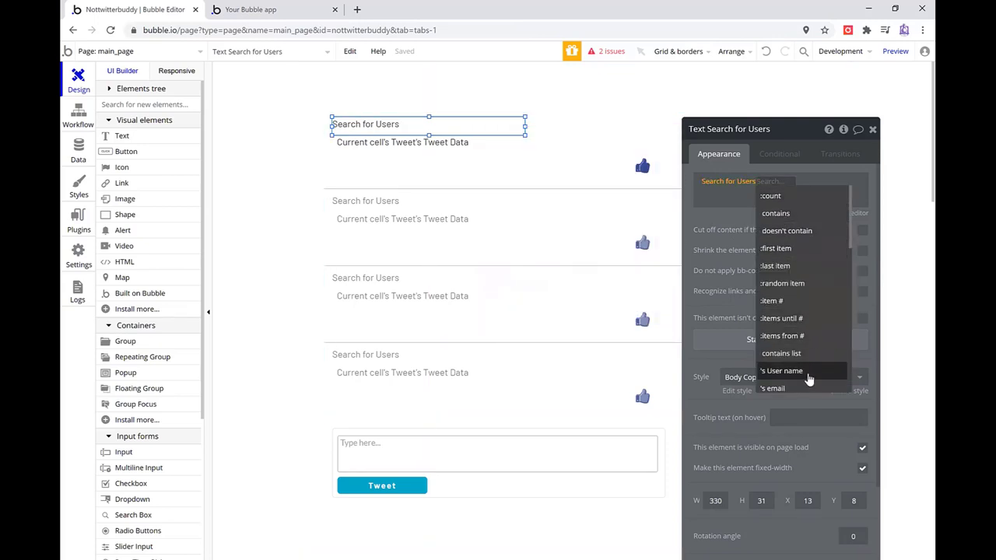
click(781, 371)
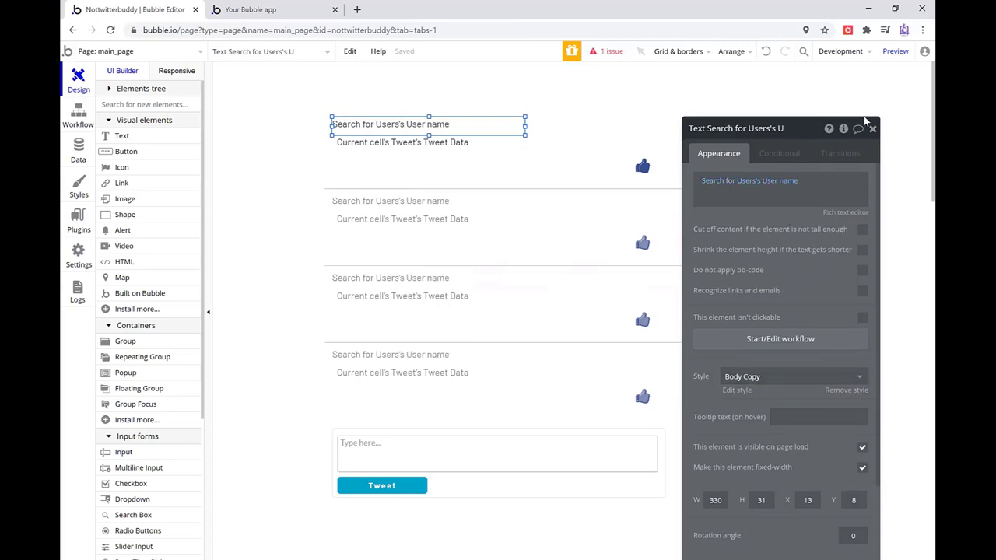
click(78, 148)
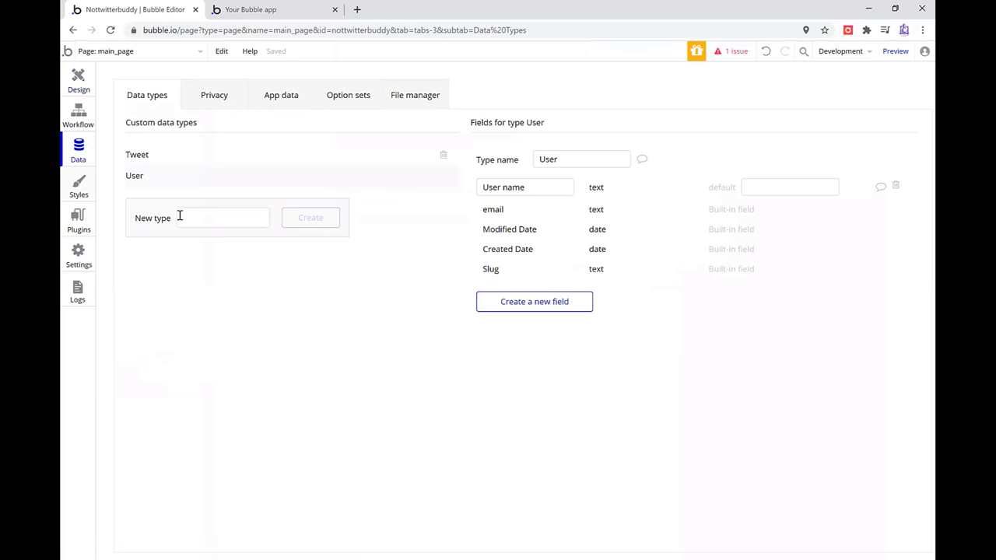
Create a User entry named ME with a fake email in App data, then return to Design
click(280, 95)
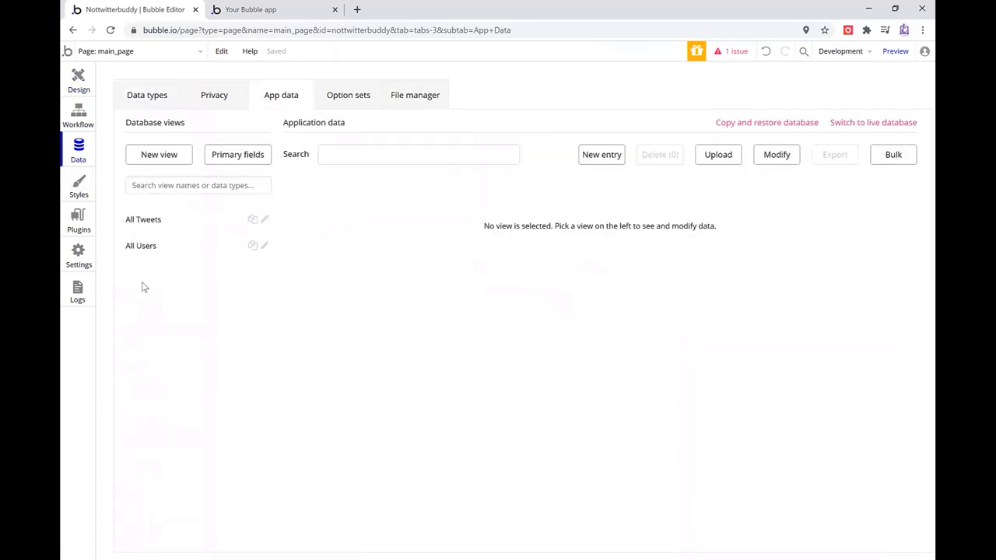
click(140, 246)
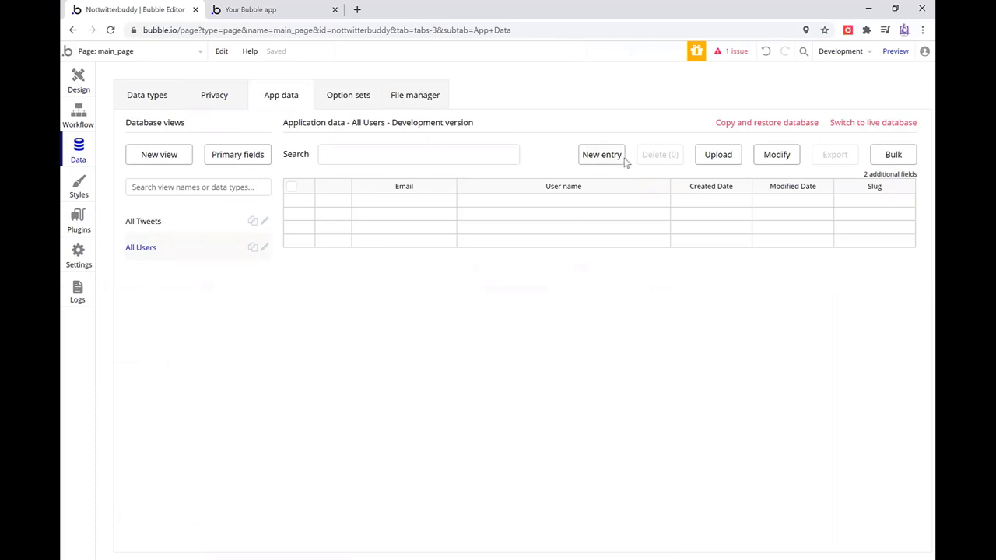
click(600, 154)
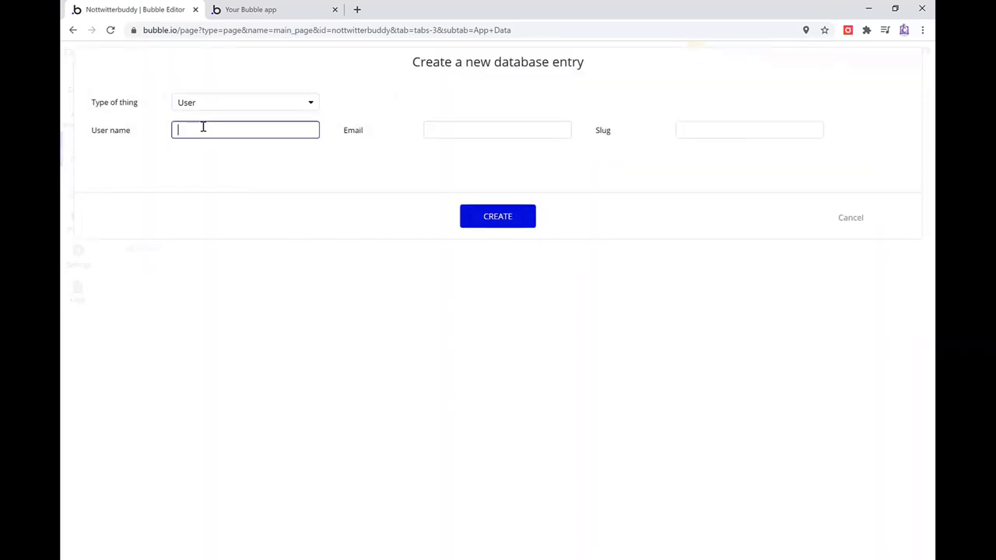
text(ME Myse)
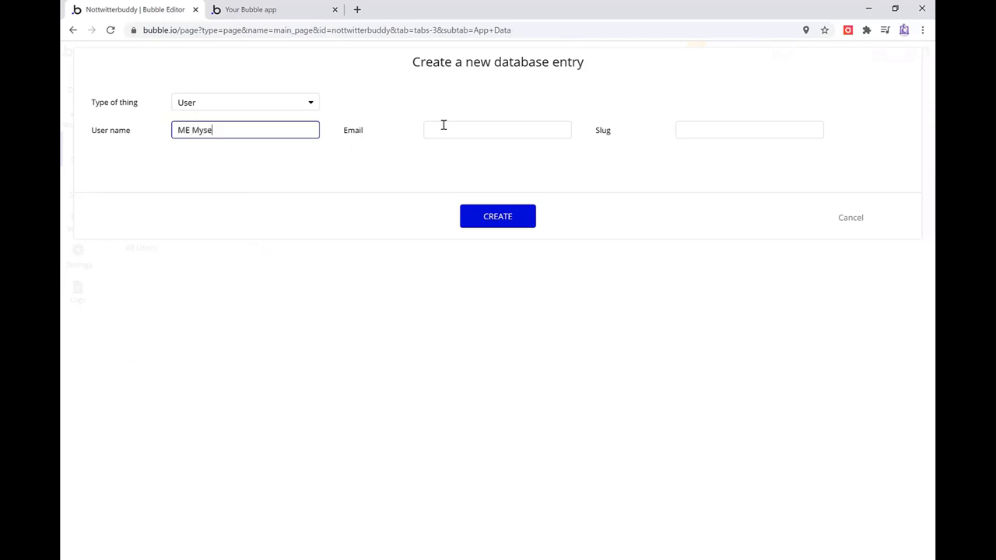
click(498, 216)
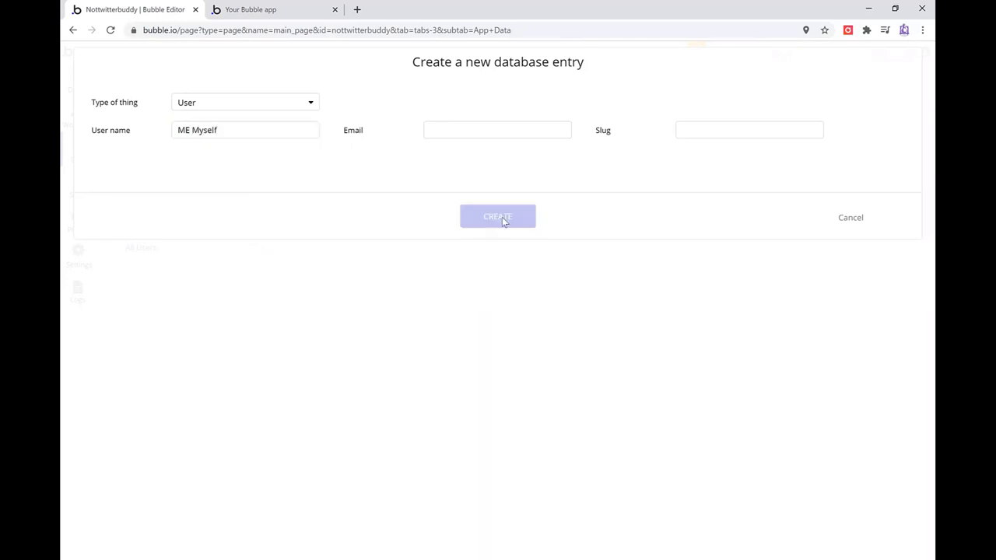
mouse_move(466, 127)
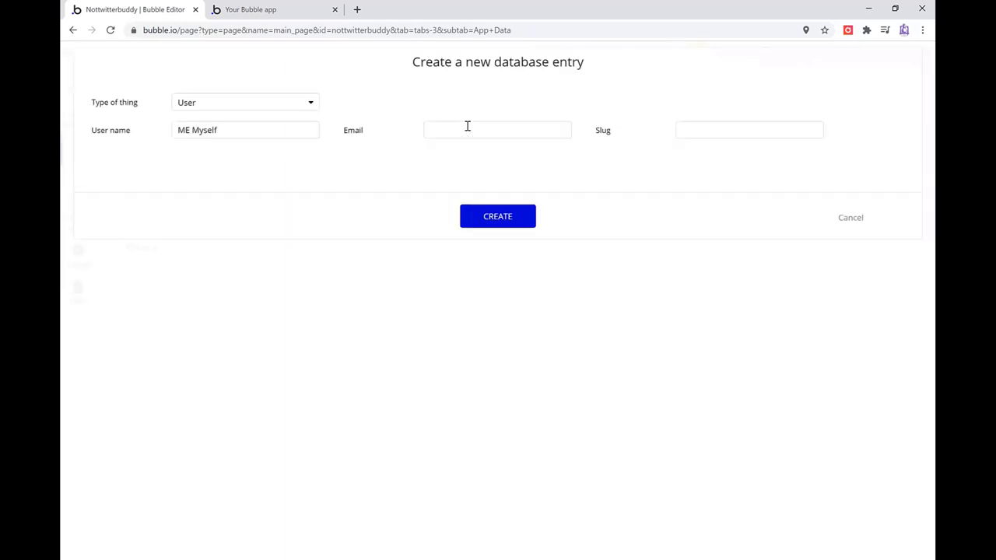
text(fake@fake.com)
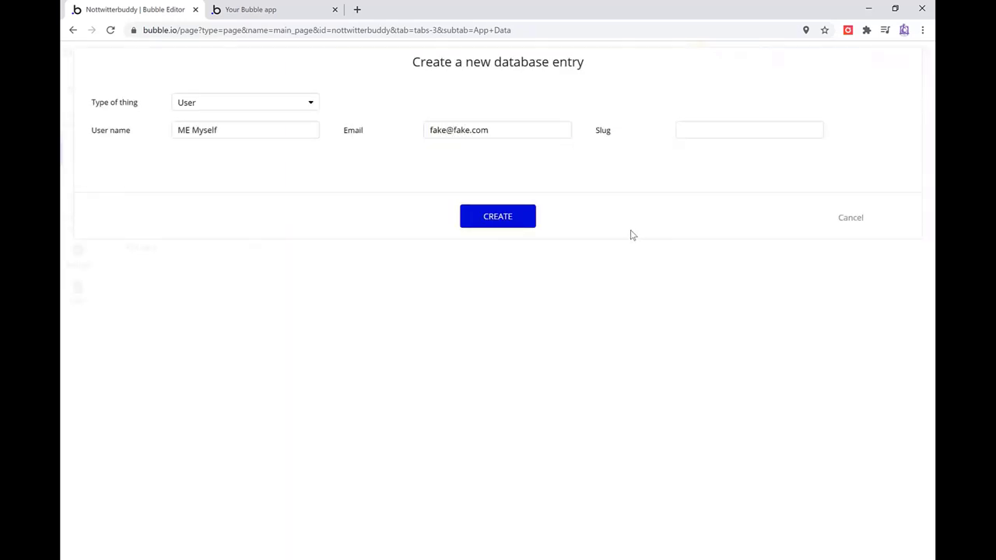
click(498, 216)
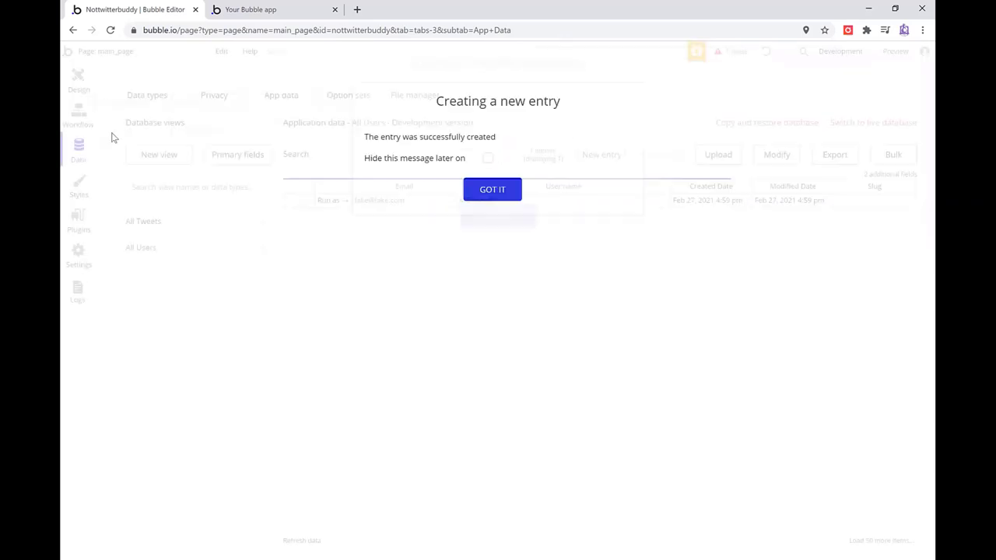
click(491, 189)
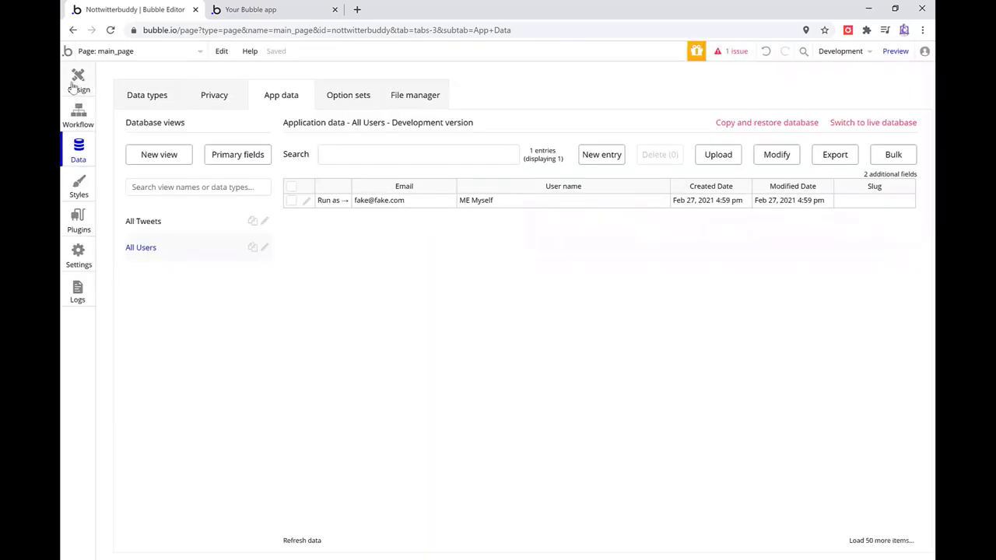
click(79, 77)
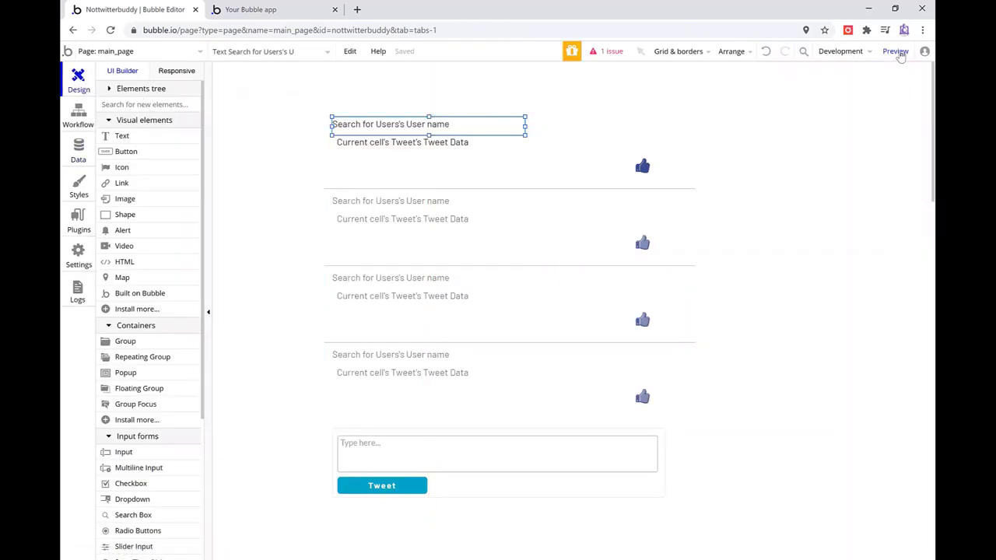
Rebuild the Users search constraint as unique id = Current cell's Tweet's Creator's unique id
click(896, 52)
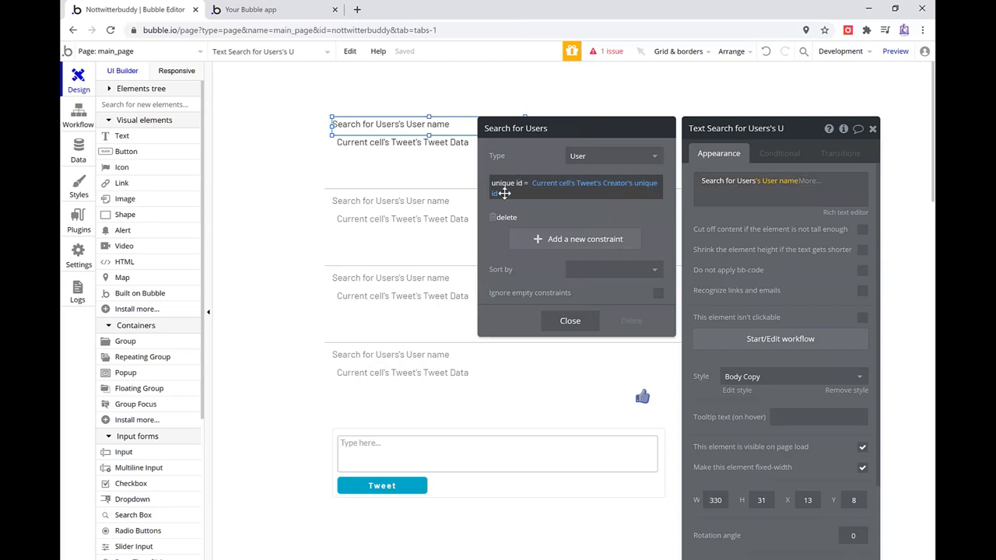
click(583, 185)
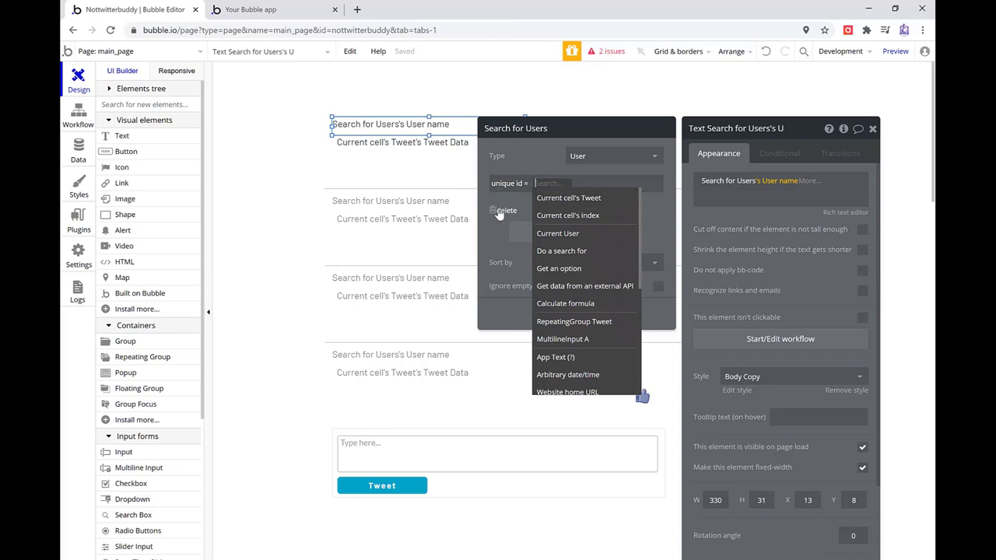
click(568, 198)
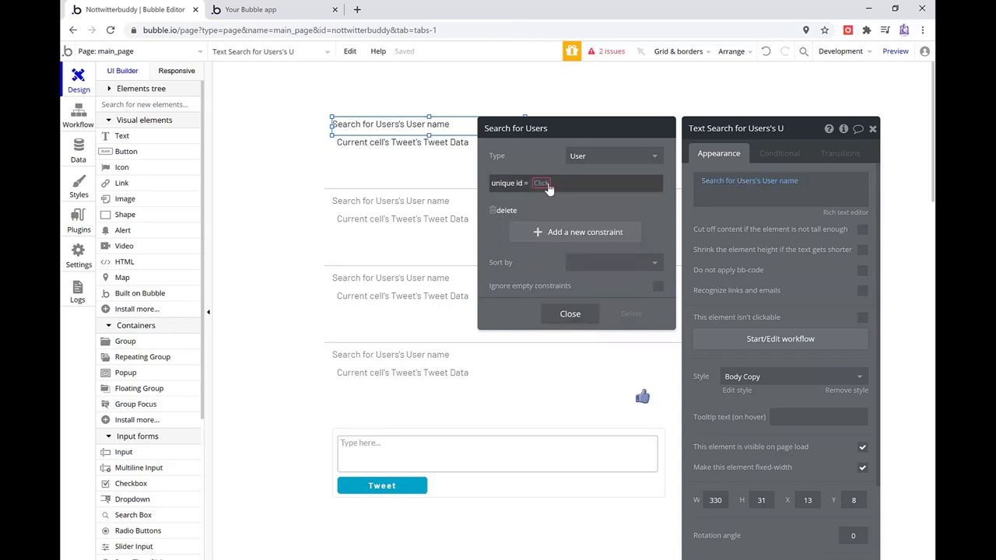
click(542, 184)
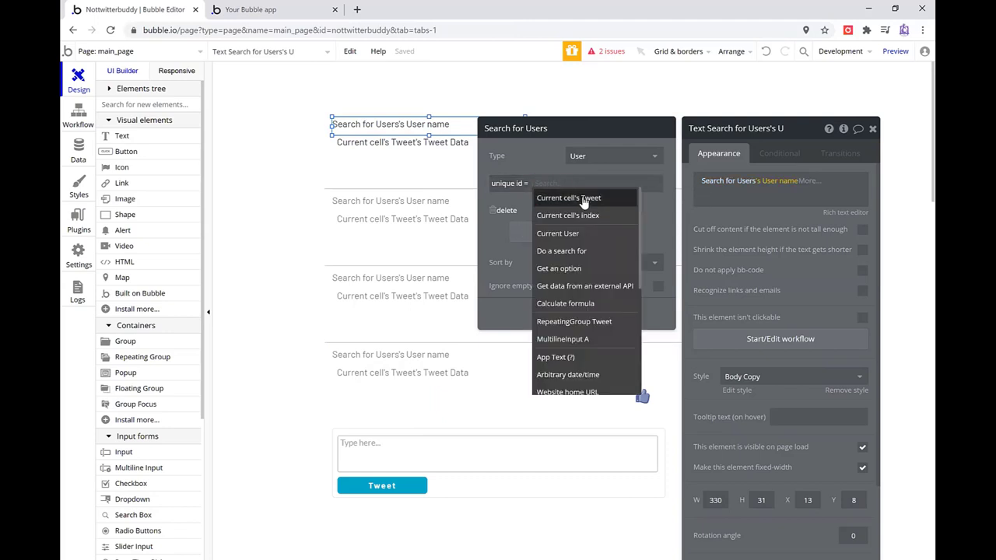
click(568, 198)
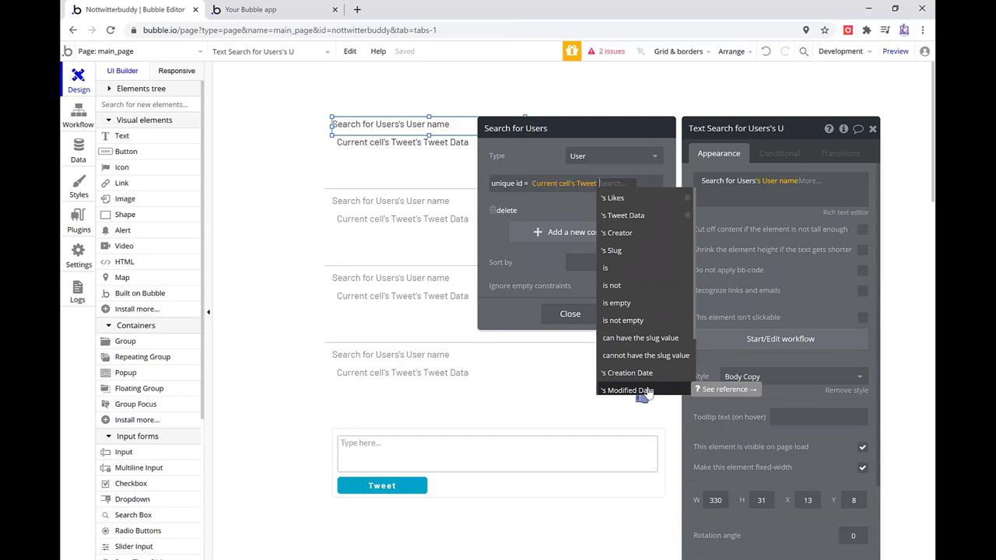
mouse_move(622, 320)
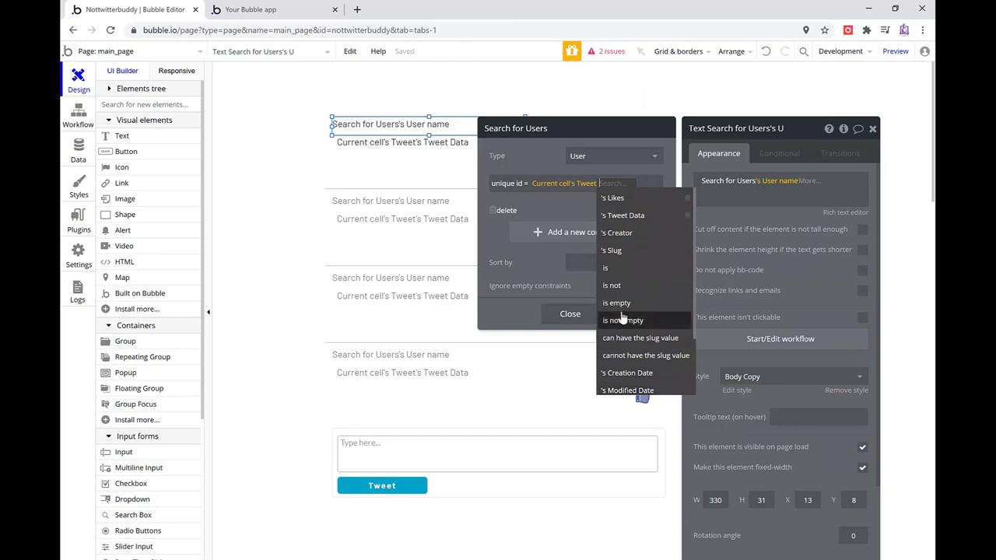
click(616, 232)
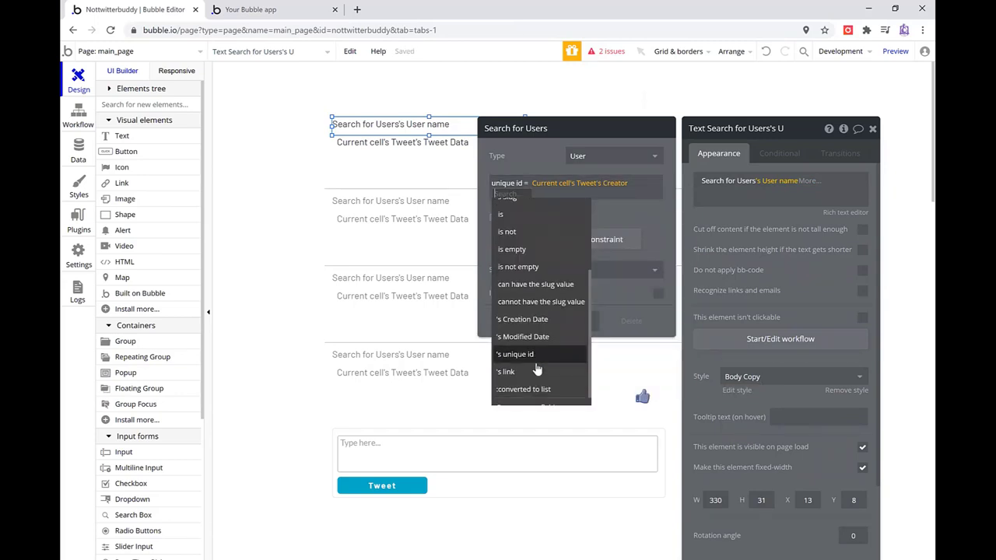
click(513, 353)
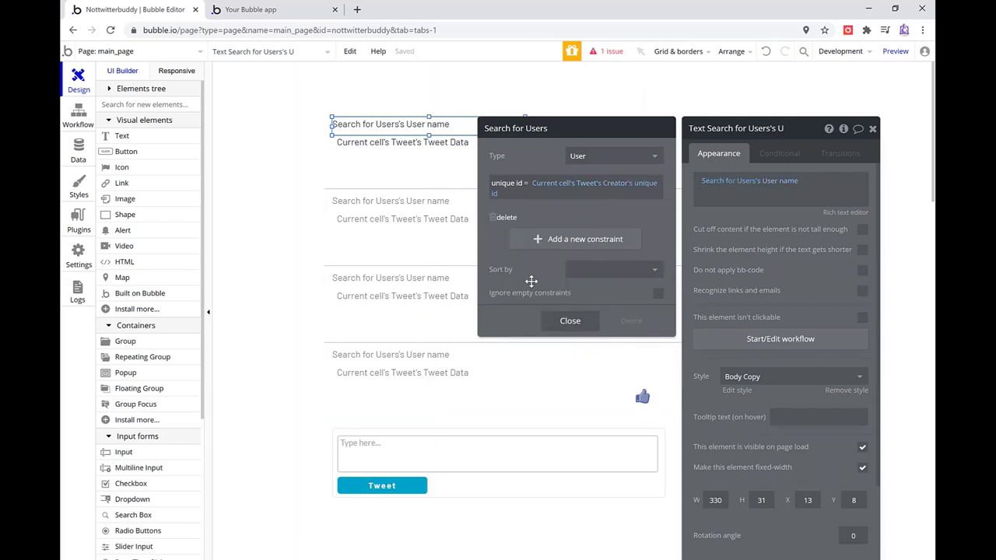
click(569, 321)
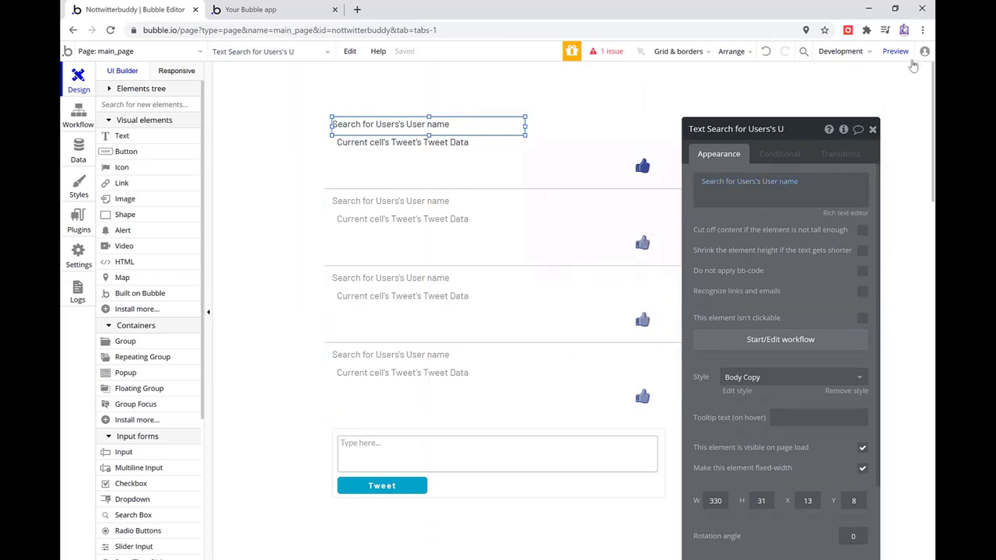
Preview the app and post a tweet saying hello
click(893, 51)
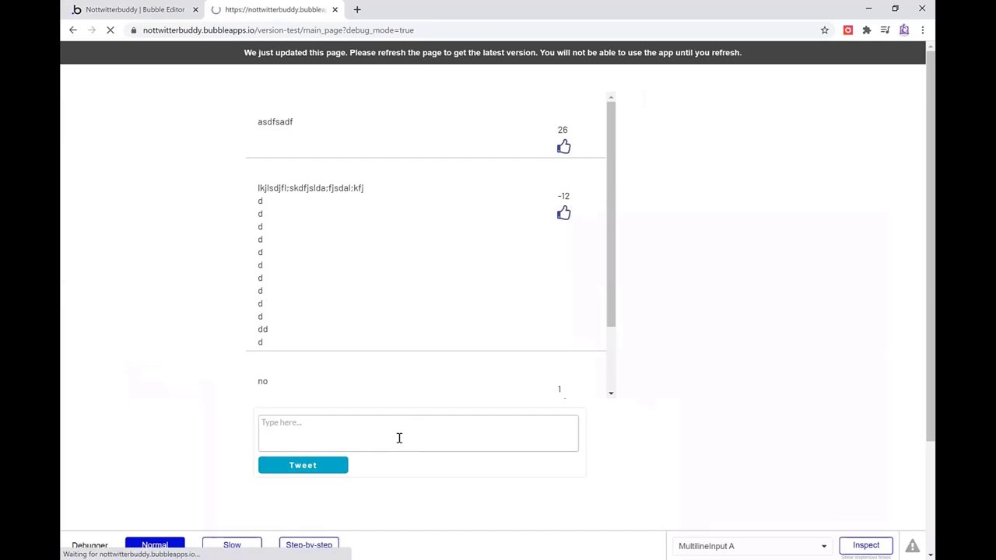
click(106, 31)
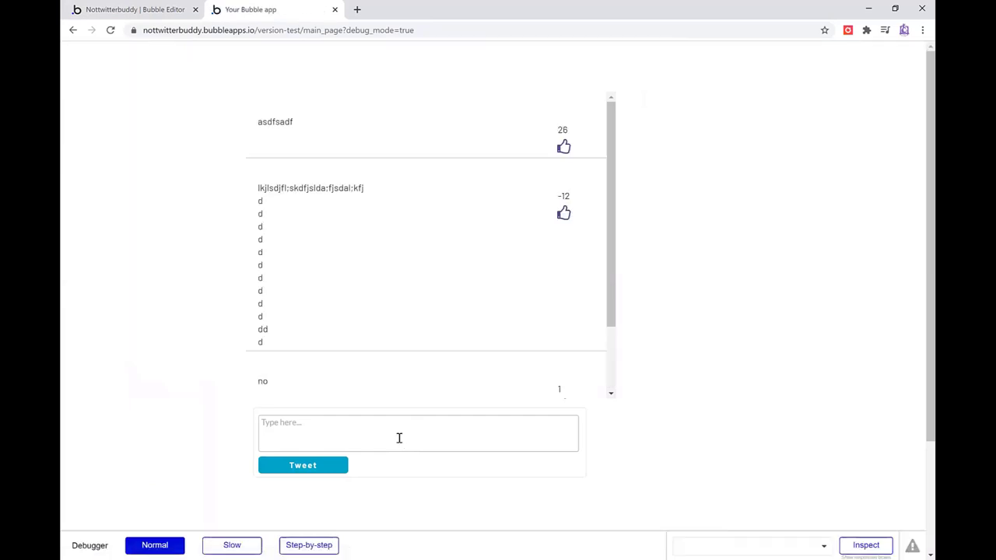
text(hello)
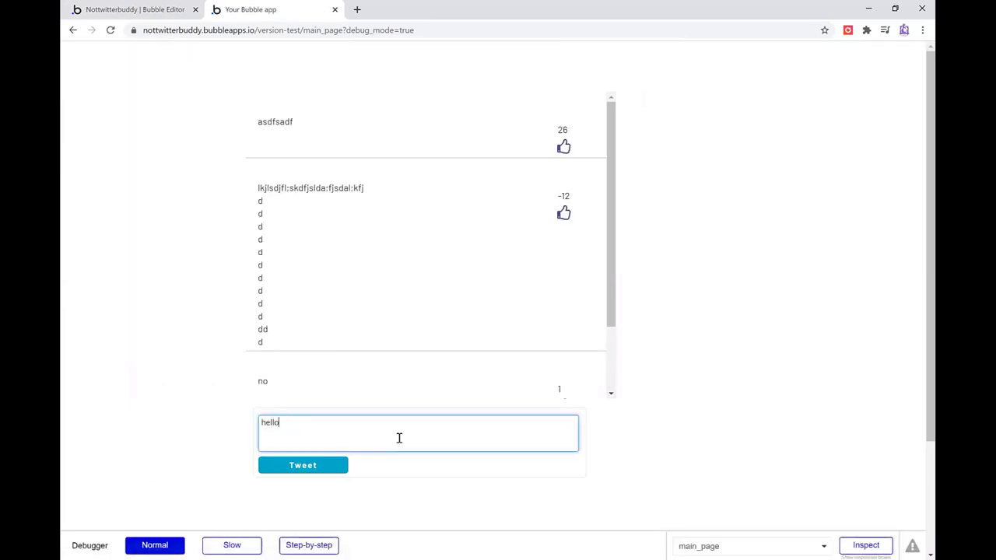
click(301, 465)
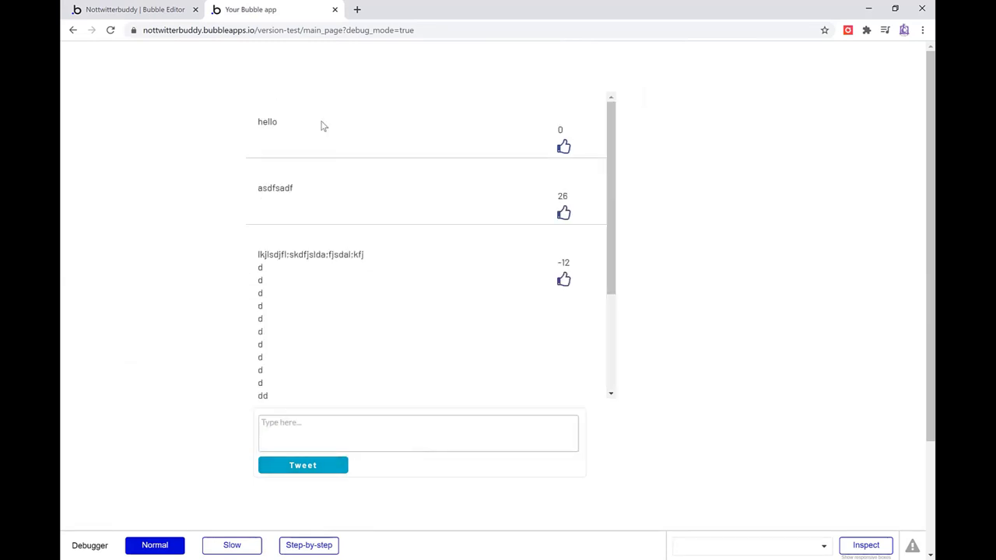
click(563, 146)
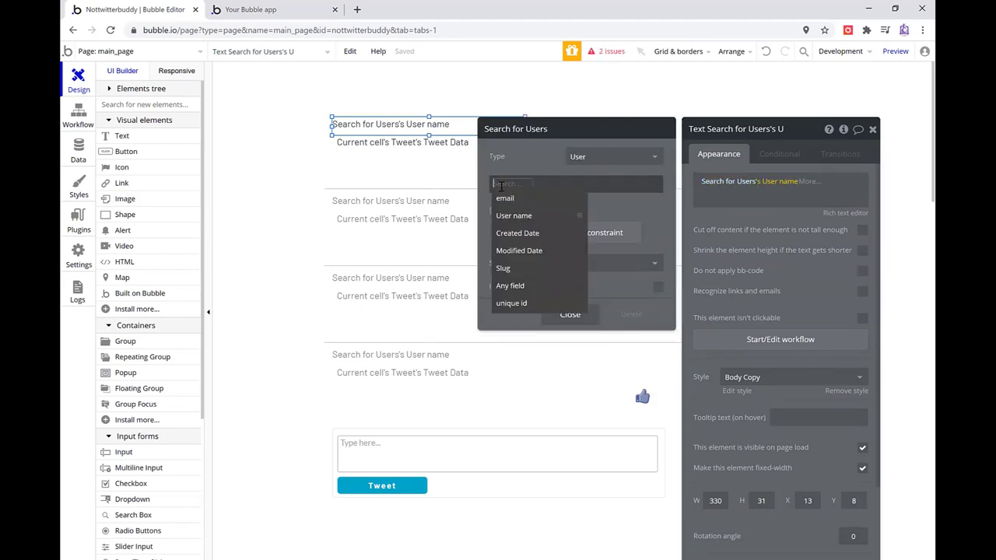
mouse_move(523, 304)
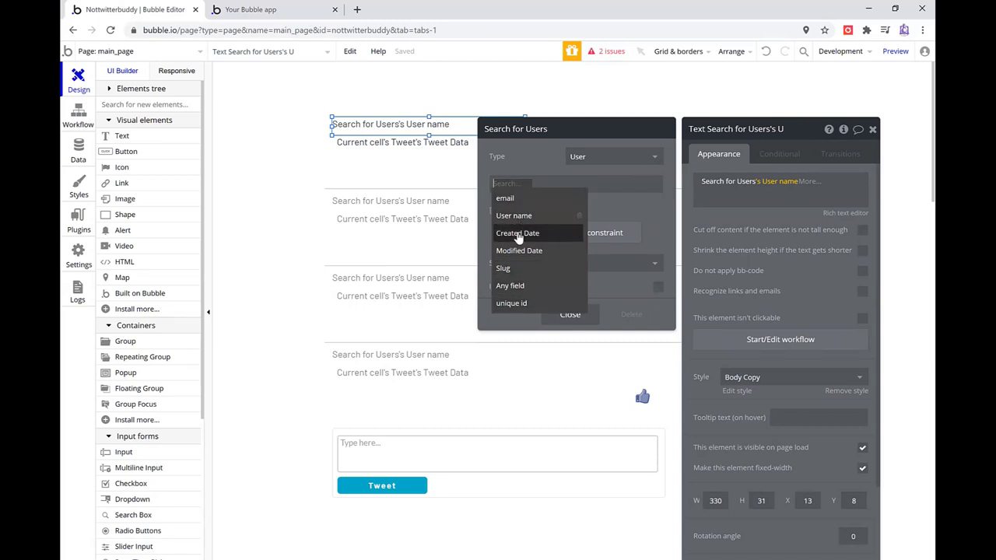
mouse_move(576, 169)
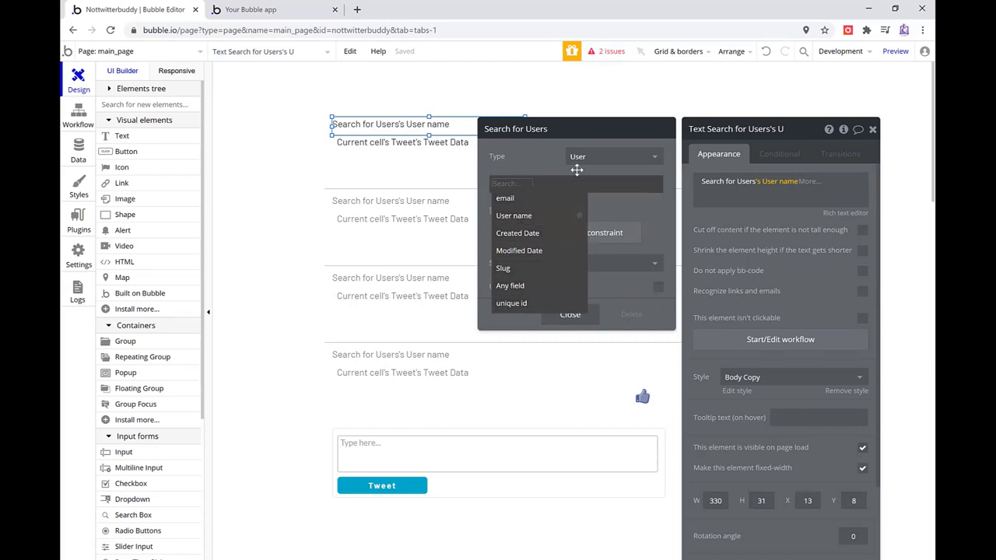
Delete the unique id constraint from the Users search behind the name text
click(510, 302)
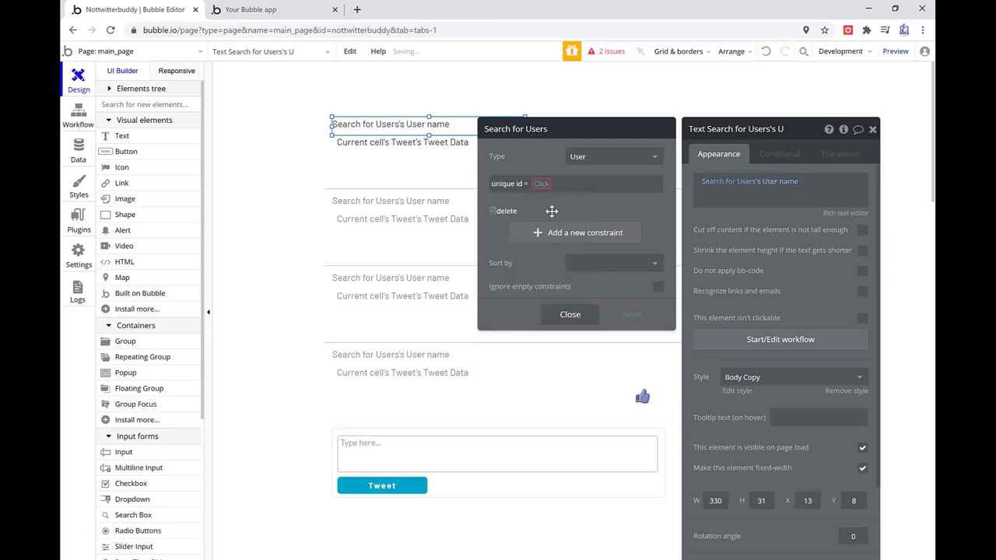
click(542, 183)
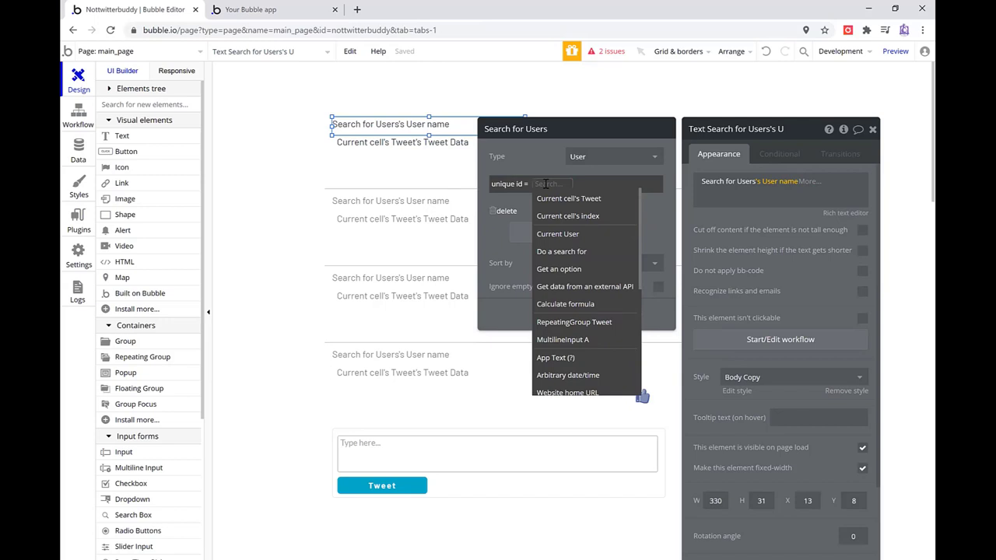
scroll(down, 3)
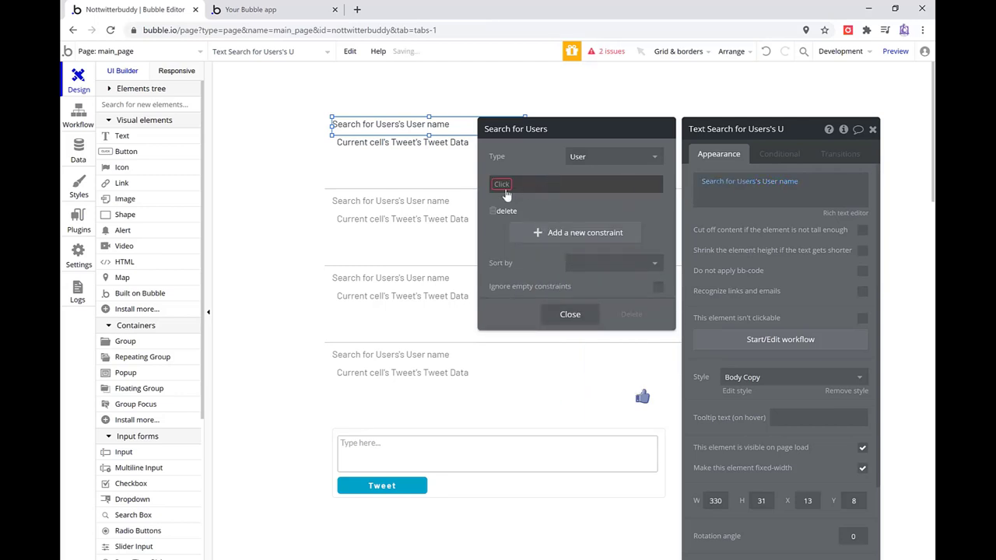
click(505, 211)
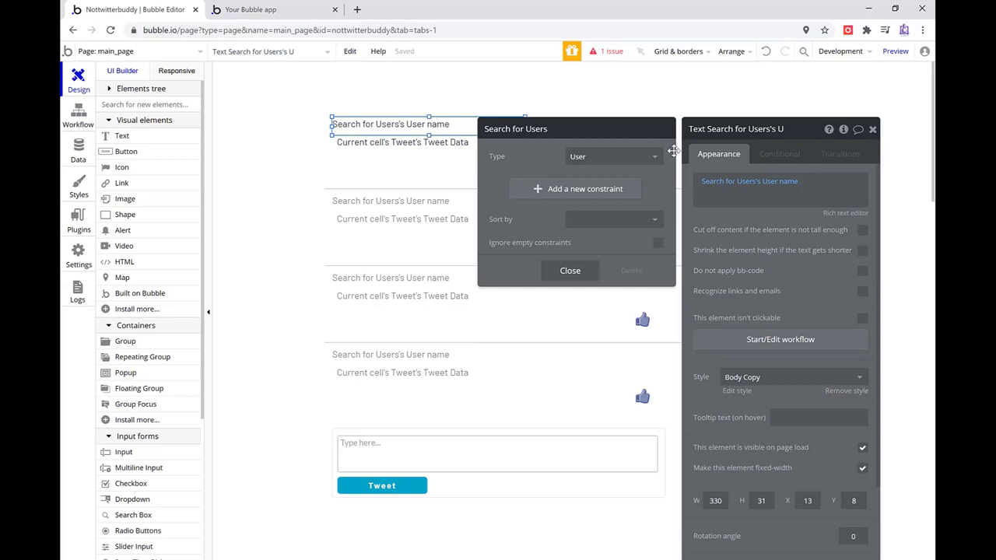
mouse_move(570, 271)
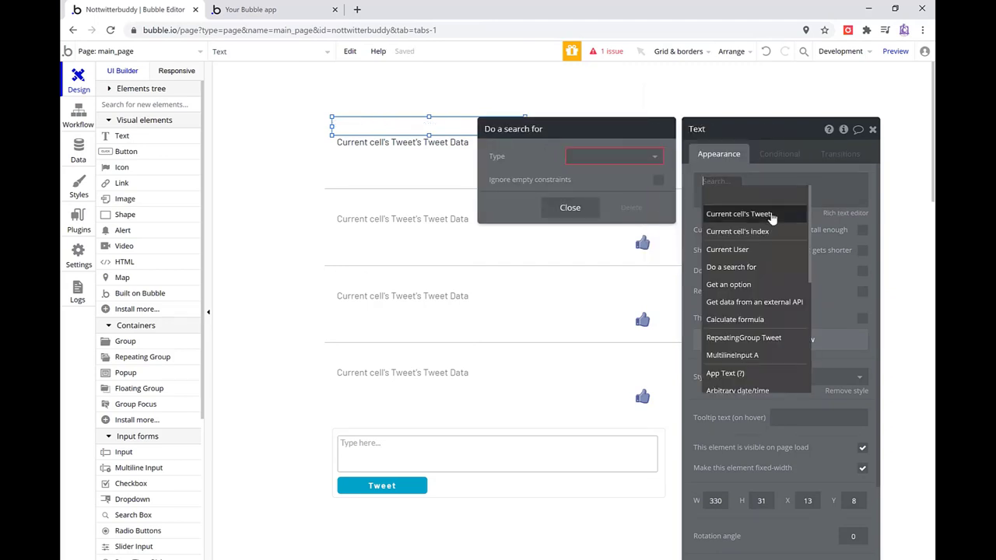
Replace the search with Current cell's Tweet's Creator as the name text's source
click(737, 213)
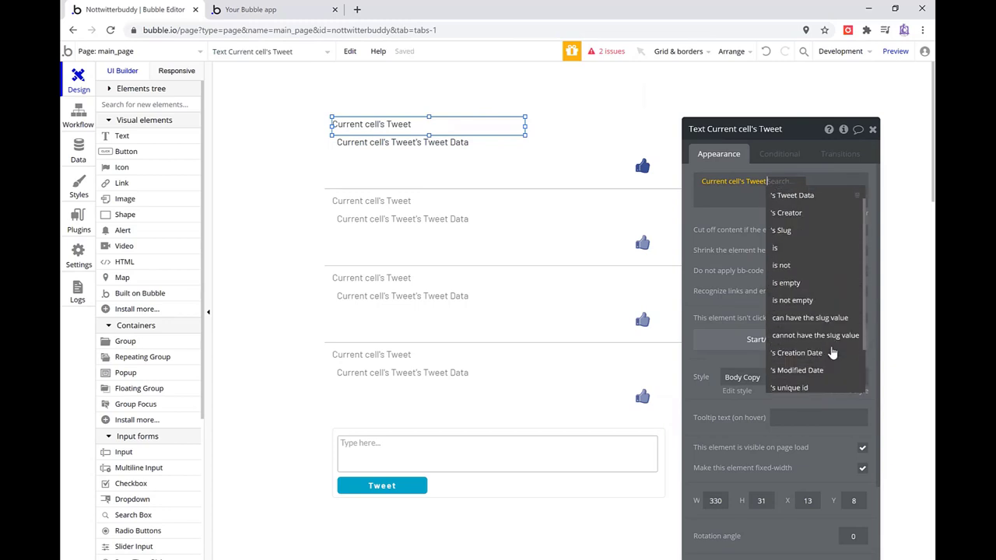
text(cre)
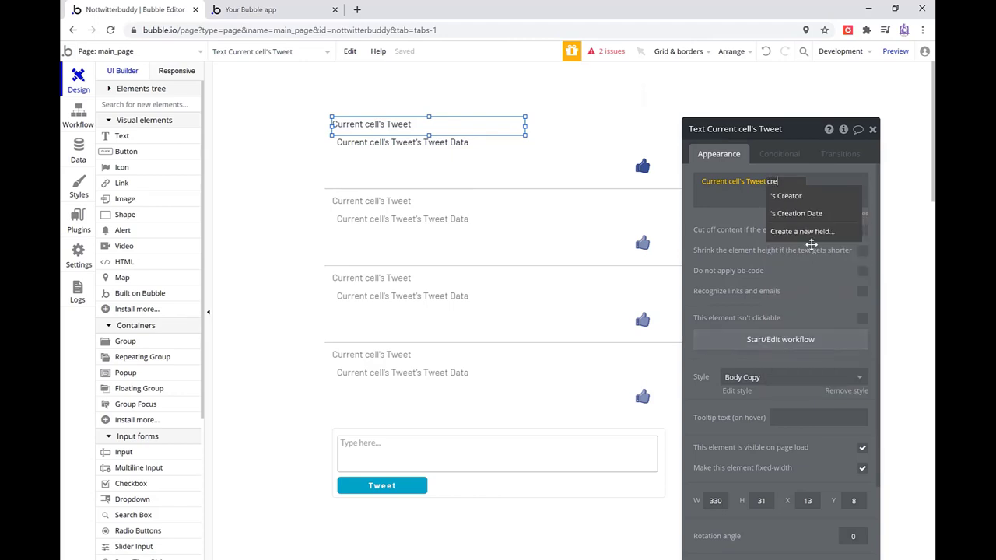
click(786, 196)
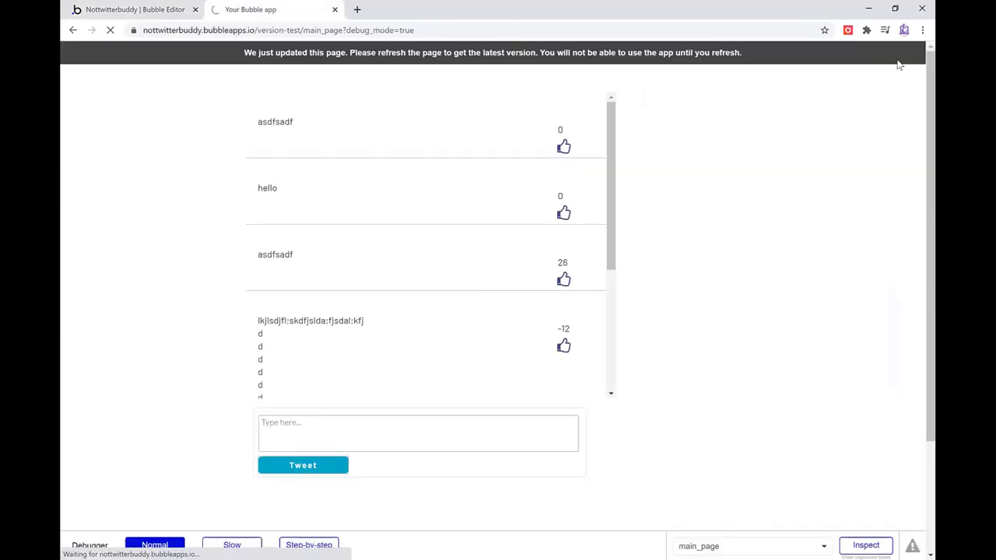
mouse_move(168, 96)
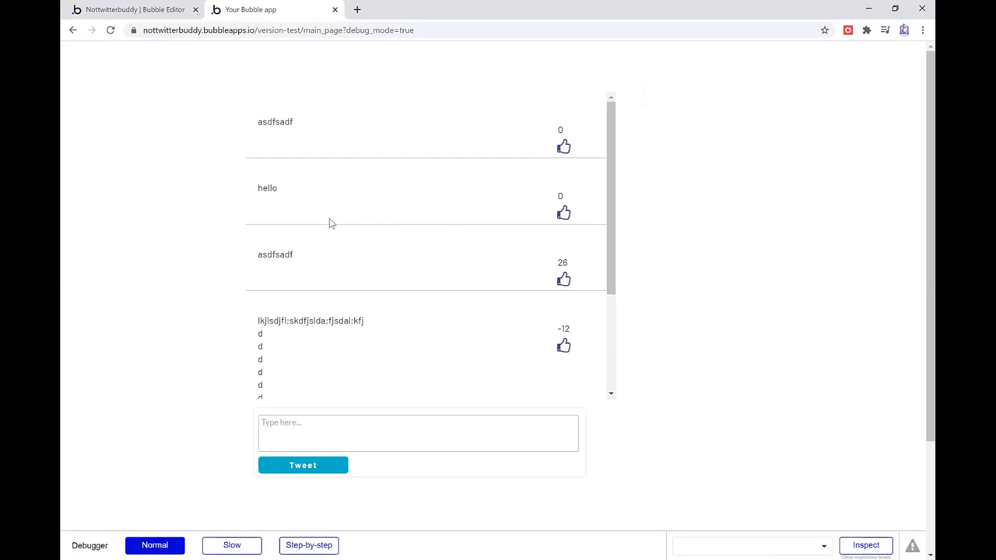
Post several tweets with the input left empty in the preview
scroll(down, 3)
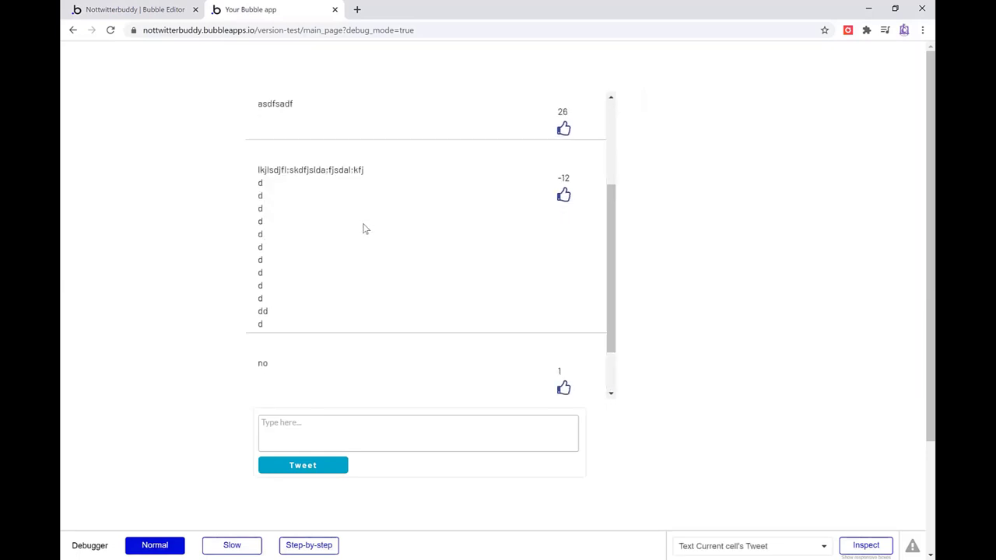
click(302, 465)
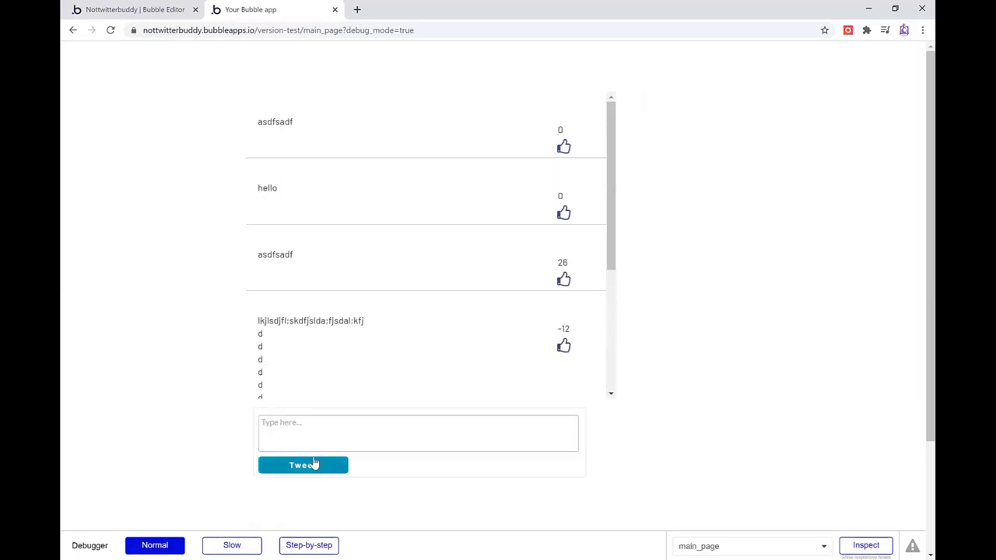
click(302, 465)
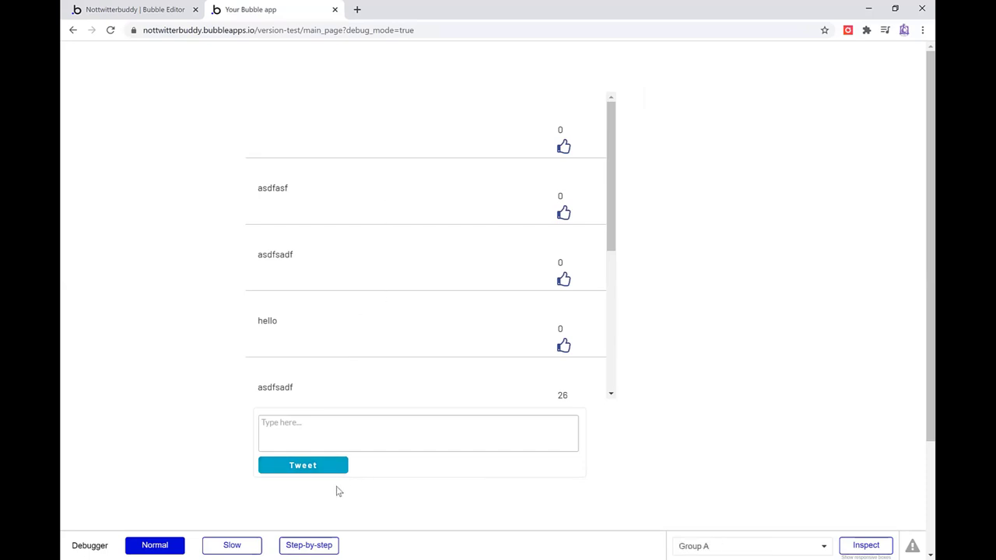
click(302, 464)
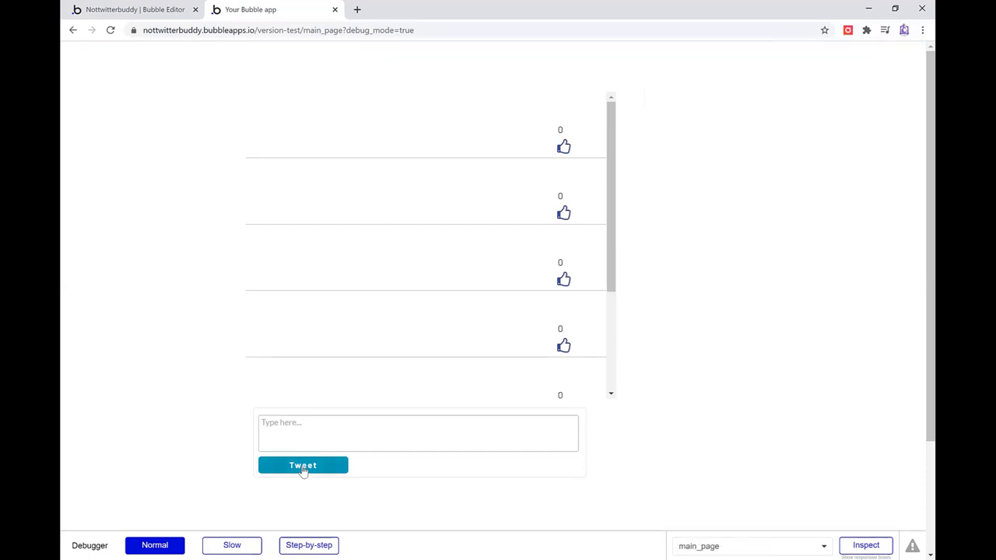
click(132, 10)
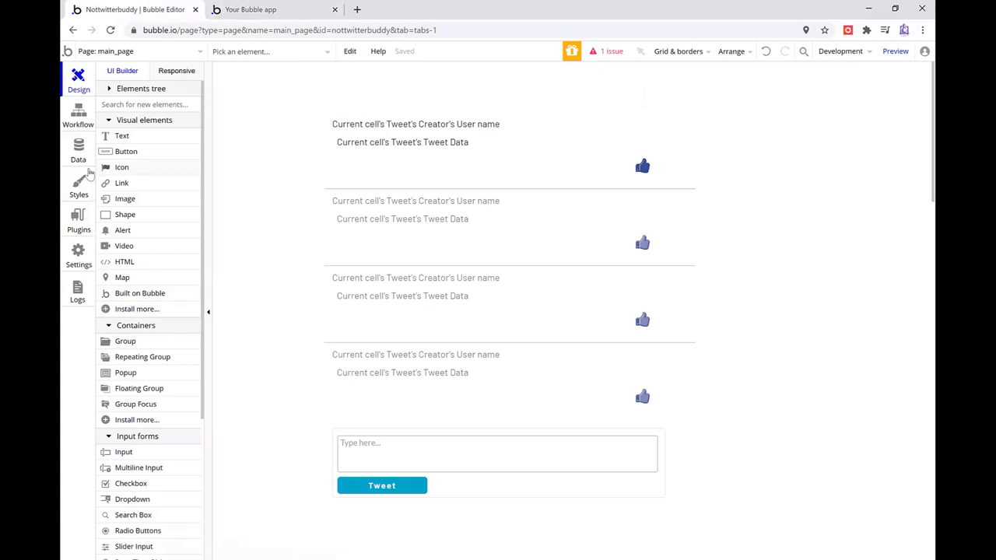
Launch a fresh preview of the app
click(78, 147)
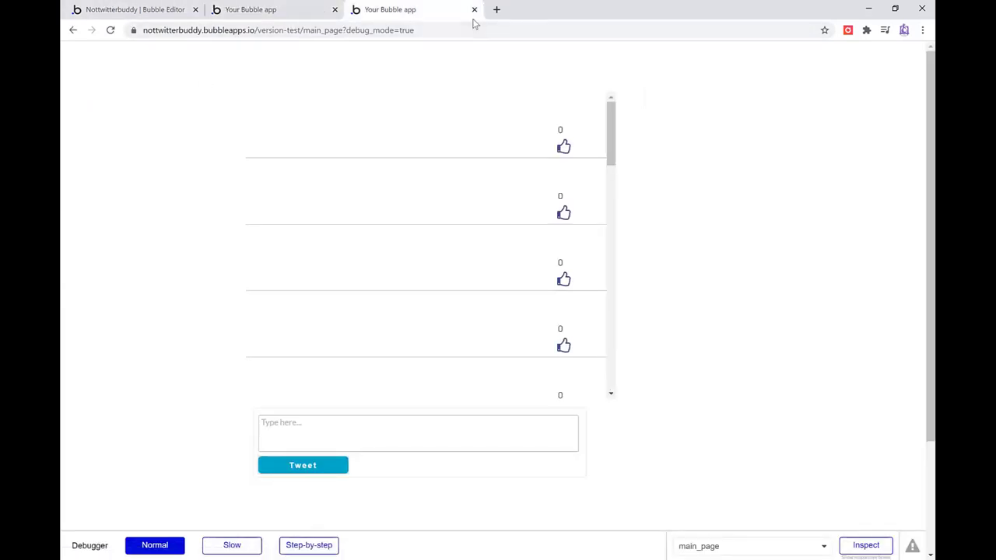
mouse_move(59, 547)
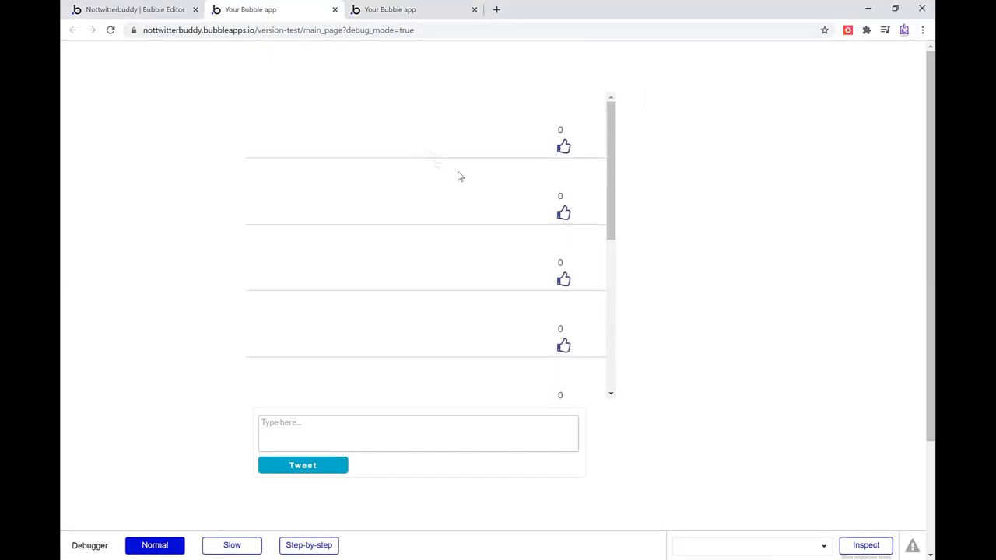
Post the tweet 'TESTING as a user' from the multiline input and like it with the thumbs-up icon
click(417, 433)
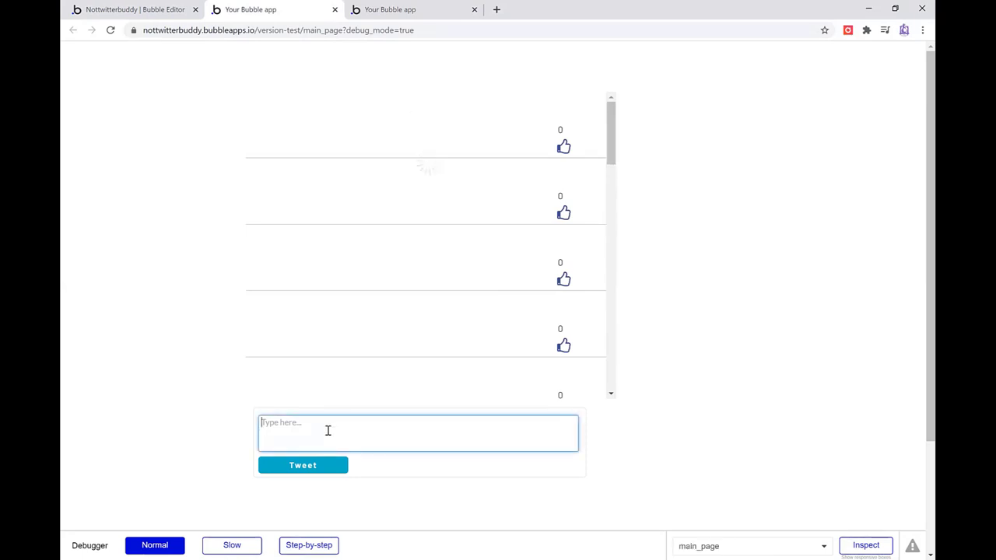
text(TESTING as a user)
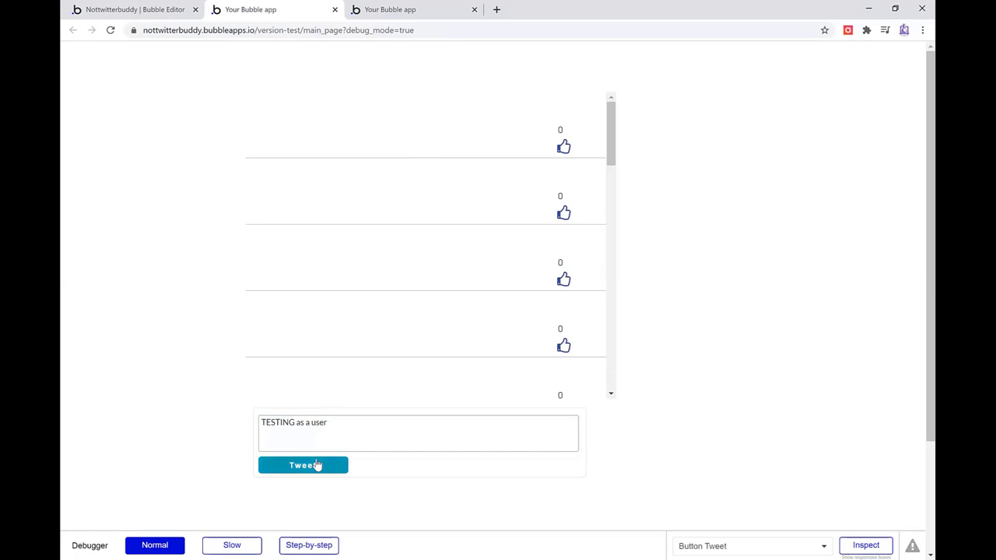
click(302, 464)
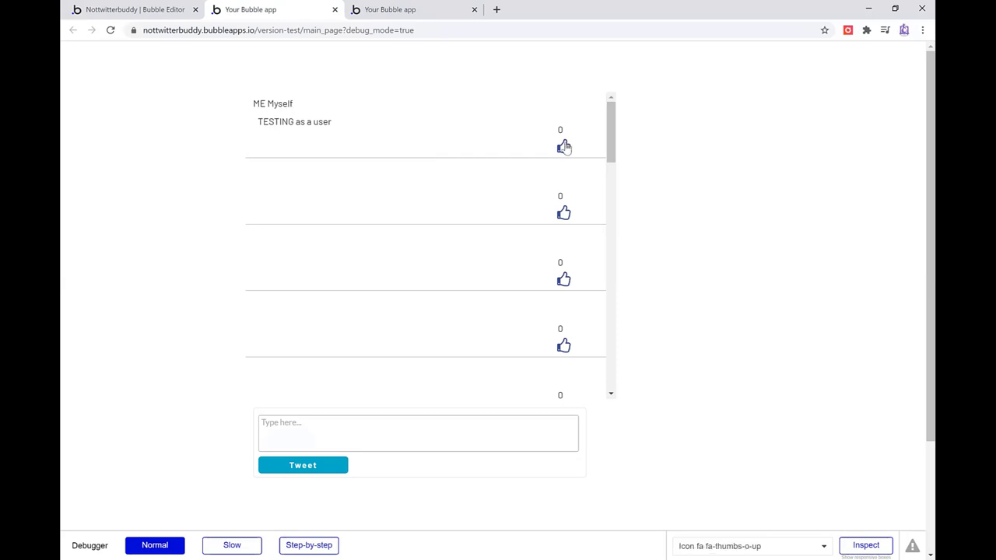
click(563, 146)
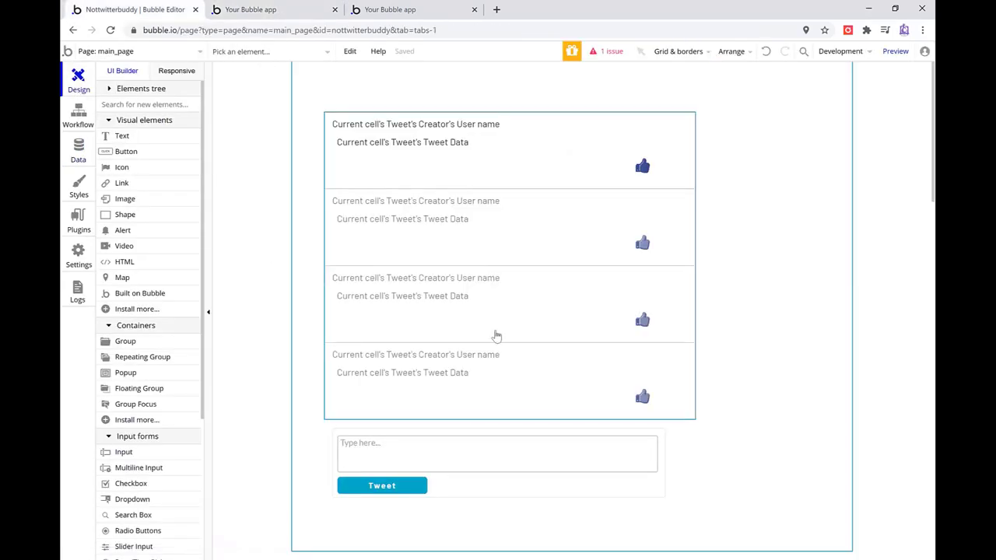
Require MultilineInput A to be non-empty via 'This input should not be empty'
click(495, 455)
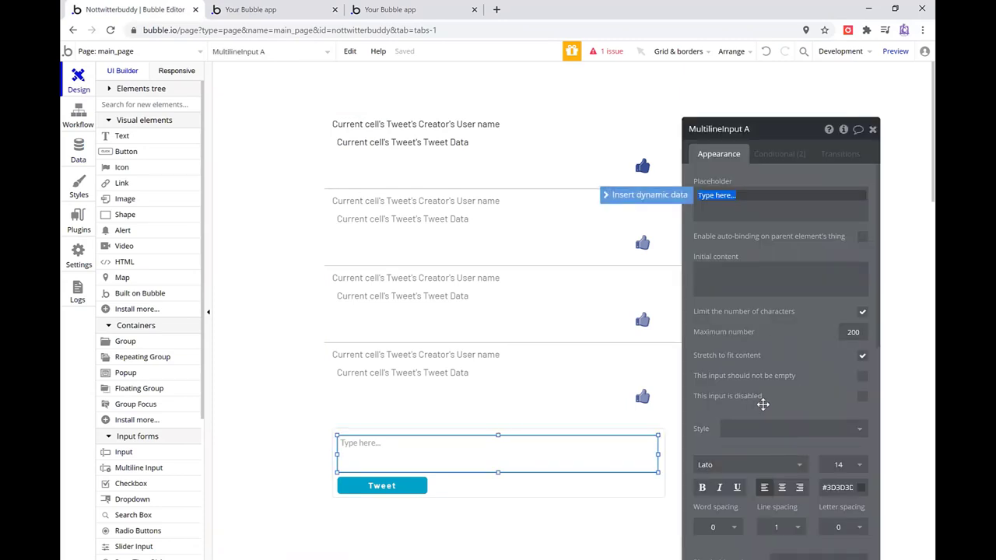
click(862, 375)
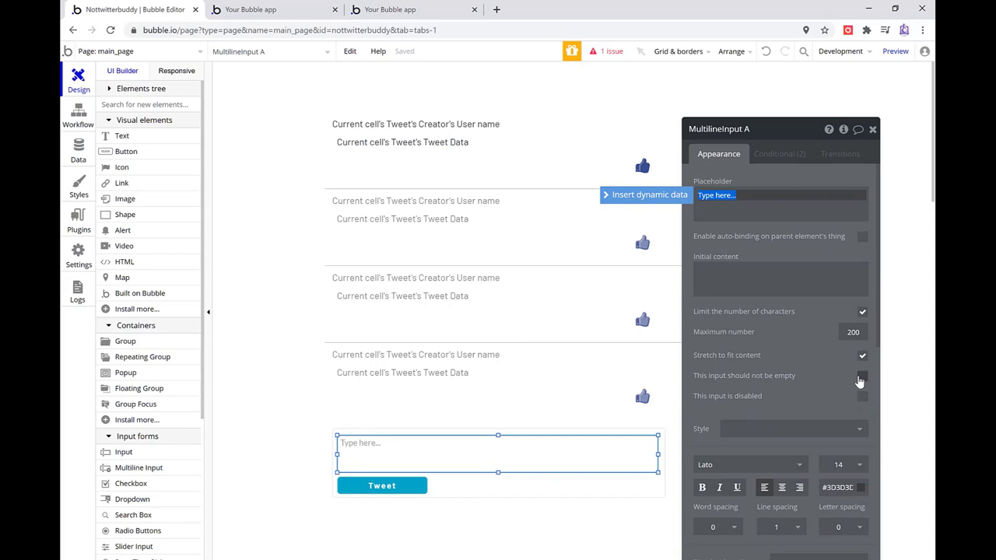
click(862, 375)
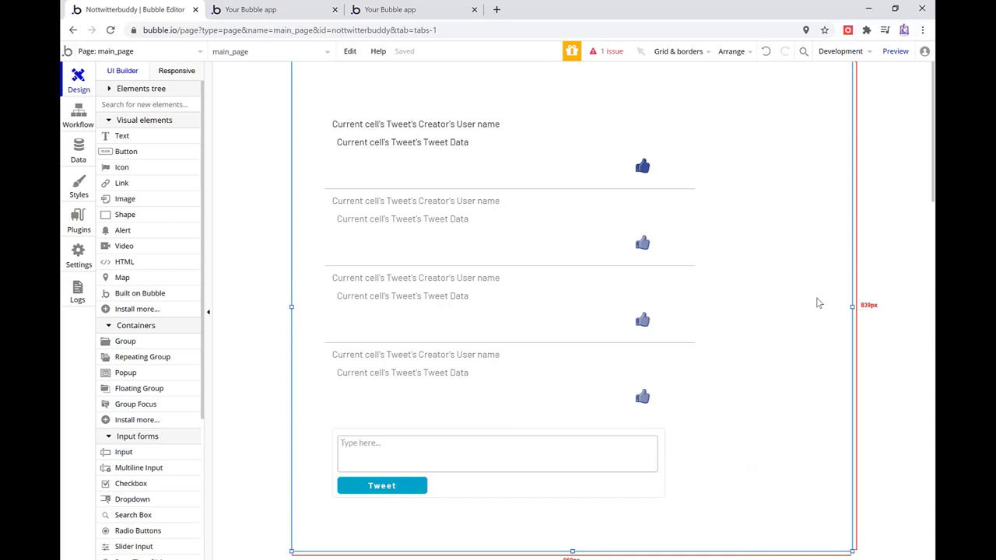
click(402, 141)
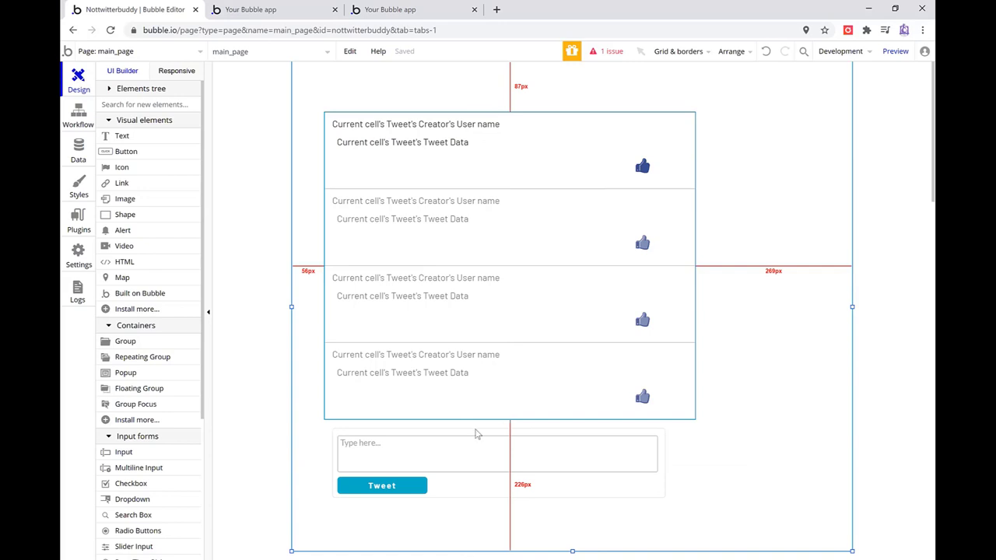
click(495, 453)
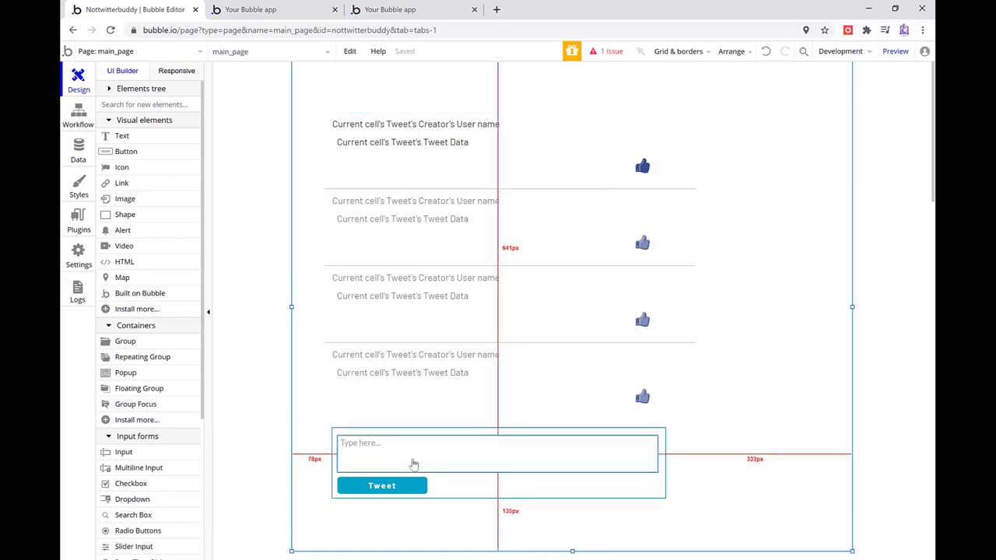